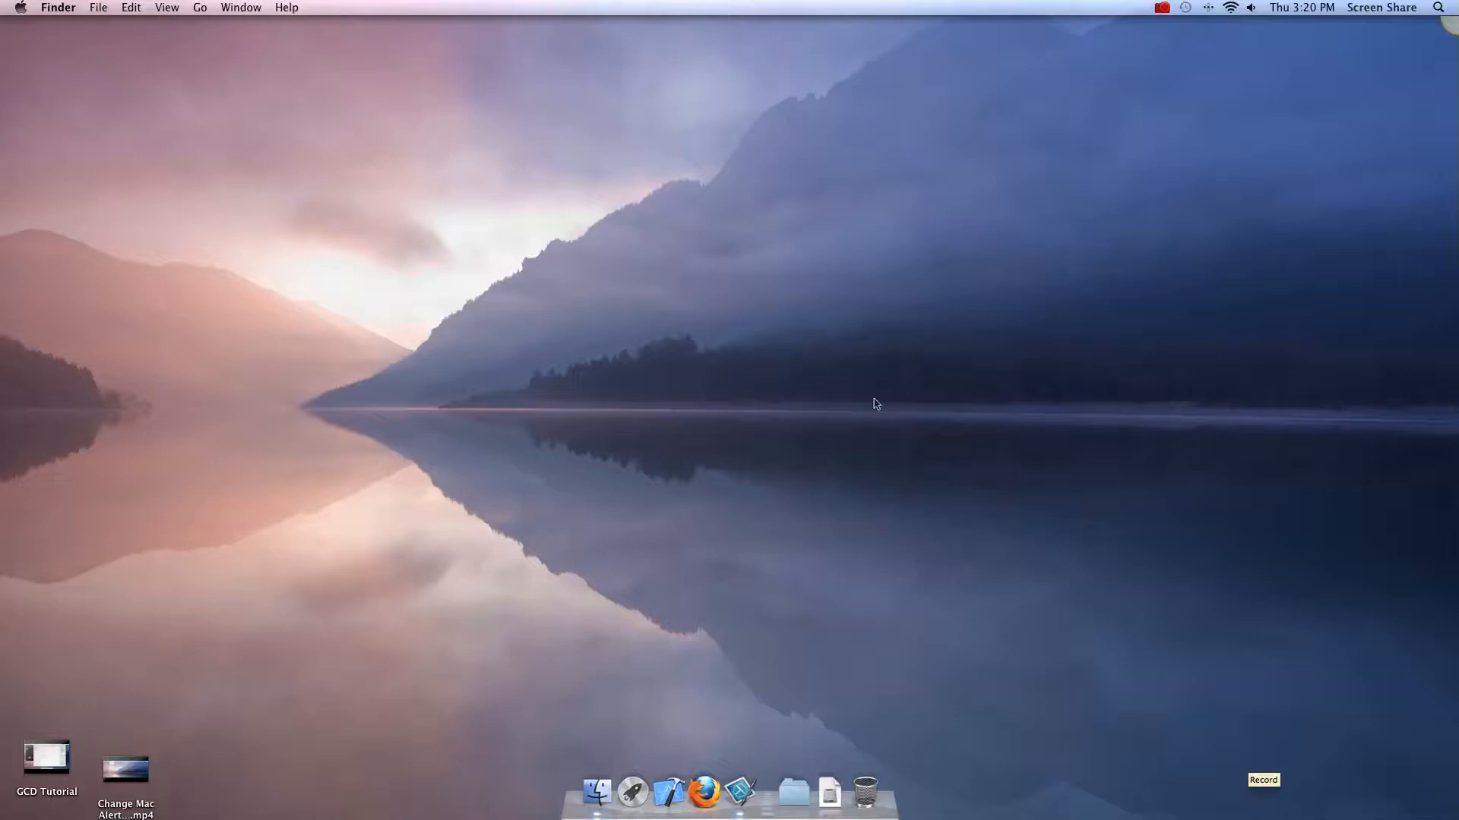
{"action": "mouse_move", "coordinate": [872, 398]}
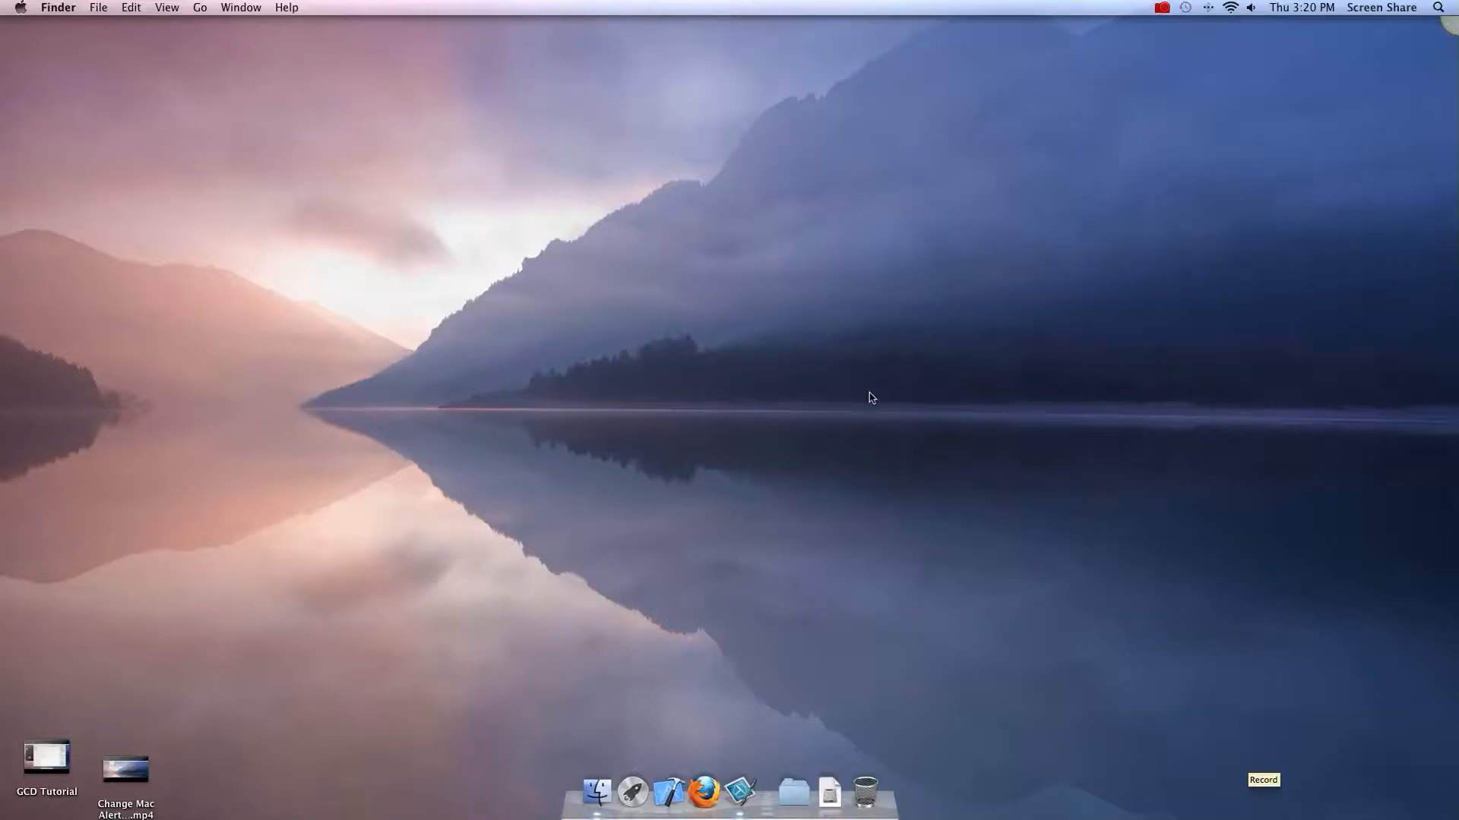
{"action": "mouse_move", "coordinate": [670, 800]}
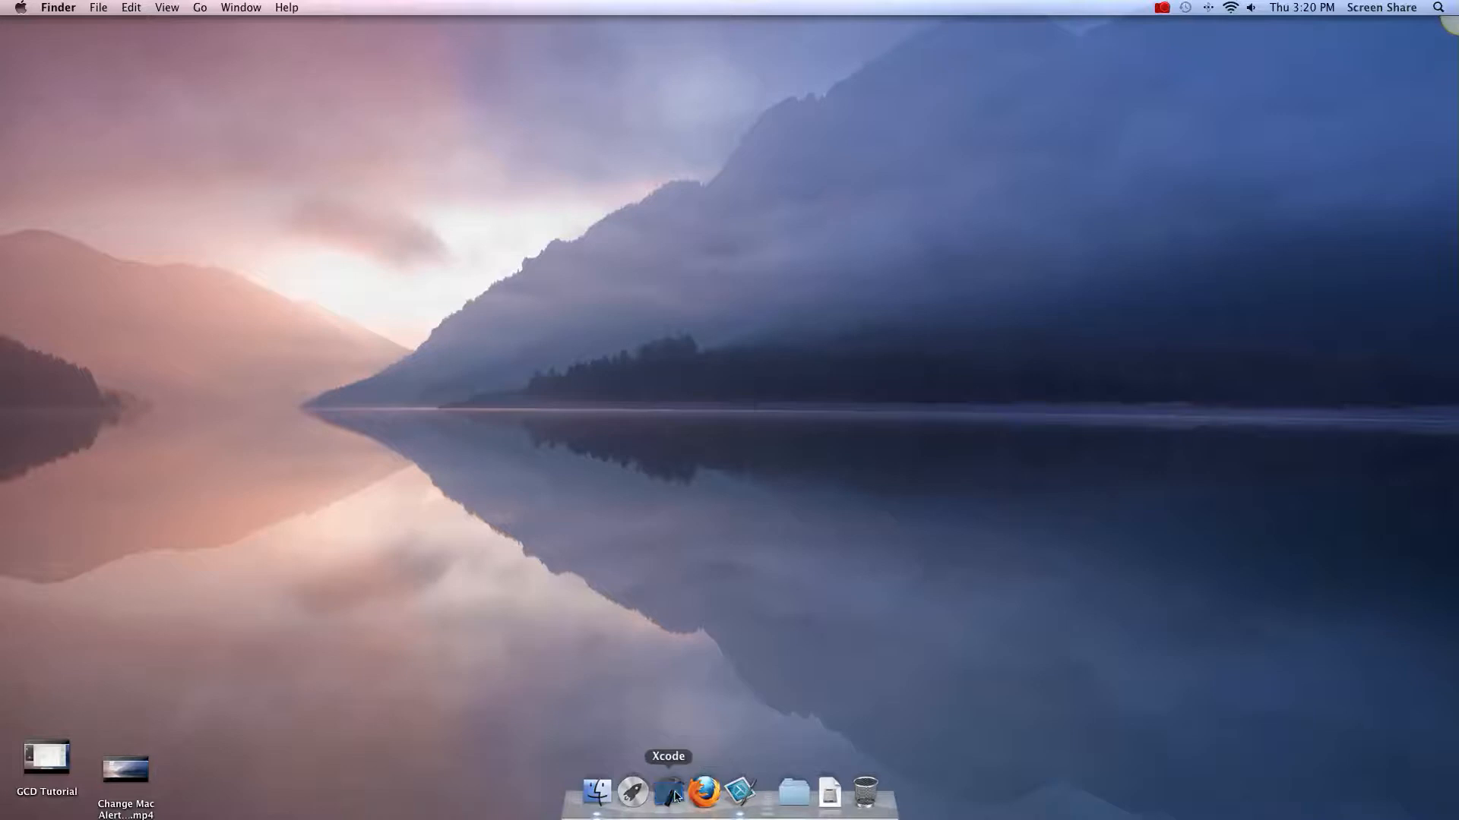
Launch Xcode and choose the iOS Empty Application template for a new project.
{"action": "left_click", "coordinate": [668, 793]}
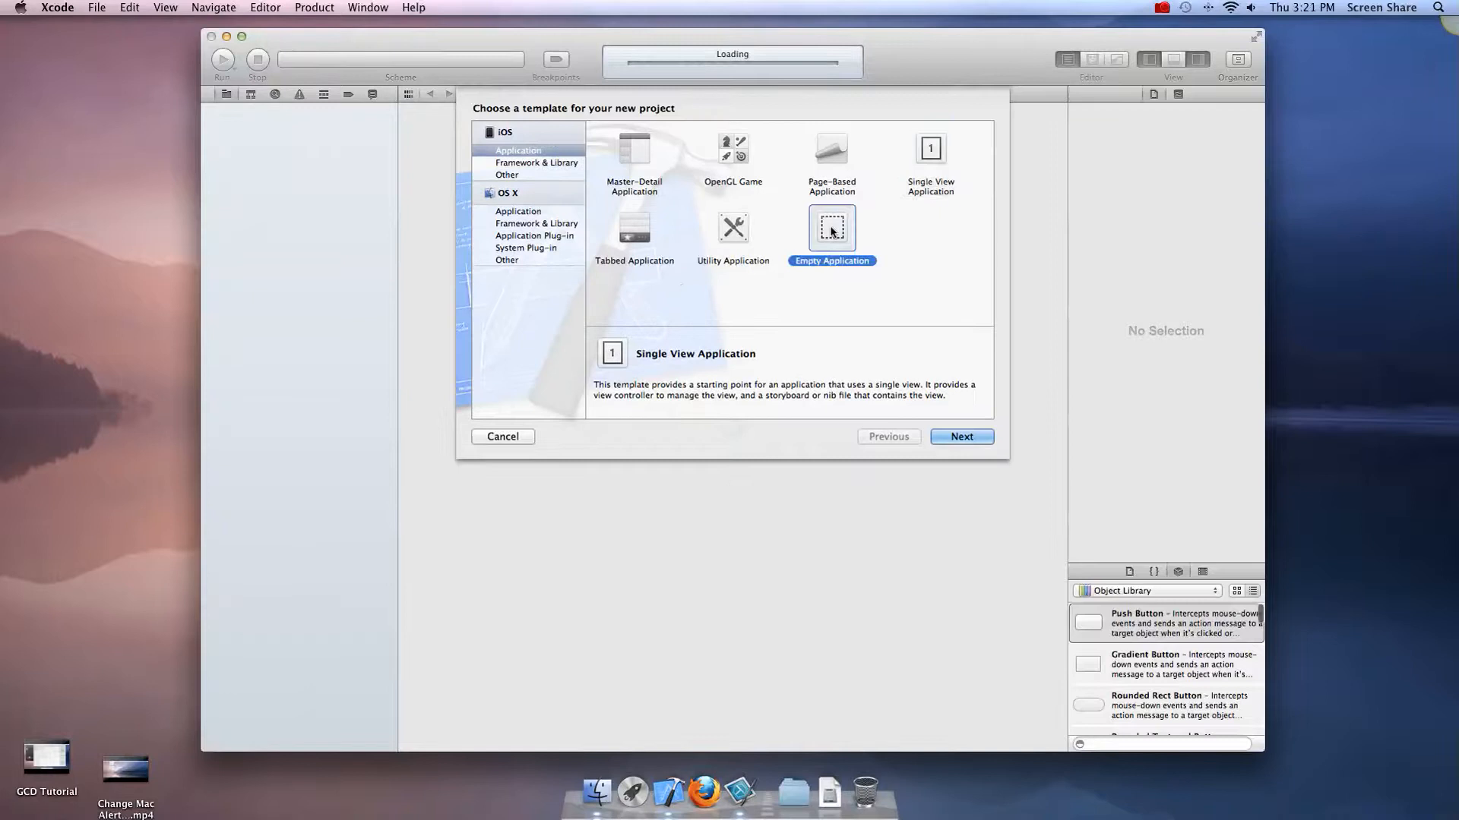
{"action": "left_click", "coordinate": [832, 228]}
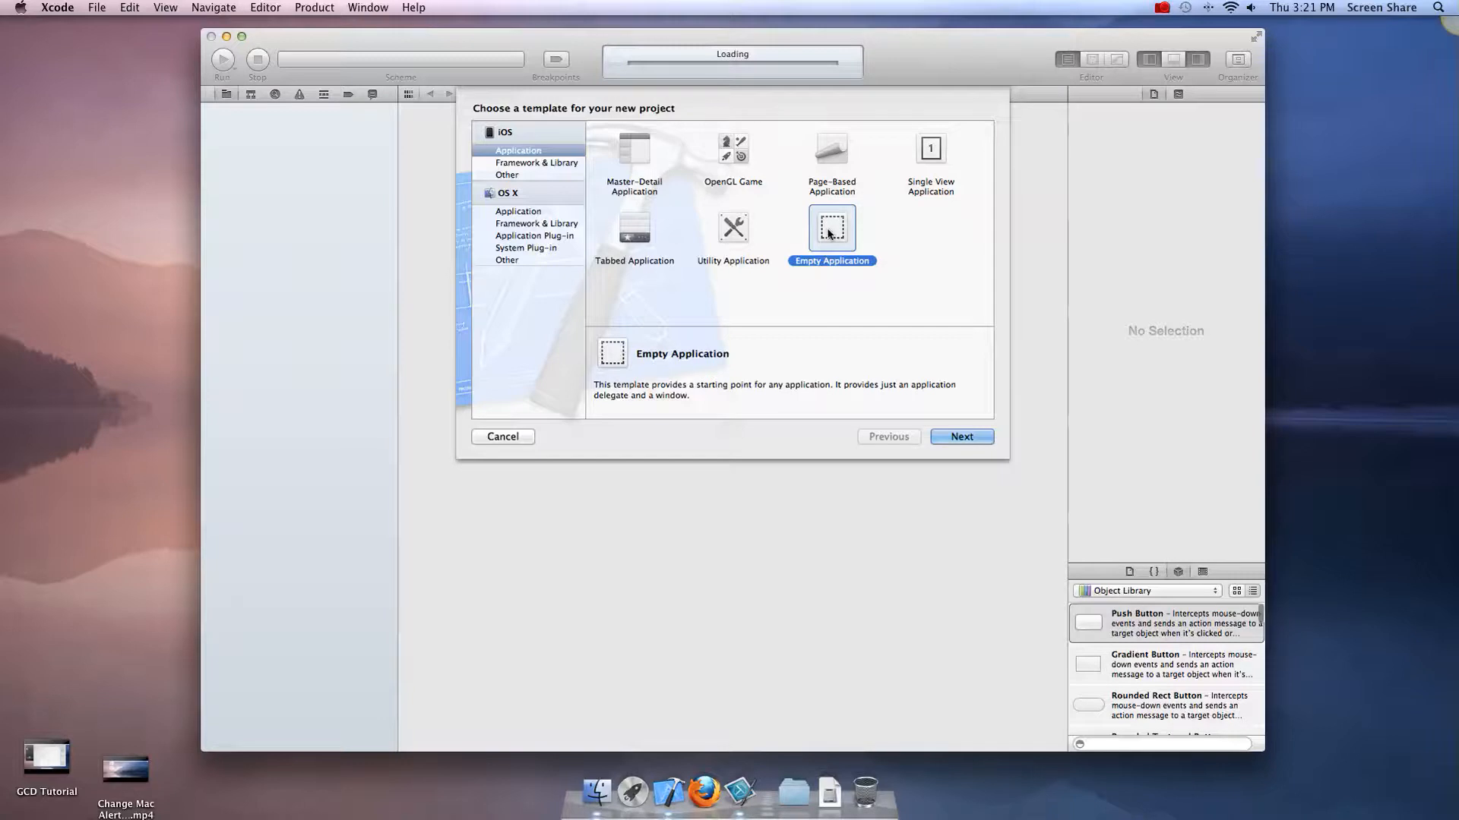
{"action": "mouse_move", "coordinate": [969, 433]}
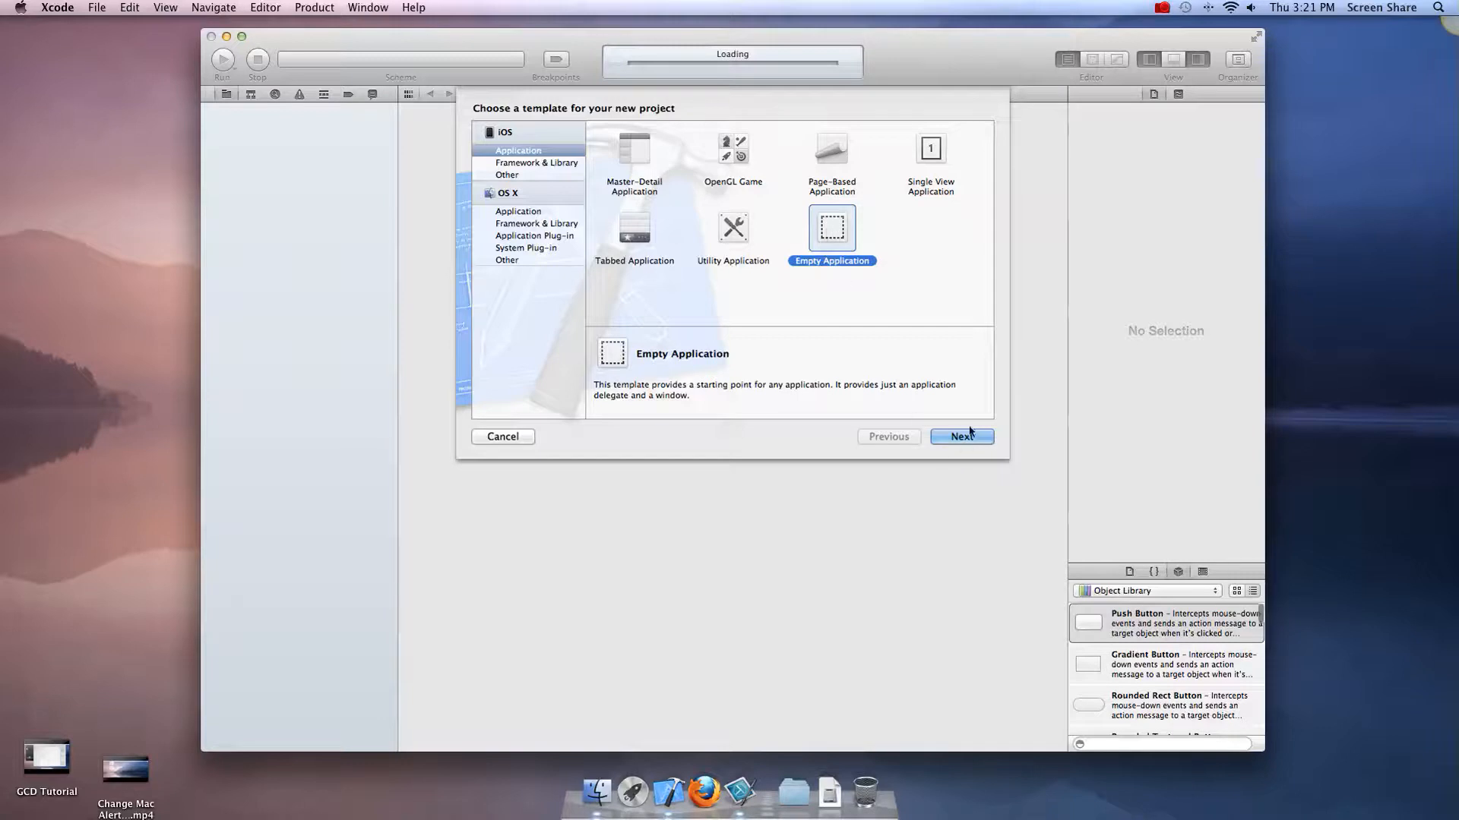
{"action": "mouse_move", "coordinate": [834, 226]}
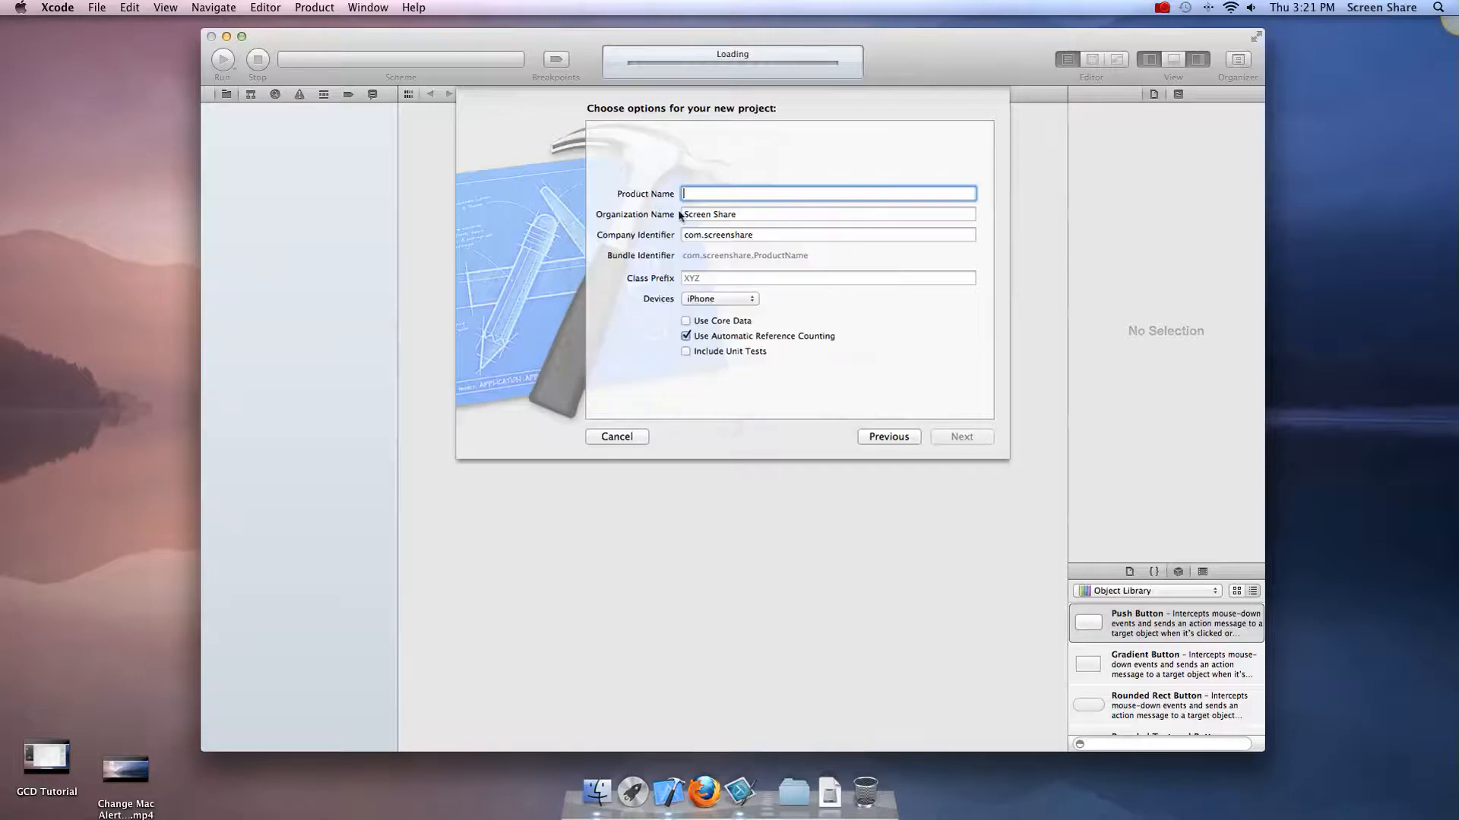
{"action": "mouse_move", "coordinate": [716, 196]}
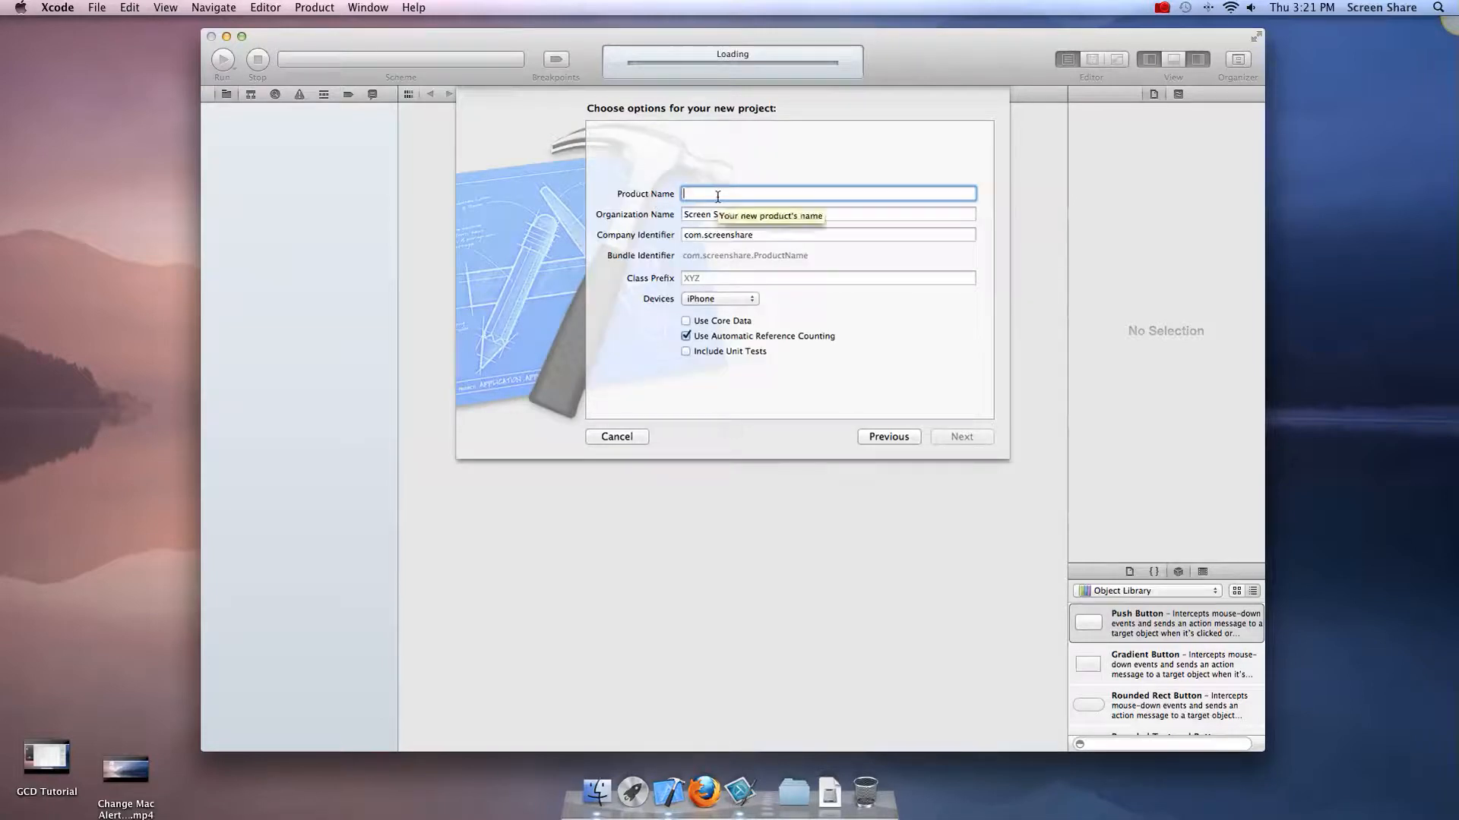
Enter product 'tableview Demo', organization 'Table View Demo', identifier com.tableview, and proceed to saving.
{"action": "type", "text": "tableview"}
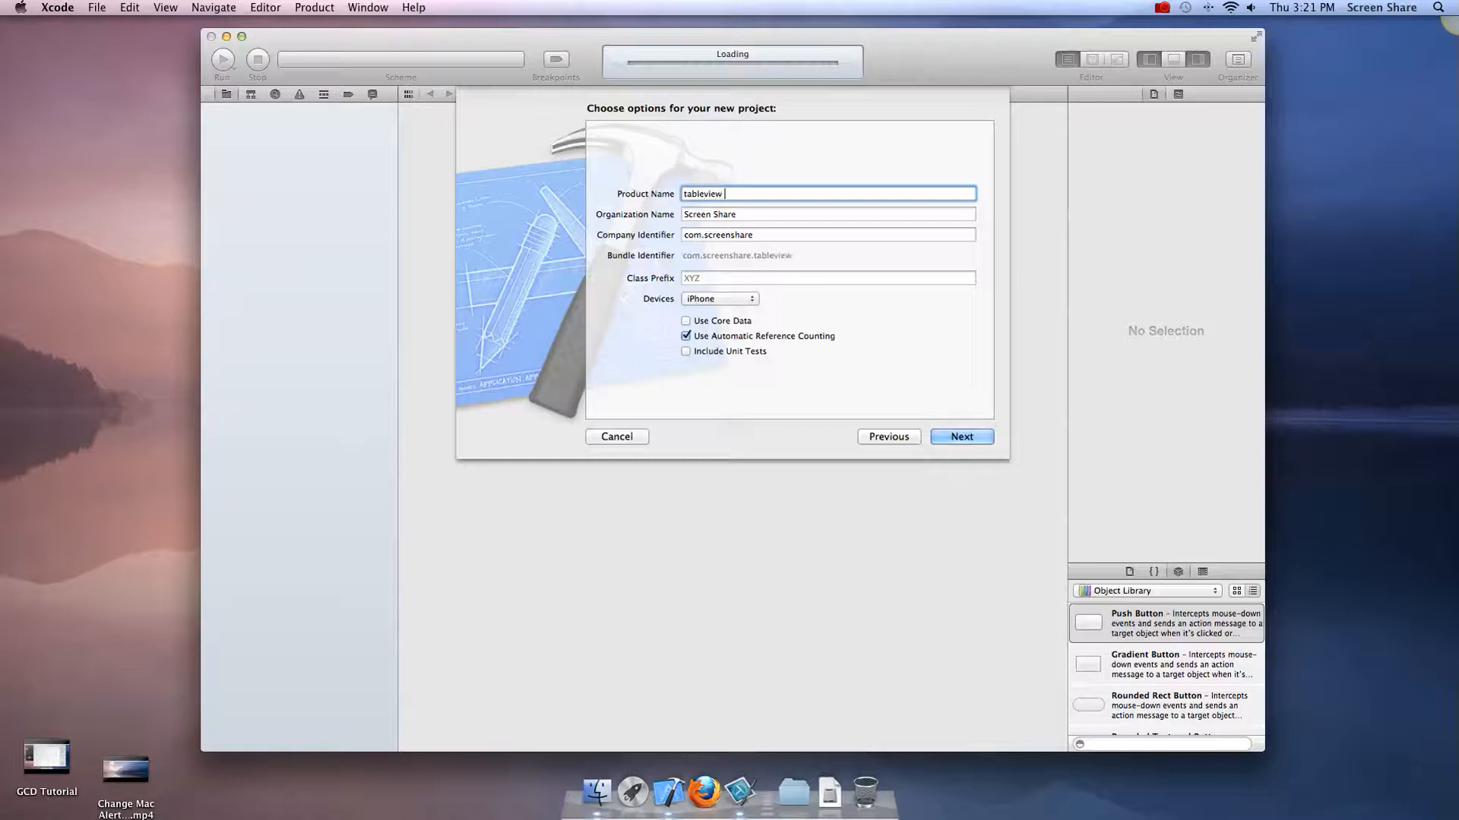
{"action": "type", "text": "Demo"}
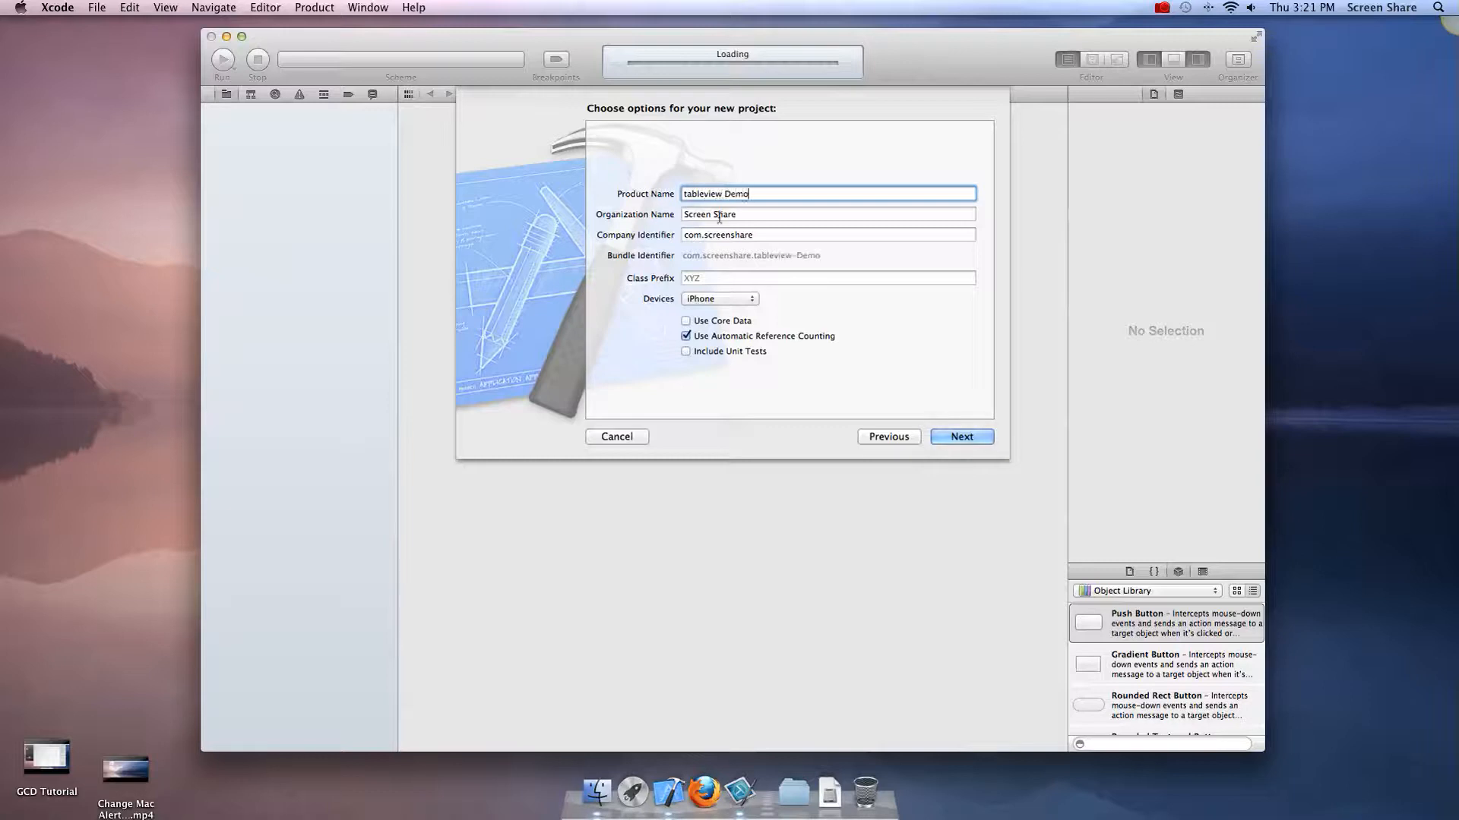
{"action": "type", "text": "Table View Demo"}
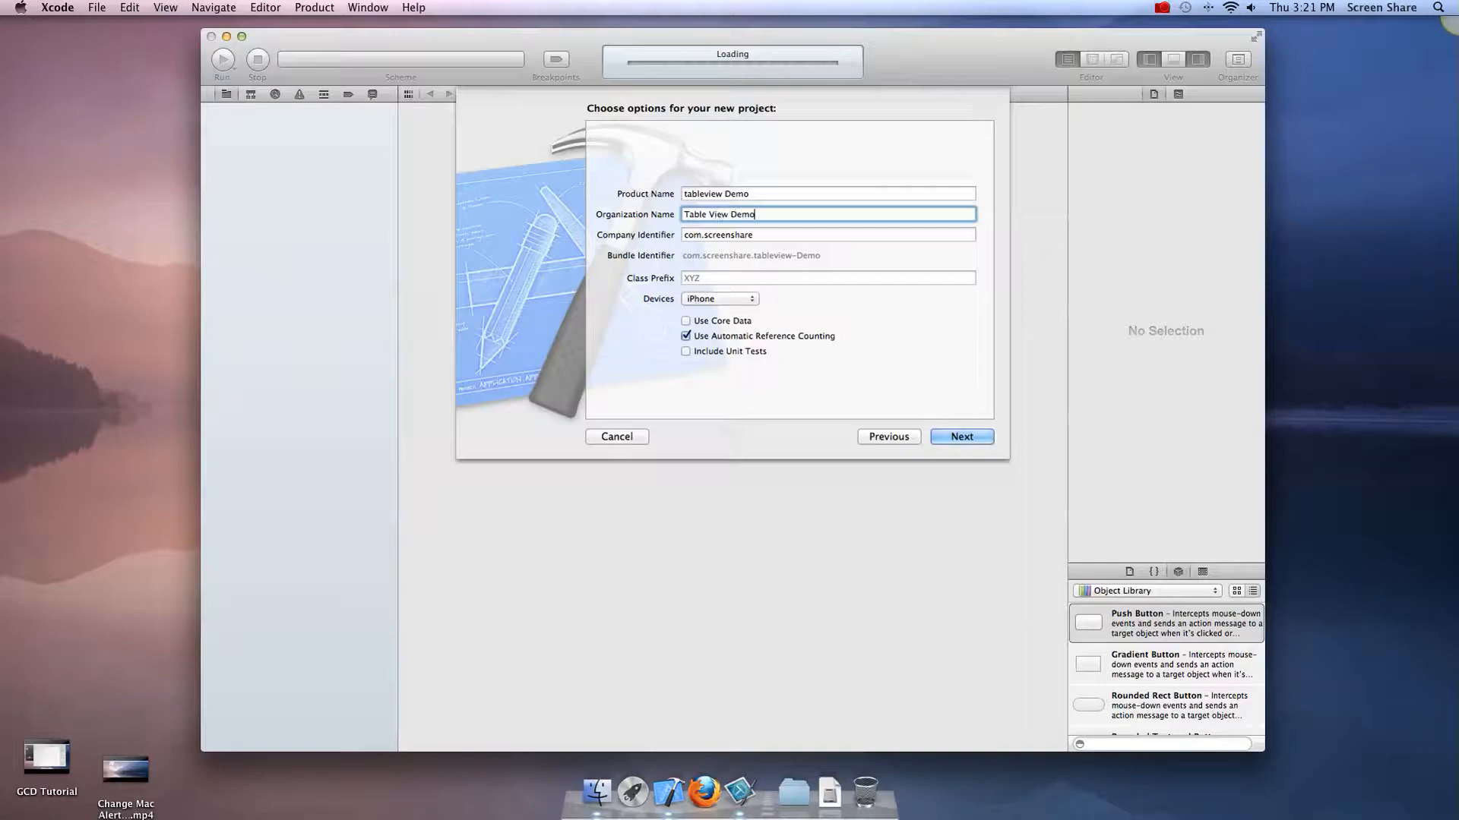
{"action": "left_click", "coordinate": [828, 234]}
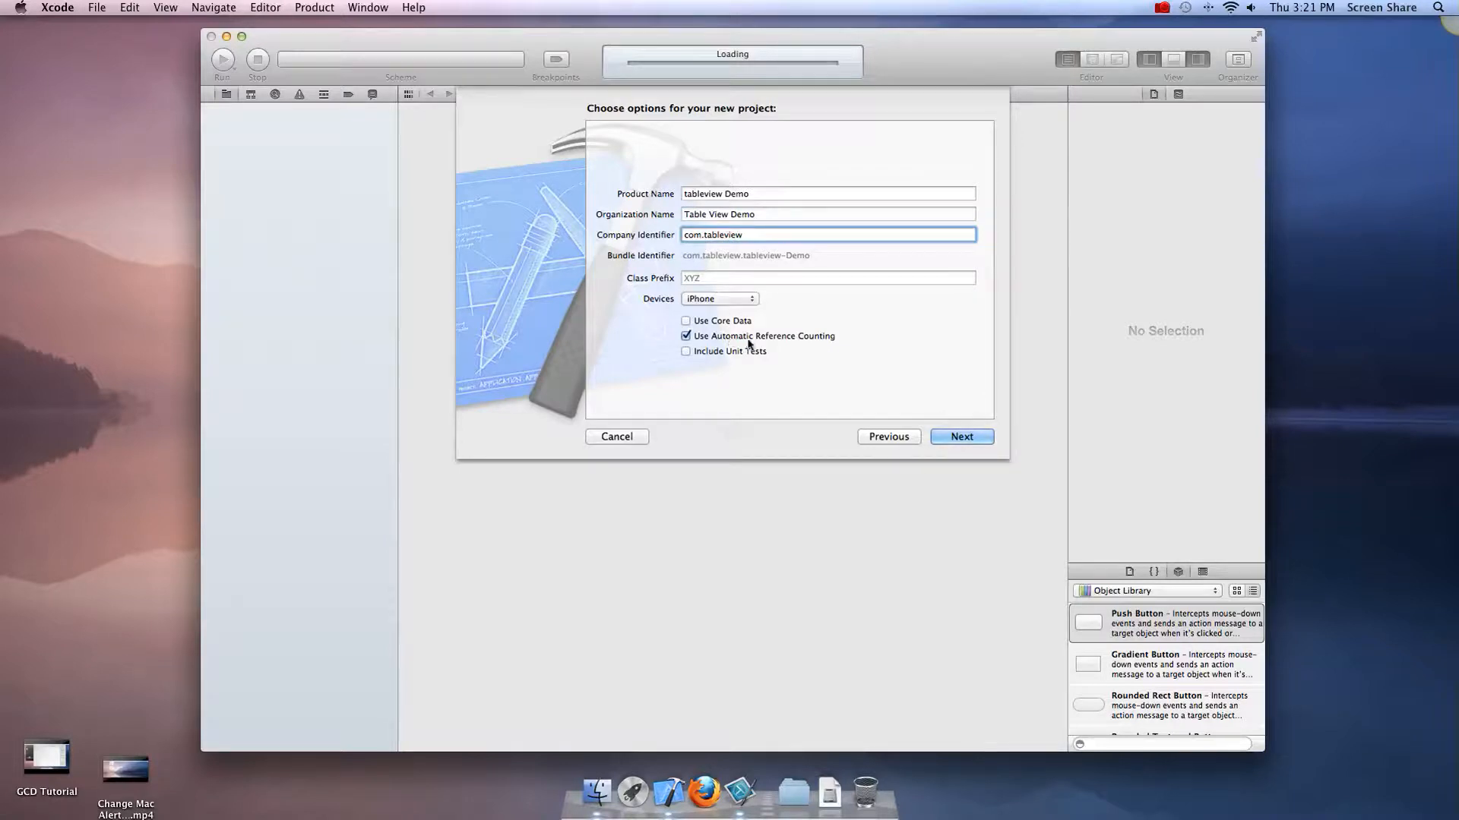
{"action": "left_click", "coordinate": [961, 437]}
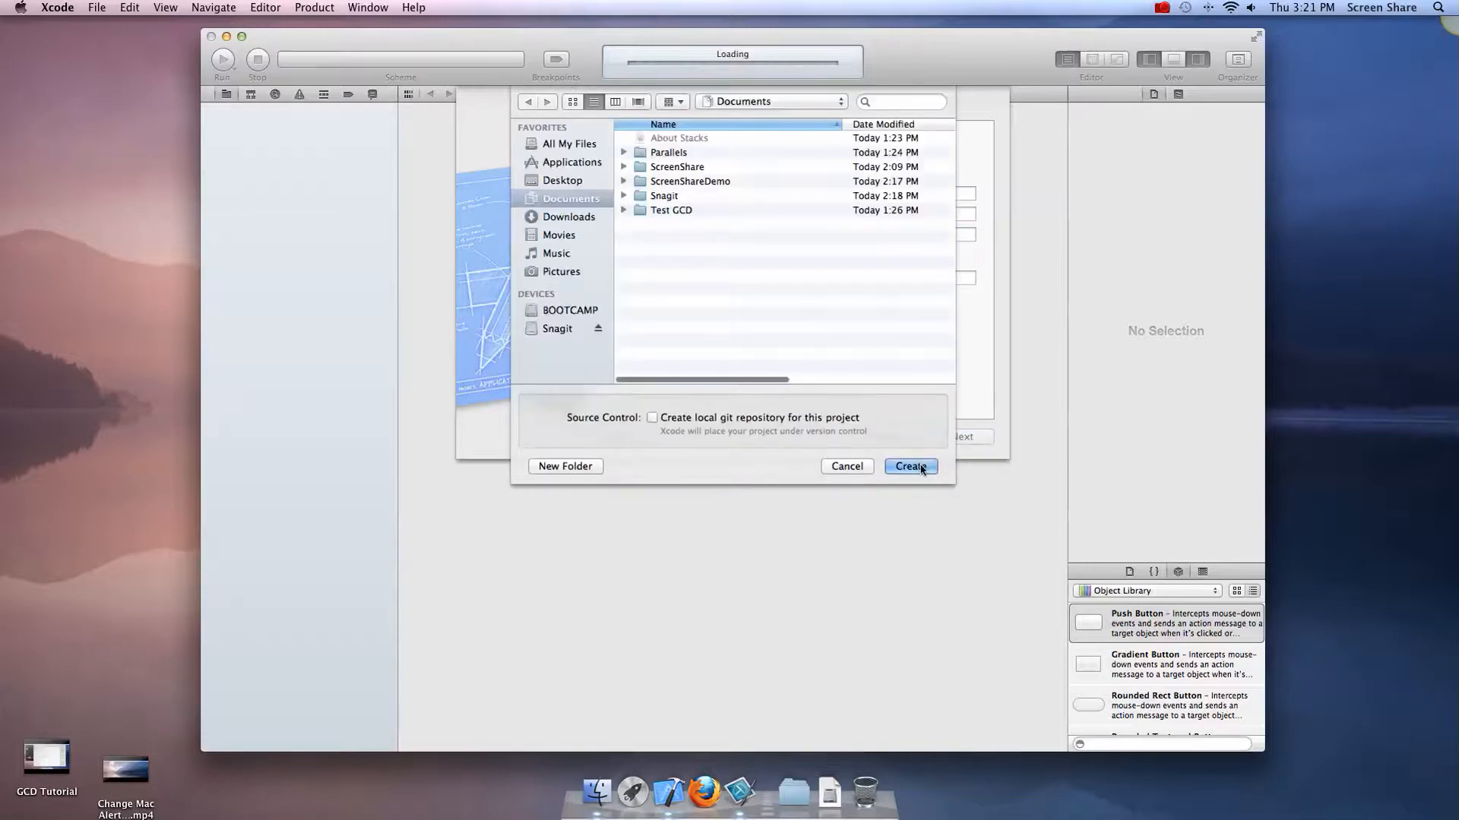
Create the project in Documents, select AppDelegate.m and start adding a new file.
{"action": "left_click", "coordinate": [910, 467]}
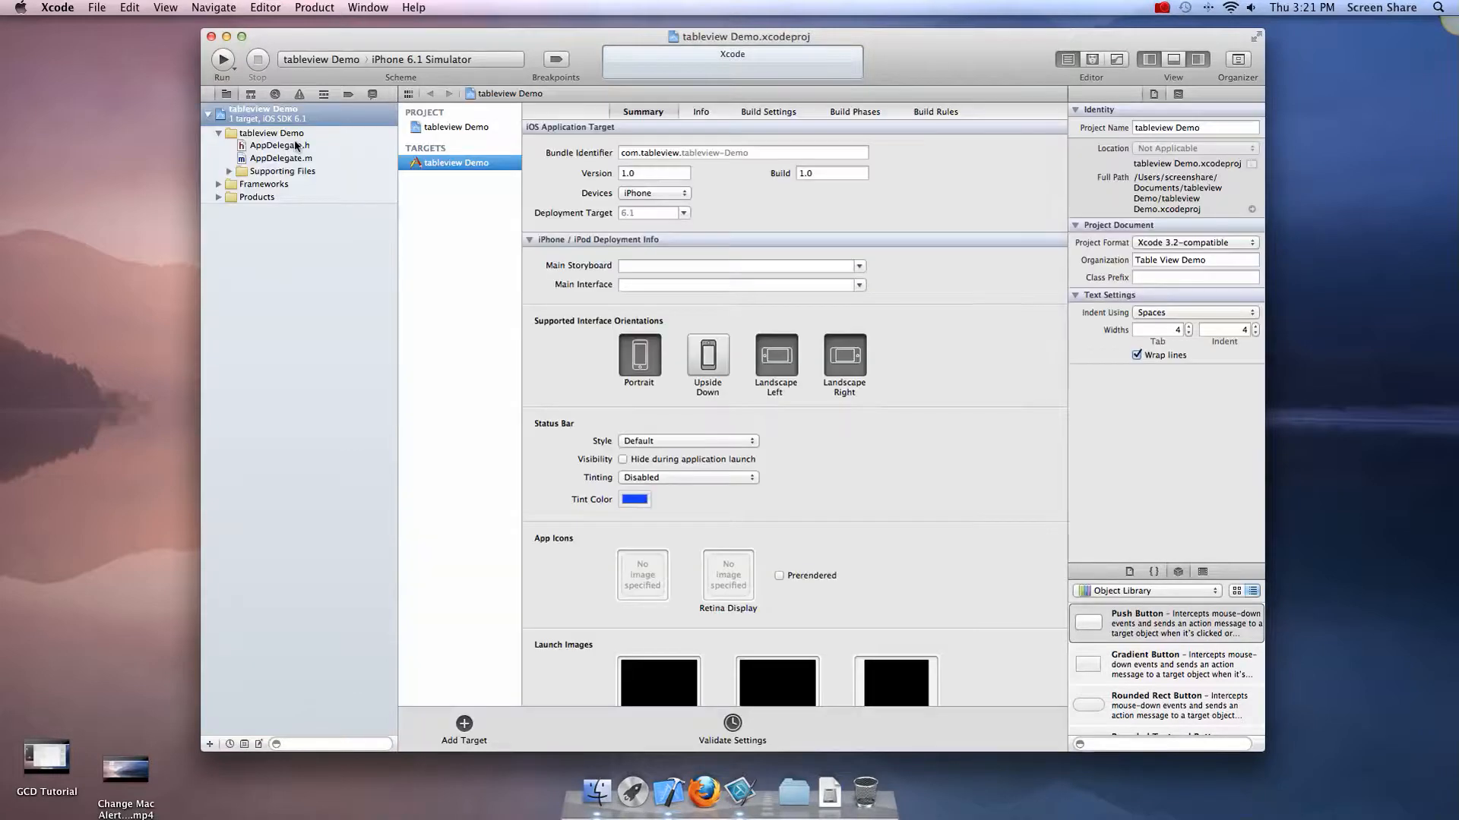
{"action": "left_click", "coordinate": [281, 158]}
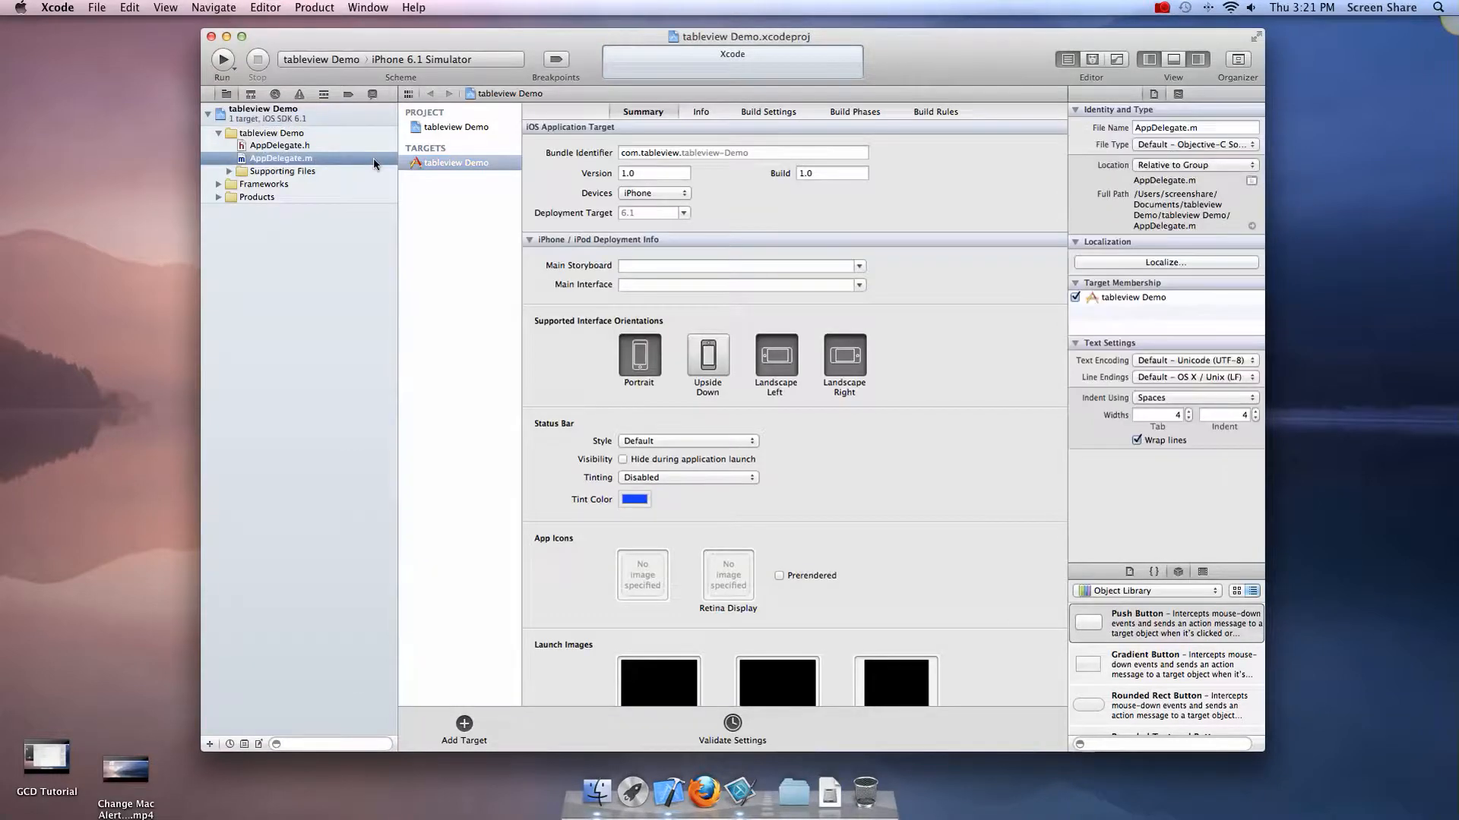
{"action": "left_click", "coordinate": [281, 158]}
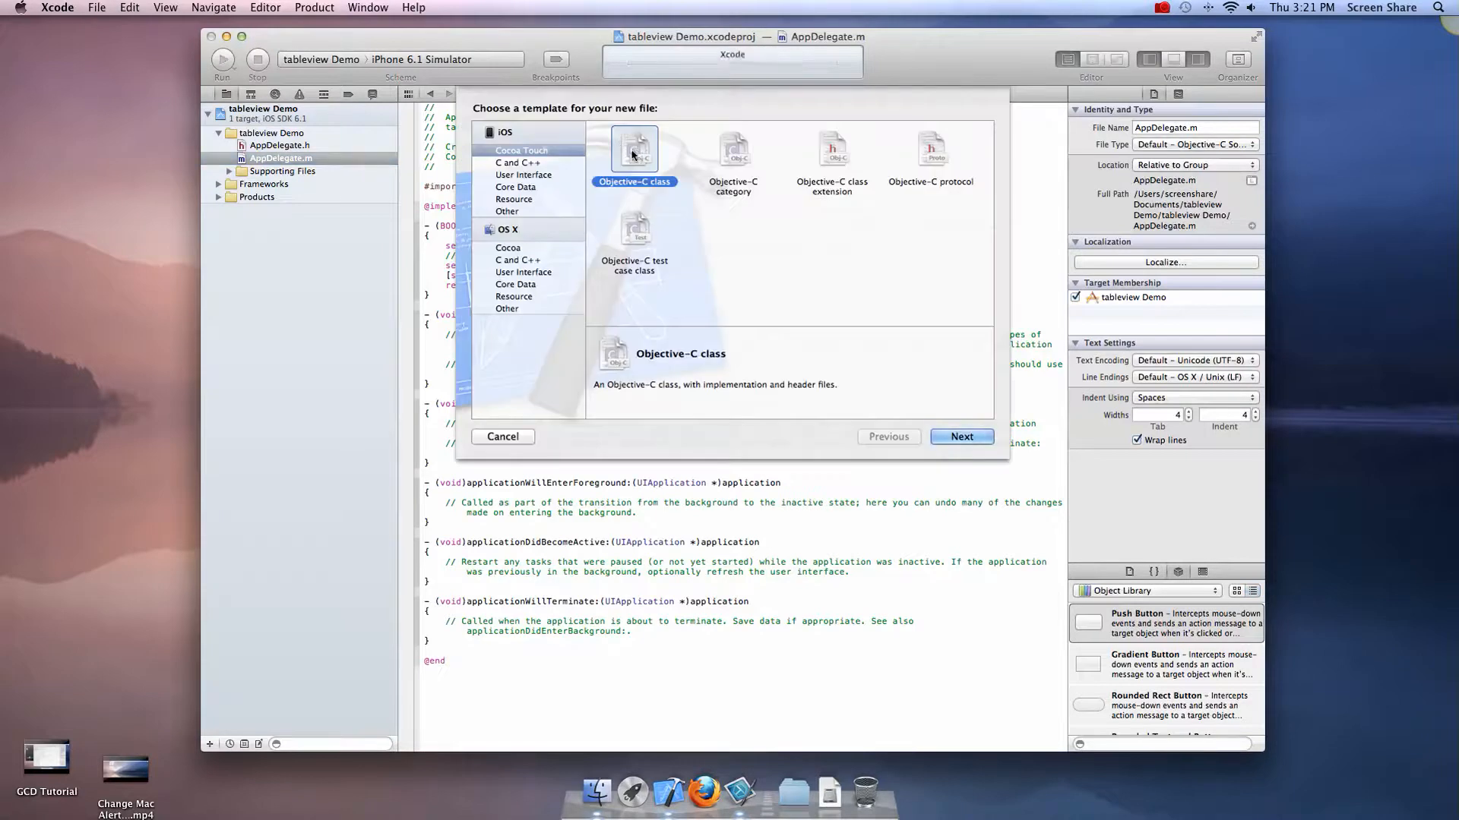
Create an Objective-C class ZGDAppsViewController subclassing UITableViewController.
{"action": "left_click", "coordinate": [962, 437]}
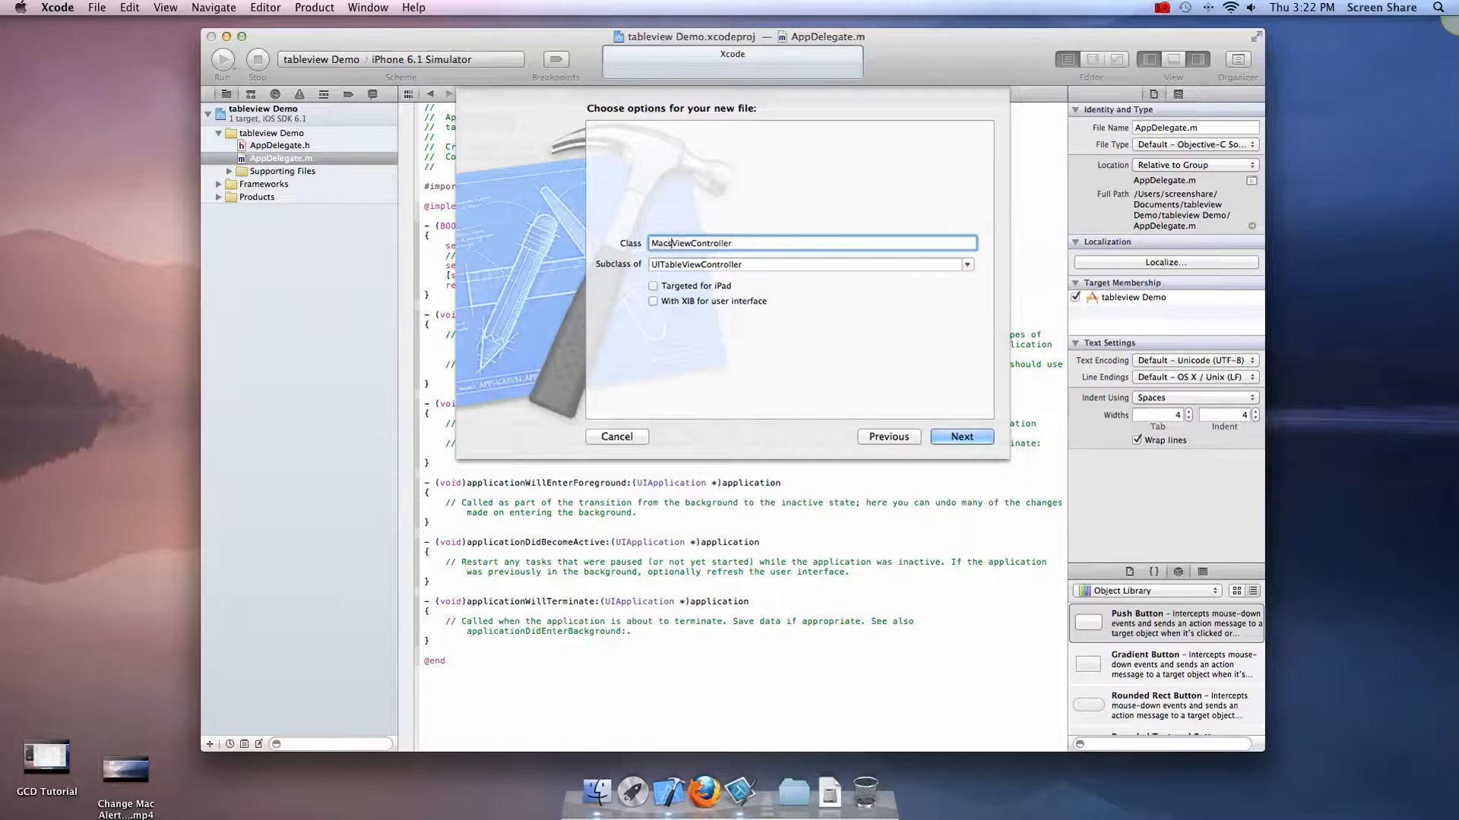
{"action": "mouse_move", "coordinate": [892, 370]}
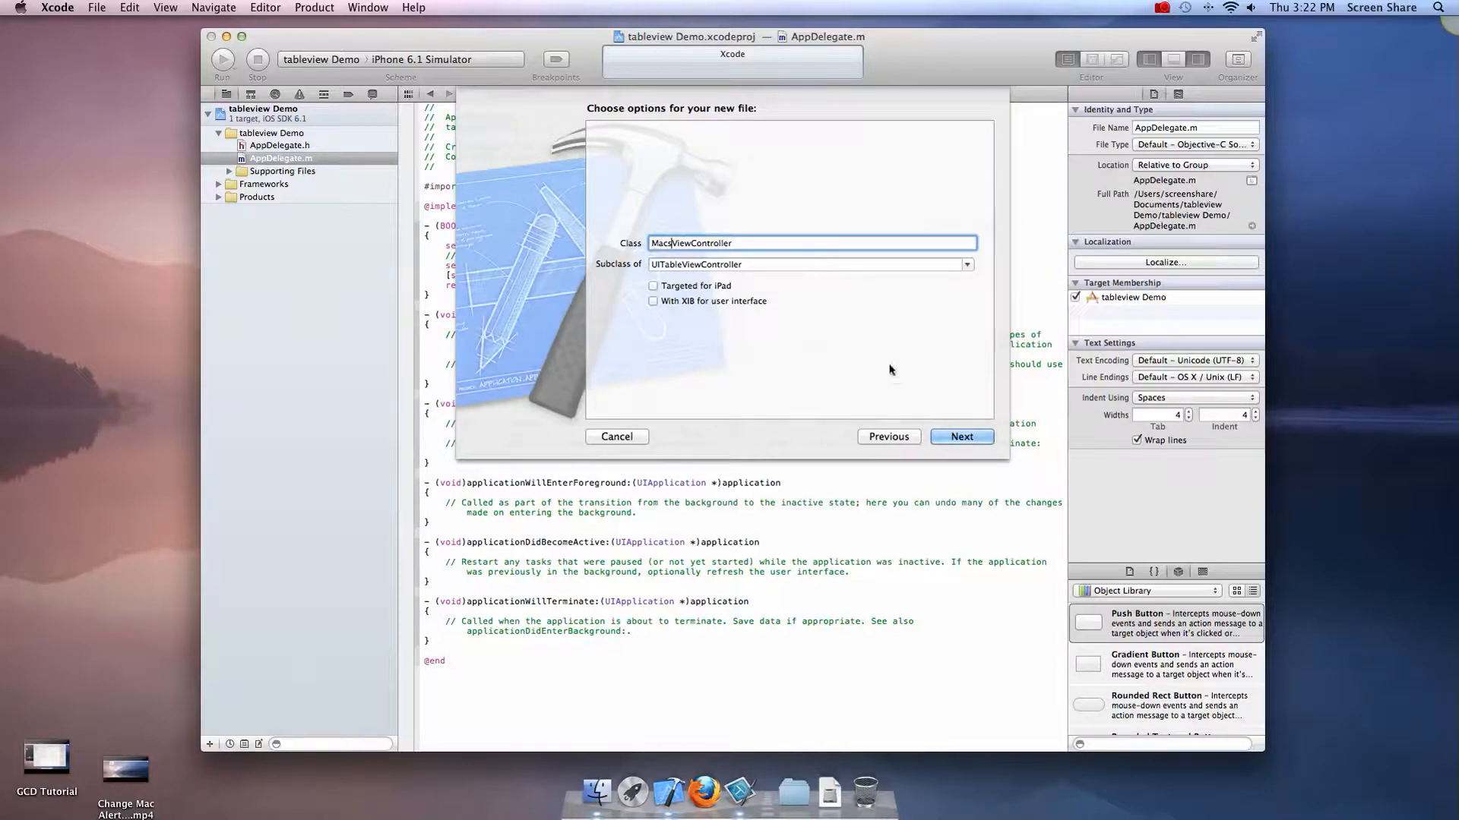
{"action": "type", "text": "ViewController"}
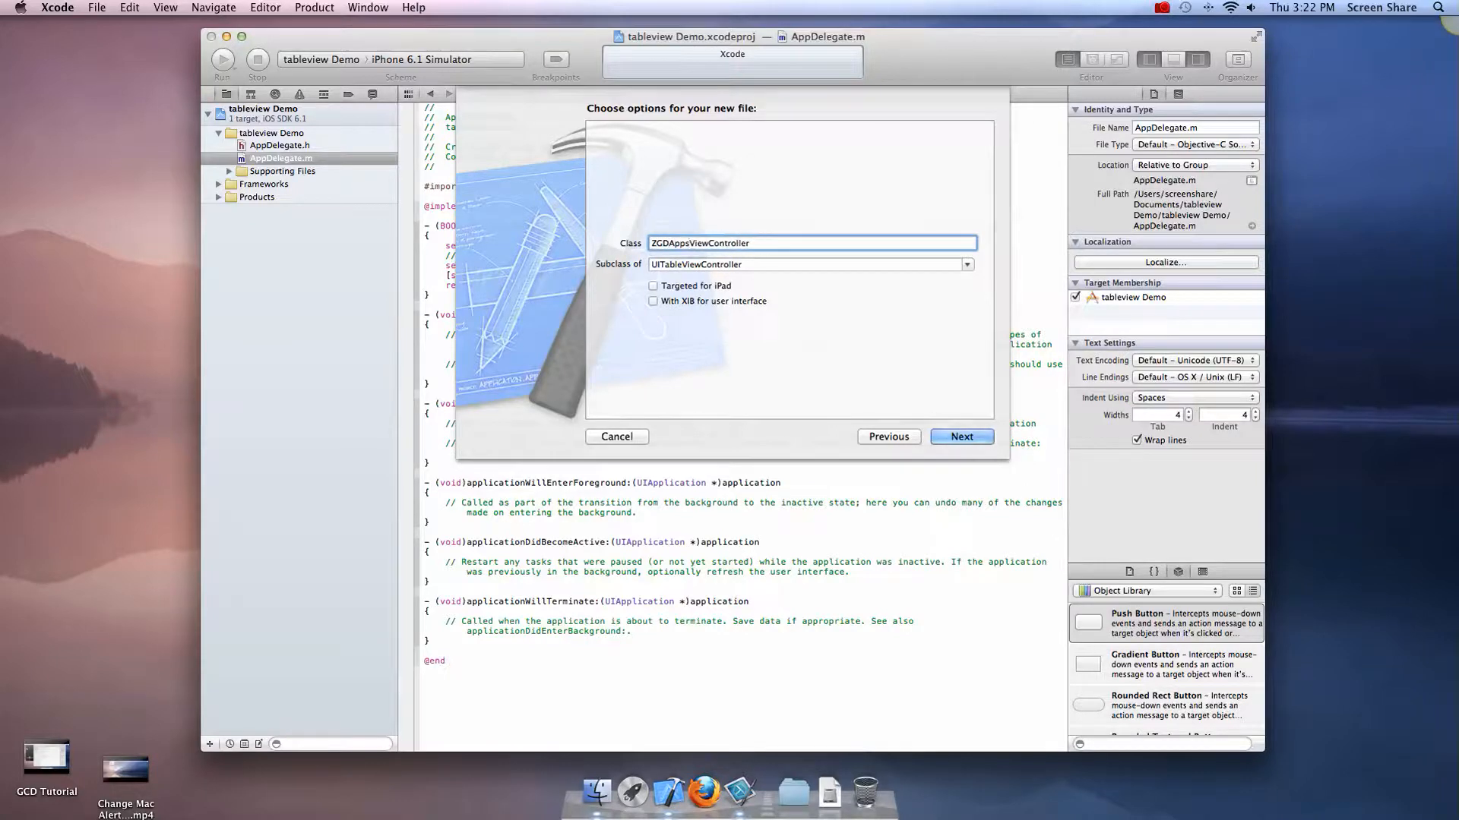
{"action": "left_click", "coordinate": [962, 437]}
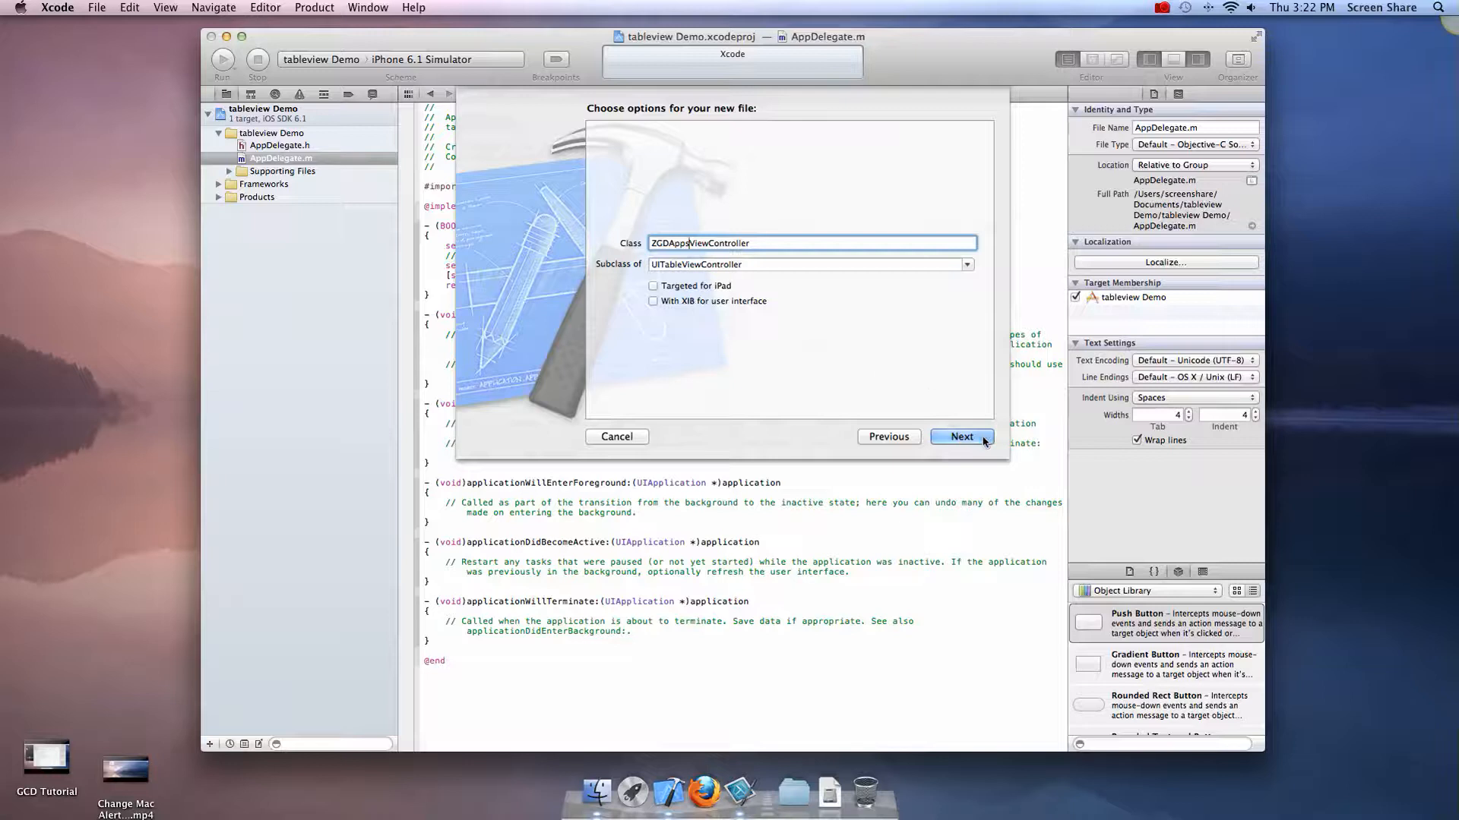
{"action": "left_click", "coordinate": [962, 436]}
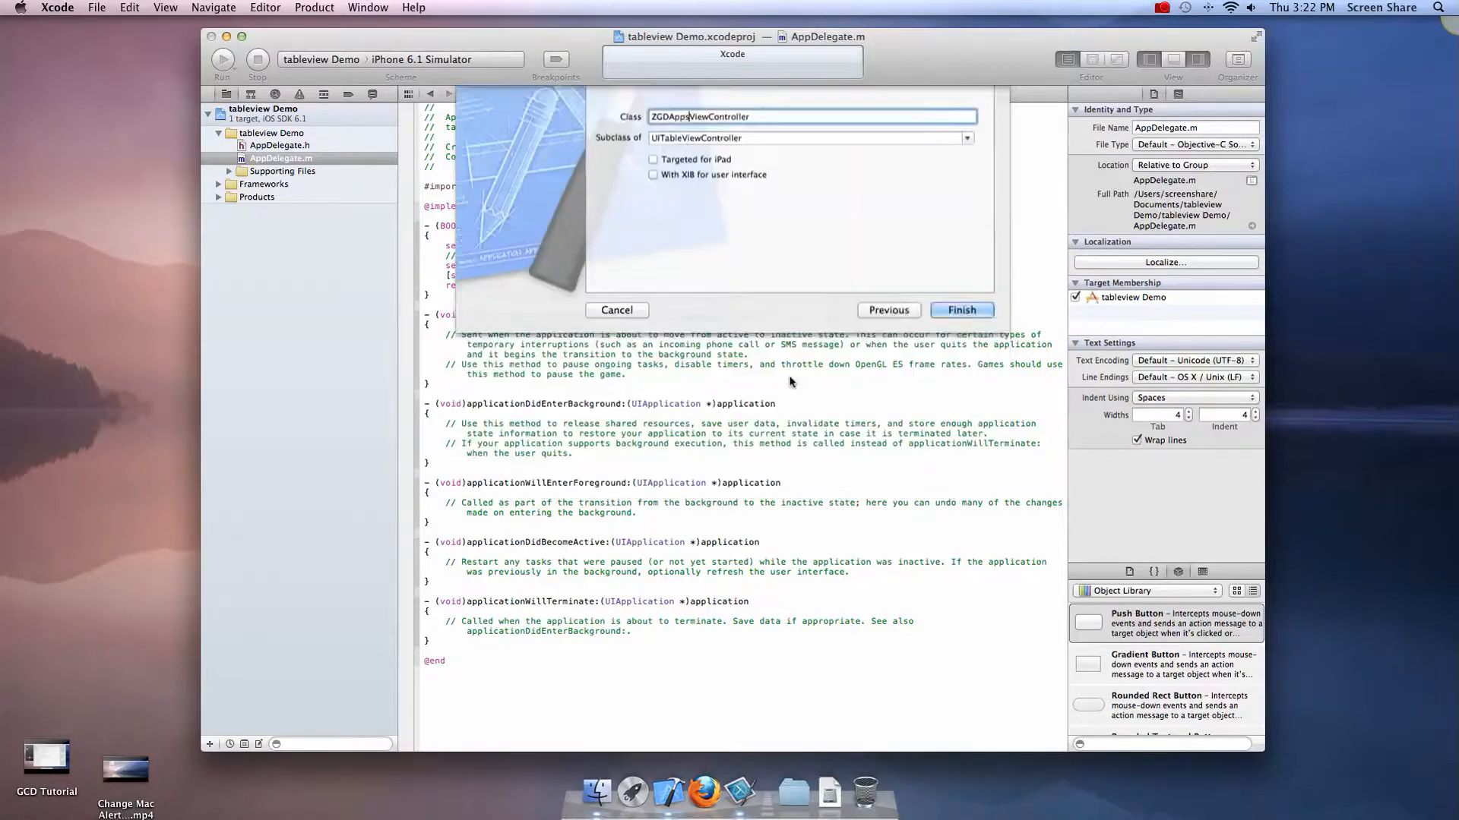
{"action": "left_click", "coordinate": [962, 310]}
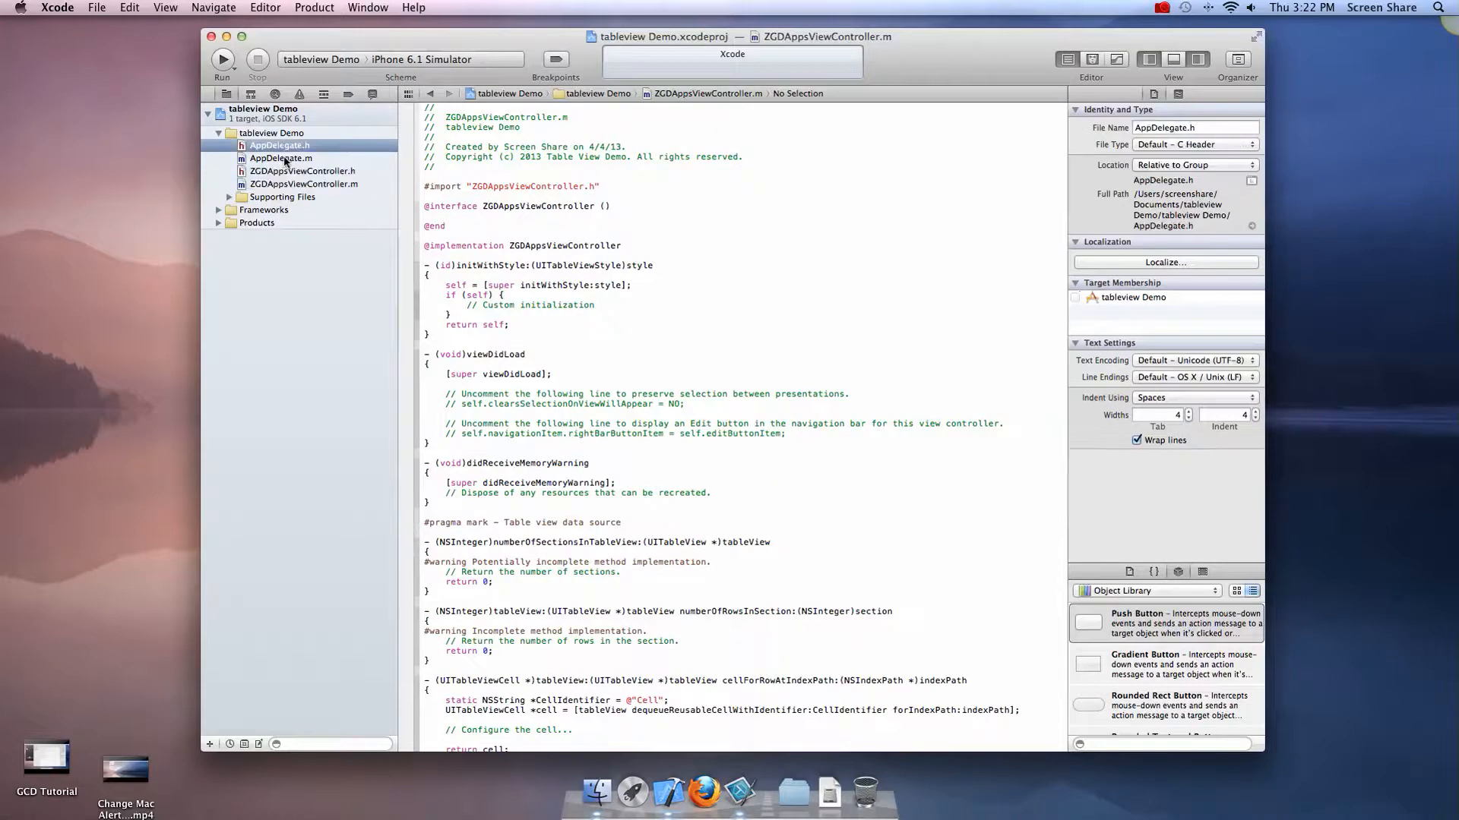
Import ZGDAppsViewController.h into AppDelegate.m, check AppDelegate.h, and add a blank line before return YES.
{"action": "left_click", "coordinate": [280, 158]}
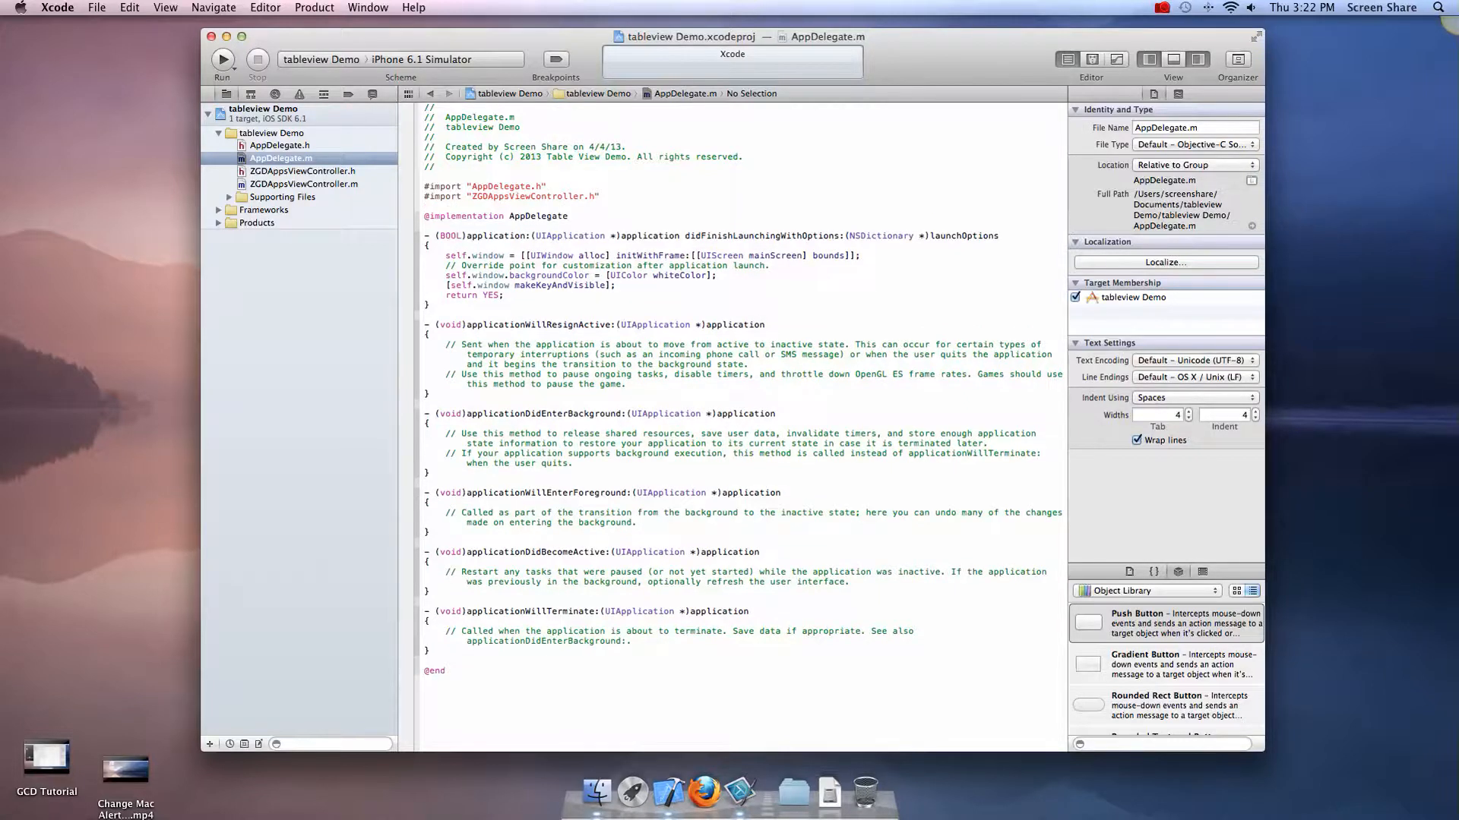
{"action": "left_click", "coordinate": [280, 145]}
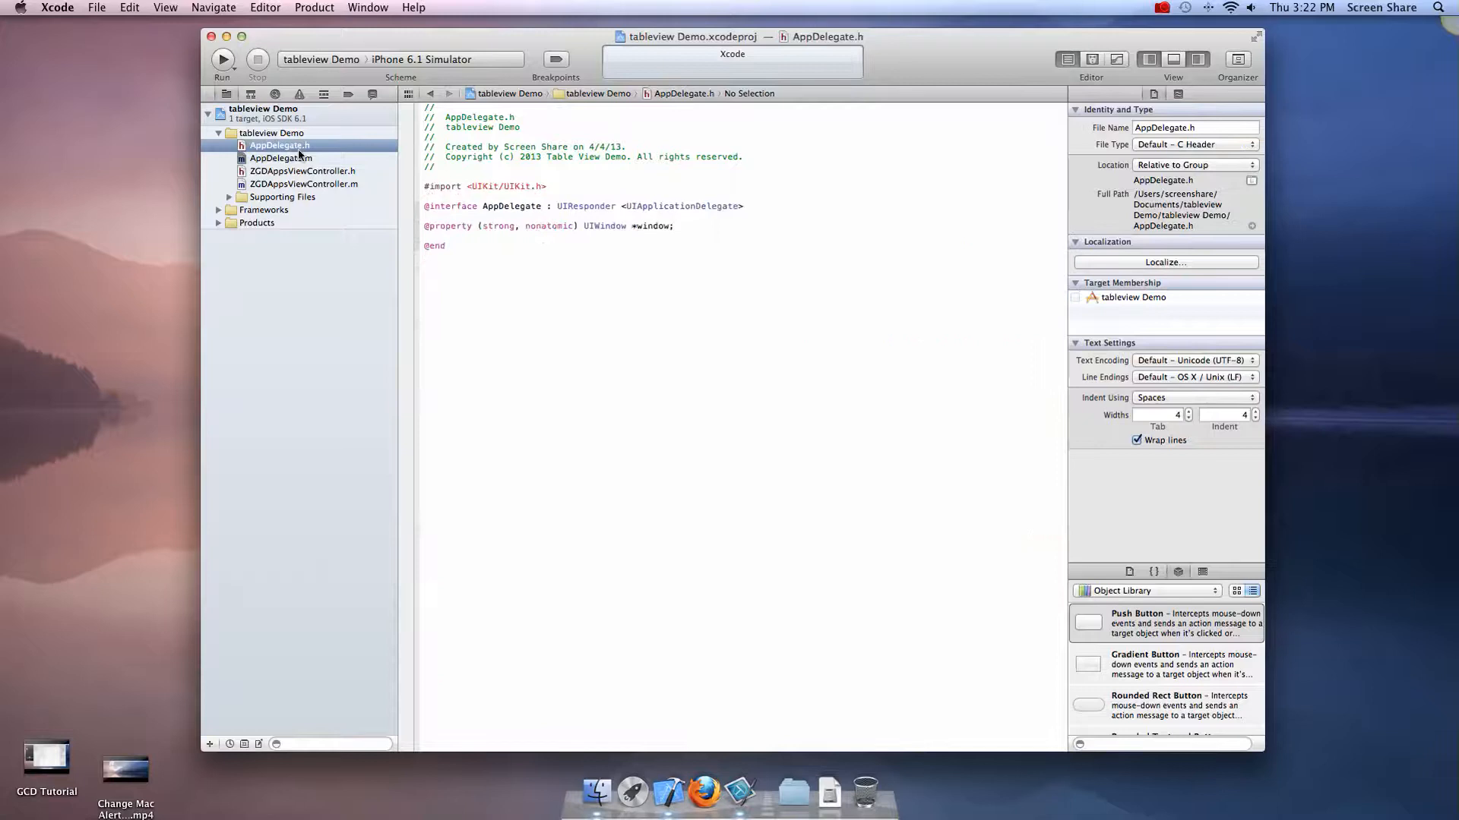
{"action": "mouse_move", "coordinate": [378, 209]}
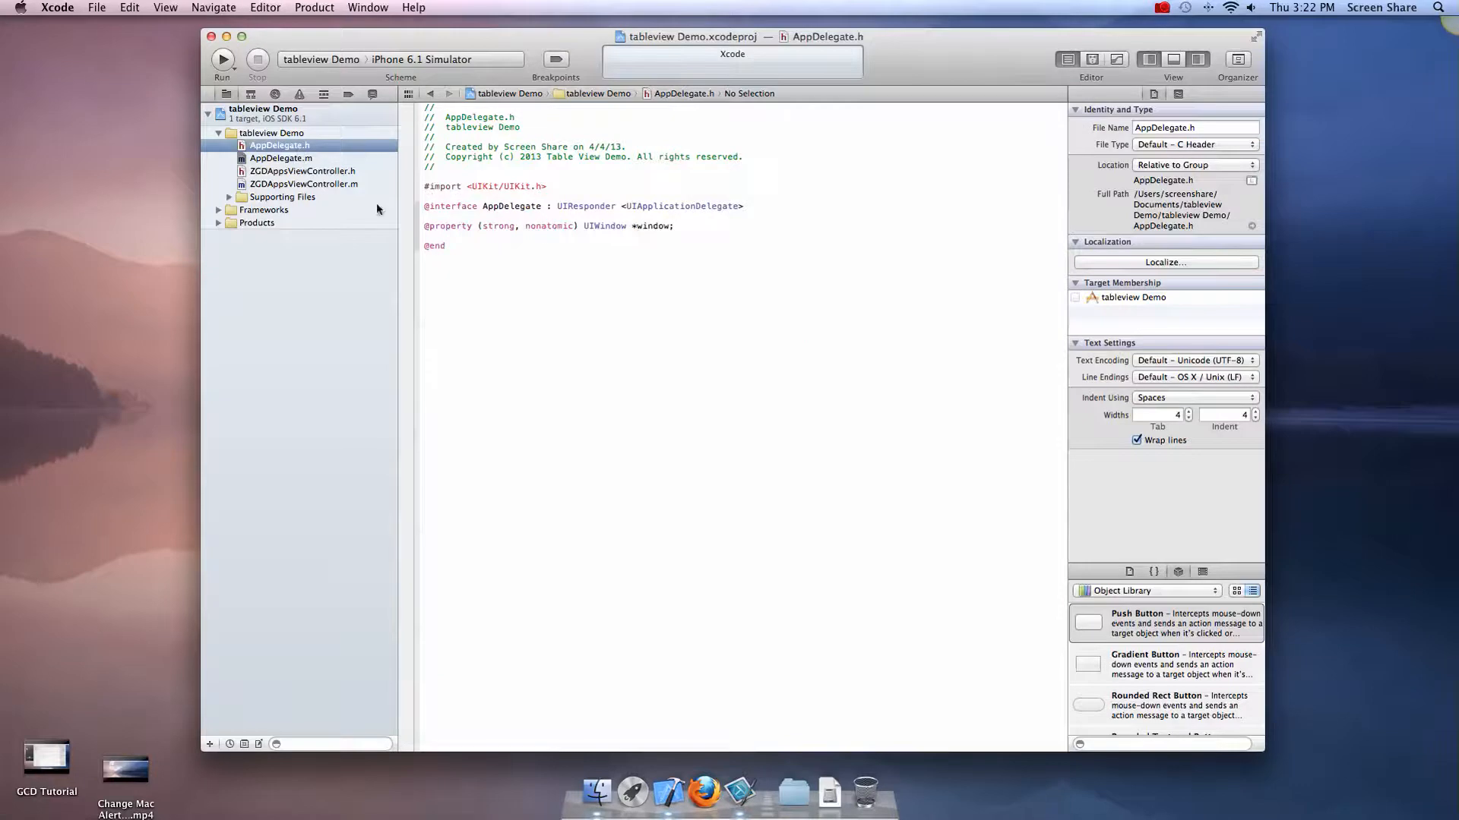
{"action": "left_click", "coordinate": [281, 158]}
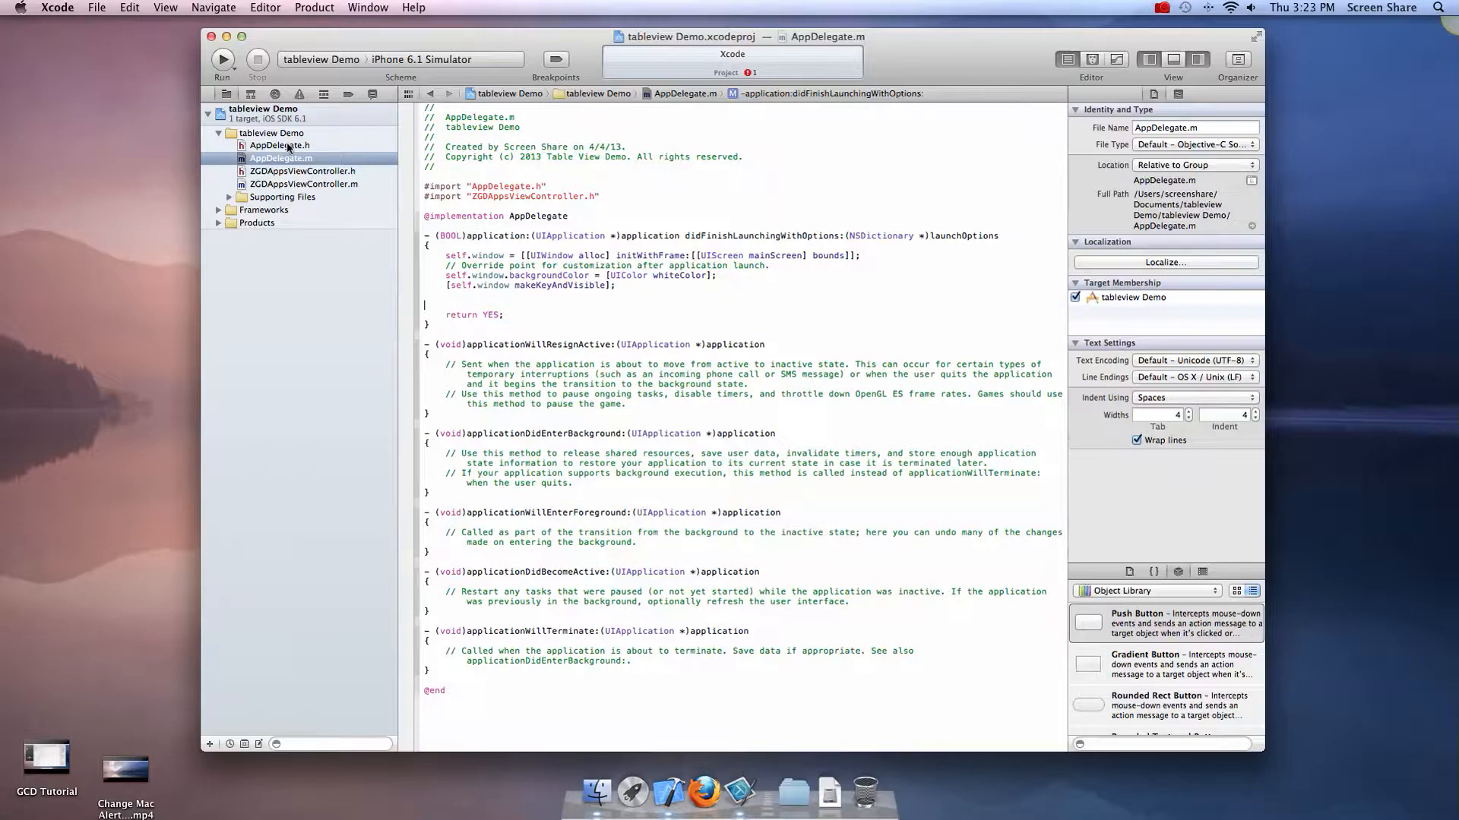
{"action": "left_click", "coordinate": [279, 145]}
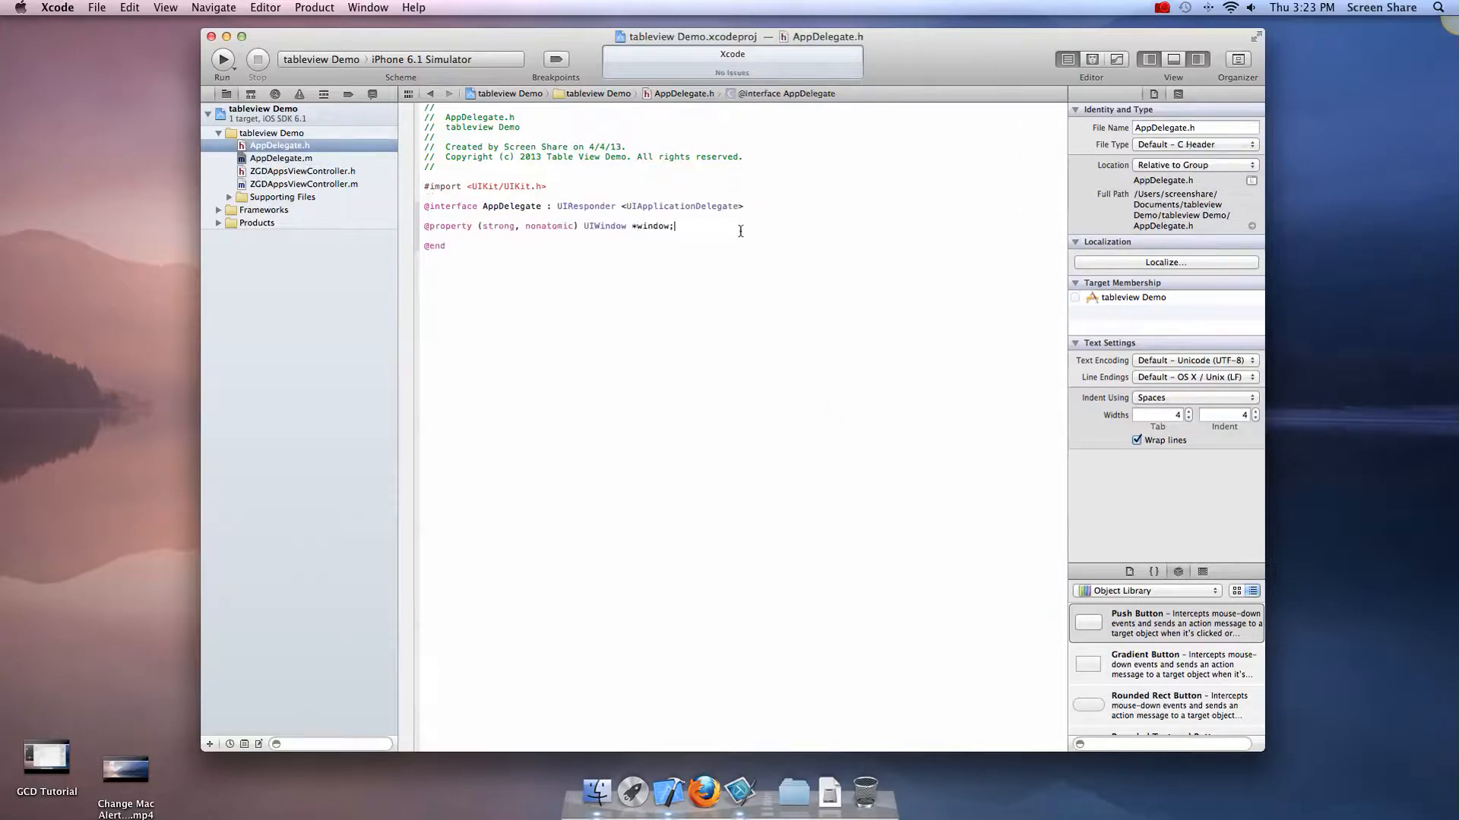
{"action": "type", "text": "@property (strong,"}
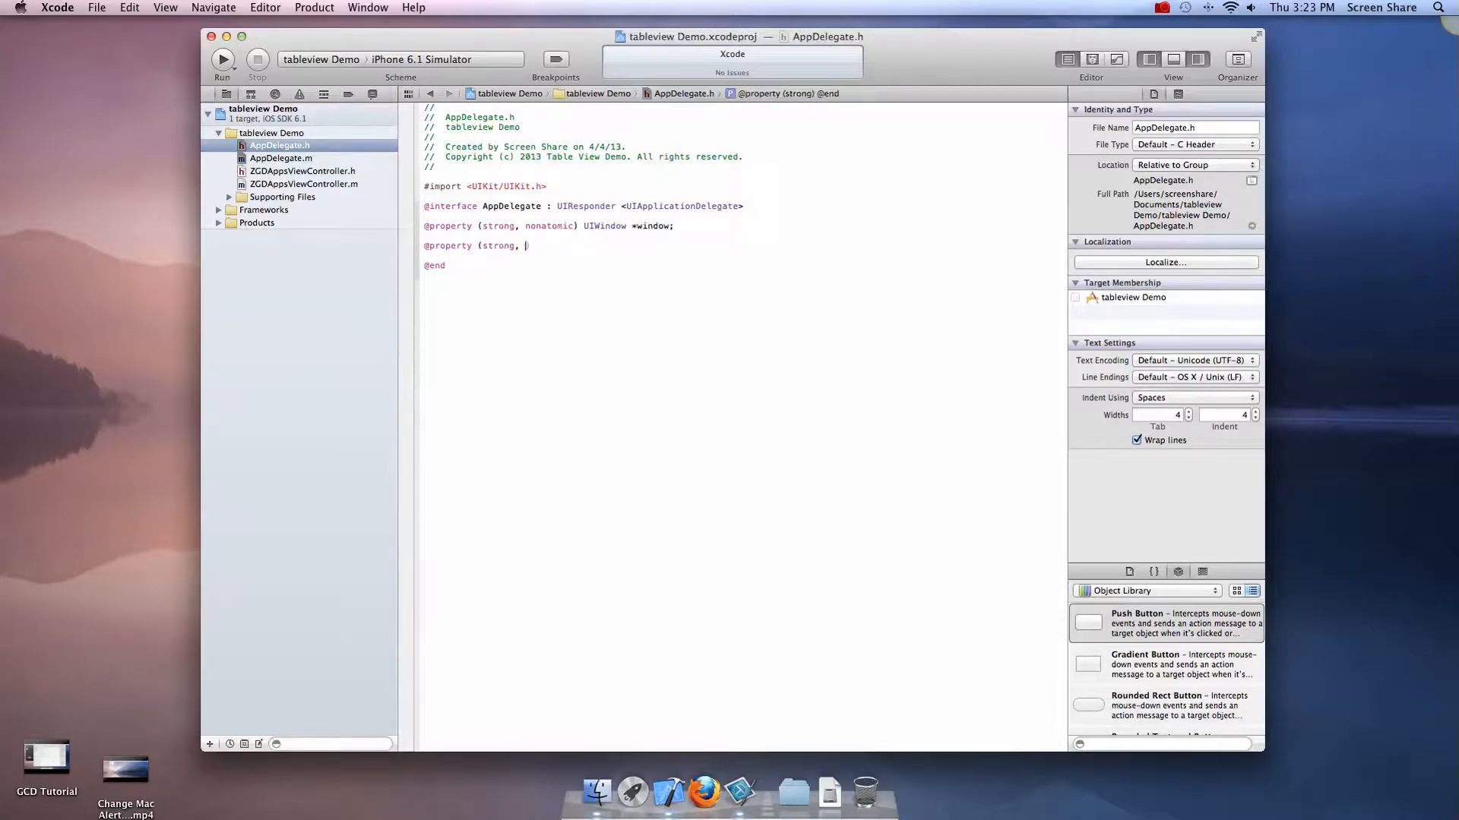
{"action": "type", "text": "nonatomic) UINavigationController *"}
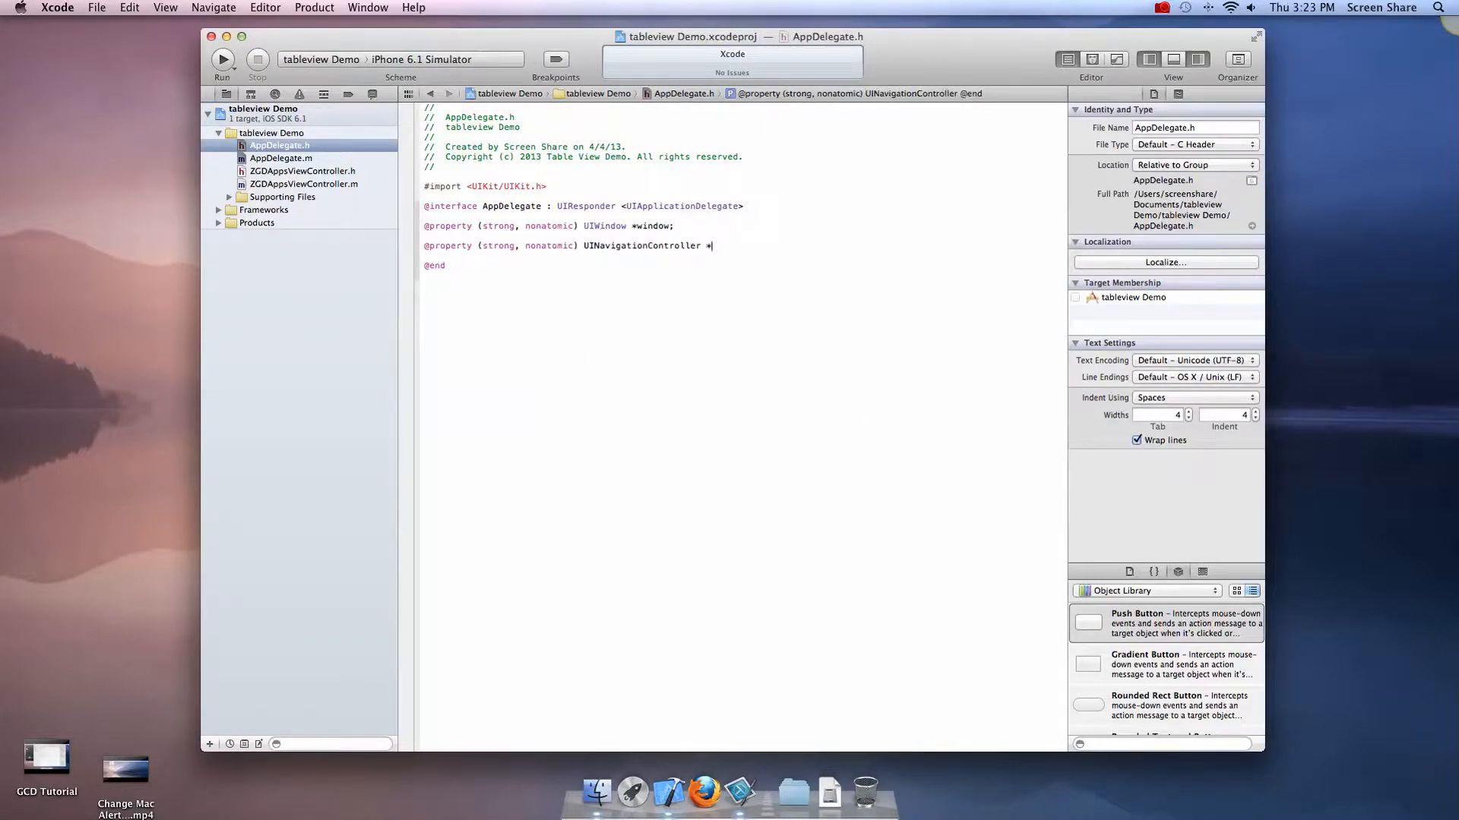
{"action": "type", "text": "nava"}
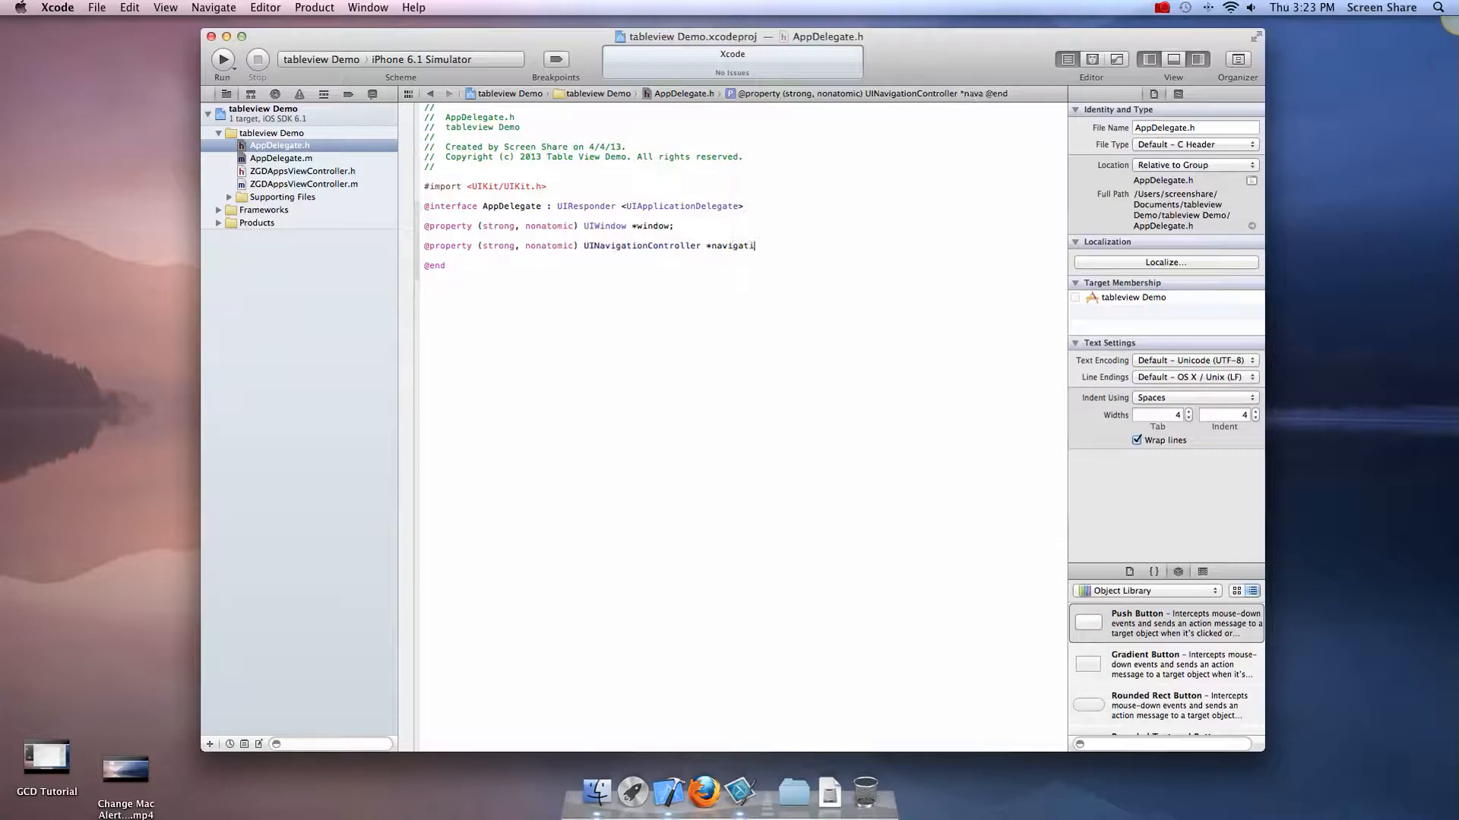
{"action": "type", "text": "onController;"}
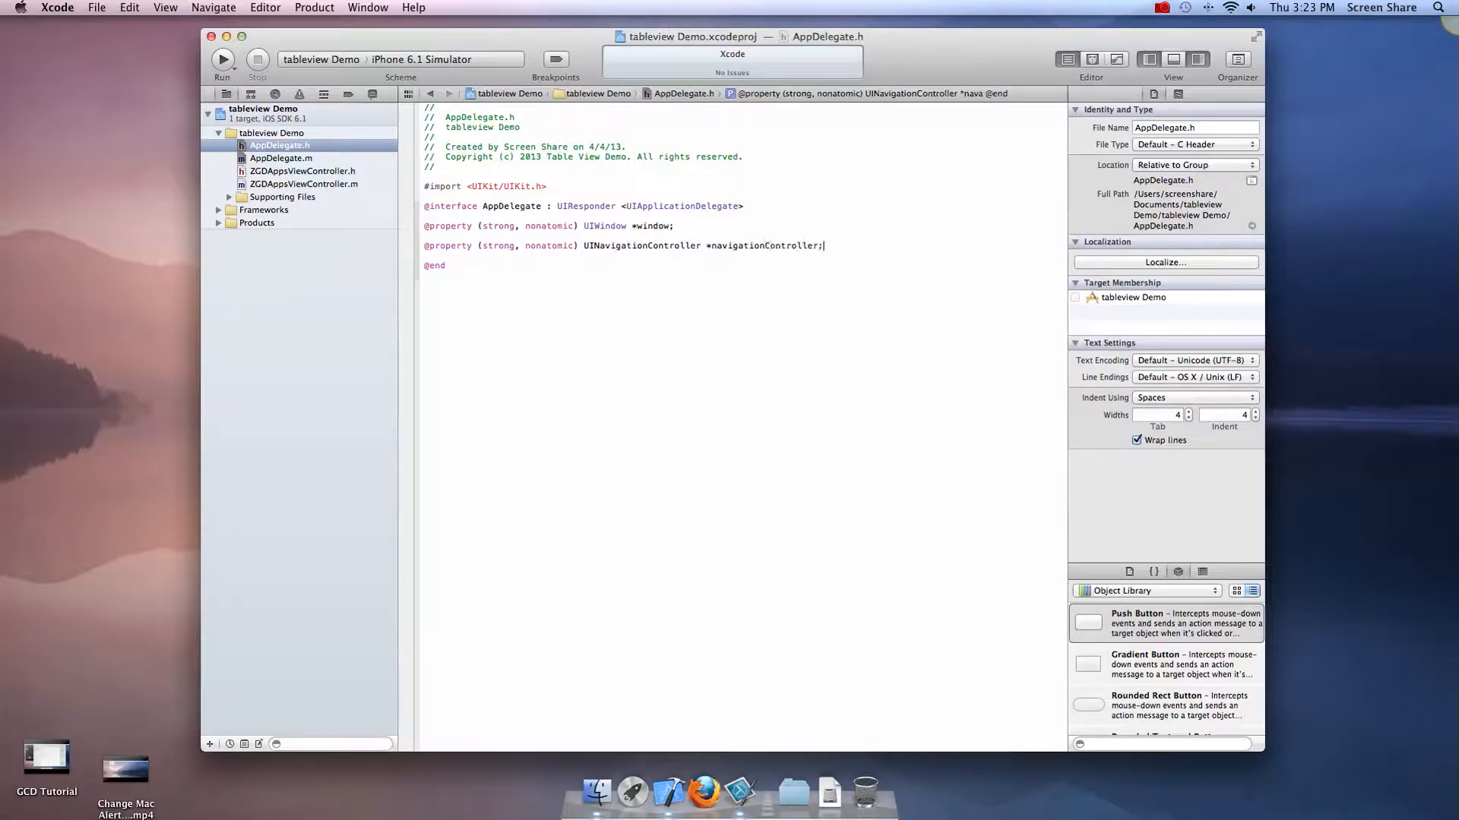
{"action": "left_click", "coordinate": [281, 158]}
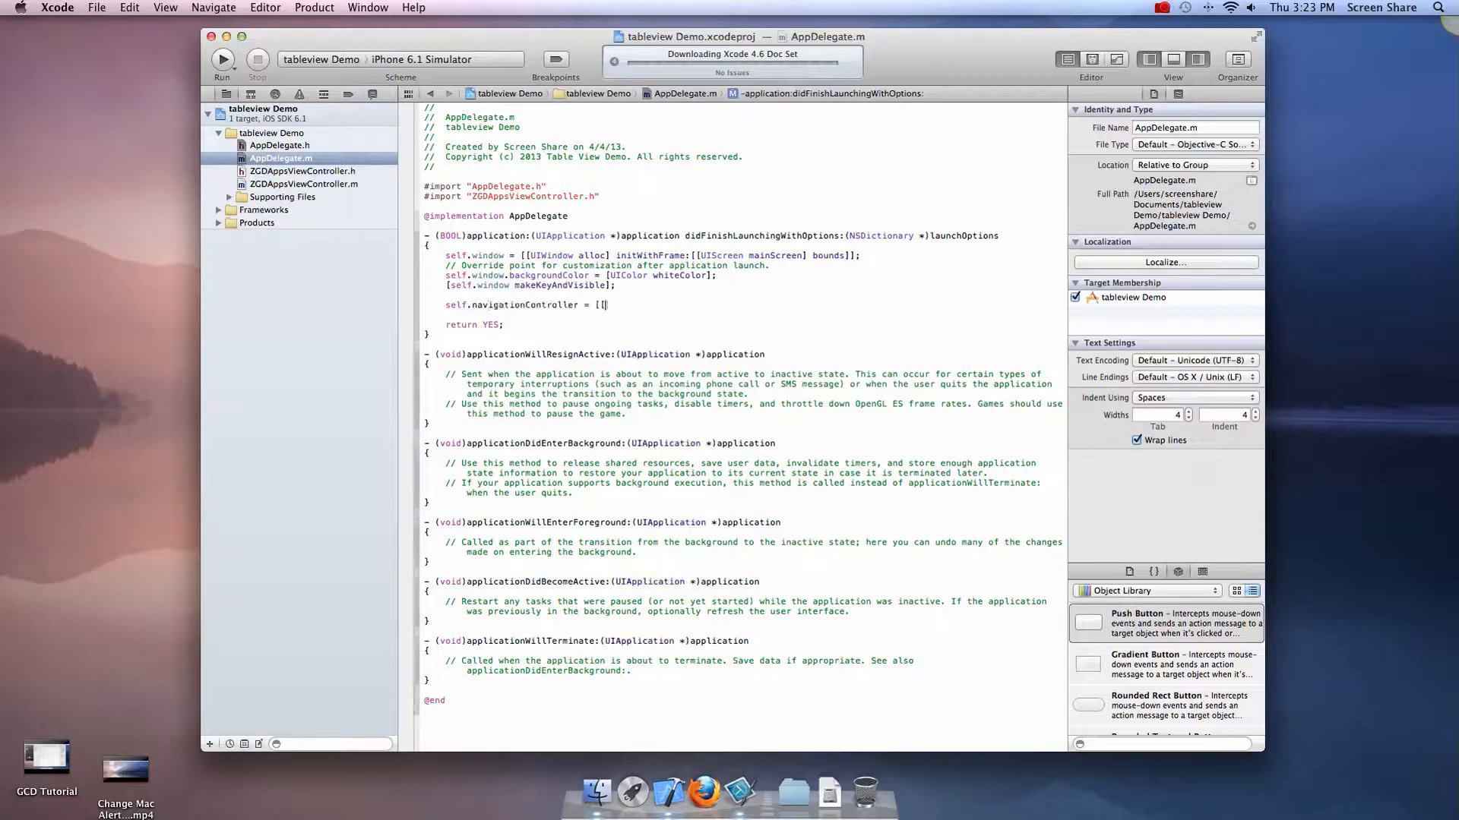
Alloc/init ZGDAppsViewController as zGDApps and pass it to initWithRootViewController: at launch.
{"action": "type", "text": "UINavigationController]"}
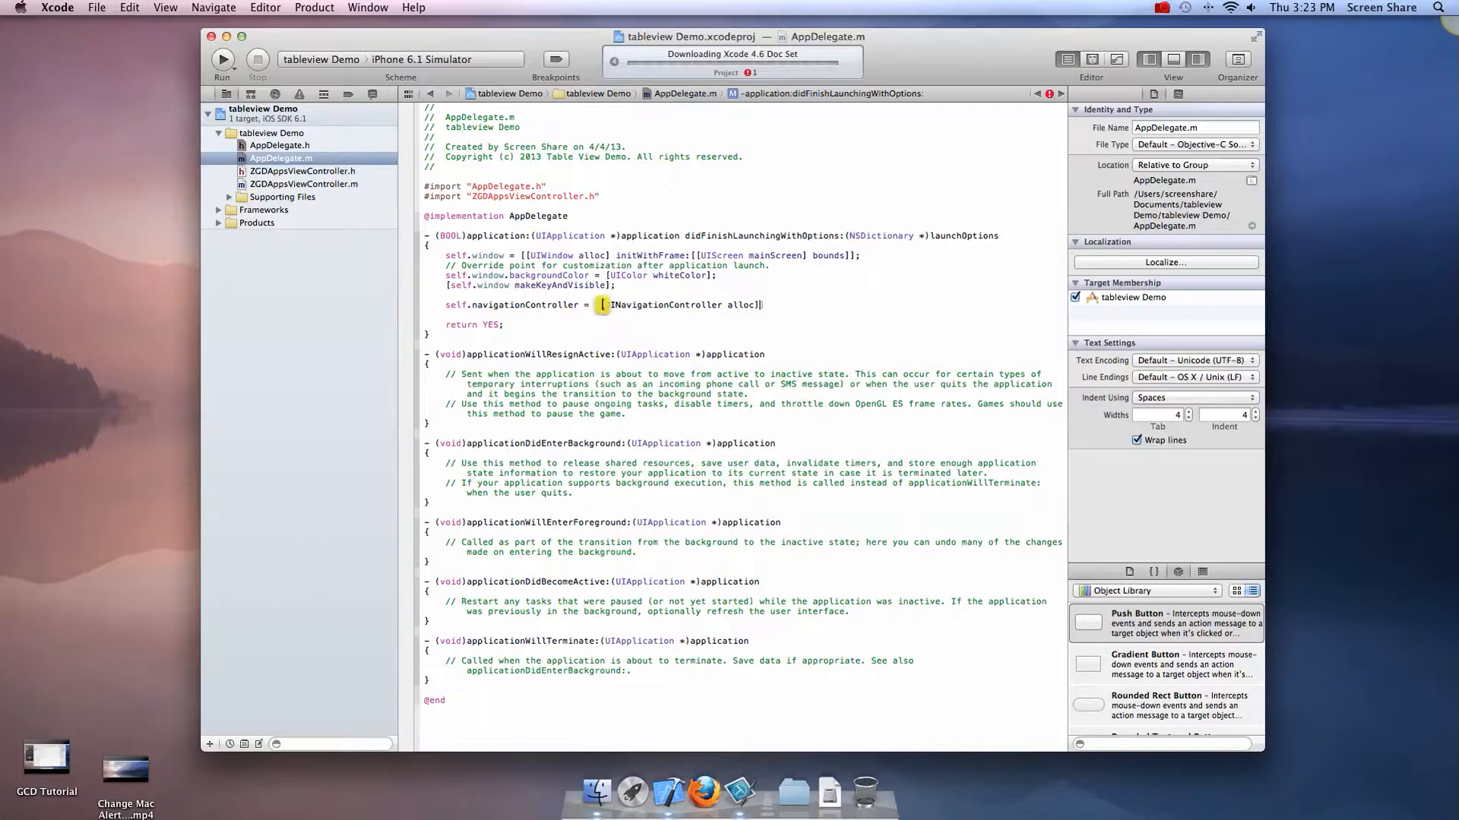
{"action": "type", "text": "initWithRootViewController:]"}
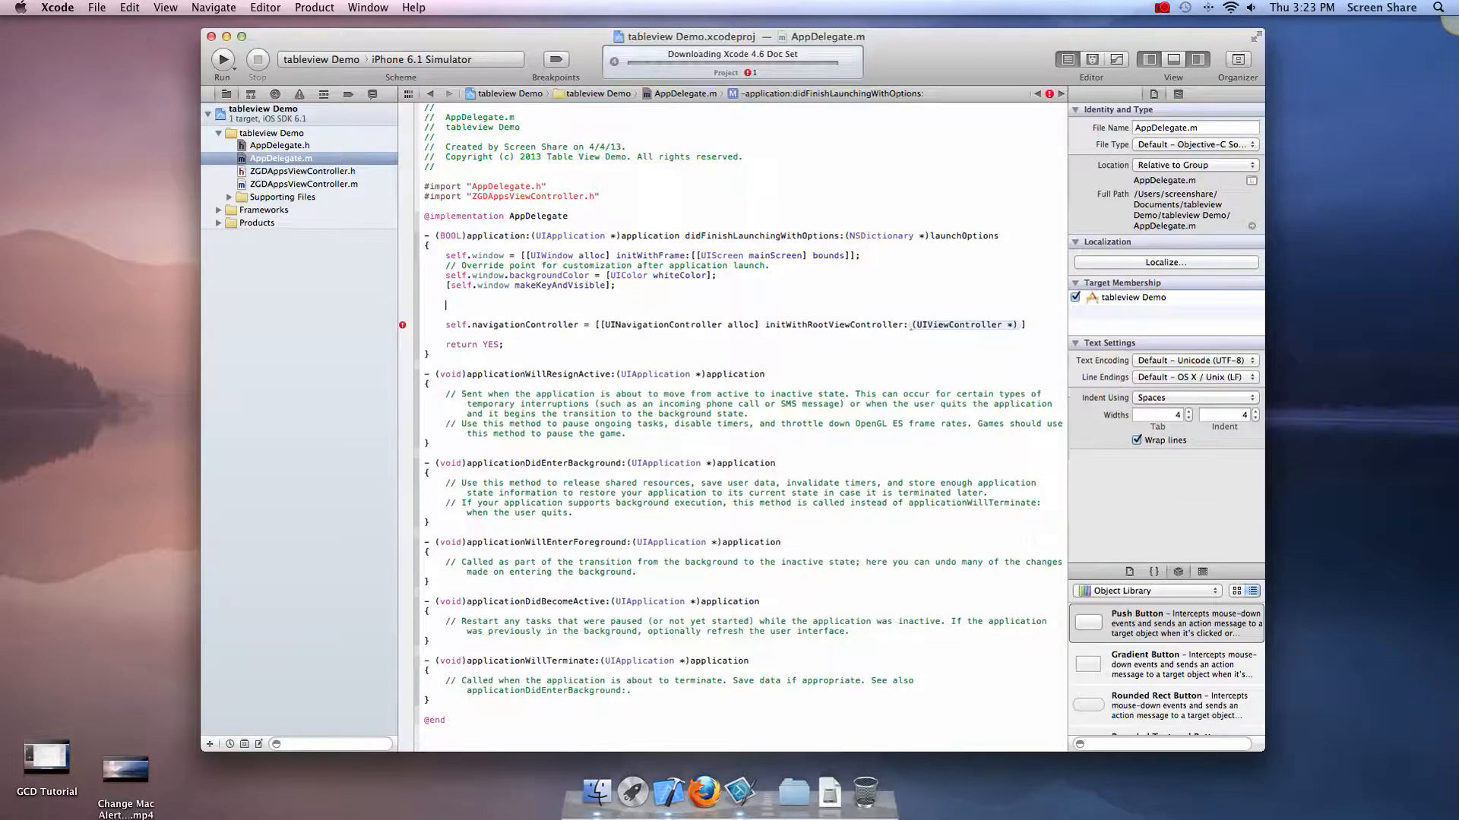
{"action": "type", "text": "ZGDAppsViewController *"}
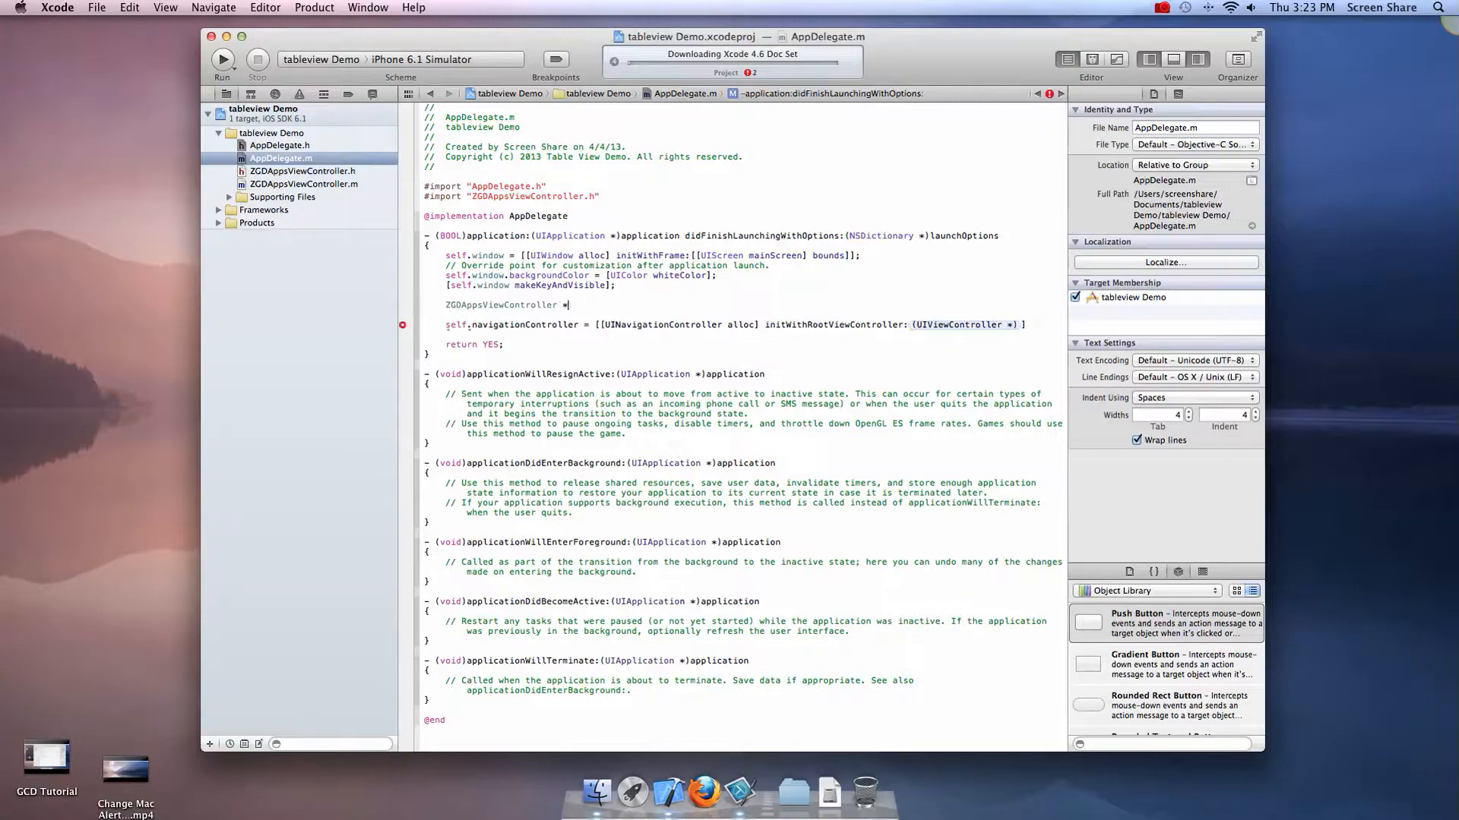
{"action": "type", "text": "Z"}
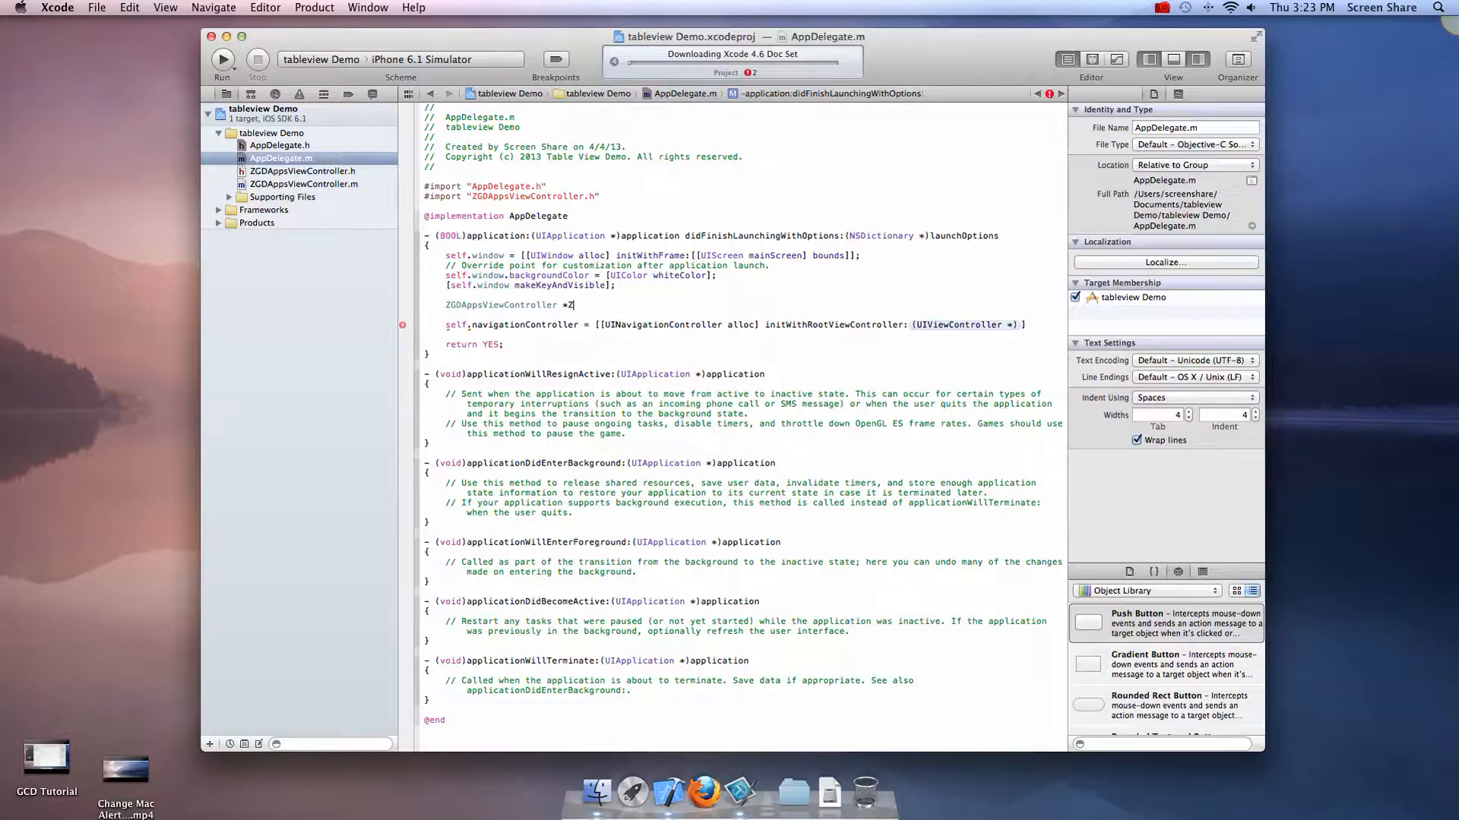
{"action": "type", "text": "GDApps = [["}
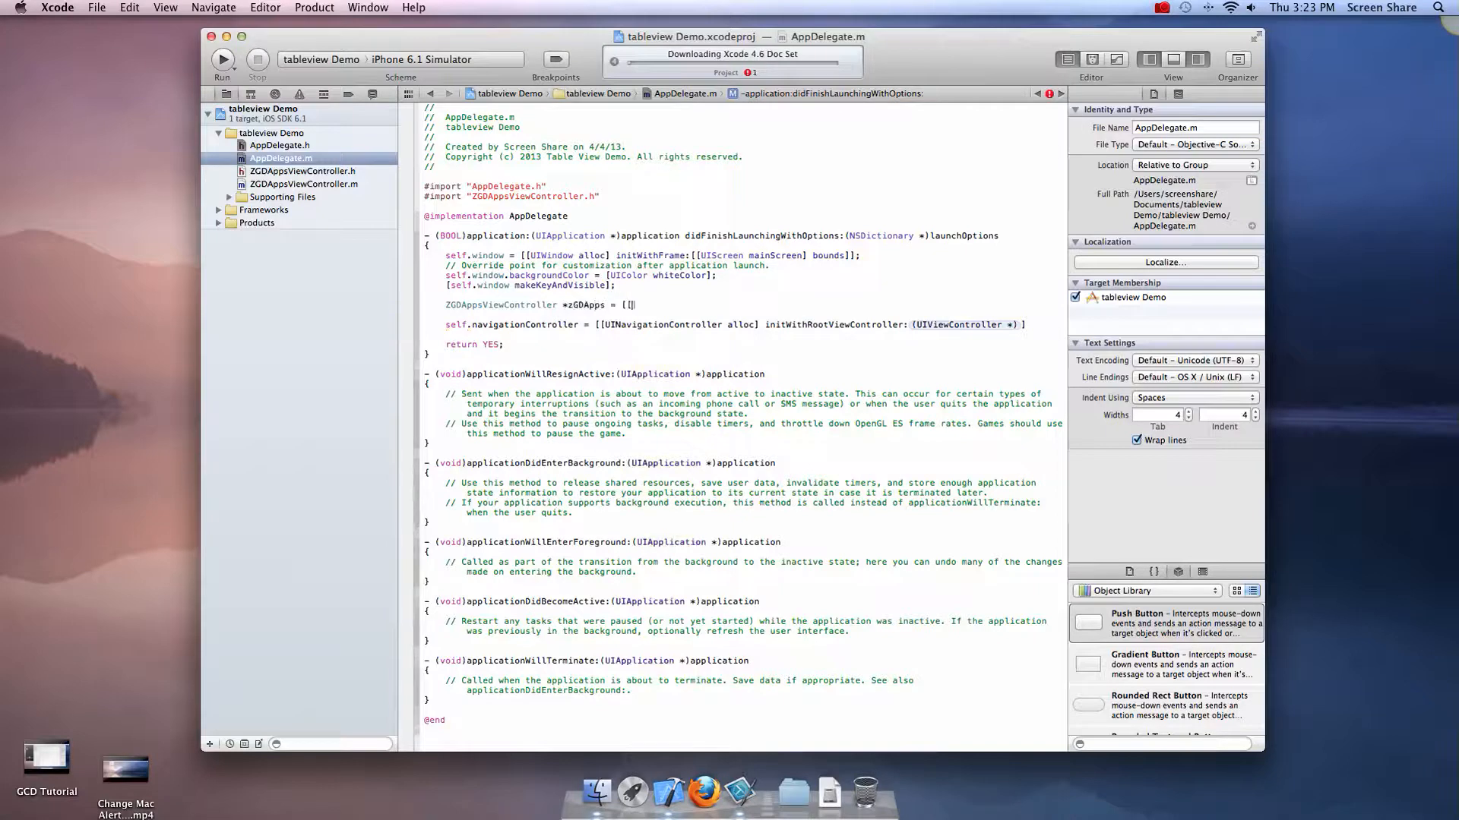
{"action": "type", "text": "ZV"}
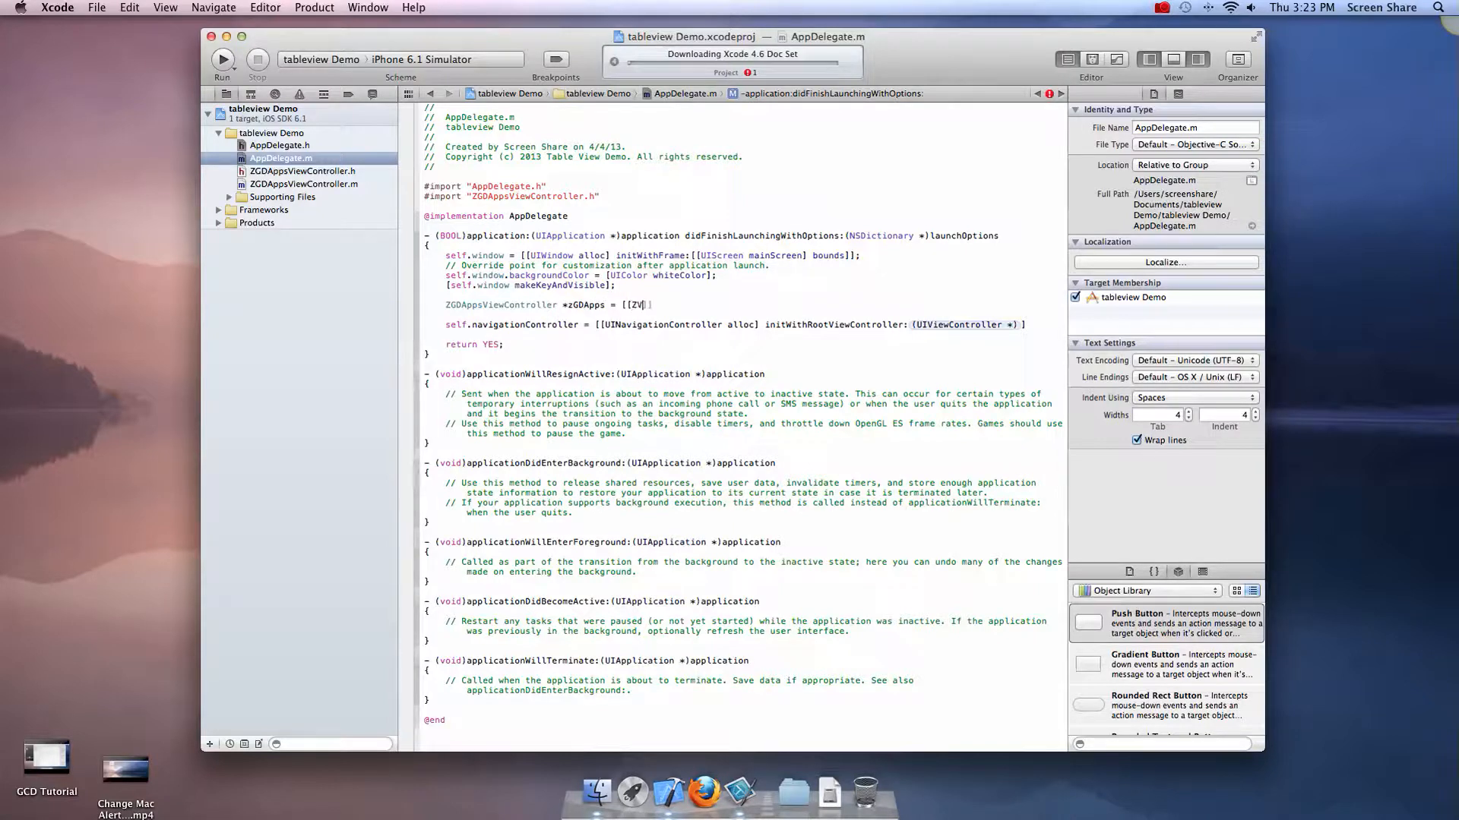
{"action": "type", "text": "ZGDAppsViewController alloc]"}
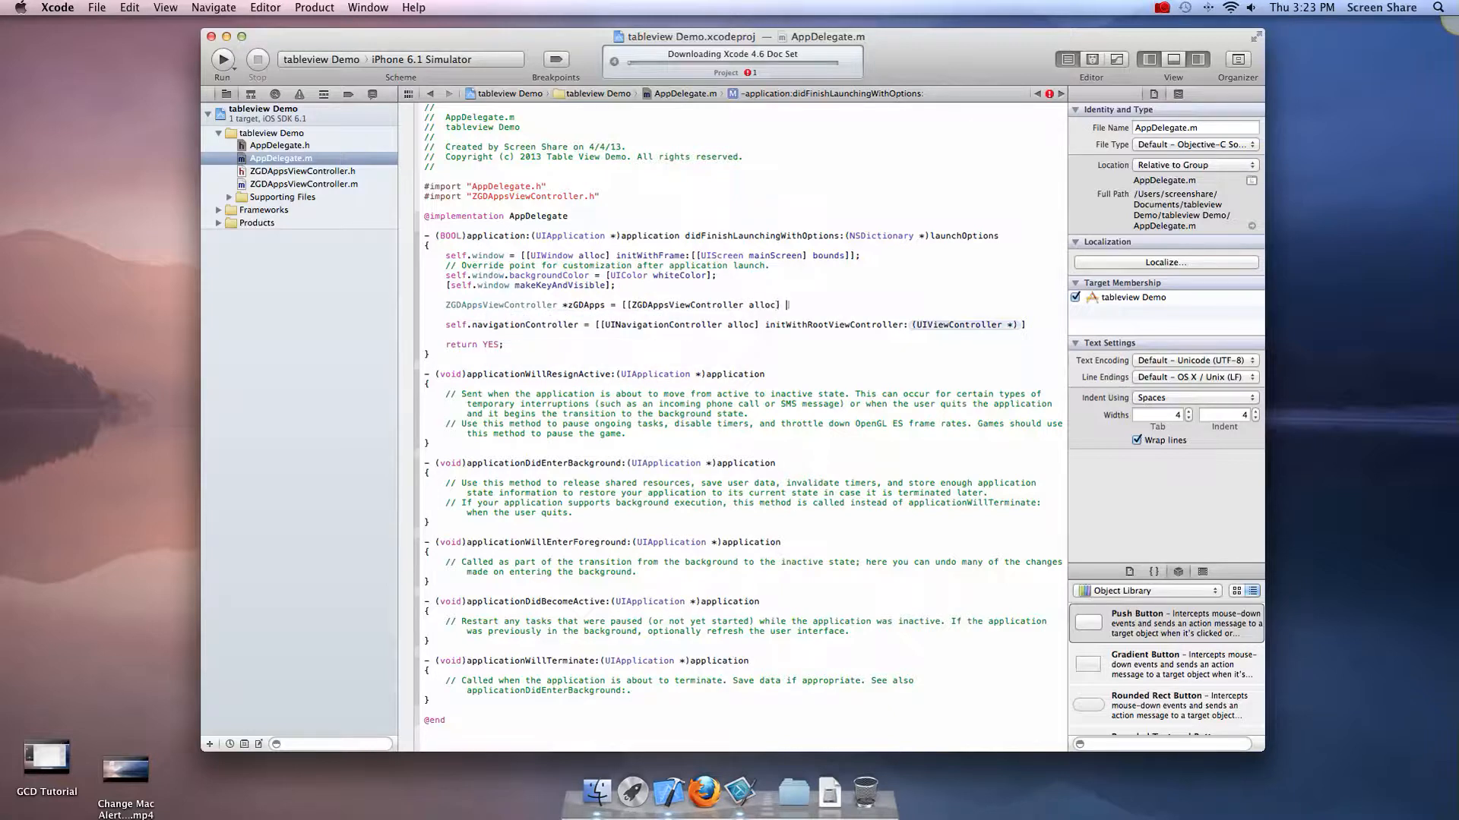
{"action": "type", "text": "init];"}
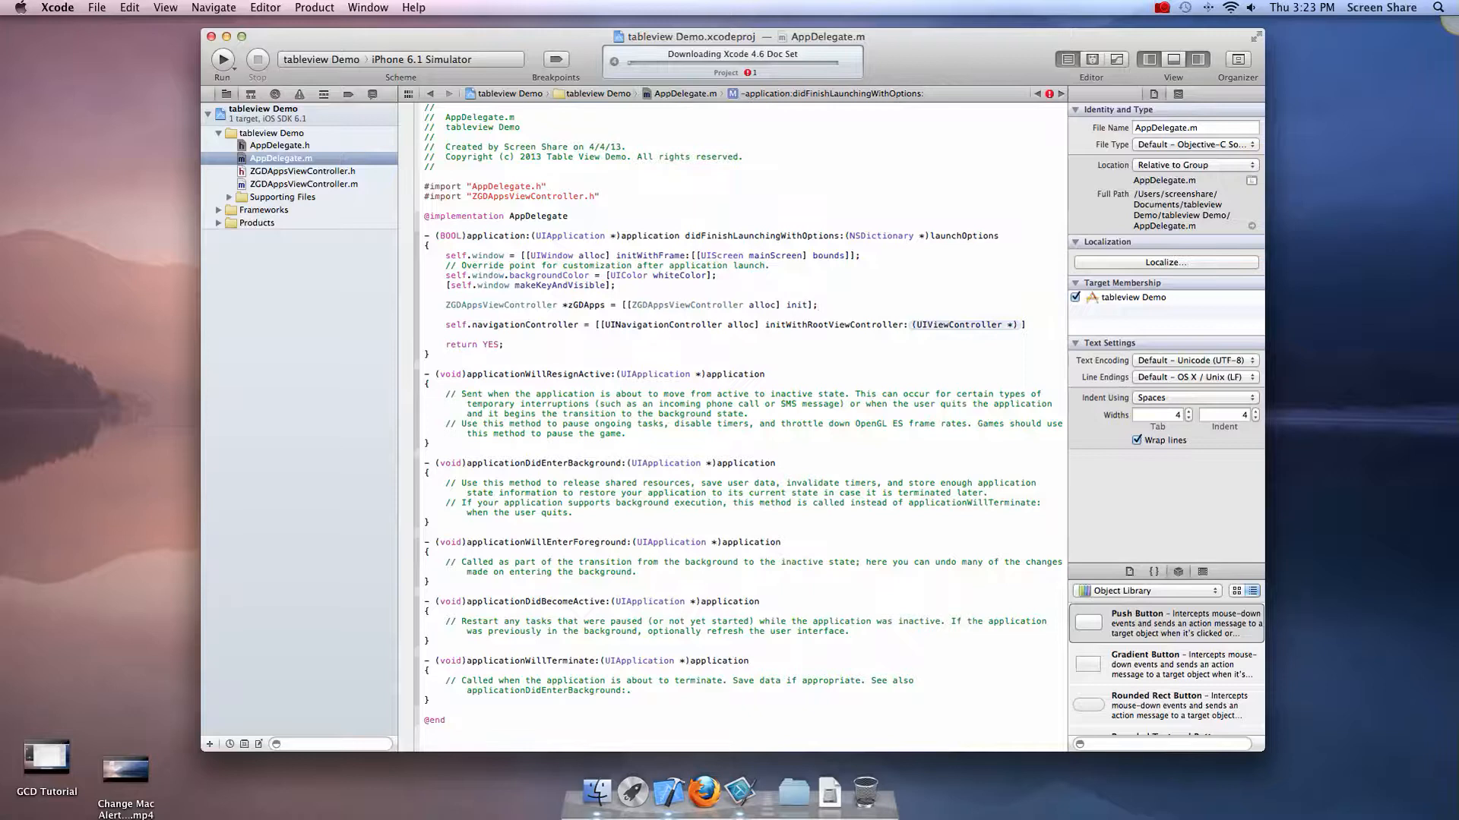
{"action": "double_click", "coordinate": [961, 325]}
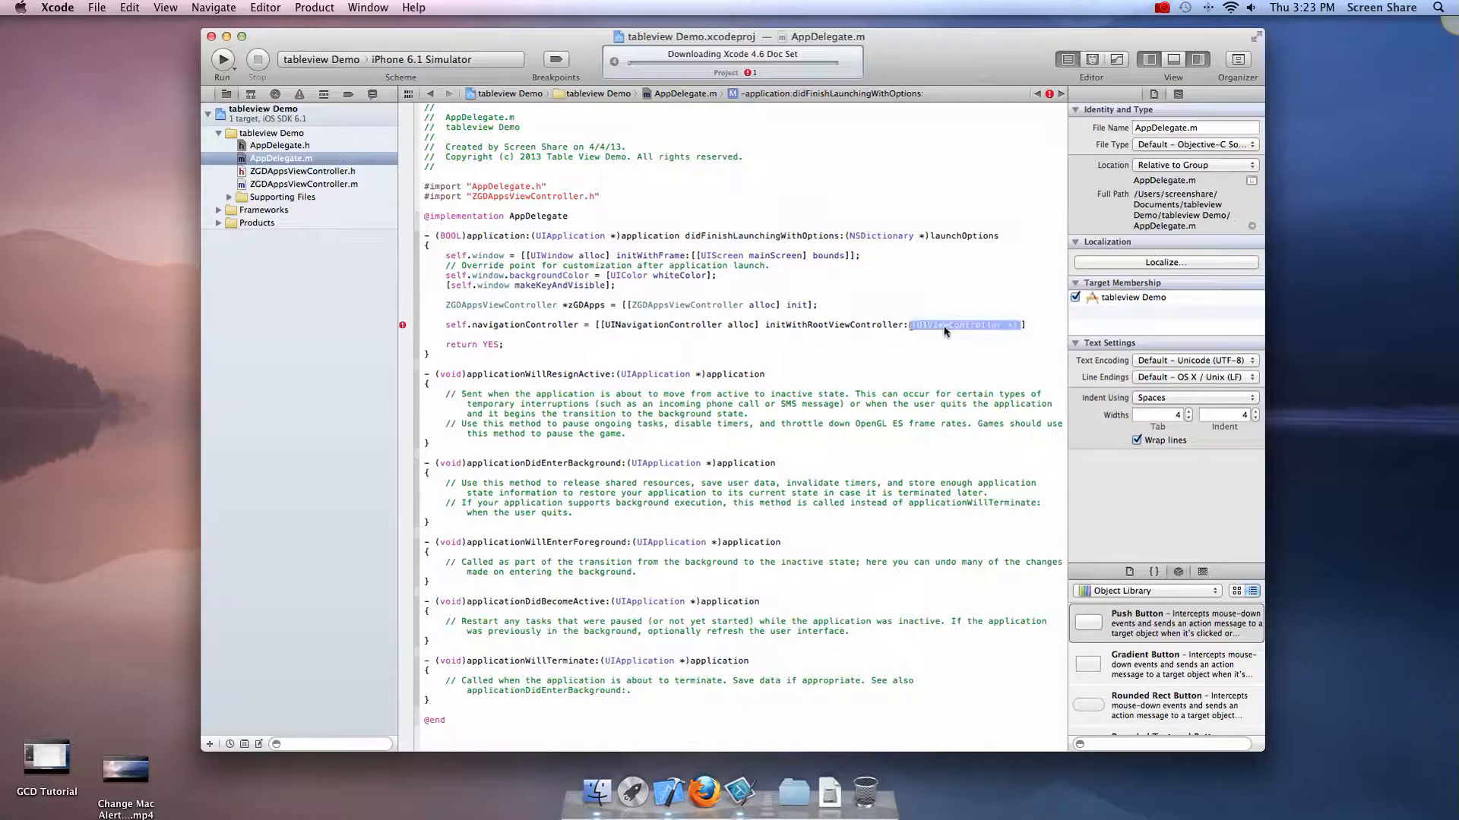
{"action": "type", "text": "zGDApps"}
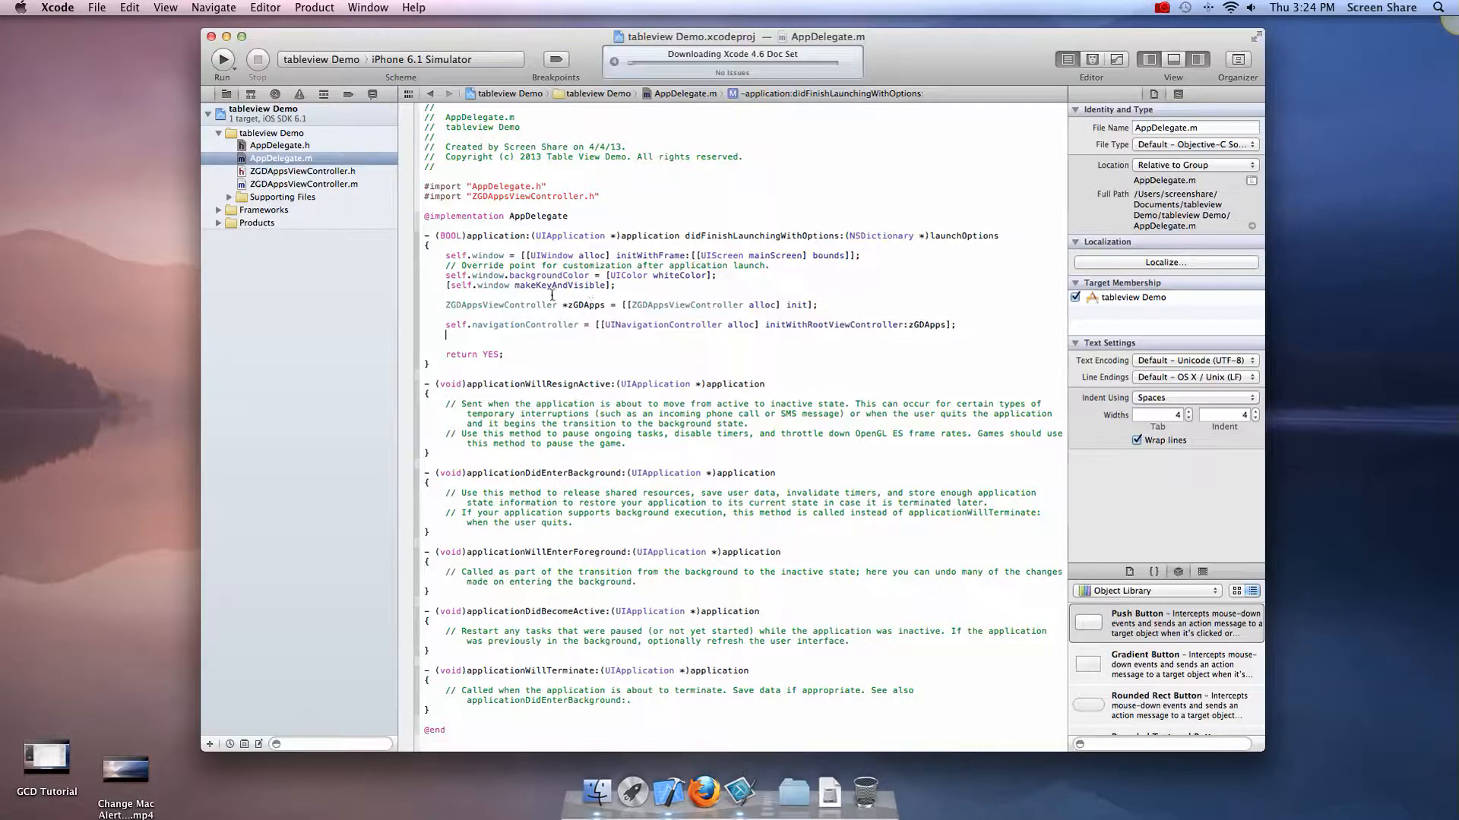
{"action": "mouse_move", "coordinate": [464, 265]}
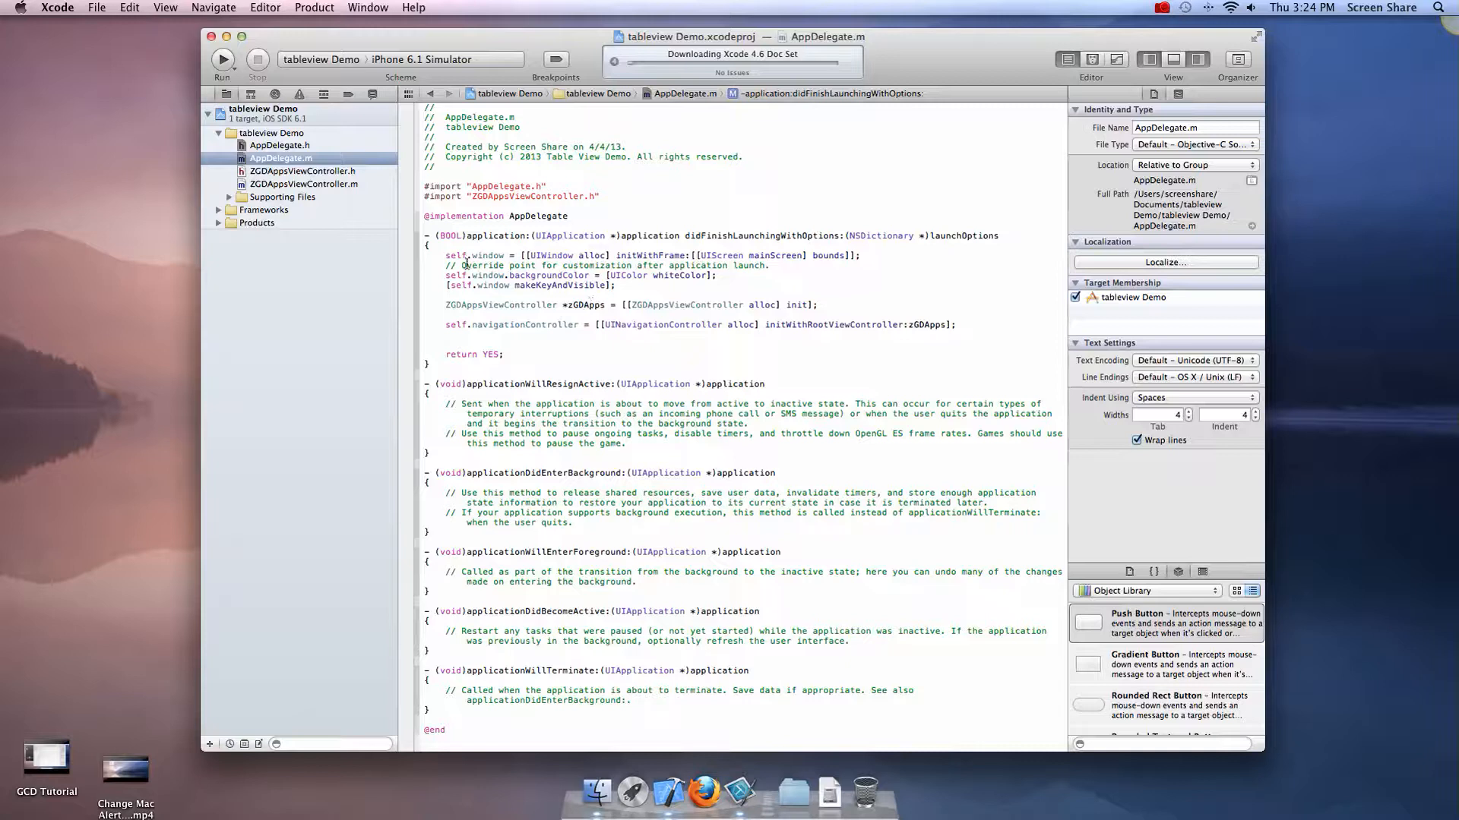
Declare strong, nonatomic NSArray properties apps and appLinks in ZGDAppsViewController.m's class extension.
{"action": "left_click", "coordinate": [293, 184]}
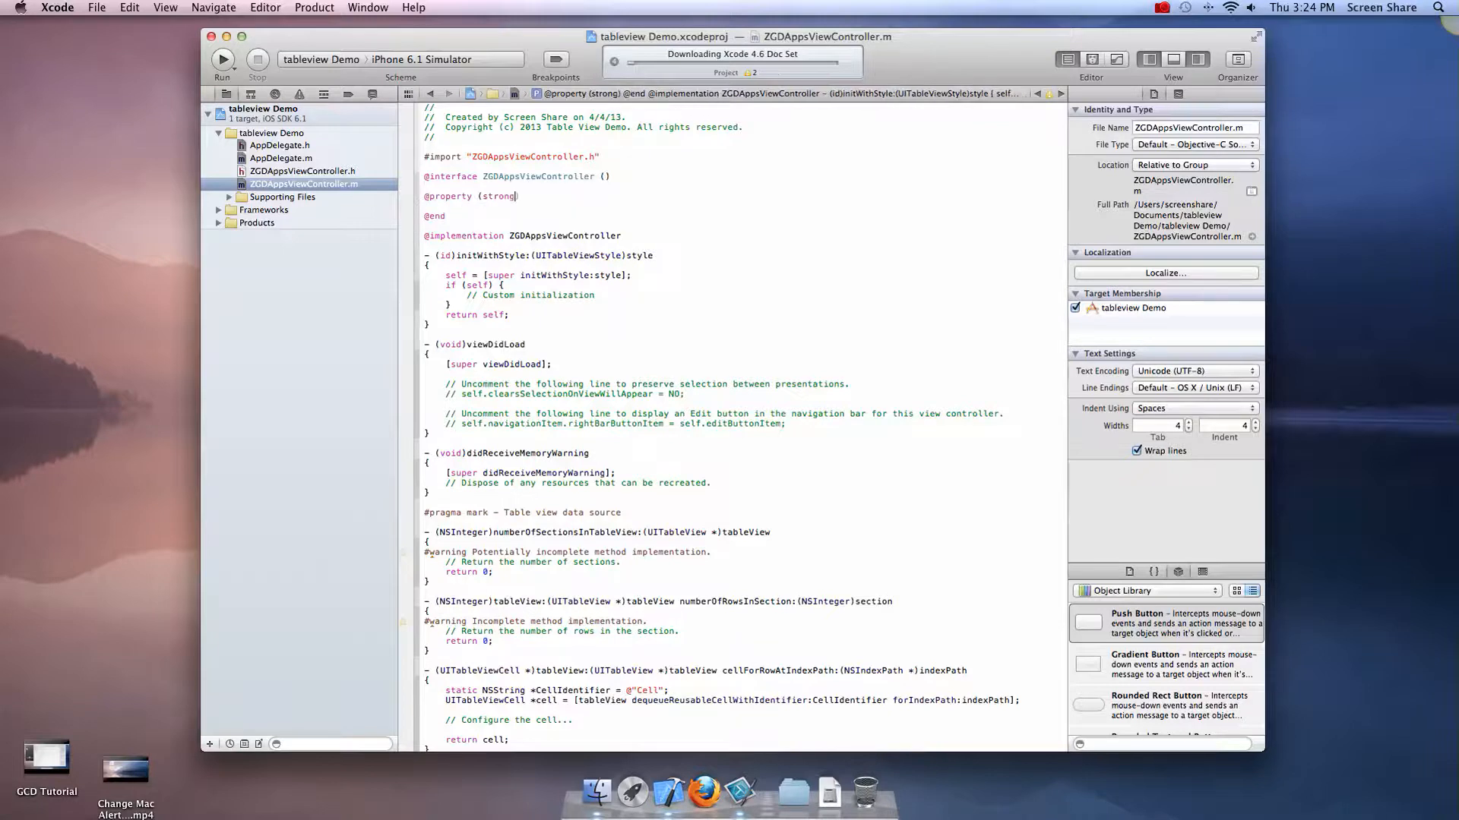
{"action": "type", "text": ", nonatomic"}
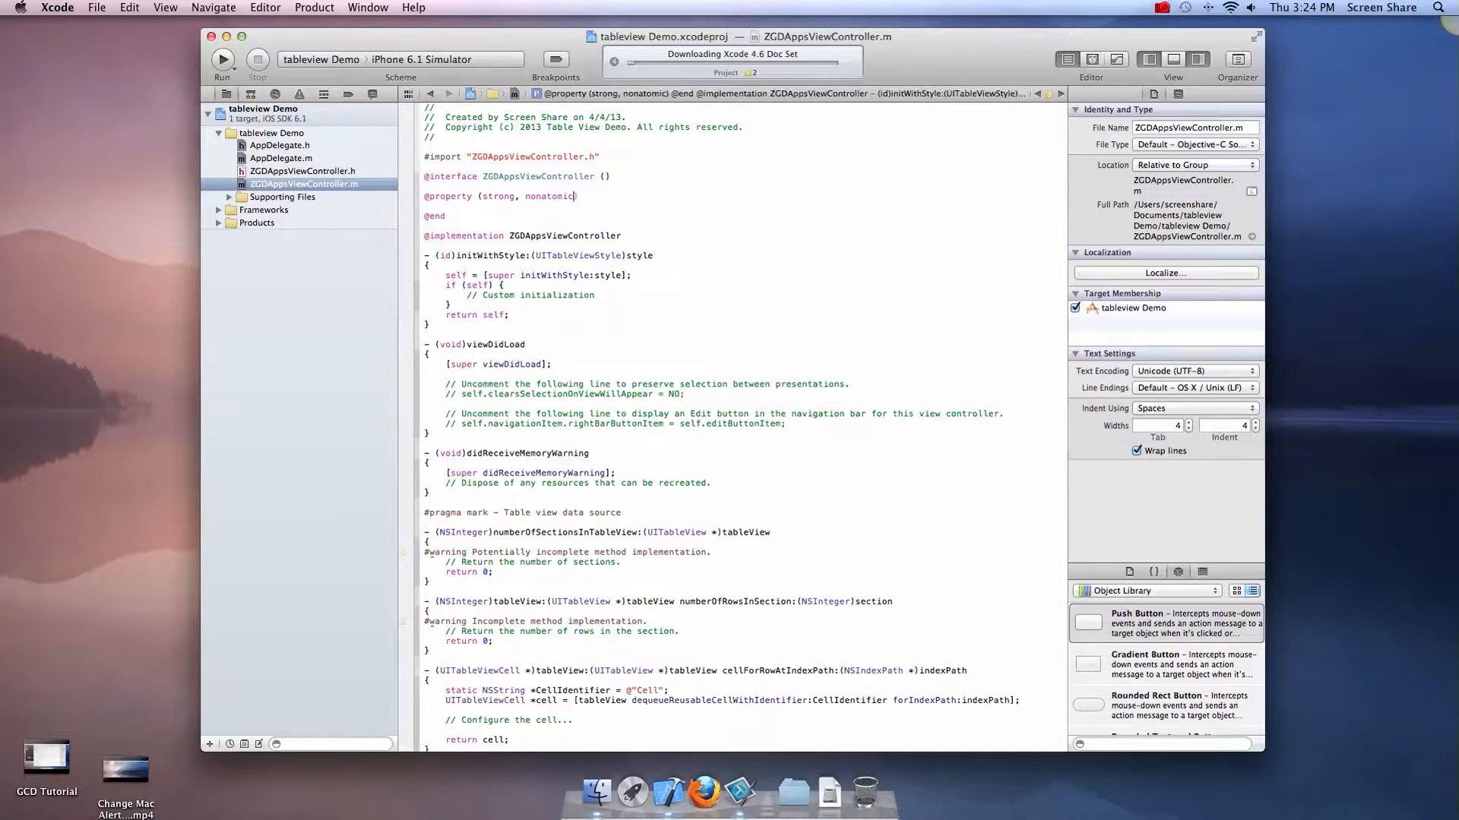
{"action": "type", "text": "NSArray"}
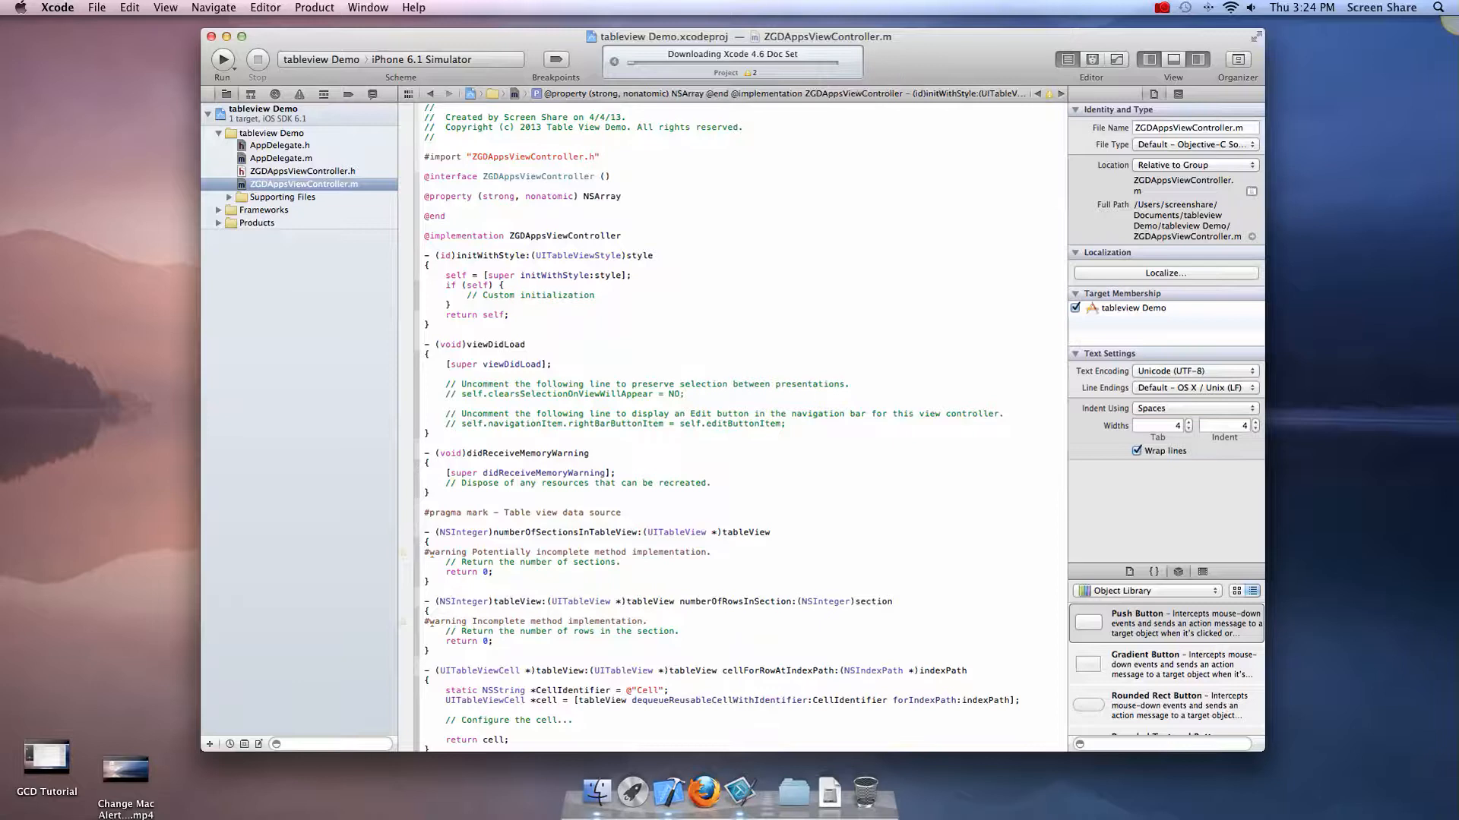
{"action": "type", "text": "*"}
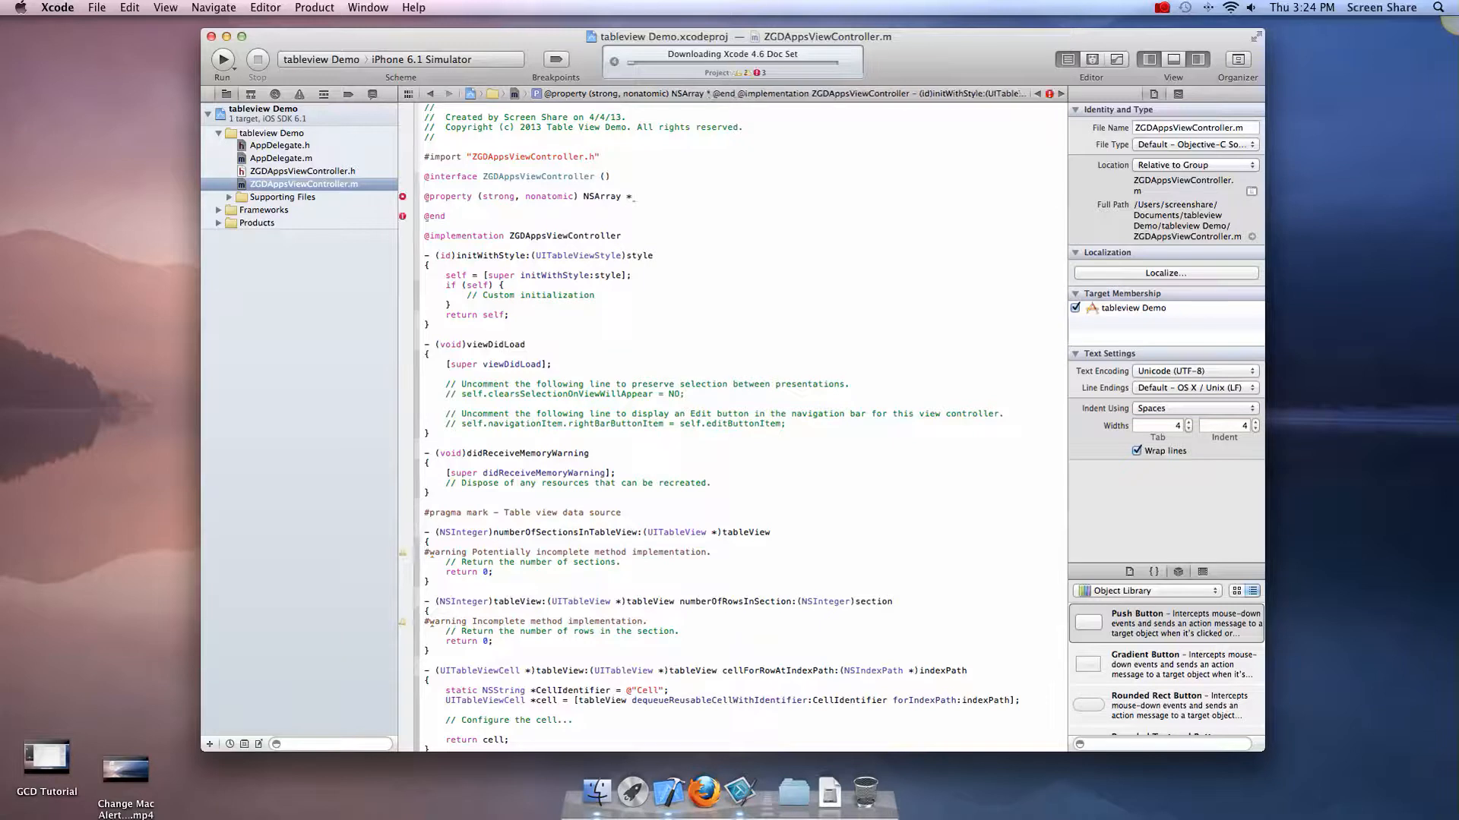
{"action": "type", "text": "apps;"}
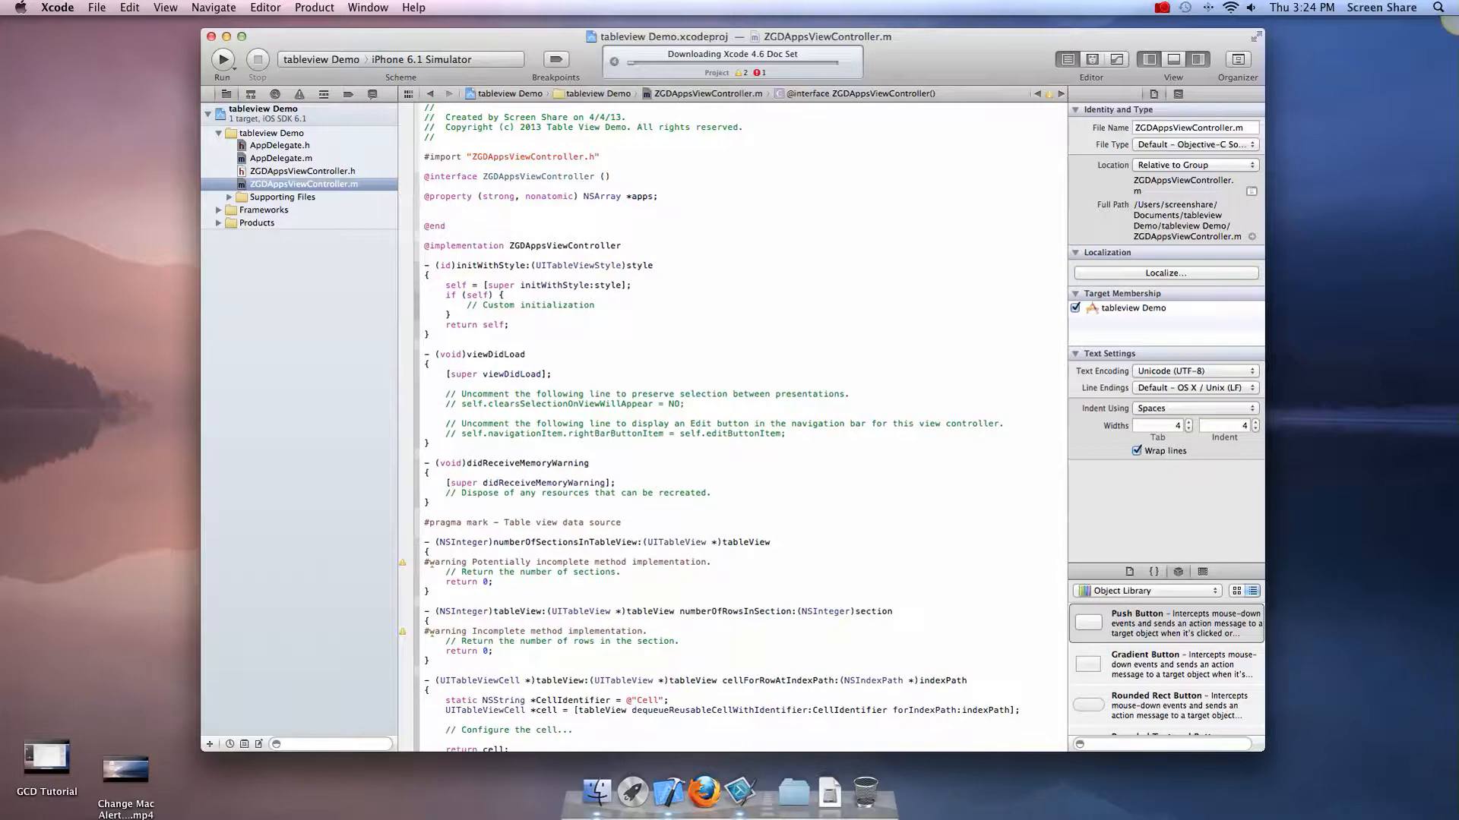
{"action": "type", "text": "@property"}
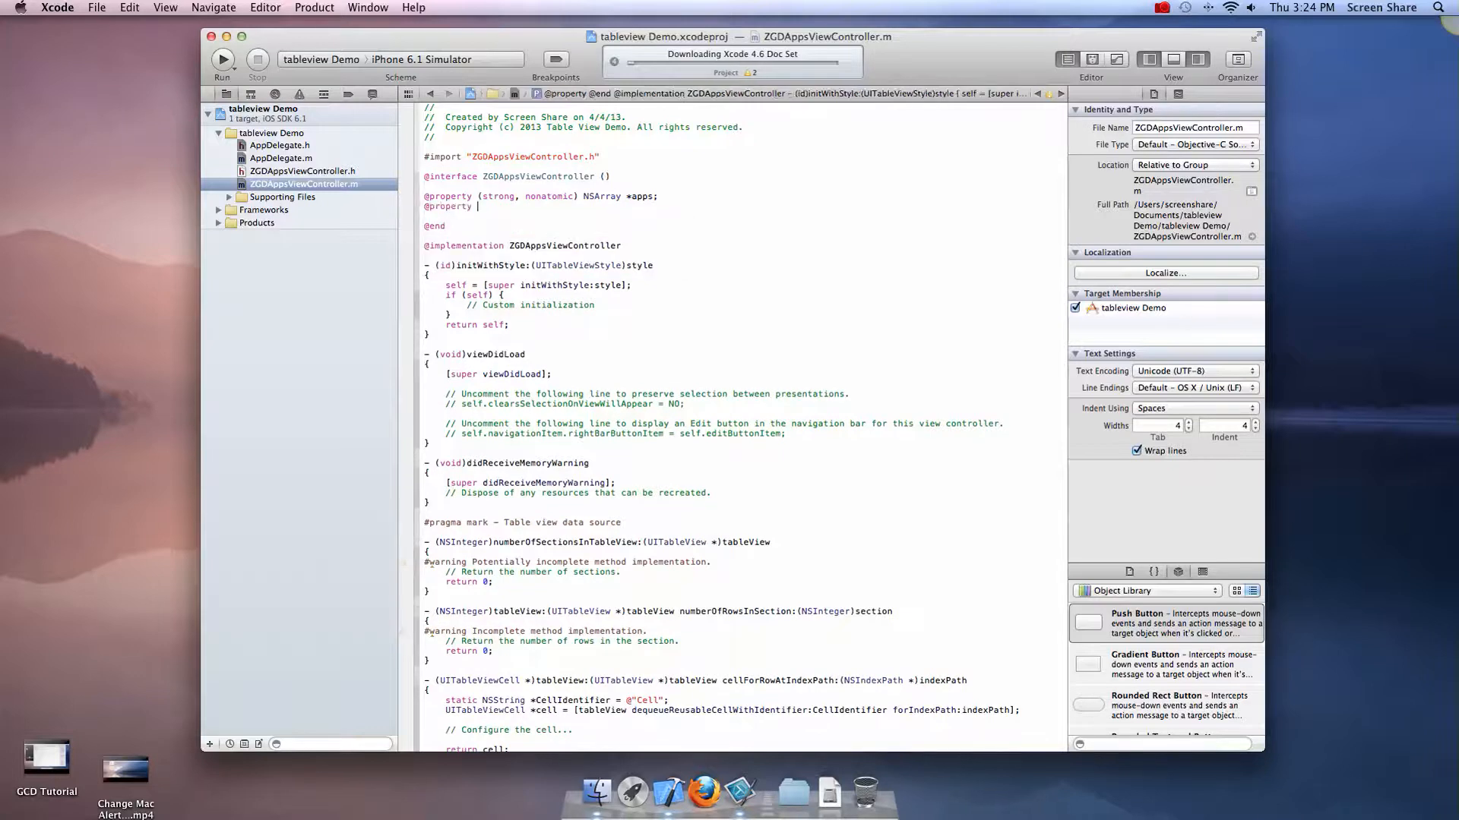
{"action": "type", "text": "(strong, nonatomic) NSArray *appLinks;"}
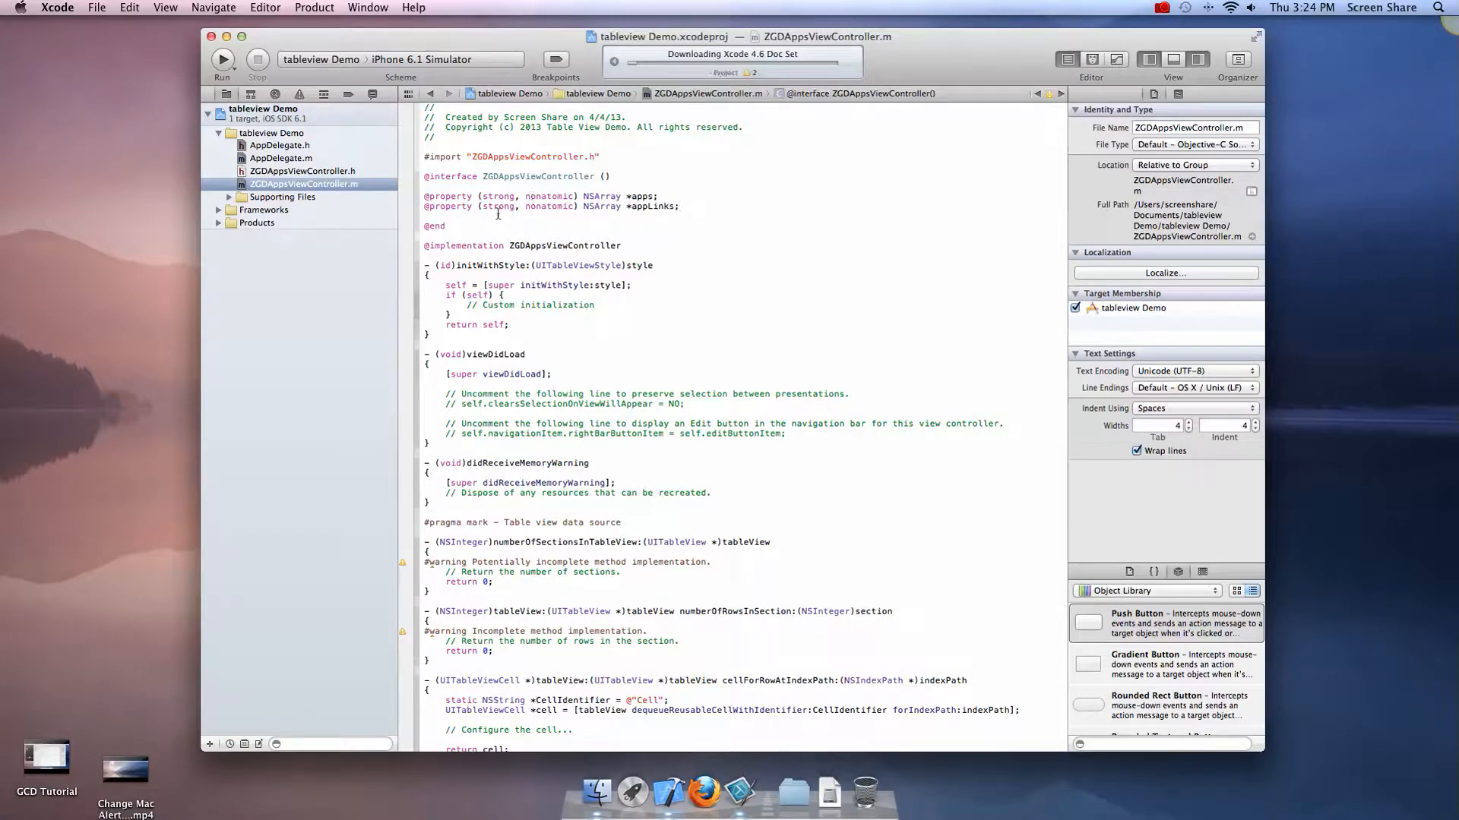
Return 1 from numberOfSectionsInTableView and self.apps.count from numberOfRowsInSection.
{"action": "scroll", "scroll_direction": "down", "scroll_amount": 3}
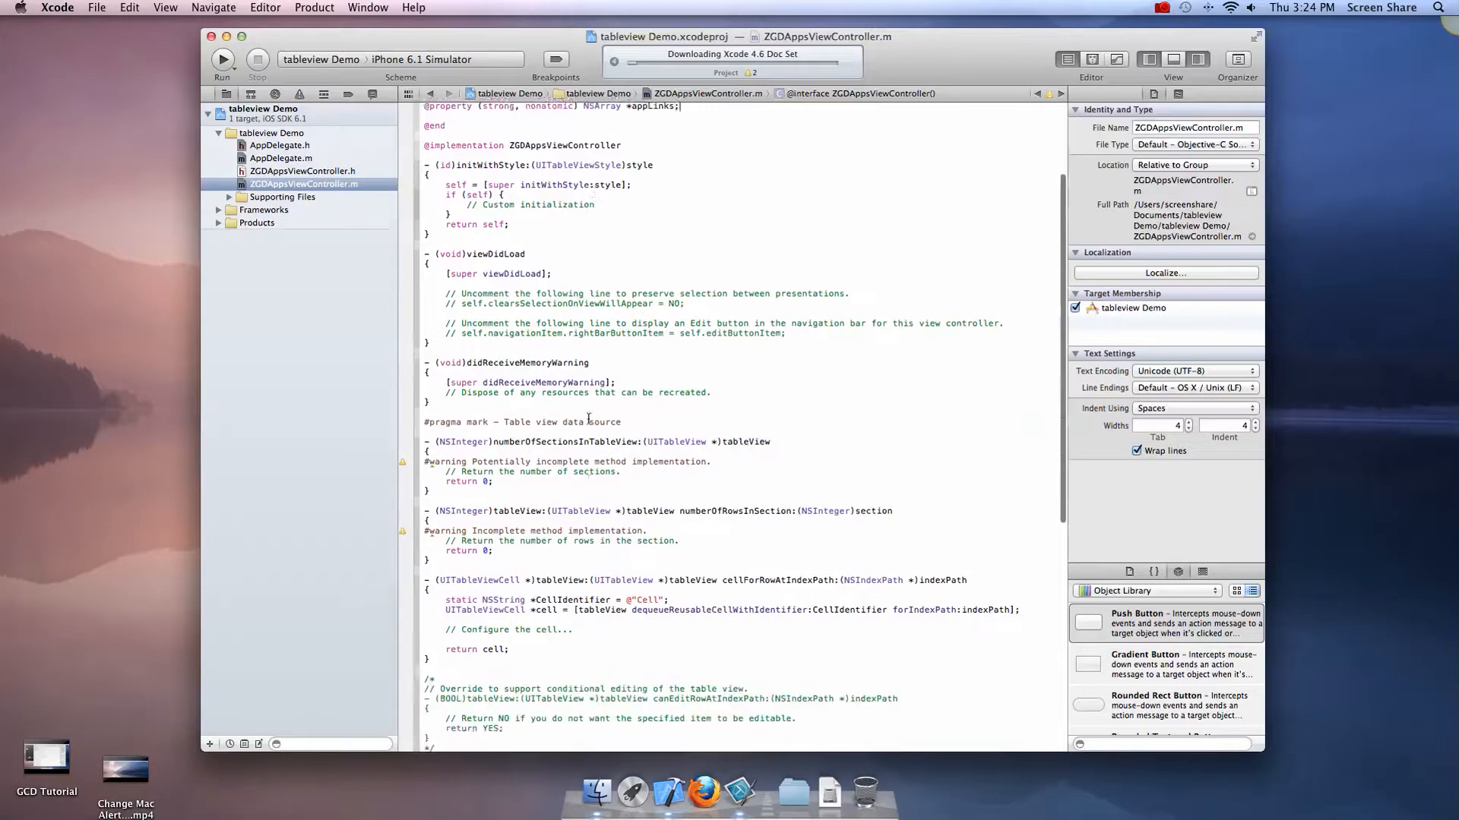
{"action": "scroll", "scroll_direction": "down", "scroll_amount": 3}
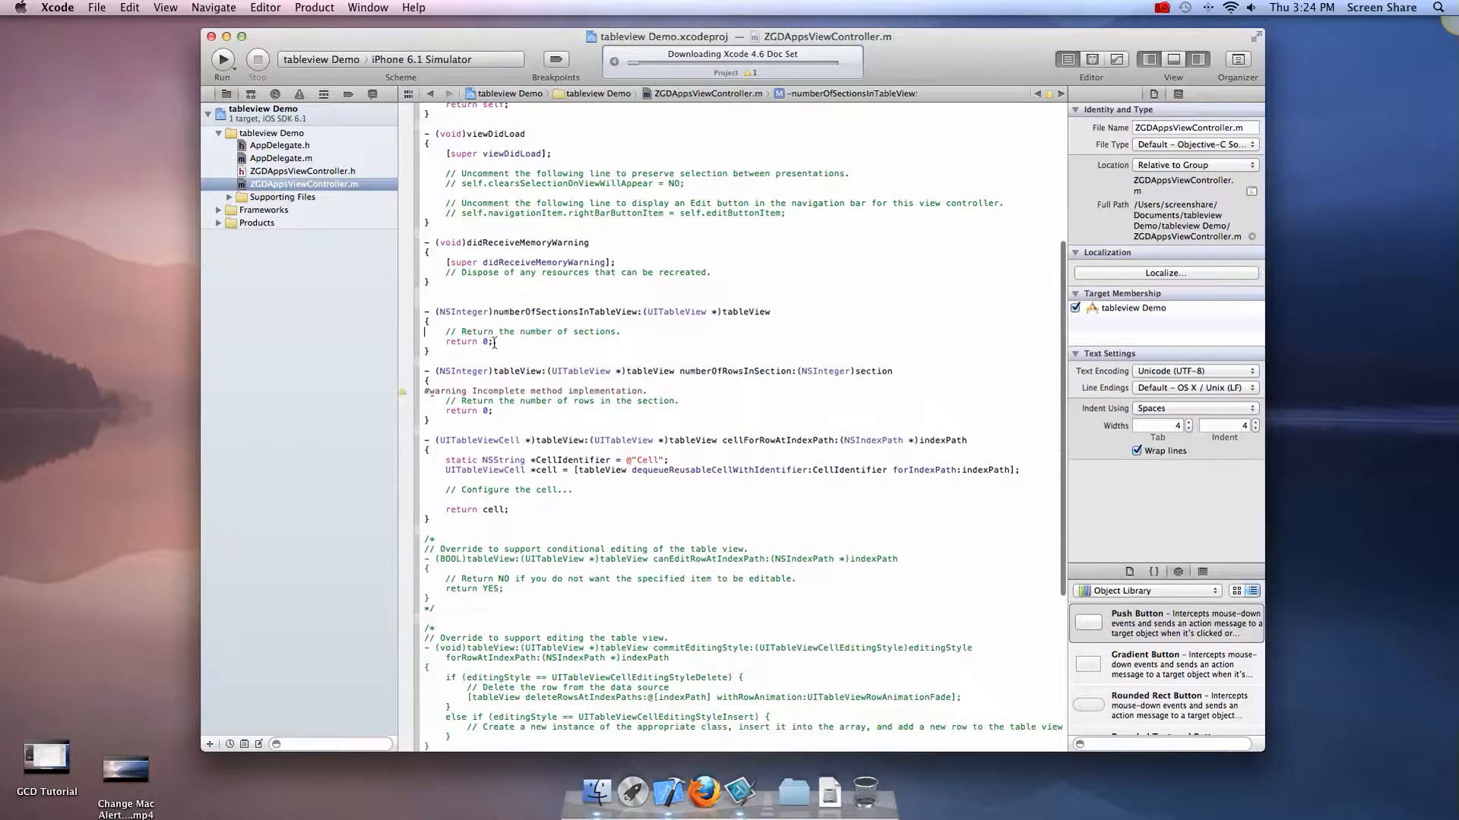
{"action": "type", "text": "1"}
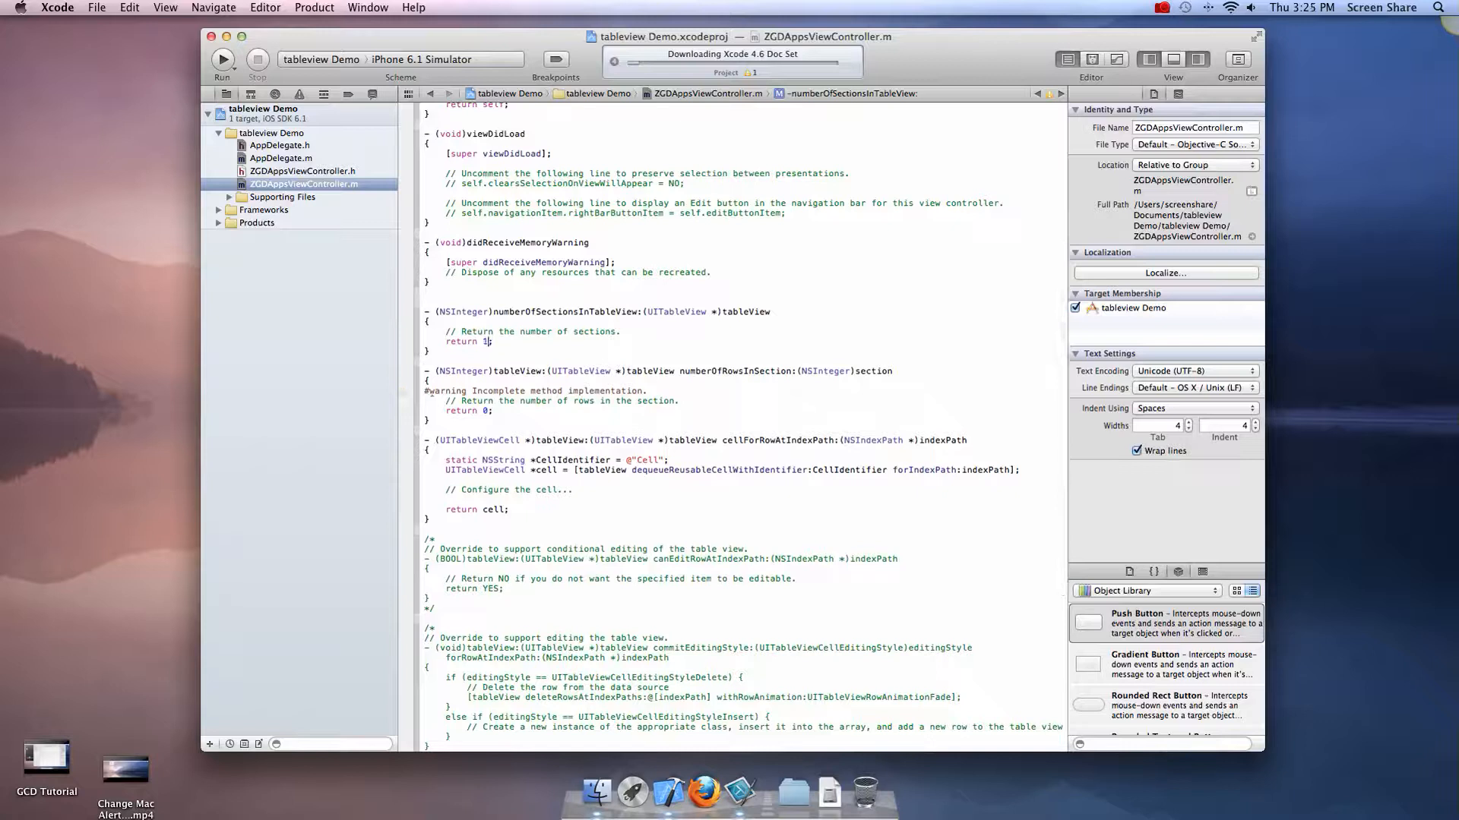
{"action": "scroll", "scroll_direction": "down", "scroll_amount": 3}
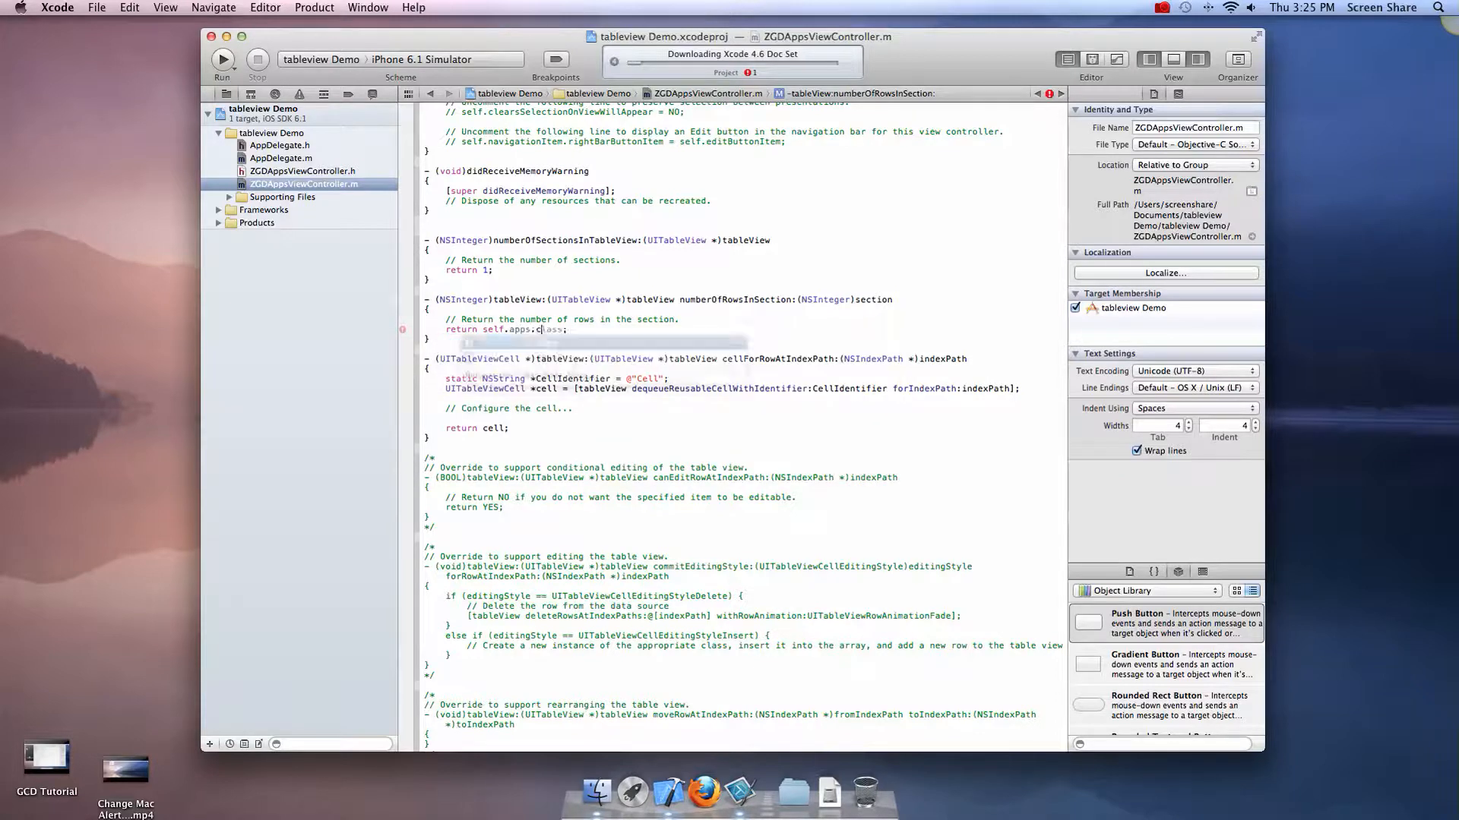
{"action": "type", "text": "count"}
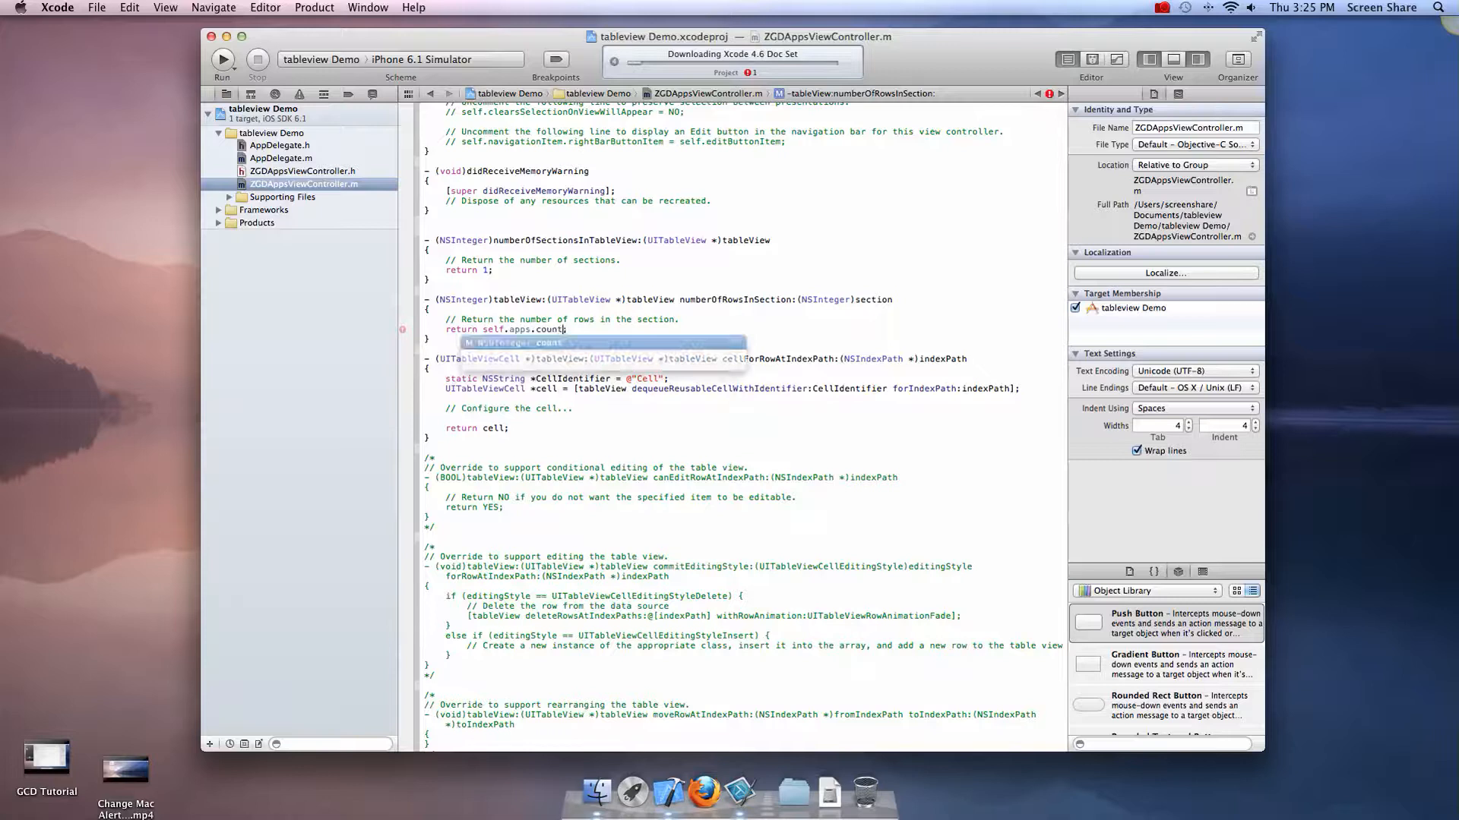
{"action": "scroll", "scroll_direction": "down", "scroll_amount": 3}
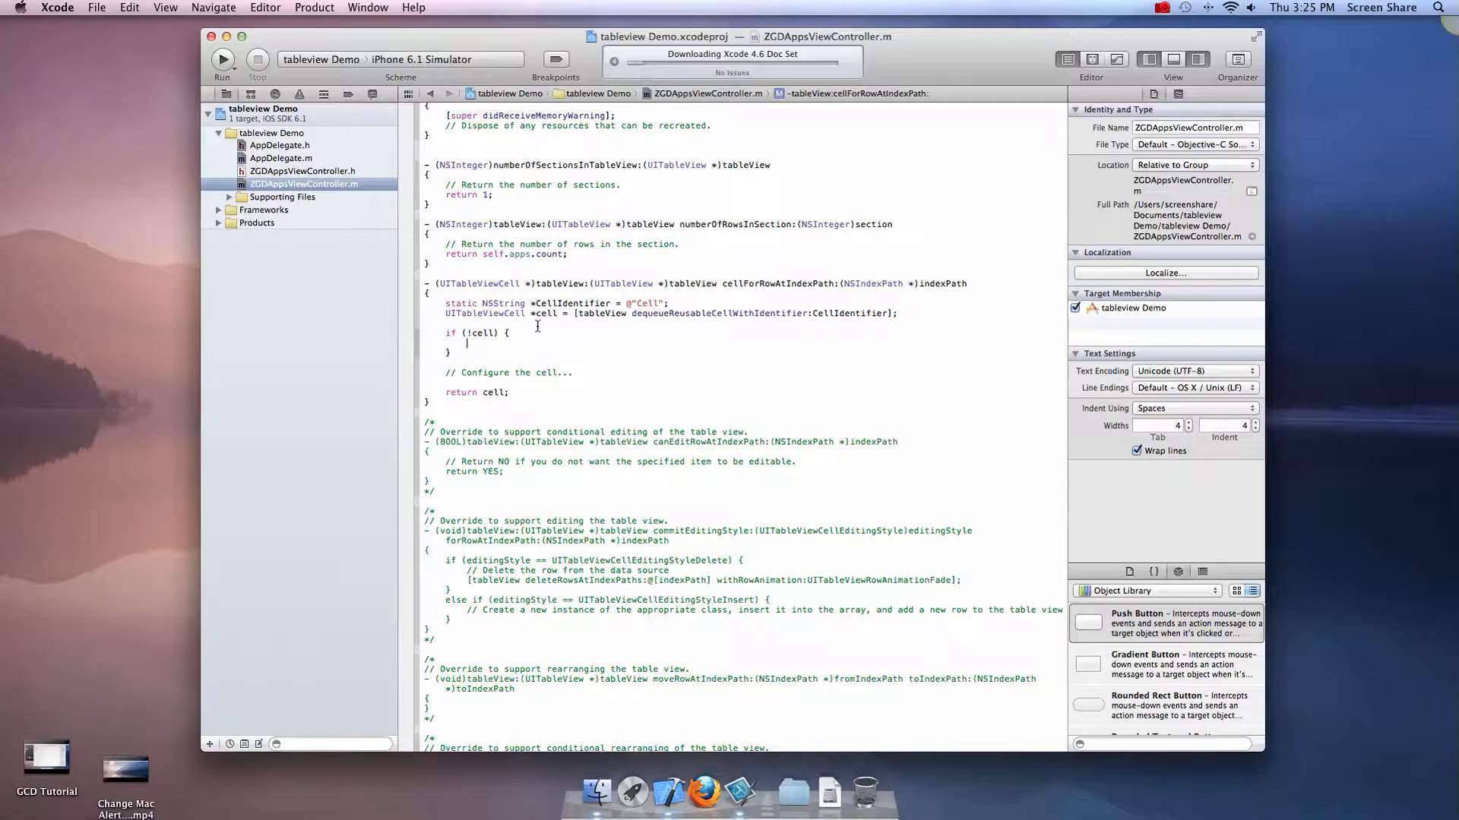
Allocate the cell when nil and set cell.textLabel.text to [self.apps objectAtIndex:indexPath.row].
{"action": "type", "text": "cell = [["}
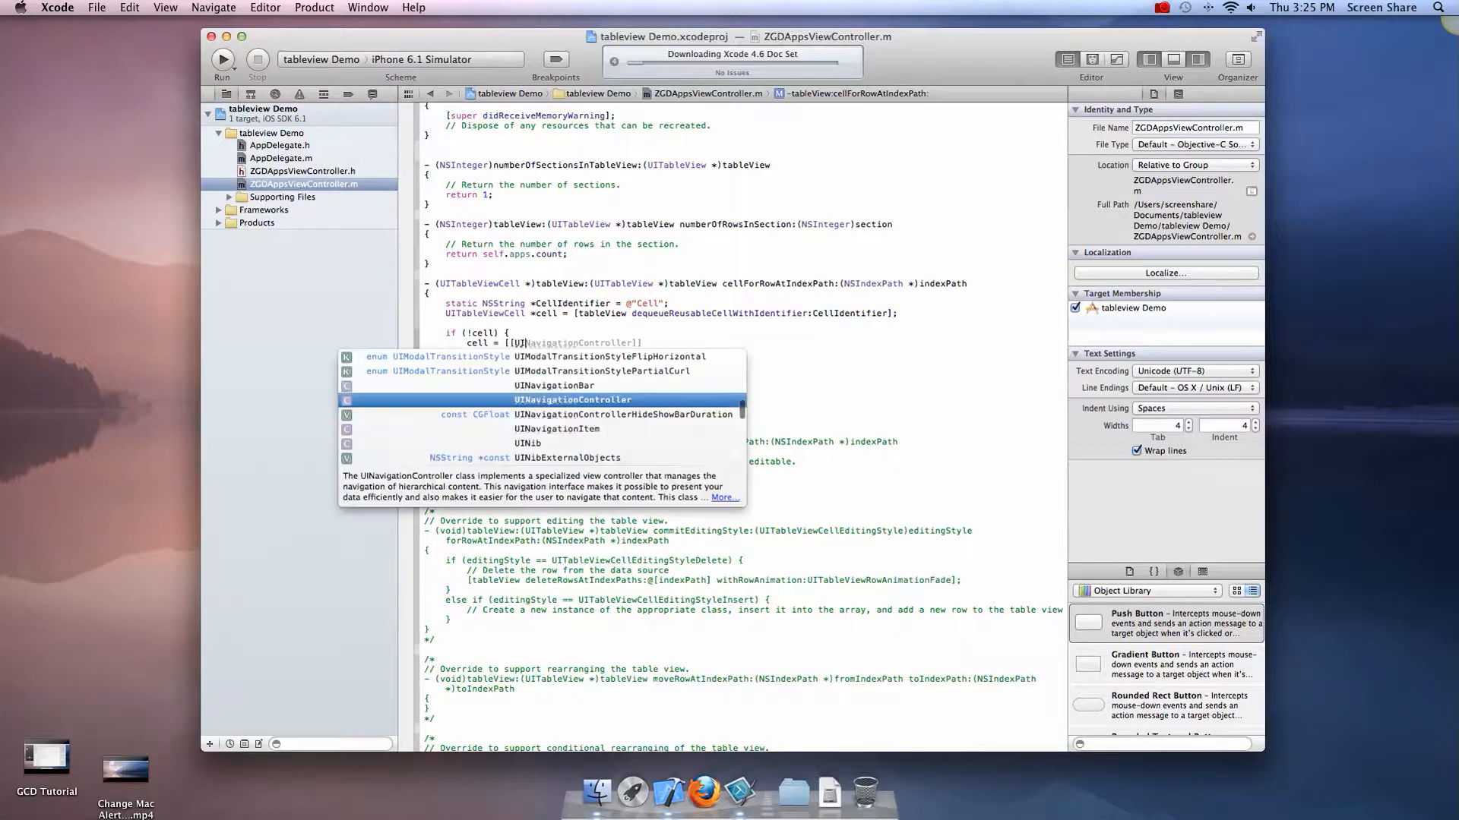
{"action": "type", "text": "UITableViewCellStyleDefault reuseIdentifier:CellIdentifier];"}
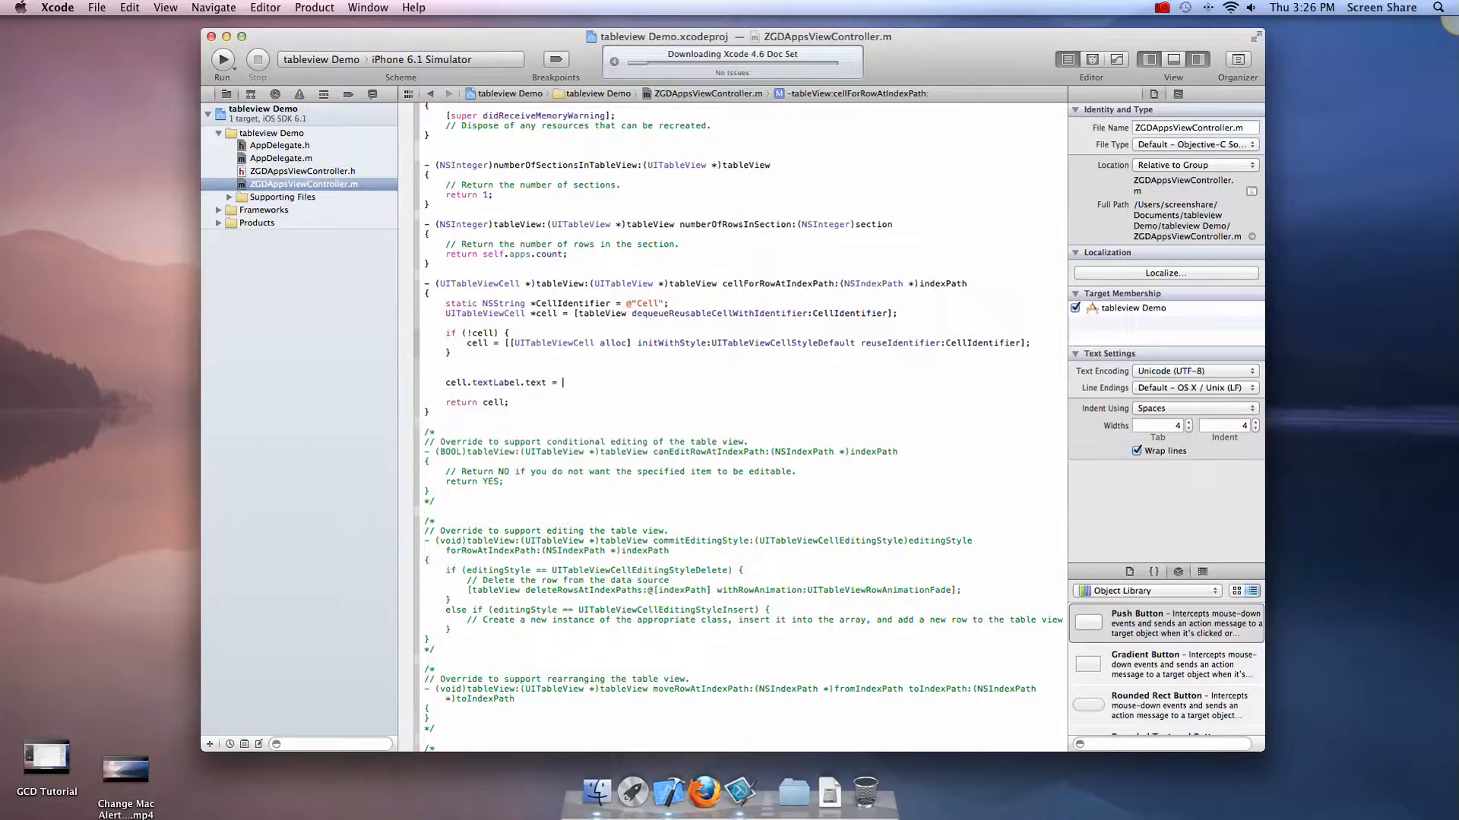
{"action": "type", "text": "self"}
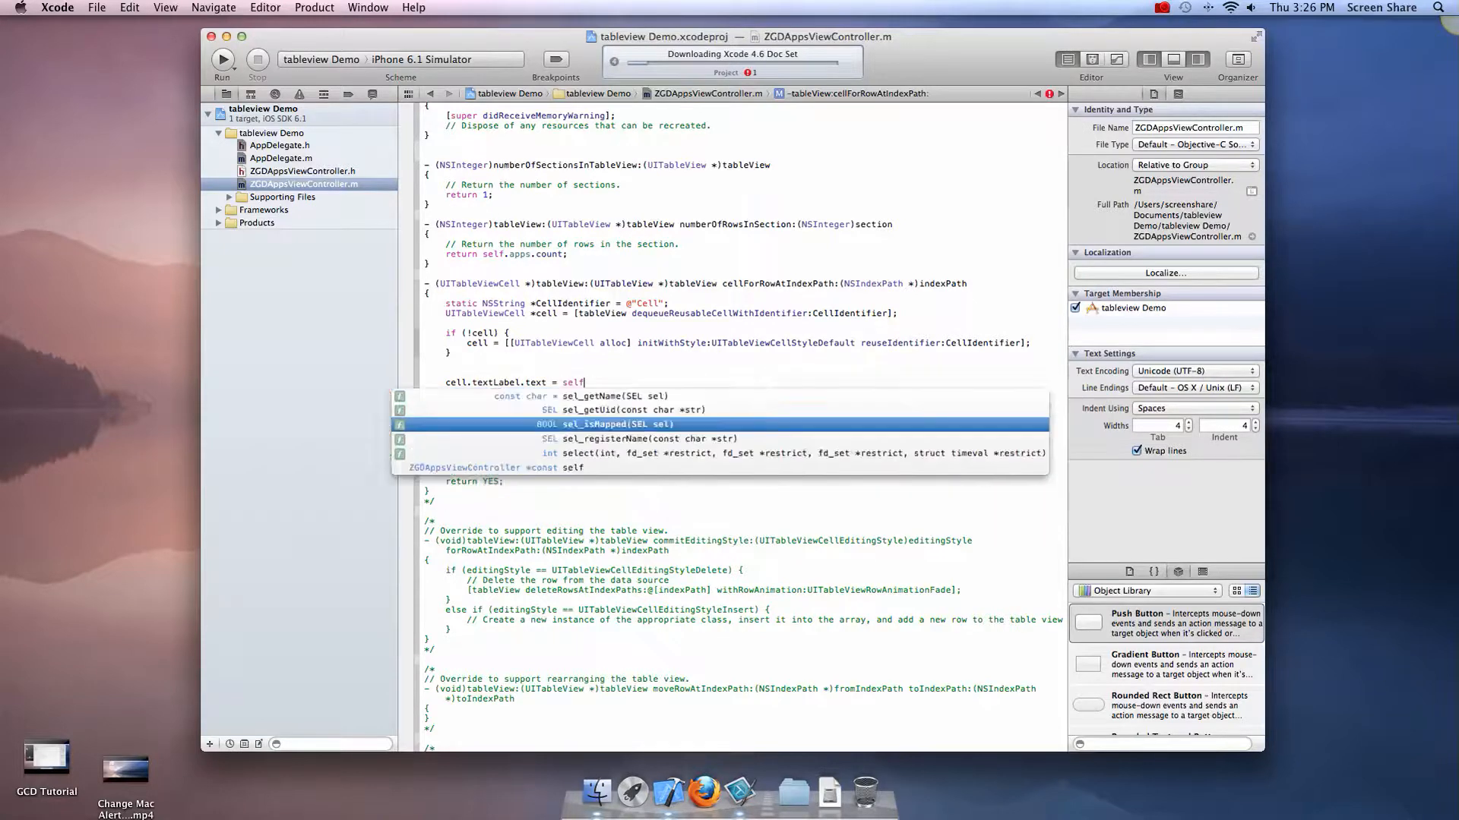
{"action": "type", "text": ".apps"}
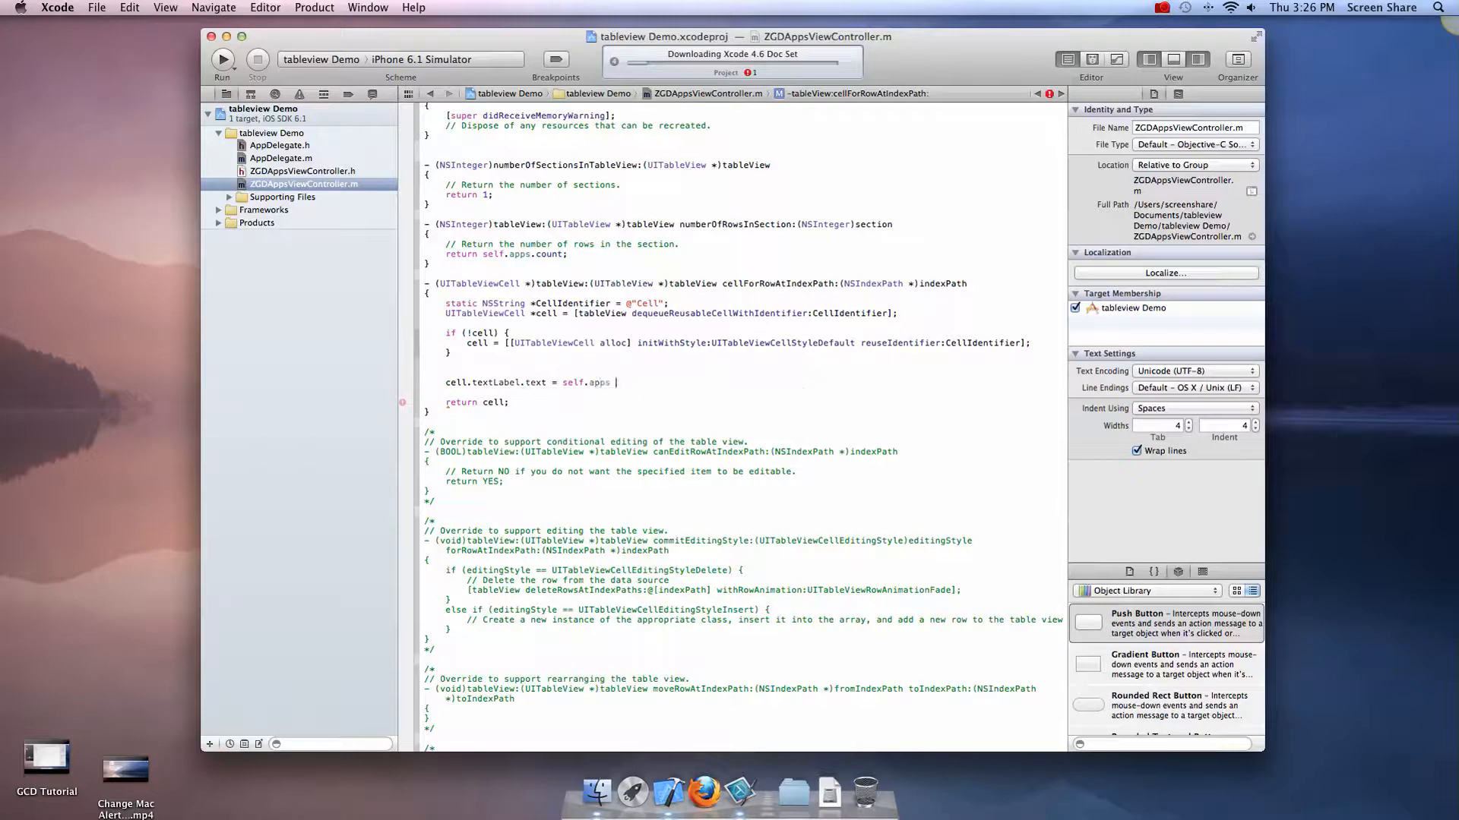
{"action": "type", "text": "objectAtIndex:i"}
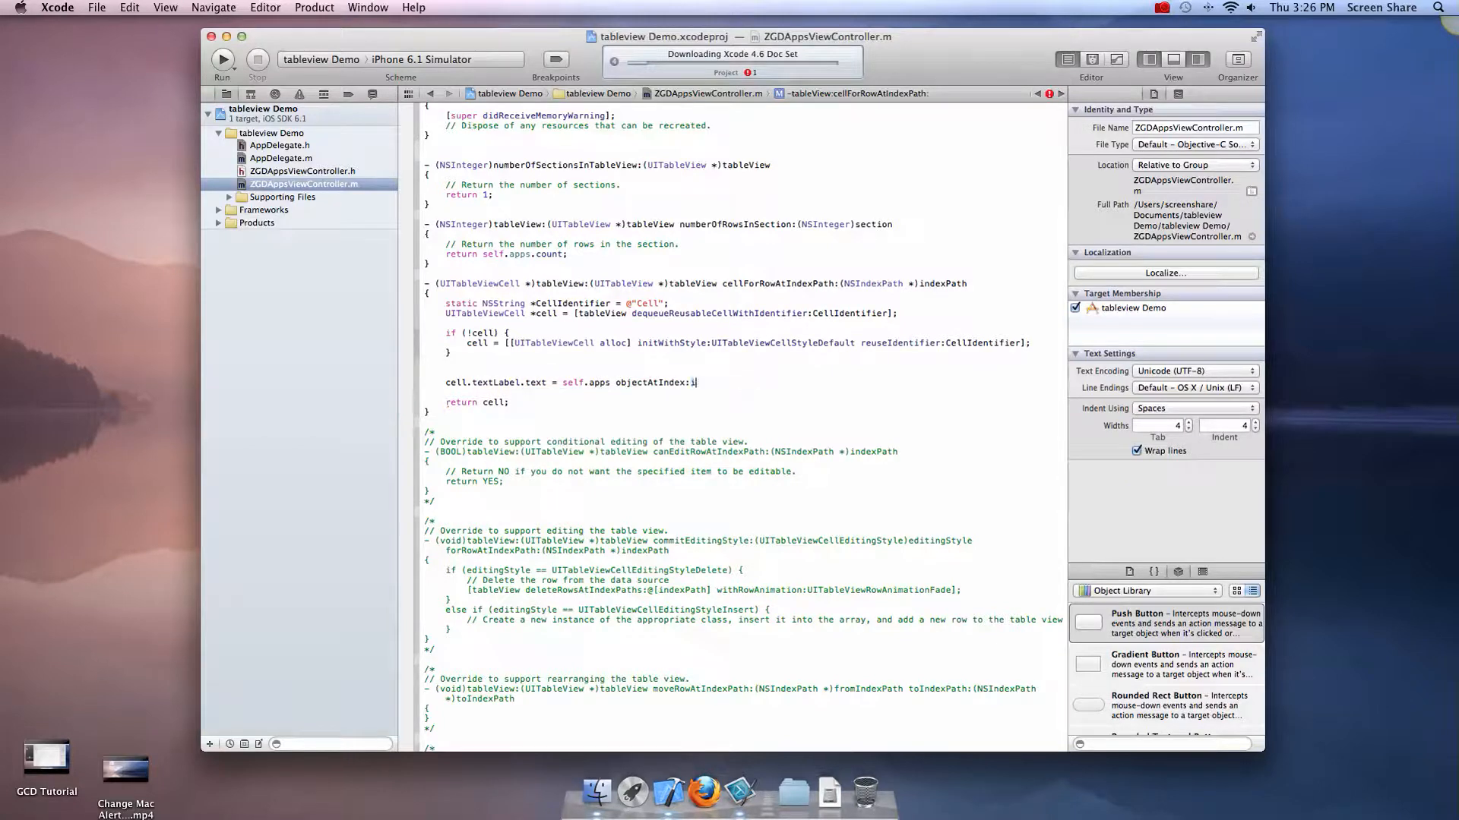
{"action": "type", "text": "ndexPath.row];"}
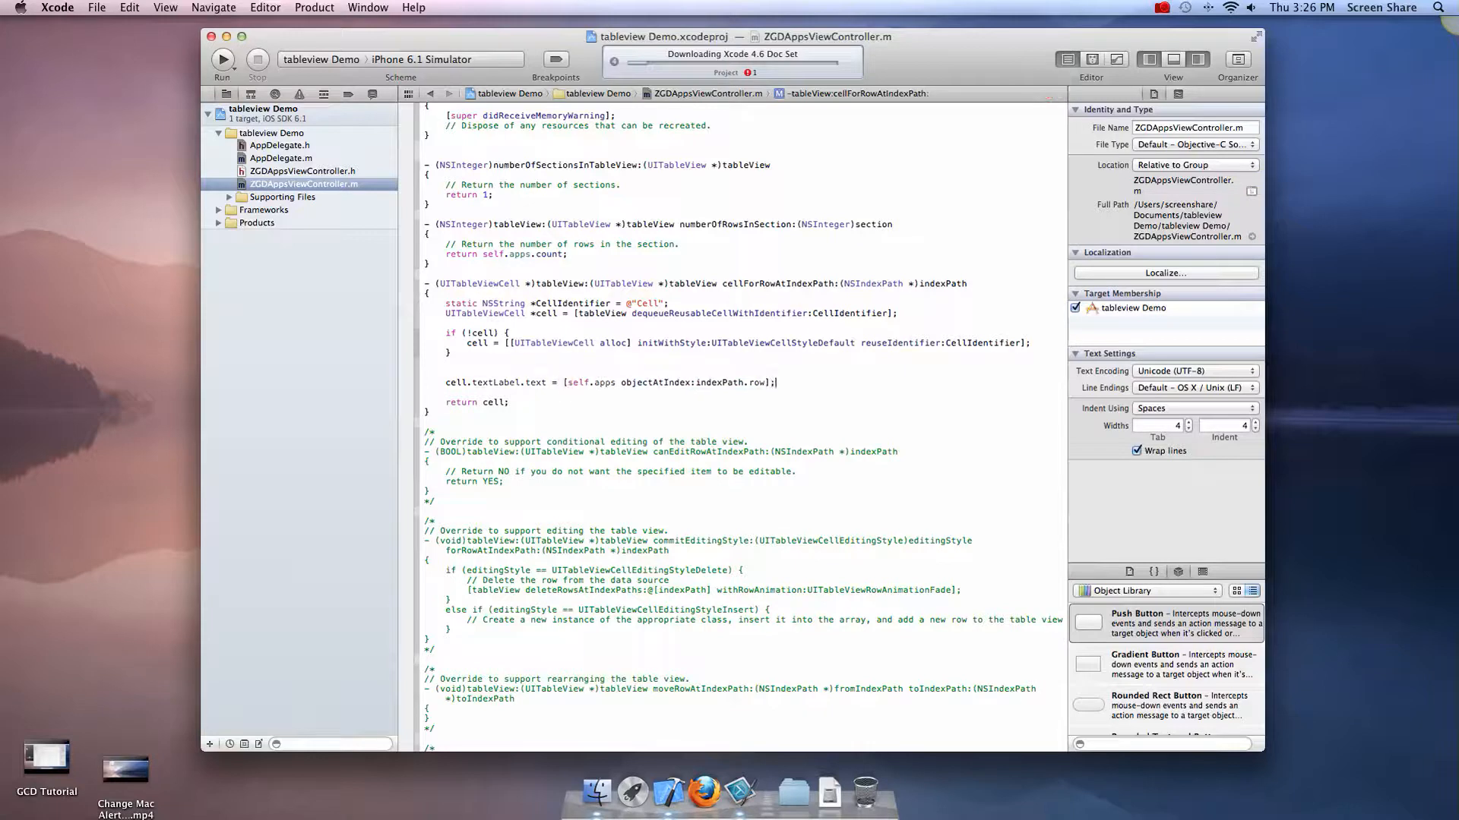
In viewDidLoad, begin assigning self.apps an NSArray built with initWithObjects.
{"action": "scroll", "scroll_direction": "down", "scroll_amount": 3}
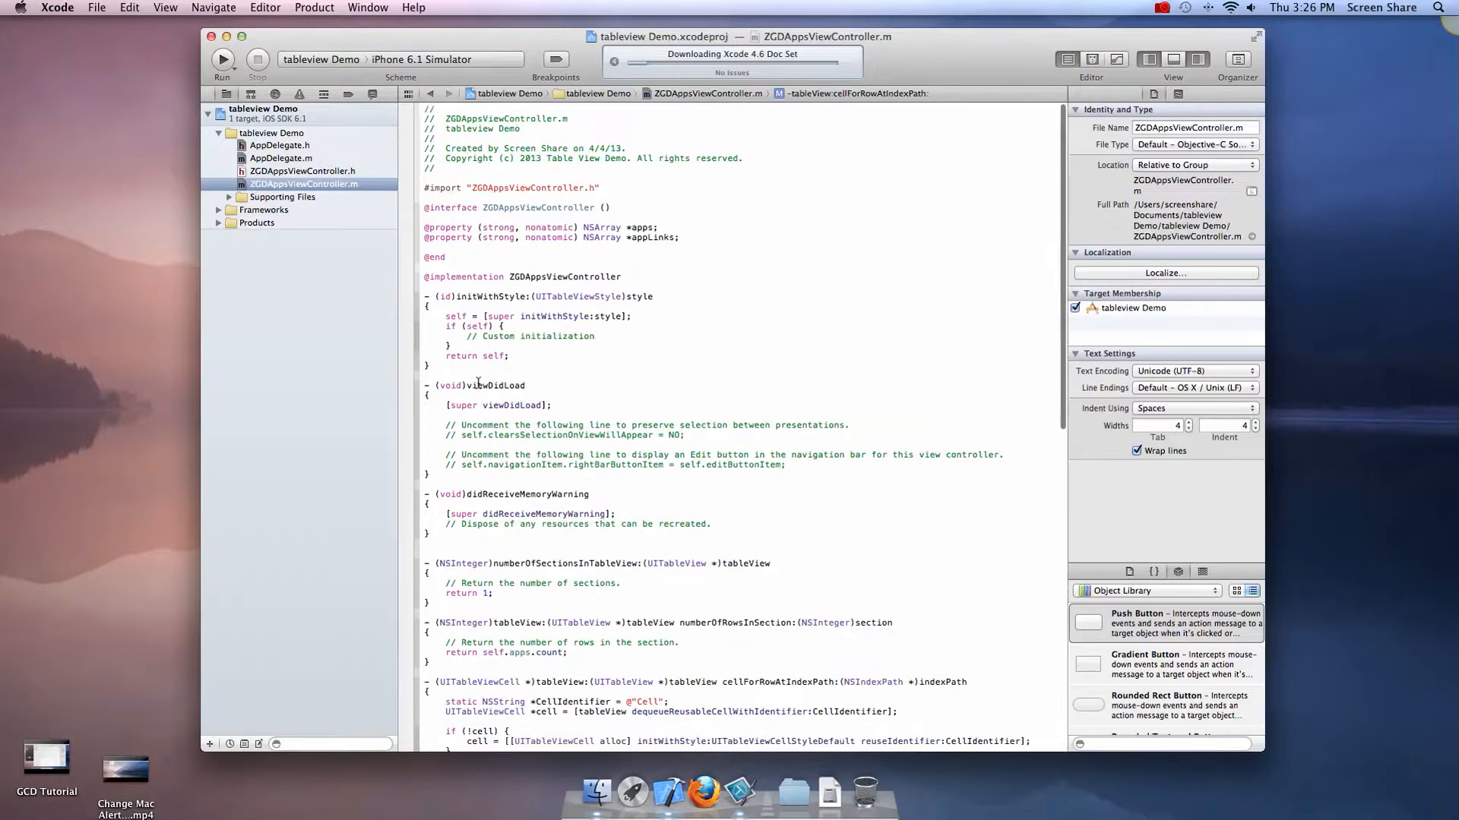
{"action": "scroll", "scroll_direction": "down", "scroll_amount": 3}
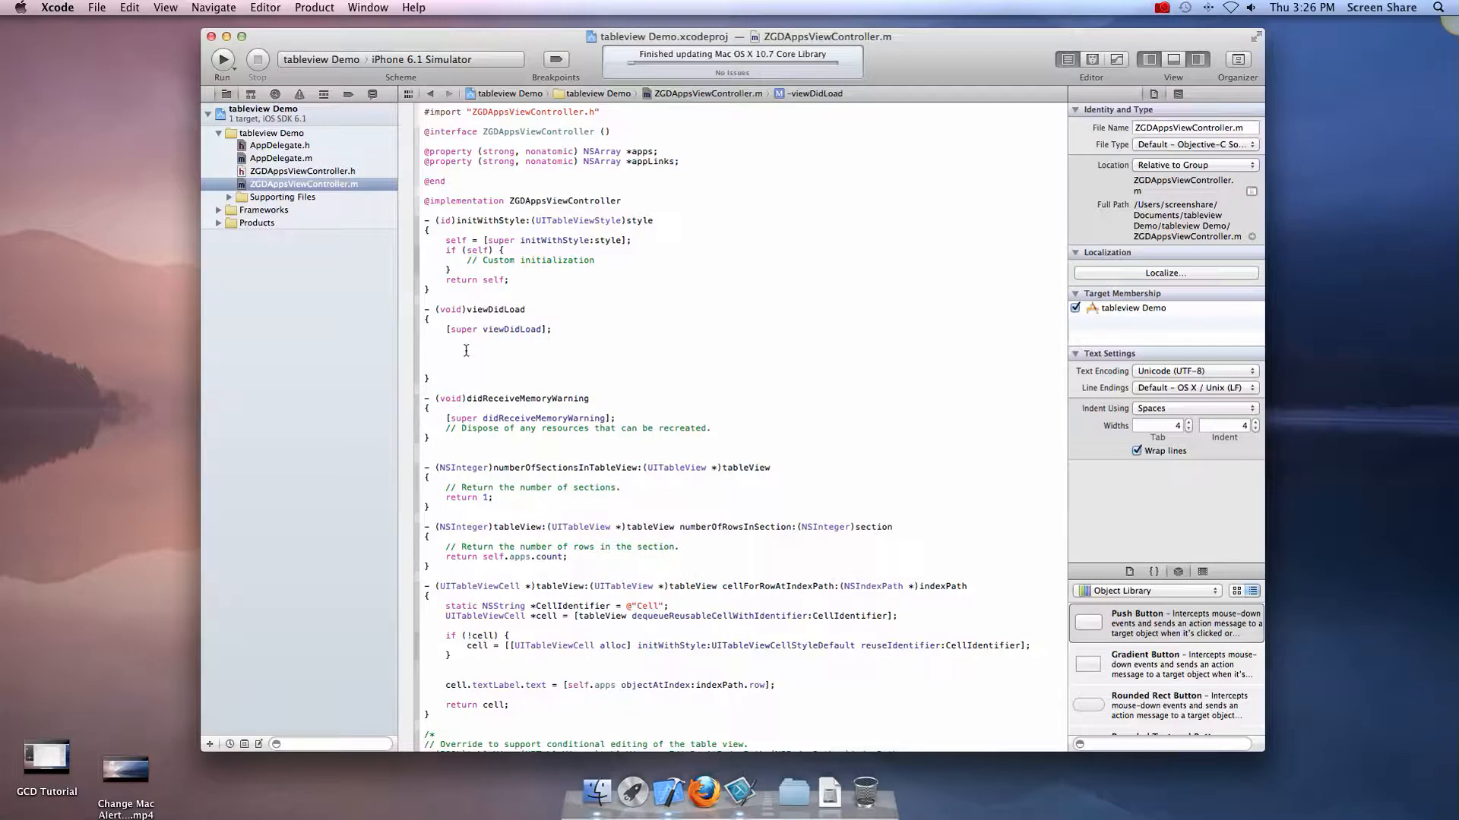
{"action": "type", "text": "ss"}
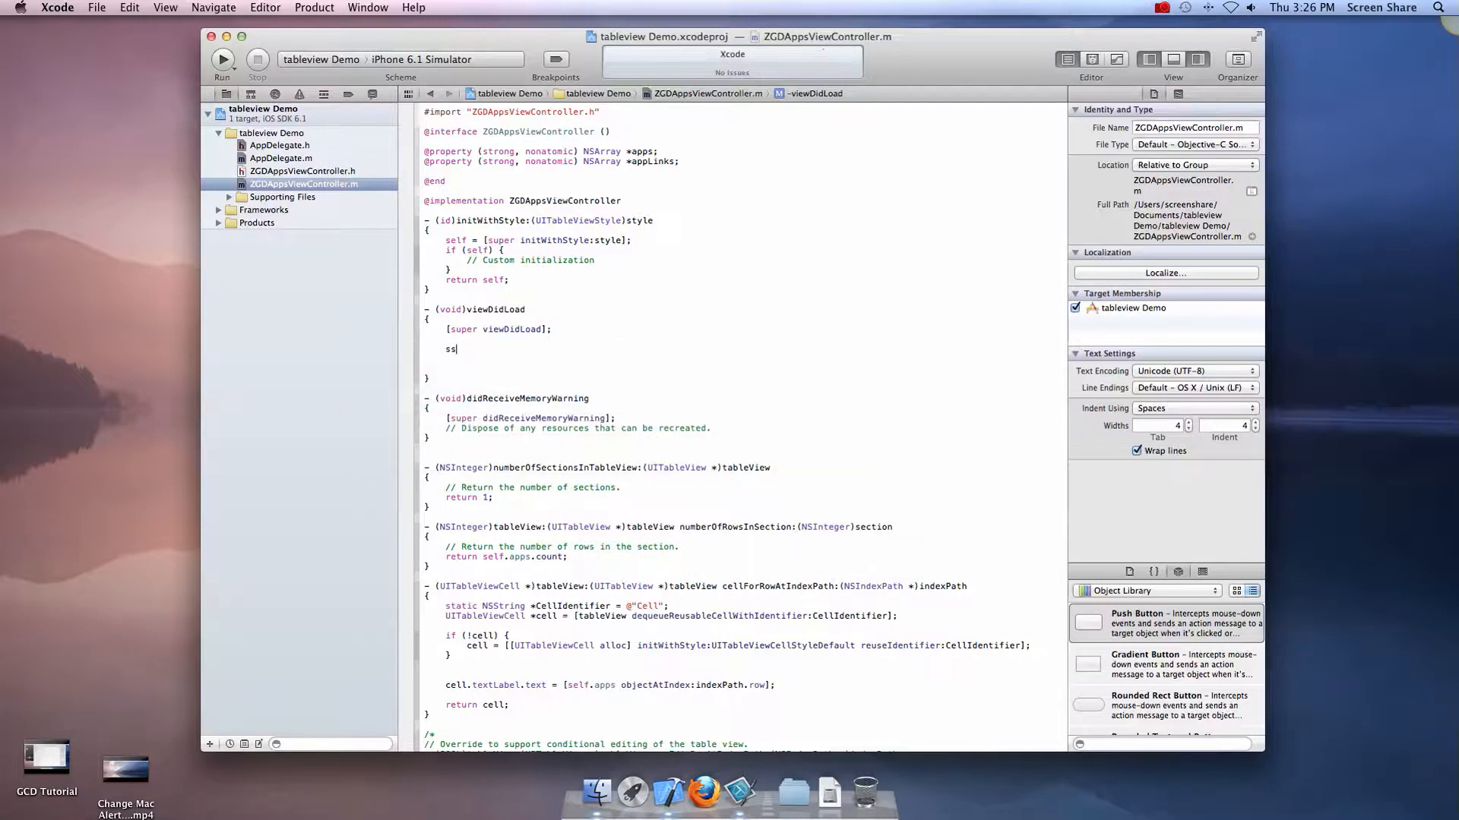
{"action": "type", "text": "self.app"}
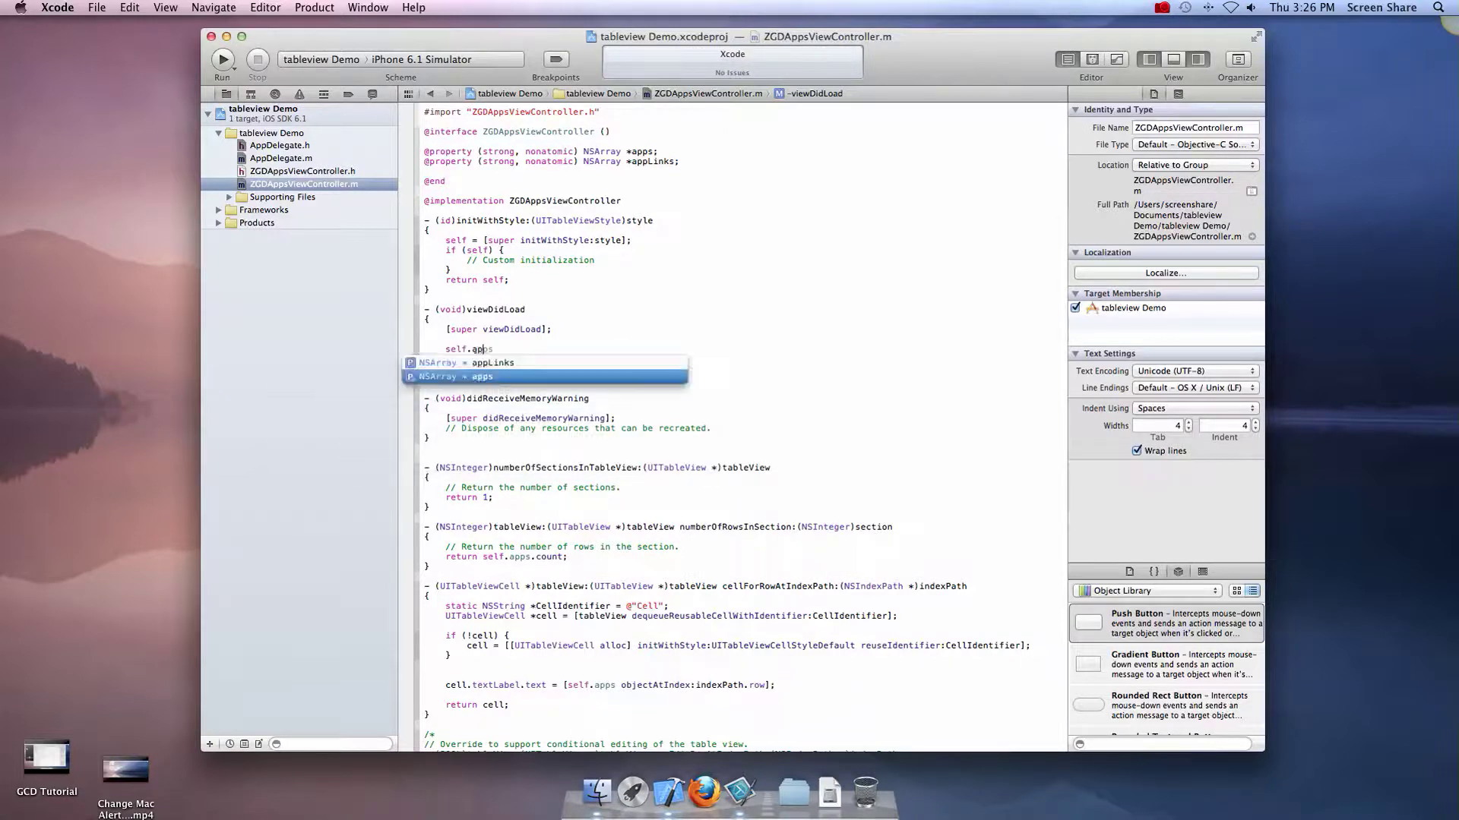
{"action": "type", "text": "= [[NSArray alloc] initWith"}
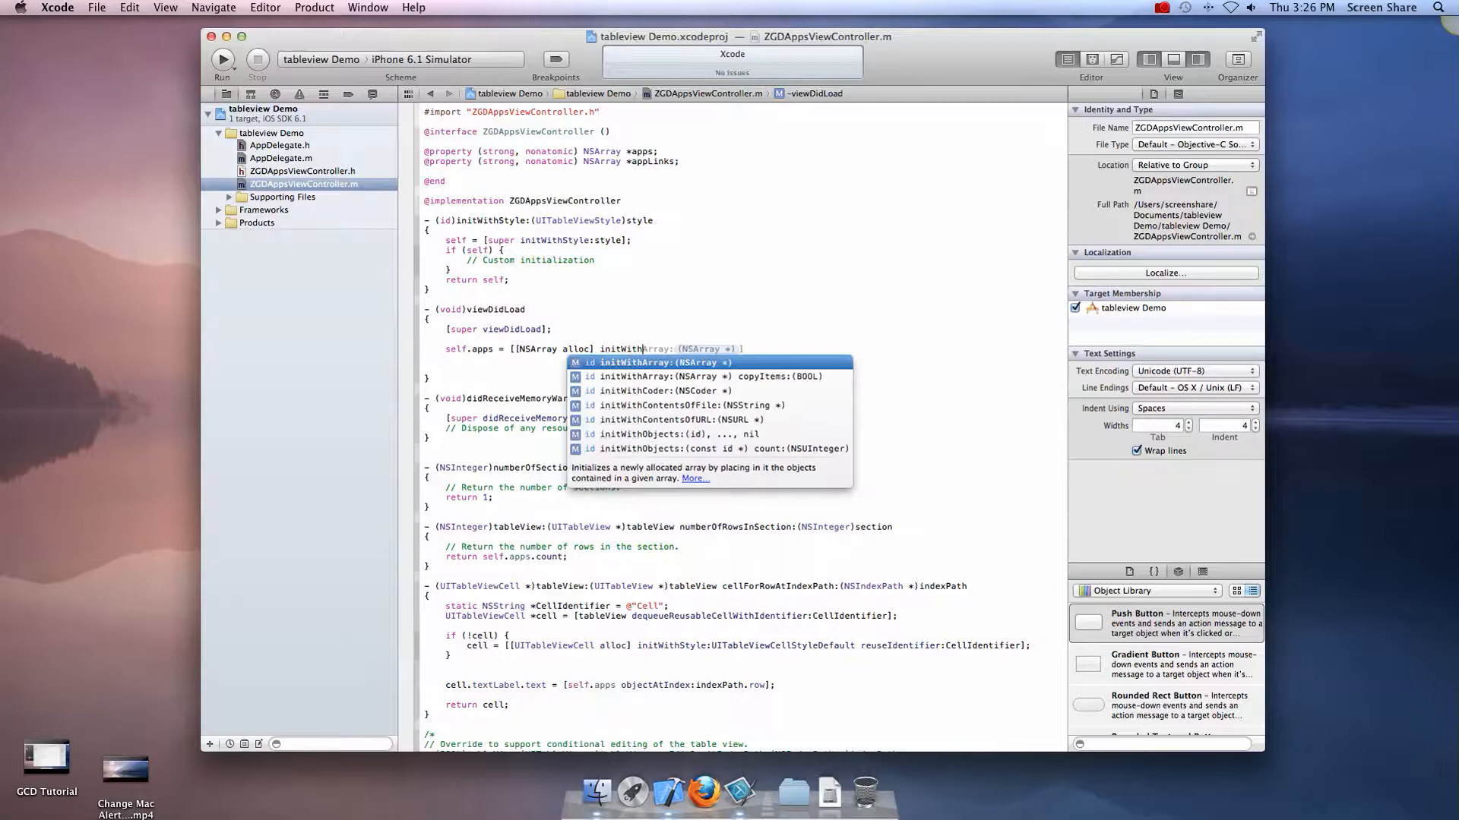
{"action": "left_click", "coordinate": [680, 434]}
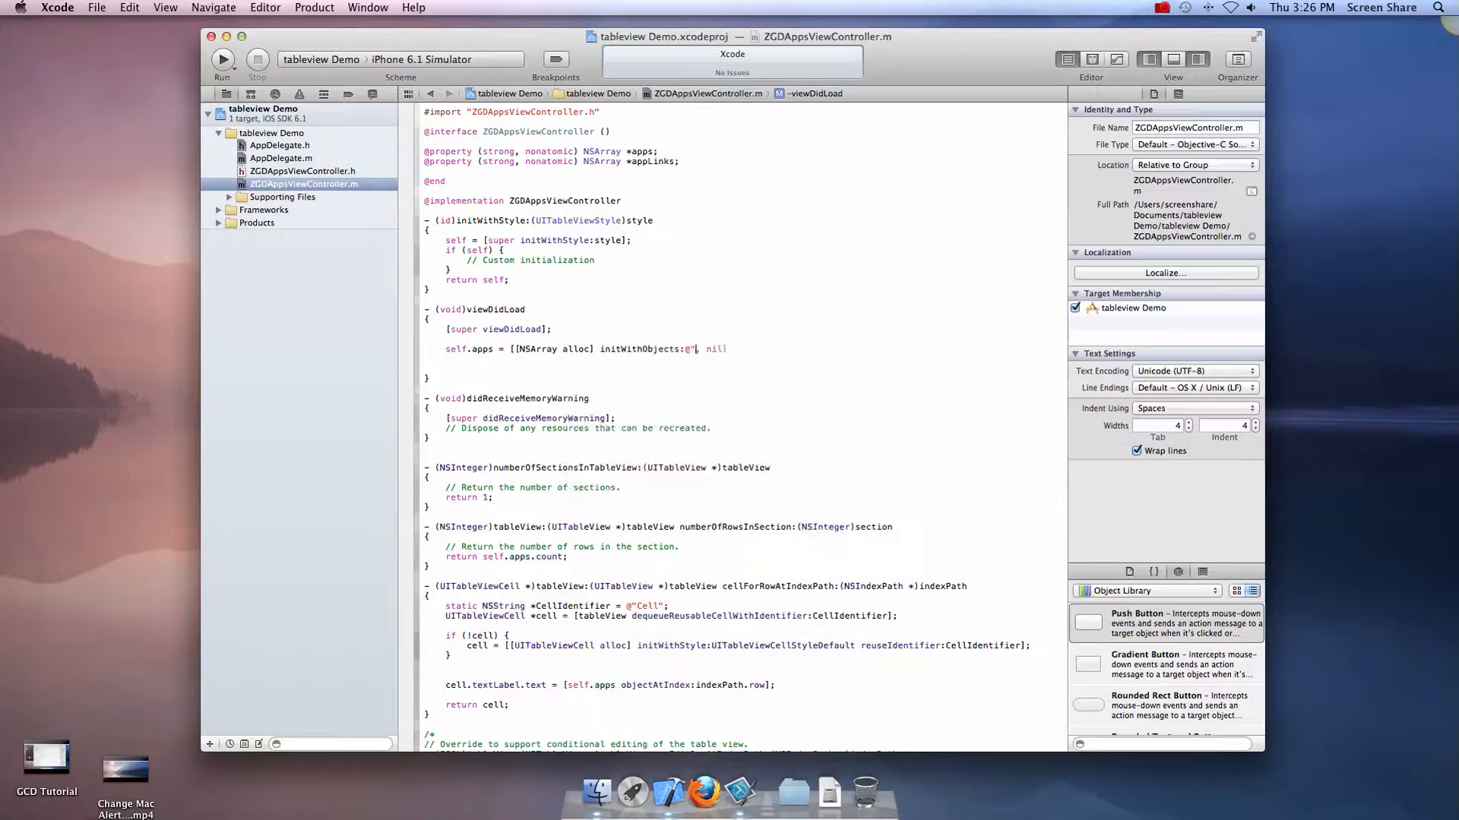
List Olive's Adventure, Crazy Rat and IBOutlets as the apps array entries.
{"action": "type", "text": "1"}
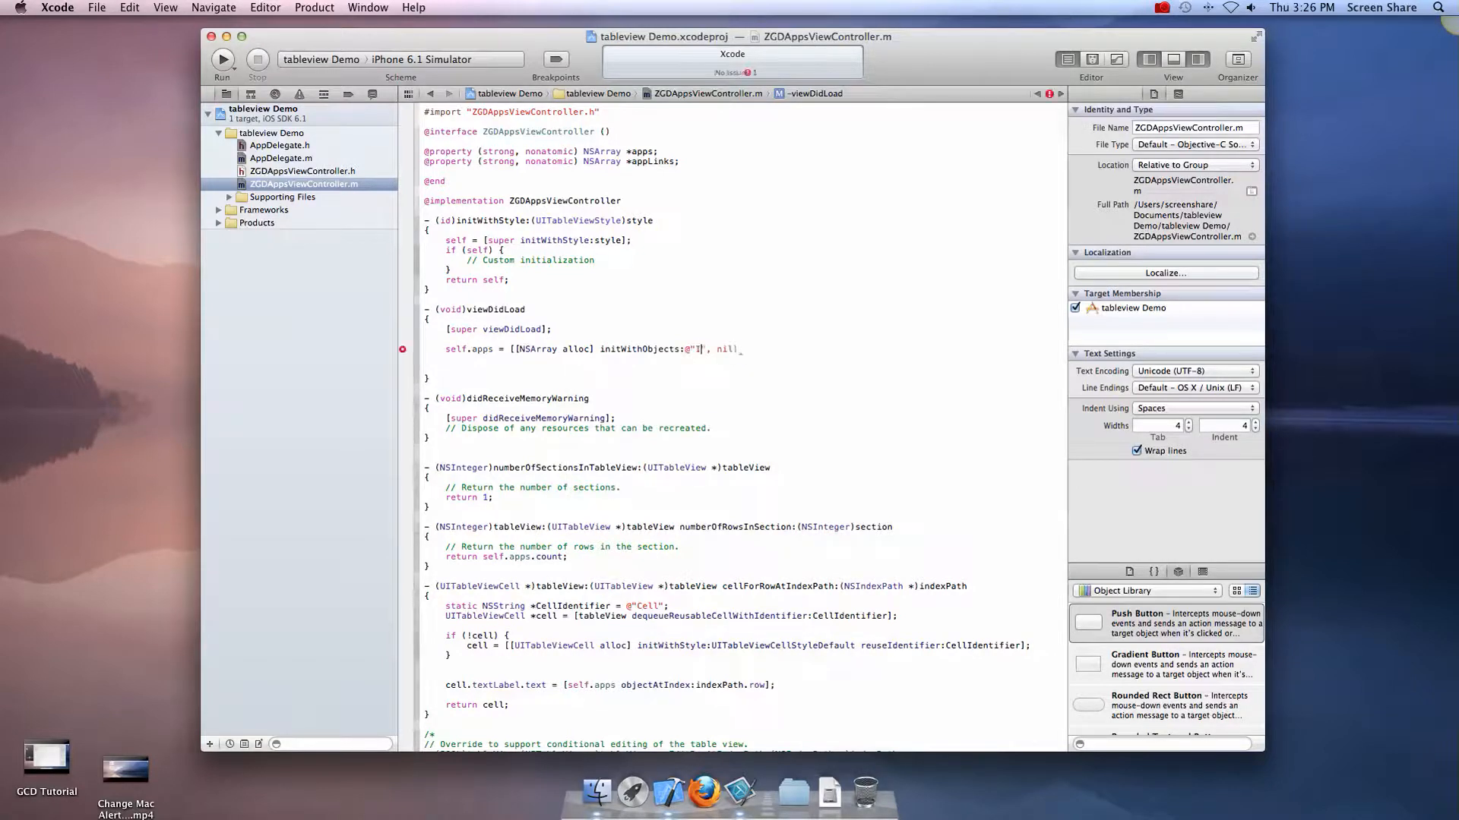
{"action": "type", "text": "li"}
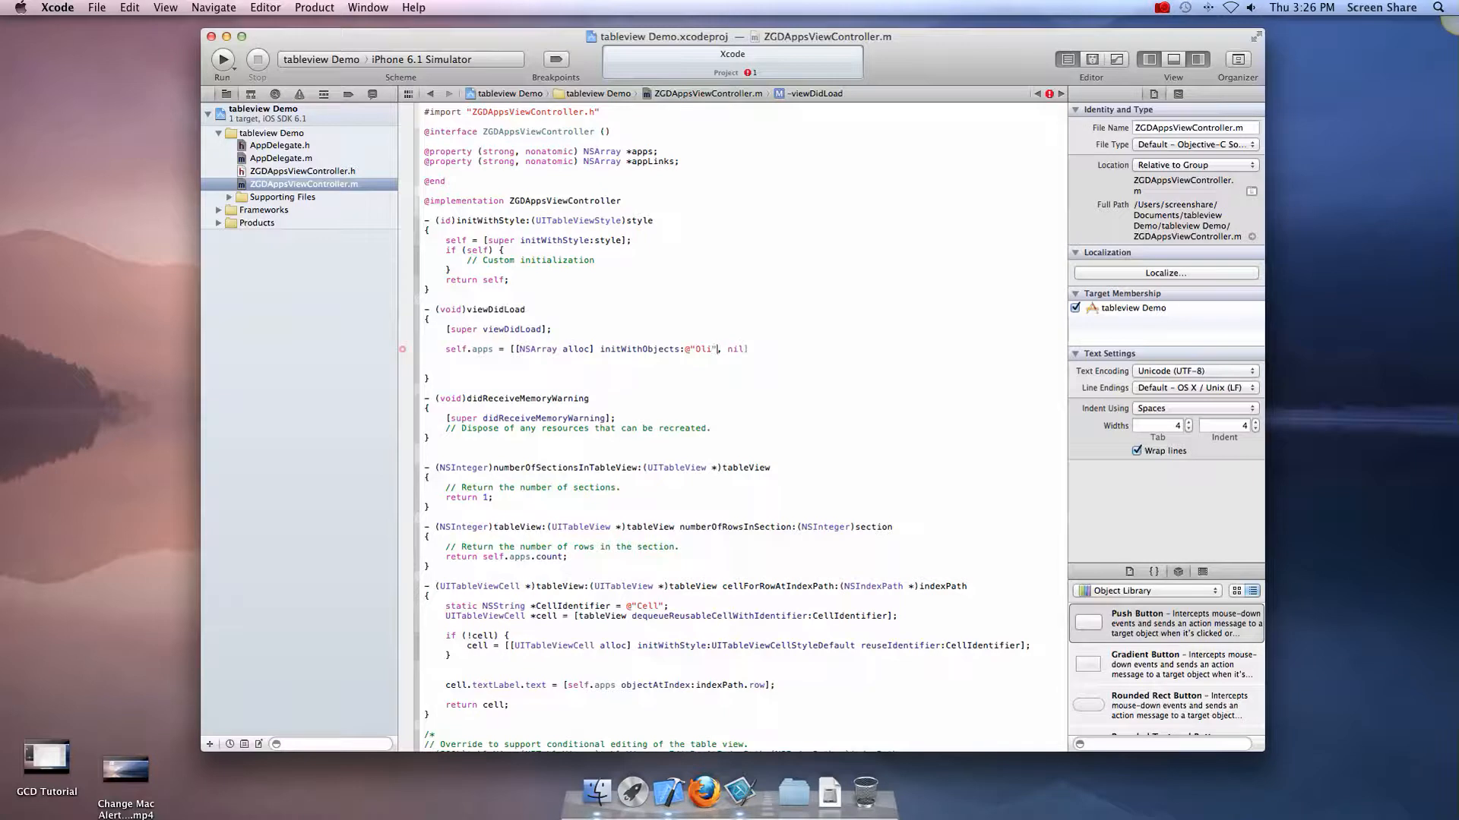
{"action": "type", "text": "ve"}
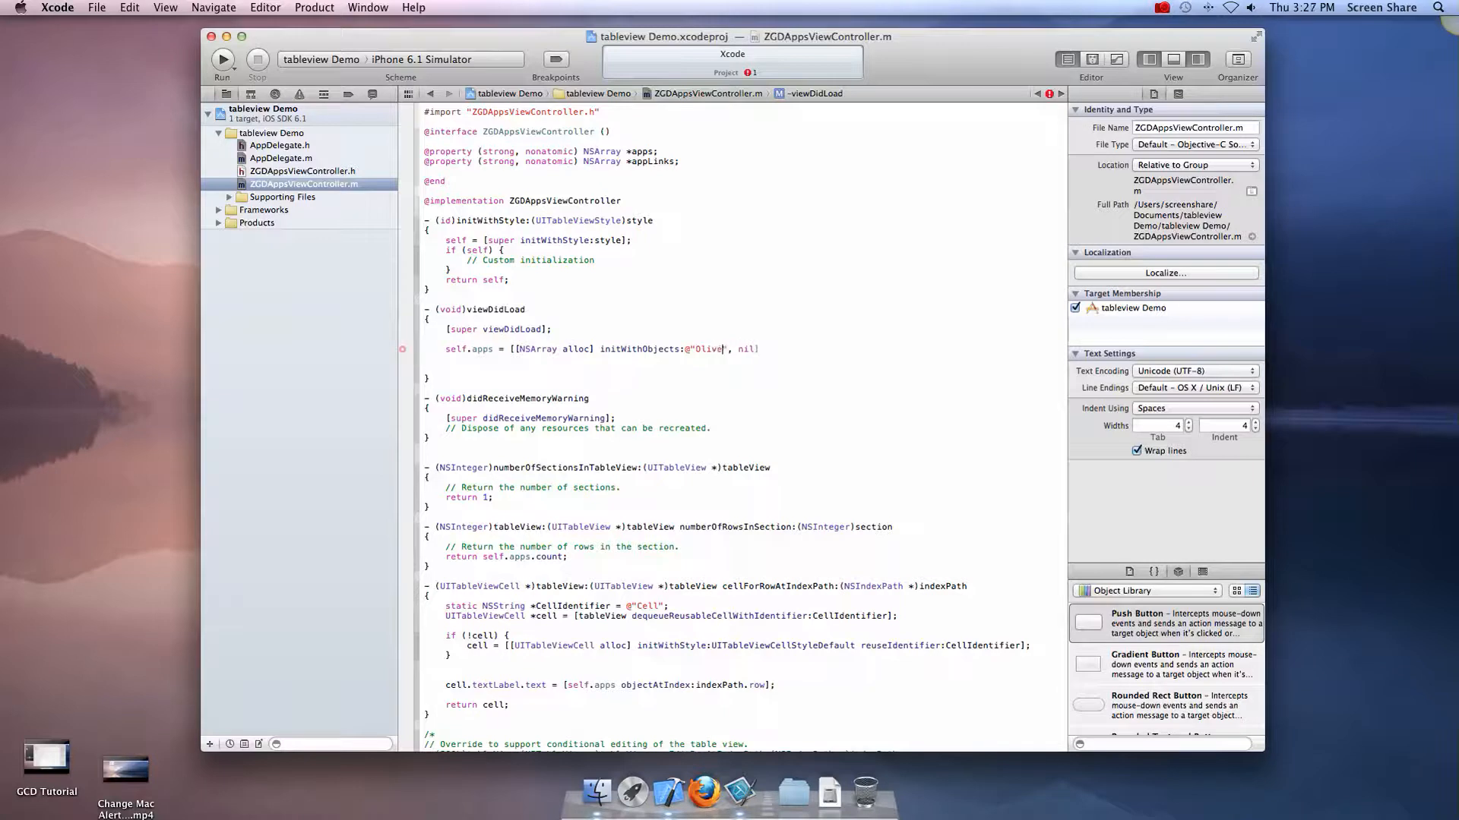
{"action": "type", "text": "'s Adventure"}
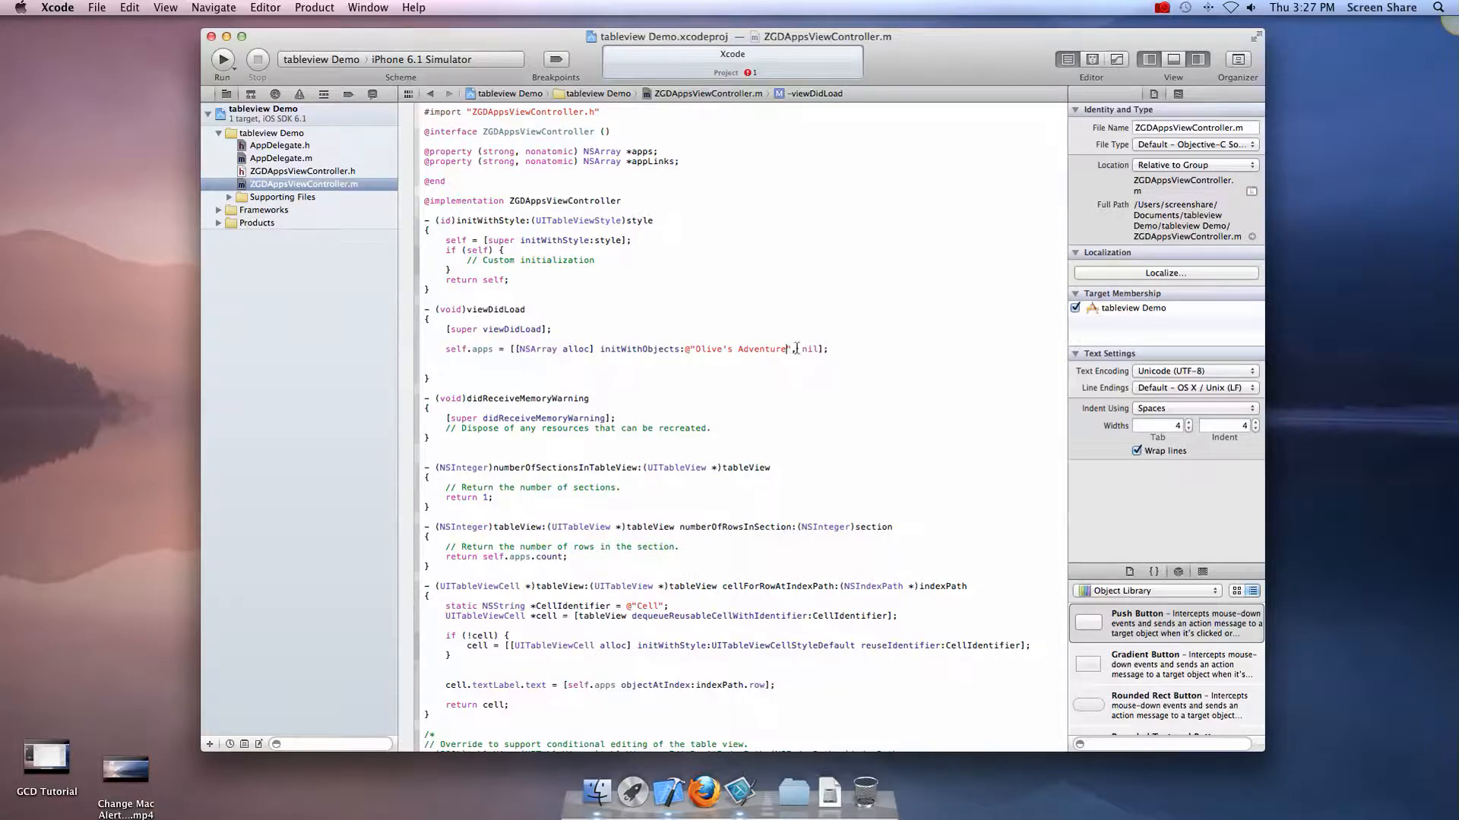
{"action": "type", "text": "\","}
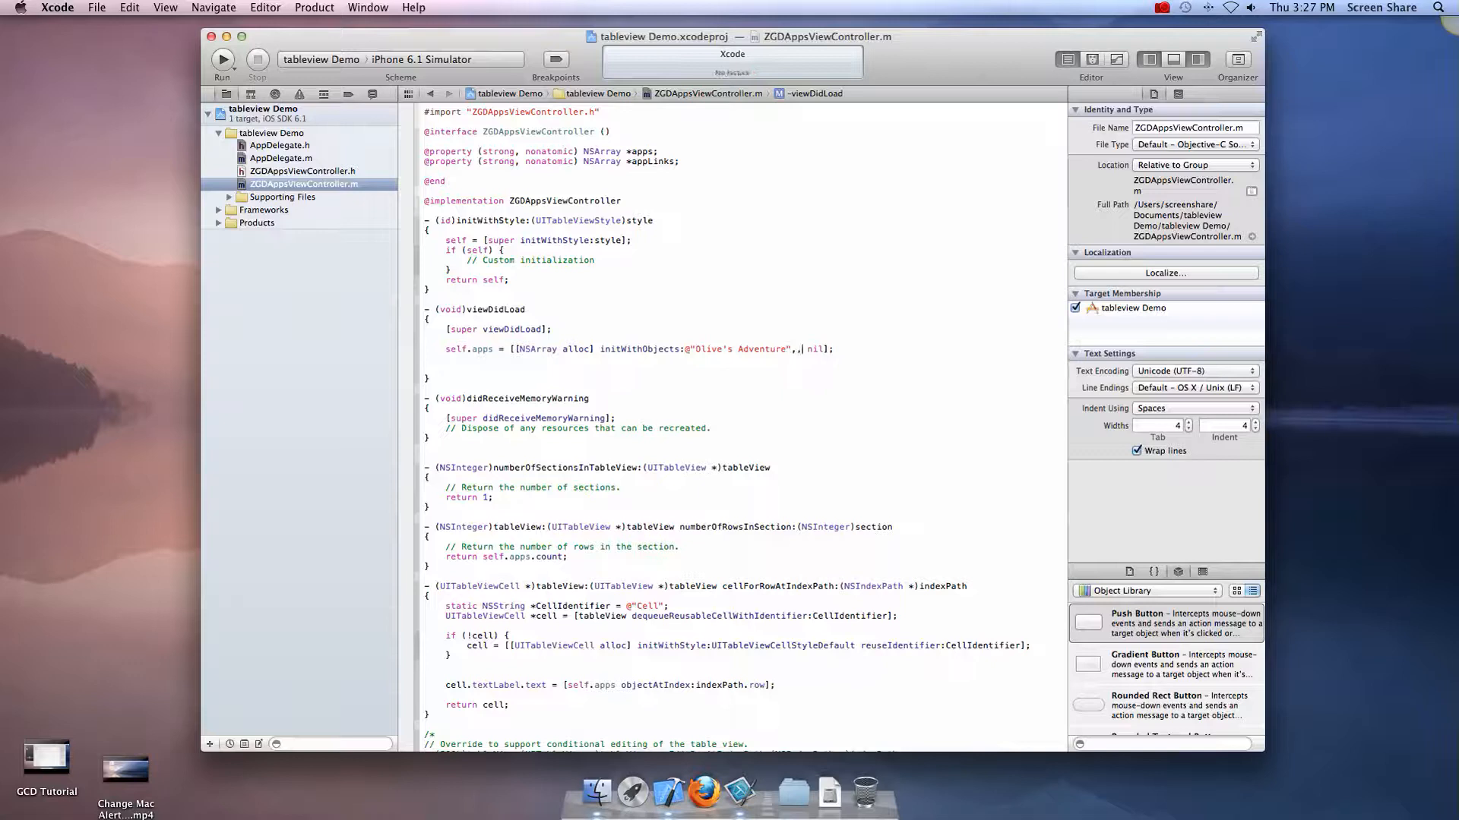
{"action": "type", "text": "@\""}
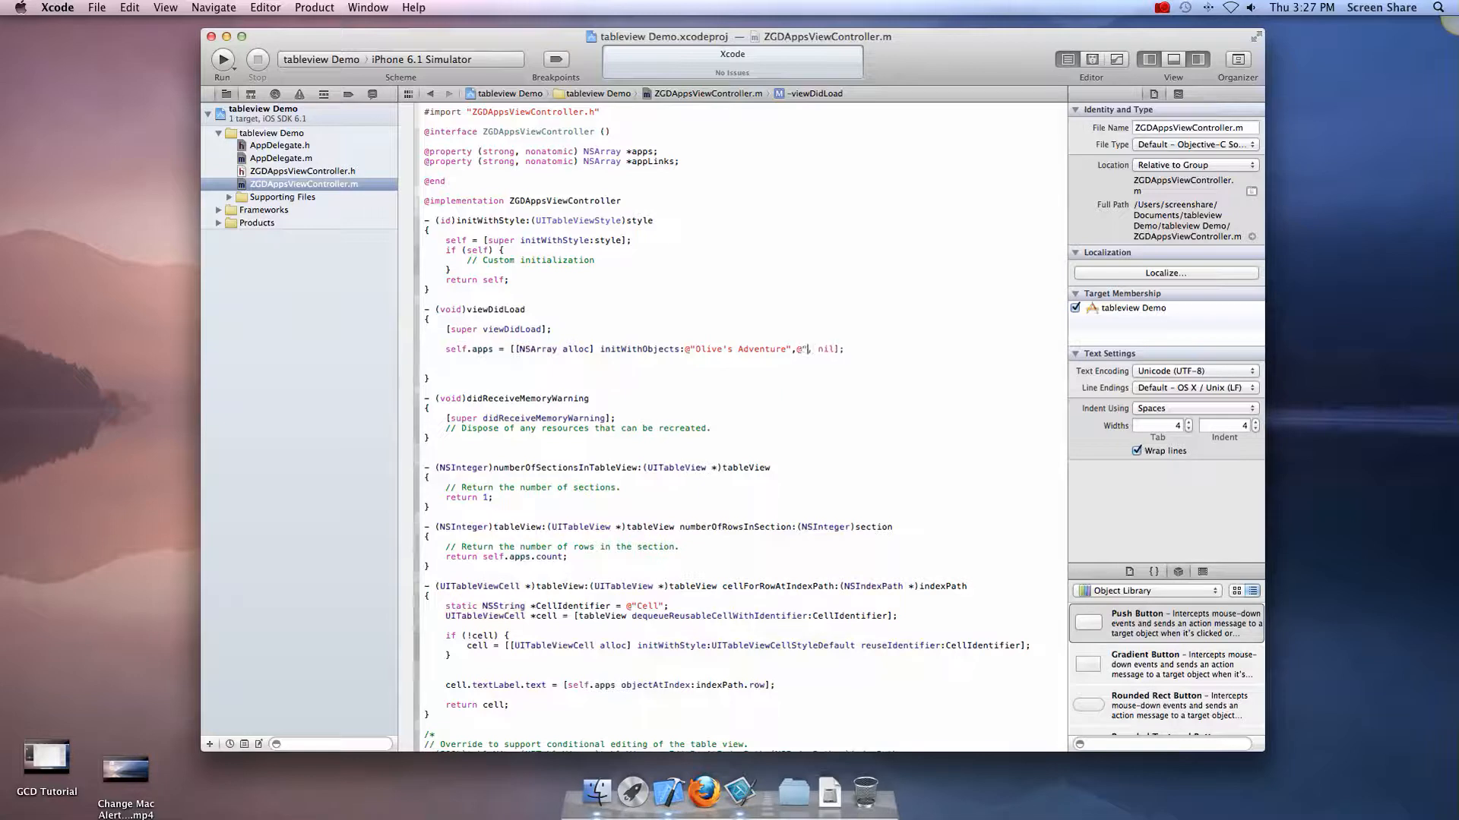
{"action": "type", "text": "Crazy"}
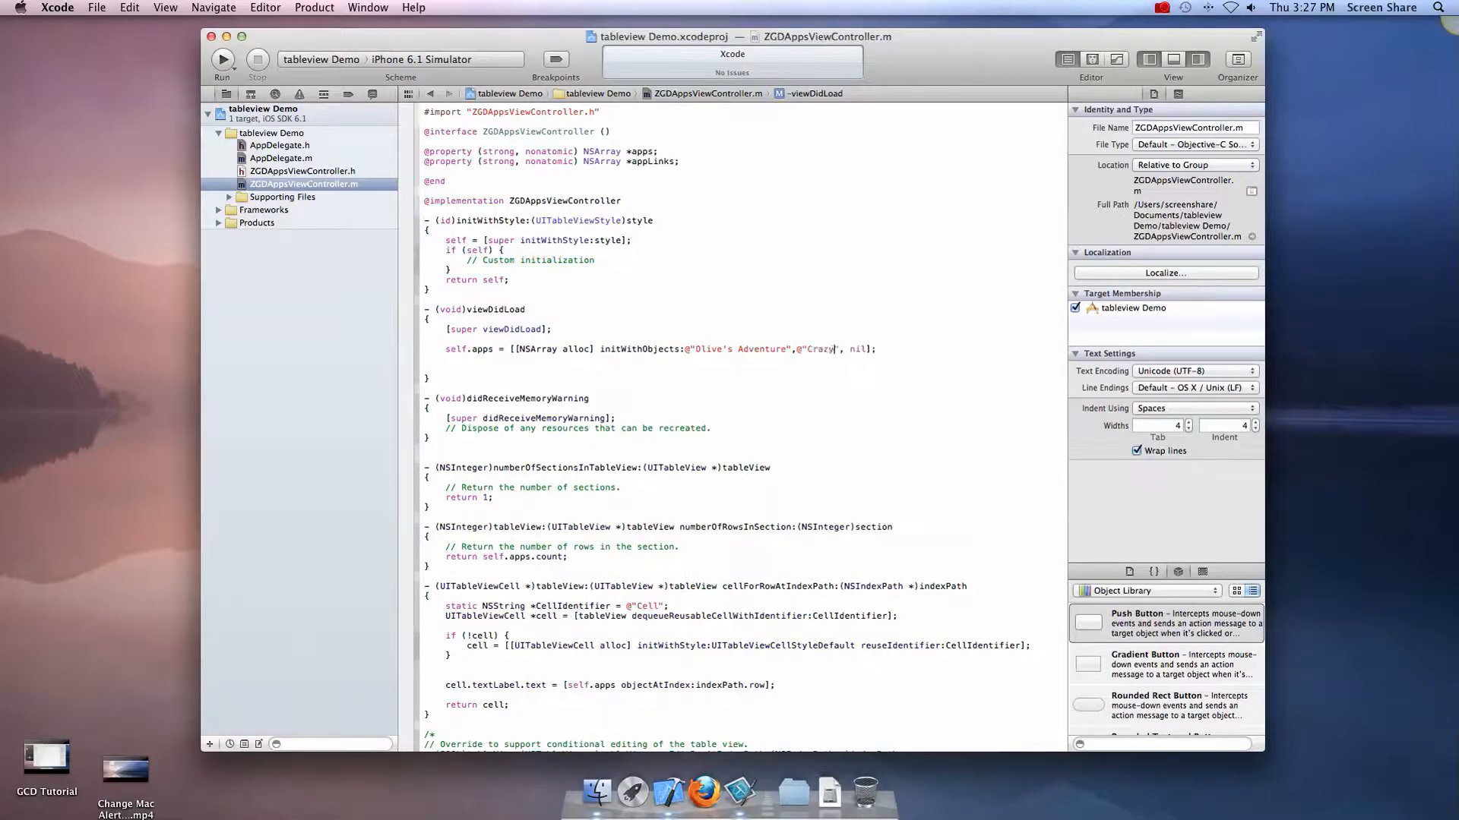
{"action": "type", "text": "Rat"}
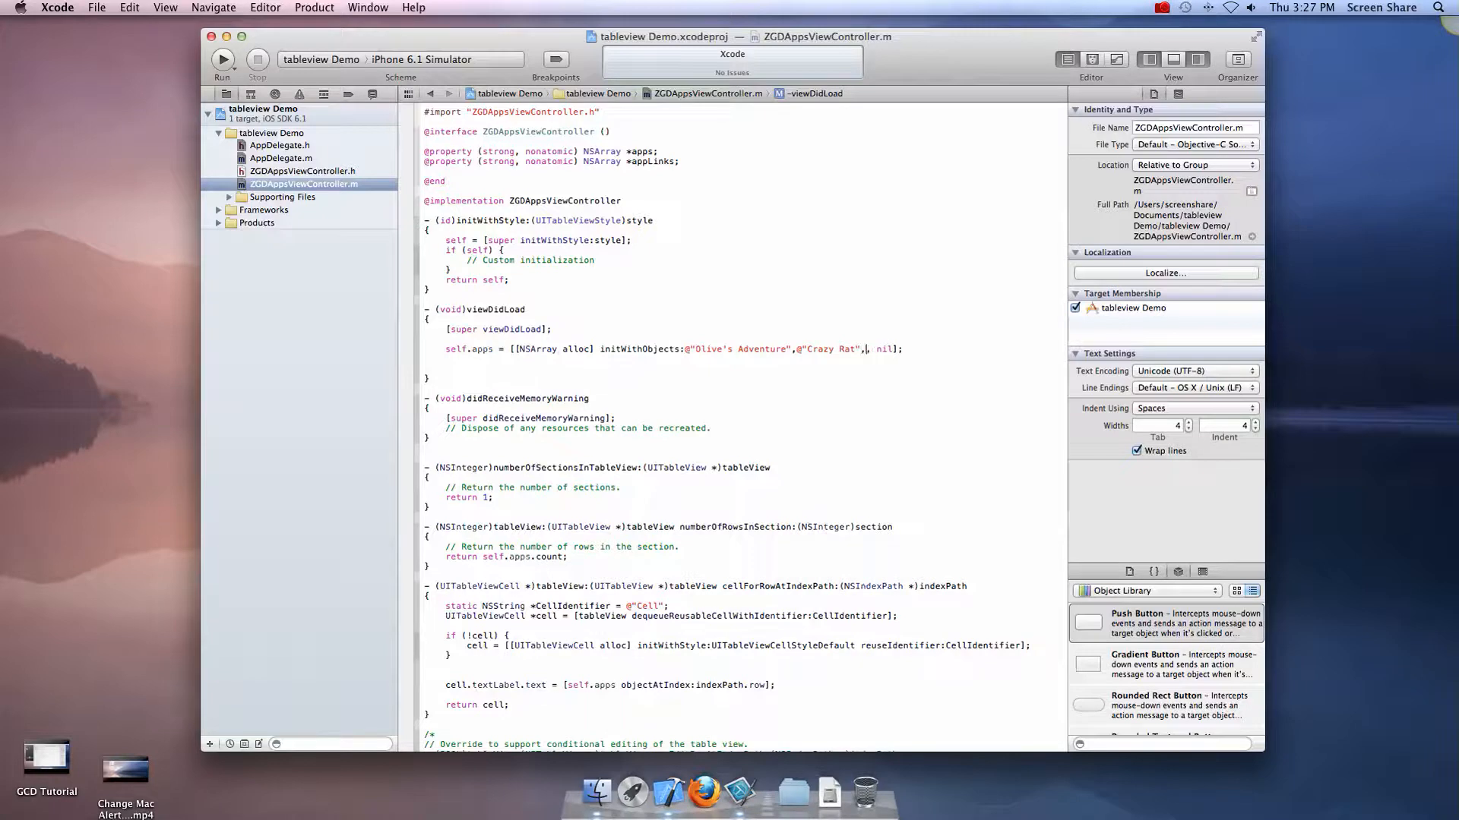
{"action": "type", "text": "@\"IBOutl\""}
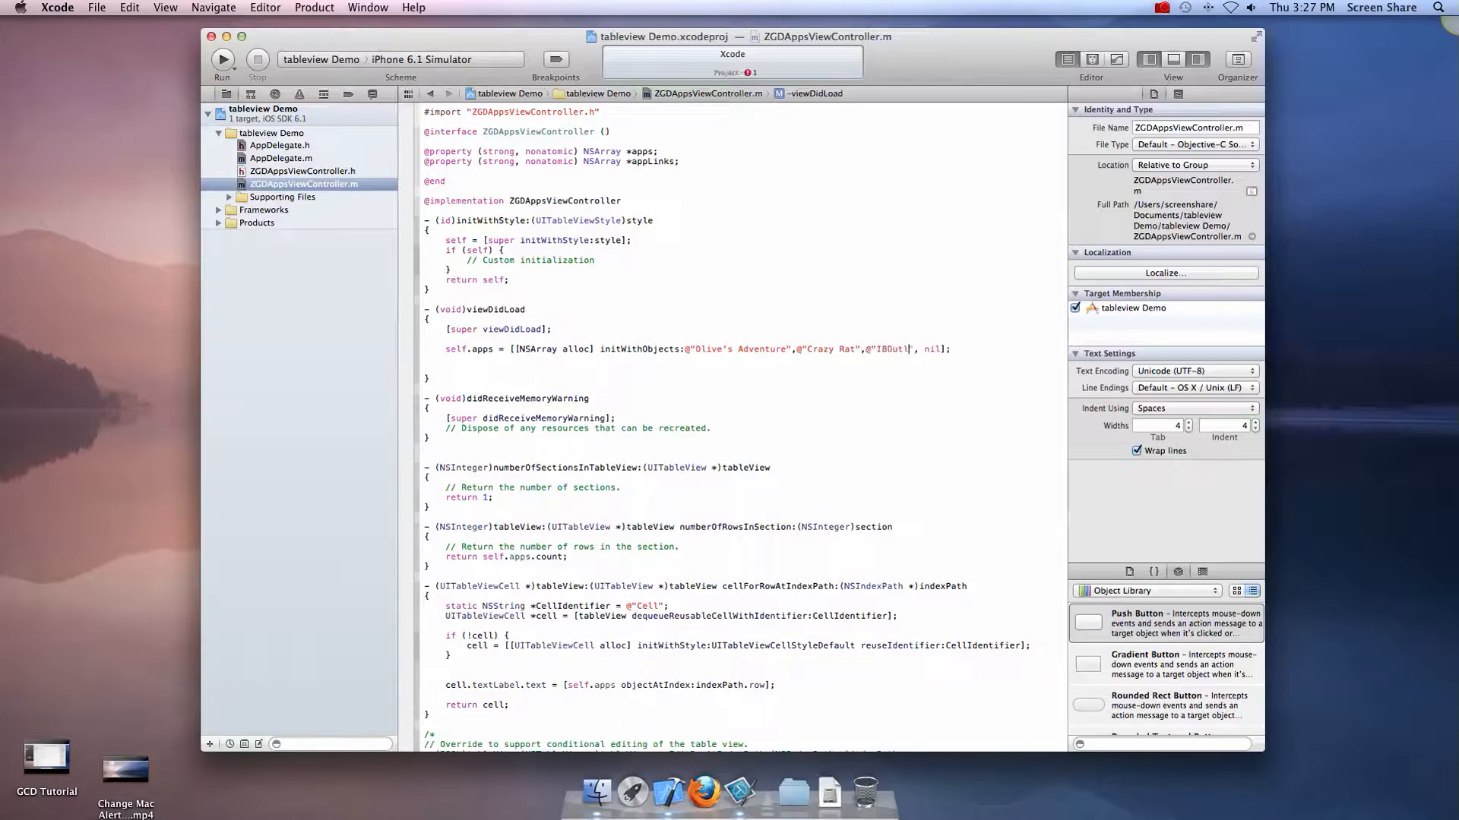
{"action": "type", "text": "ets"}
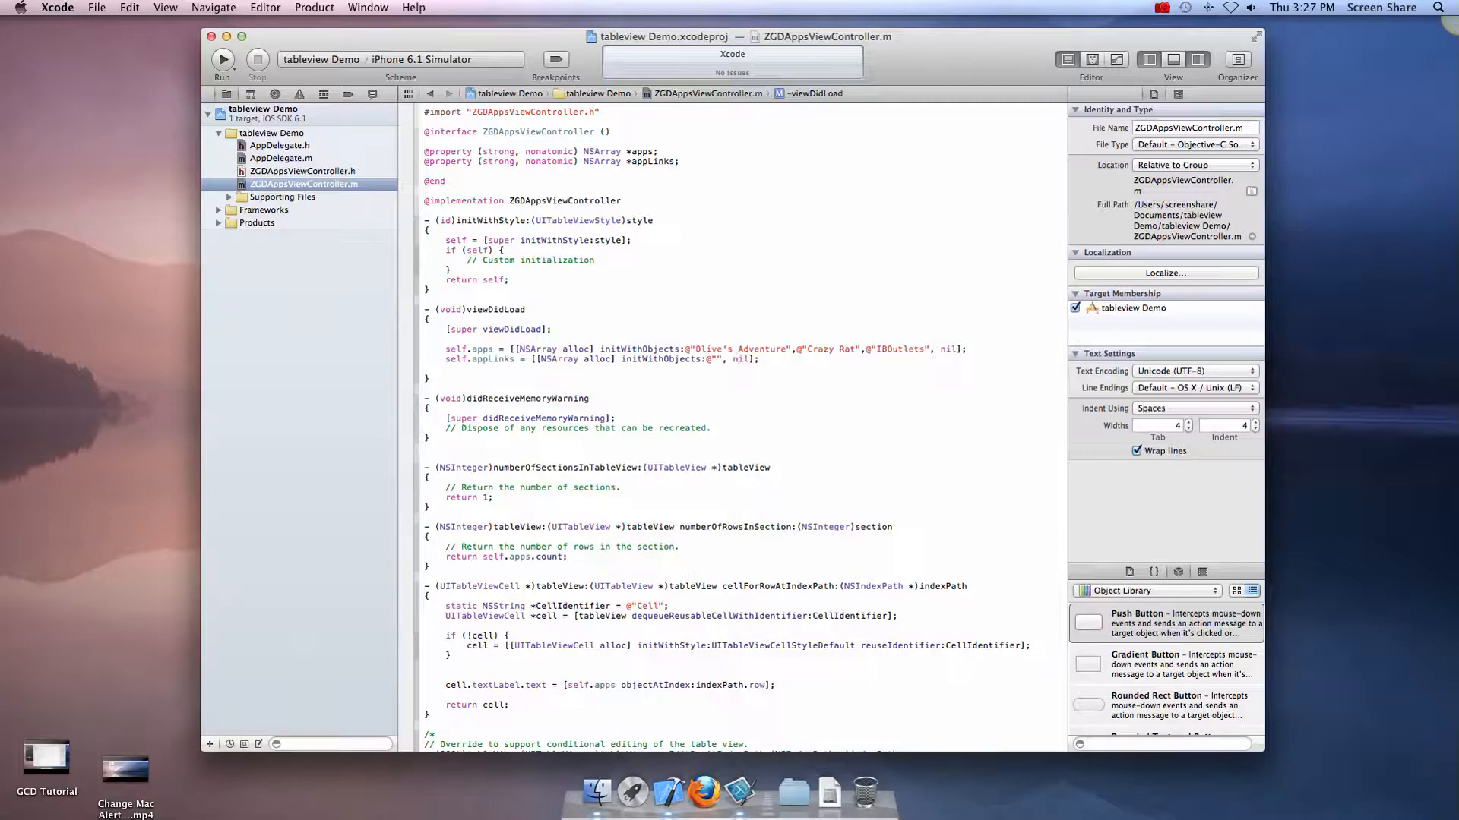
Fill self.appLinks with appstore.com links for olivesadventure, crazyrat and iboutlets.
{"action": "type", "text": "appstore.com/olivesadventure"}
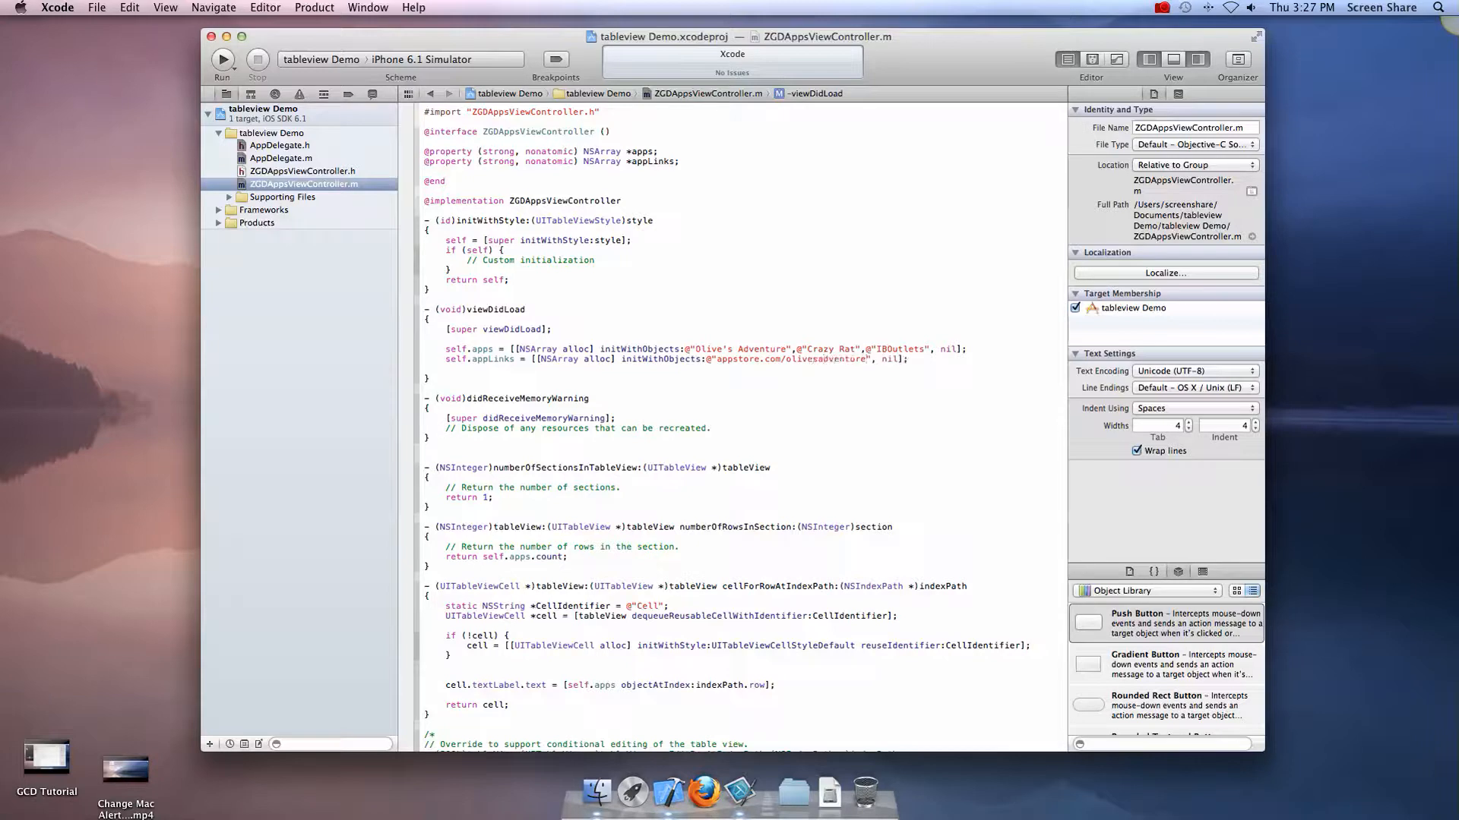
{"action": "left_click", "coordinate": [864, 360]}
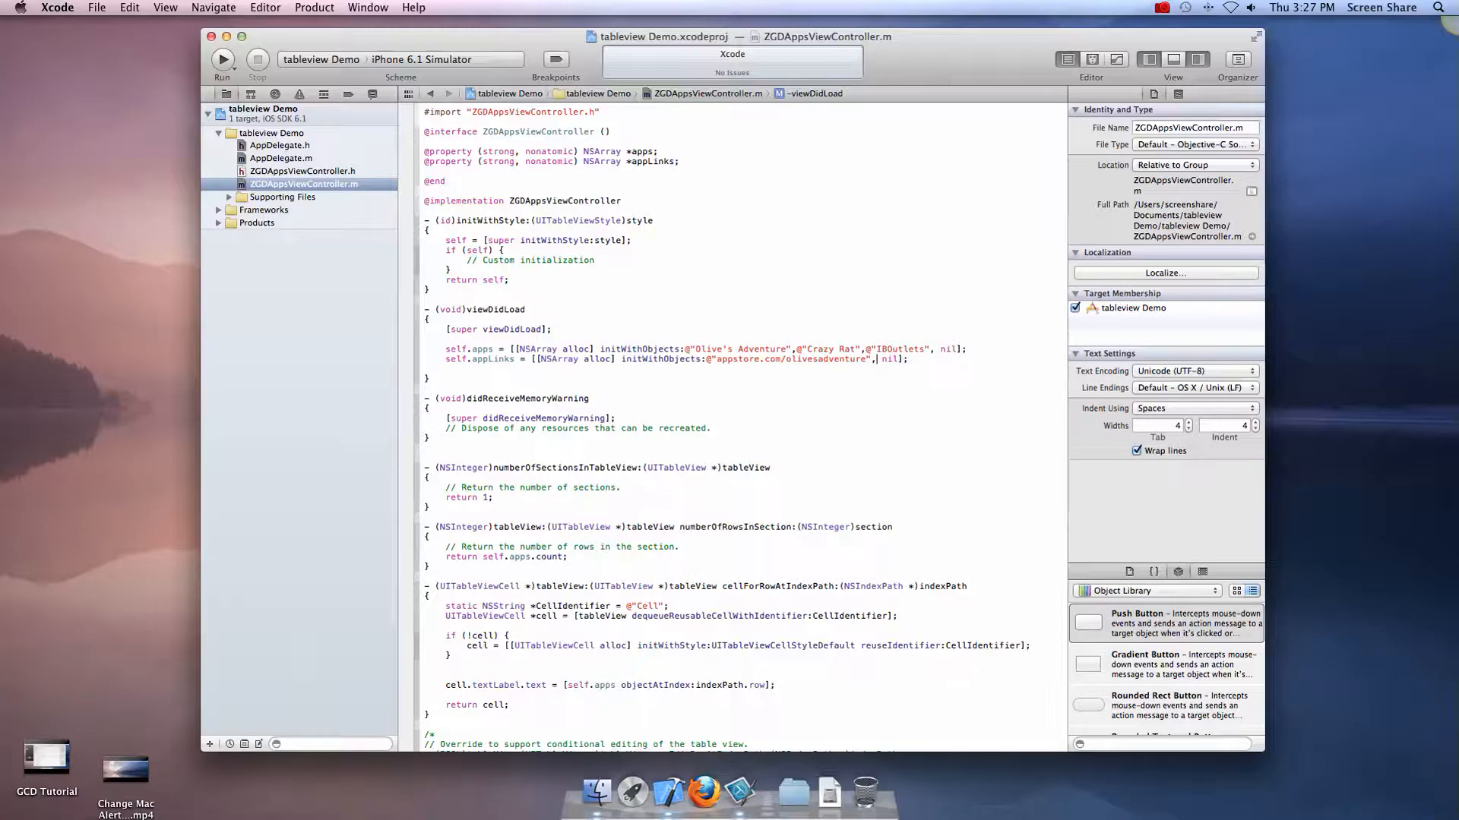
{"action": "type", "text": ",@\"\",@\"\","}
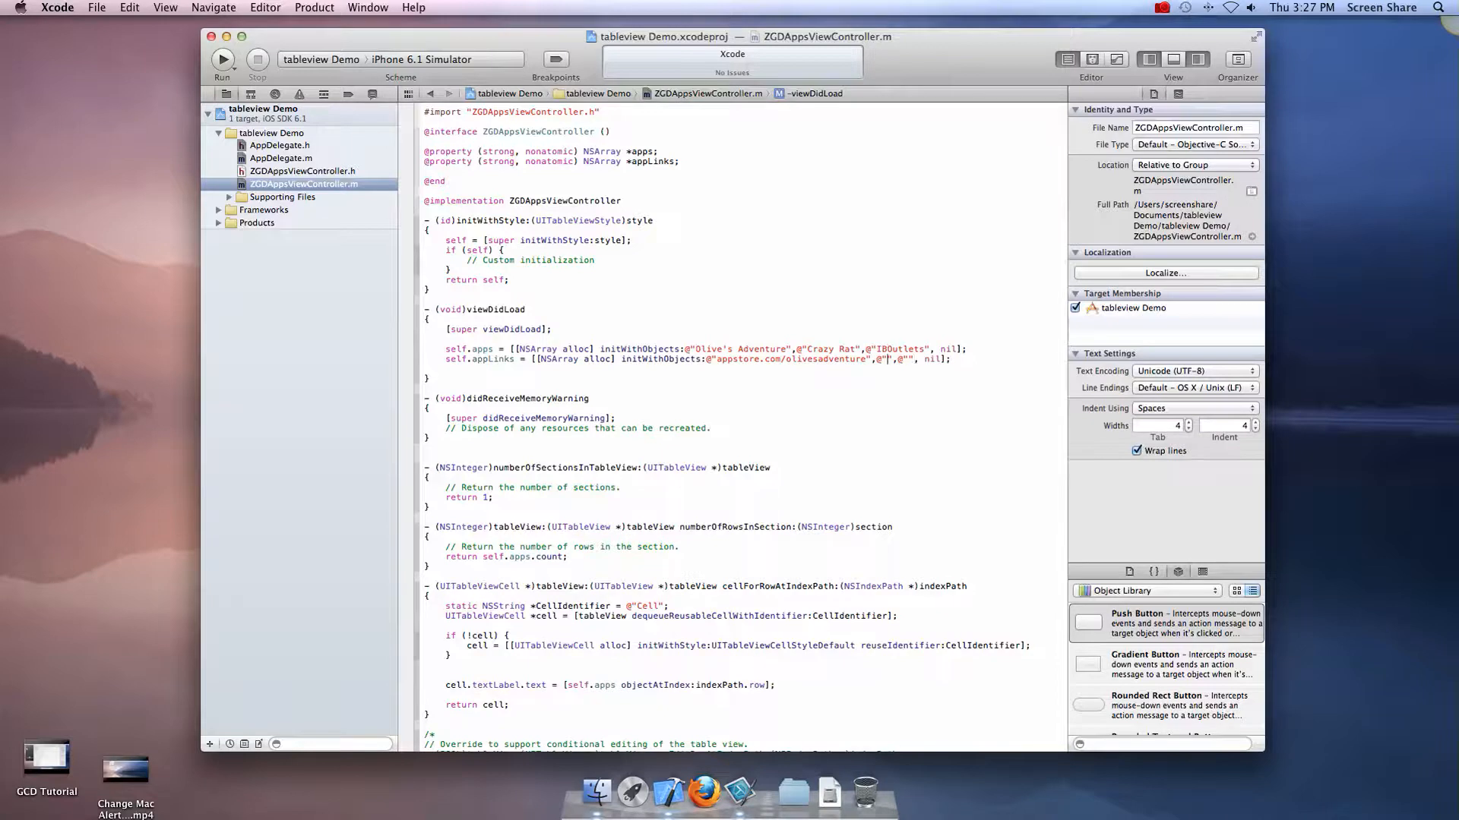
{"action": "type", "text": "appstore.com/iboutlets"}
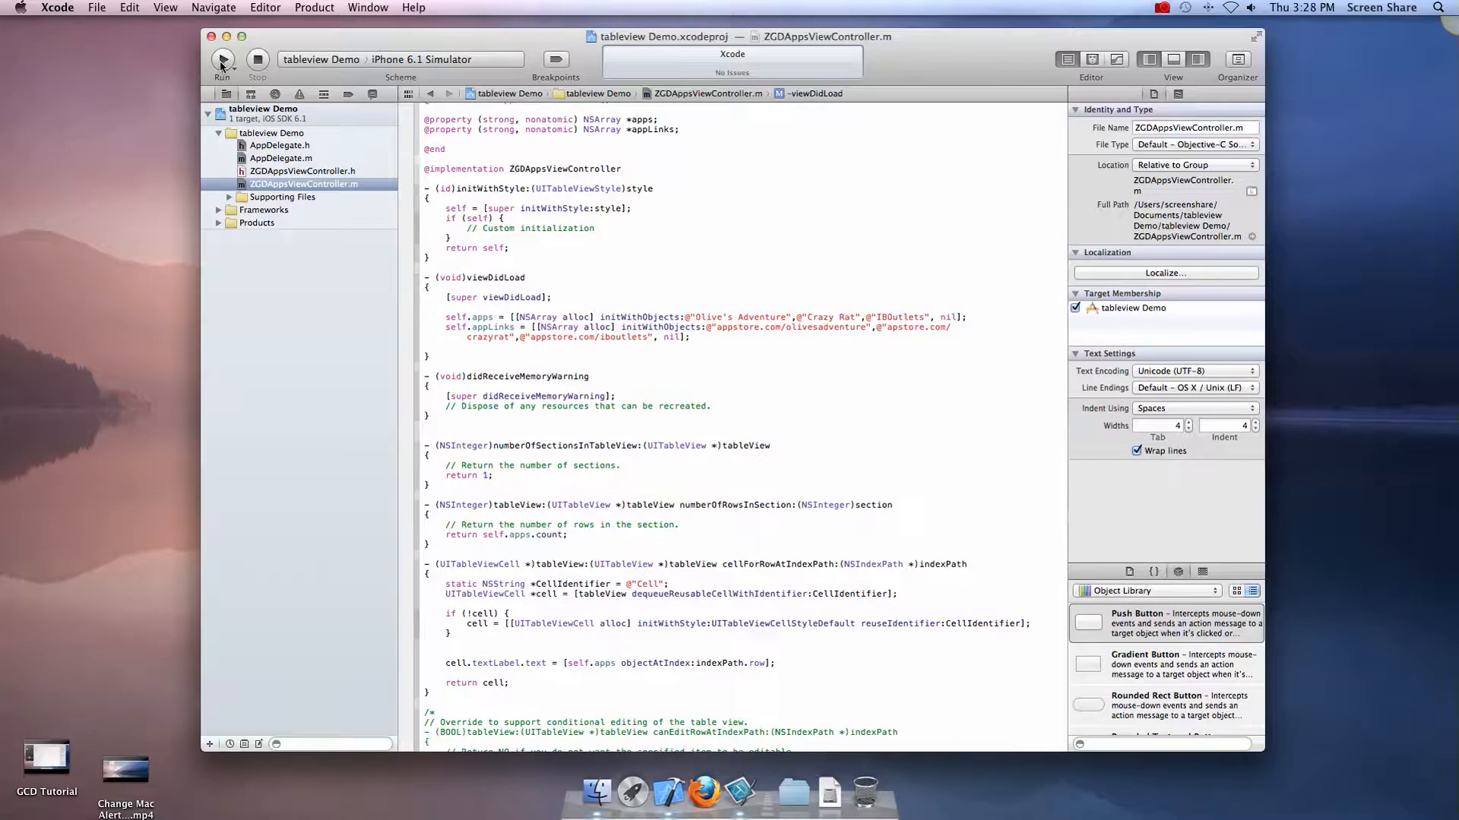
Run tableview Demo in the iPhone 6.1 Simulator, which shows a blank white screen.
{"action": "left_click", "coordinate": [223, 60]}
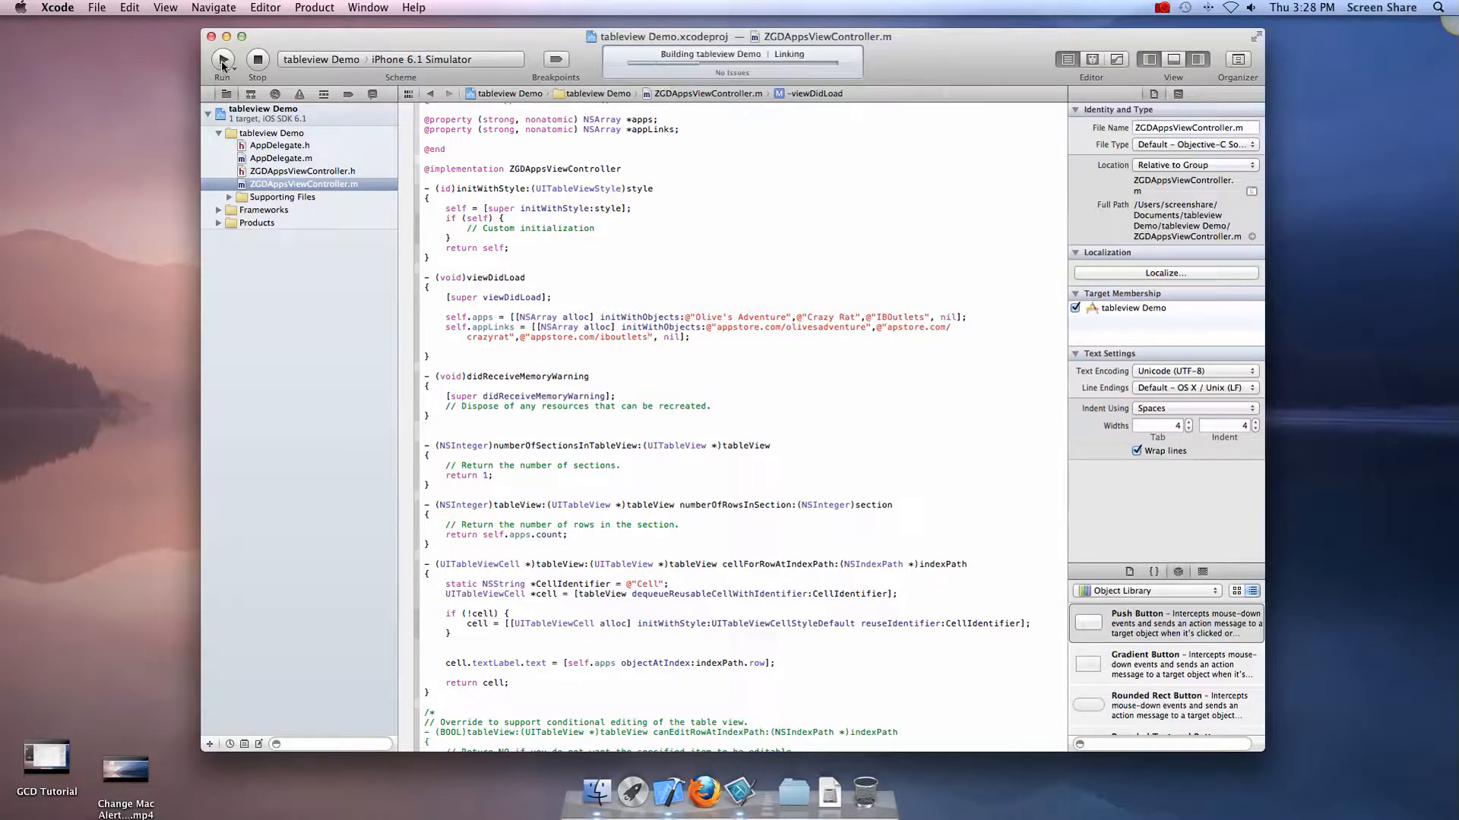
{"action": "left_click", "coordinate": [223, 60]}
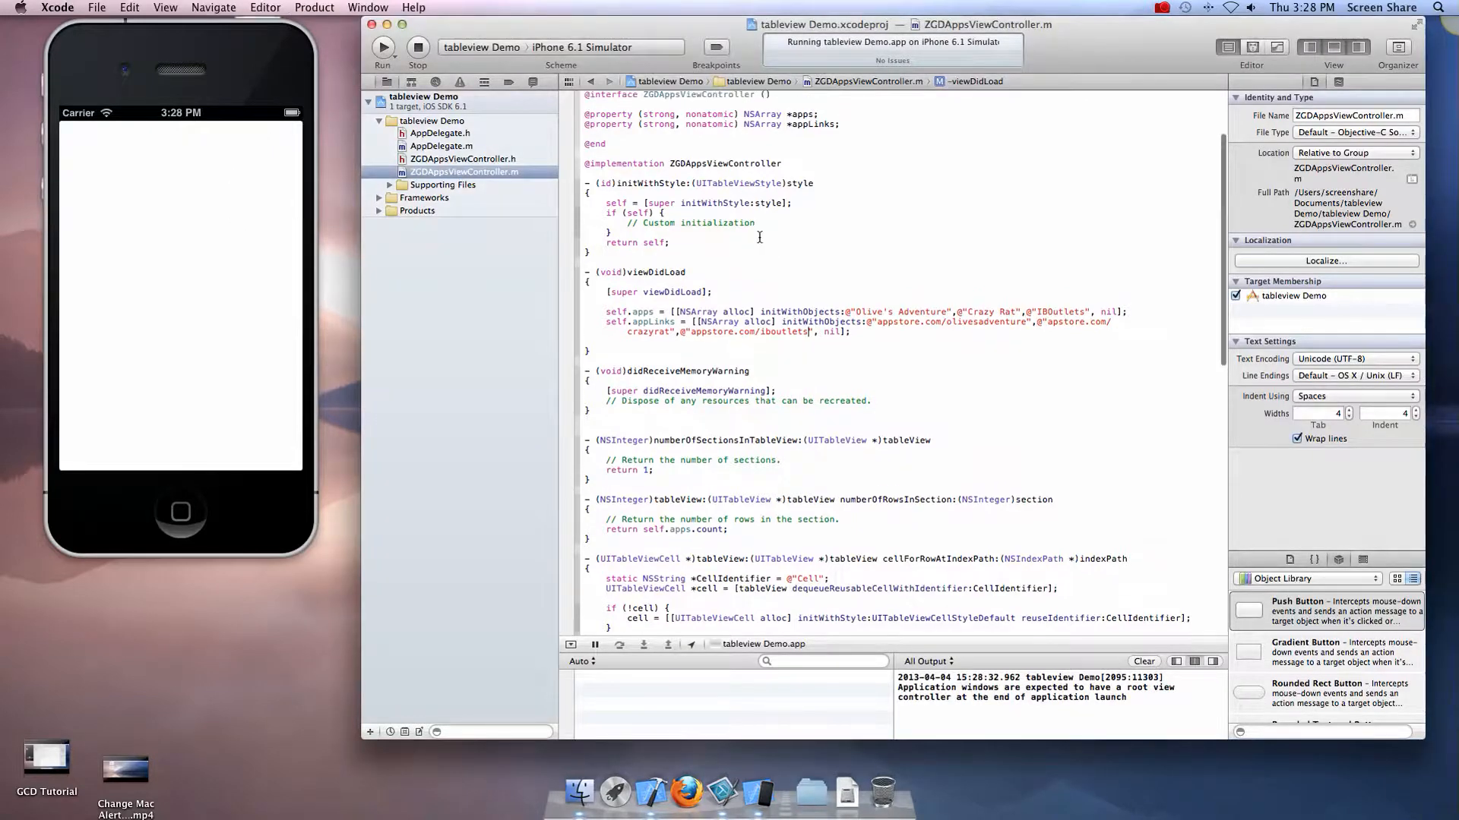
{"action": "left_click", "coordinate": [441, 146]}
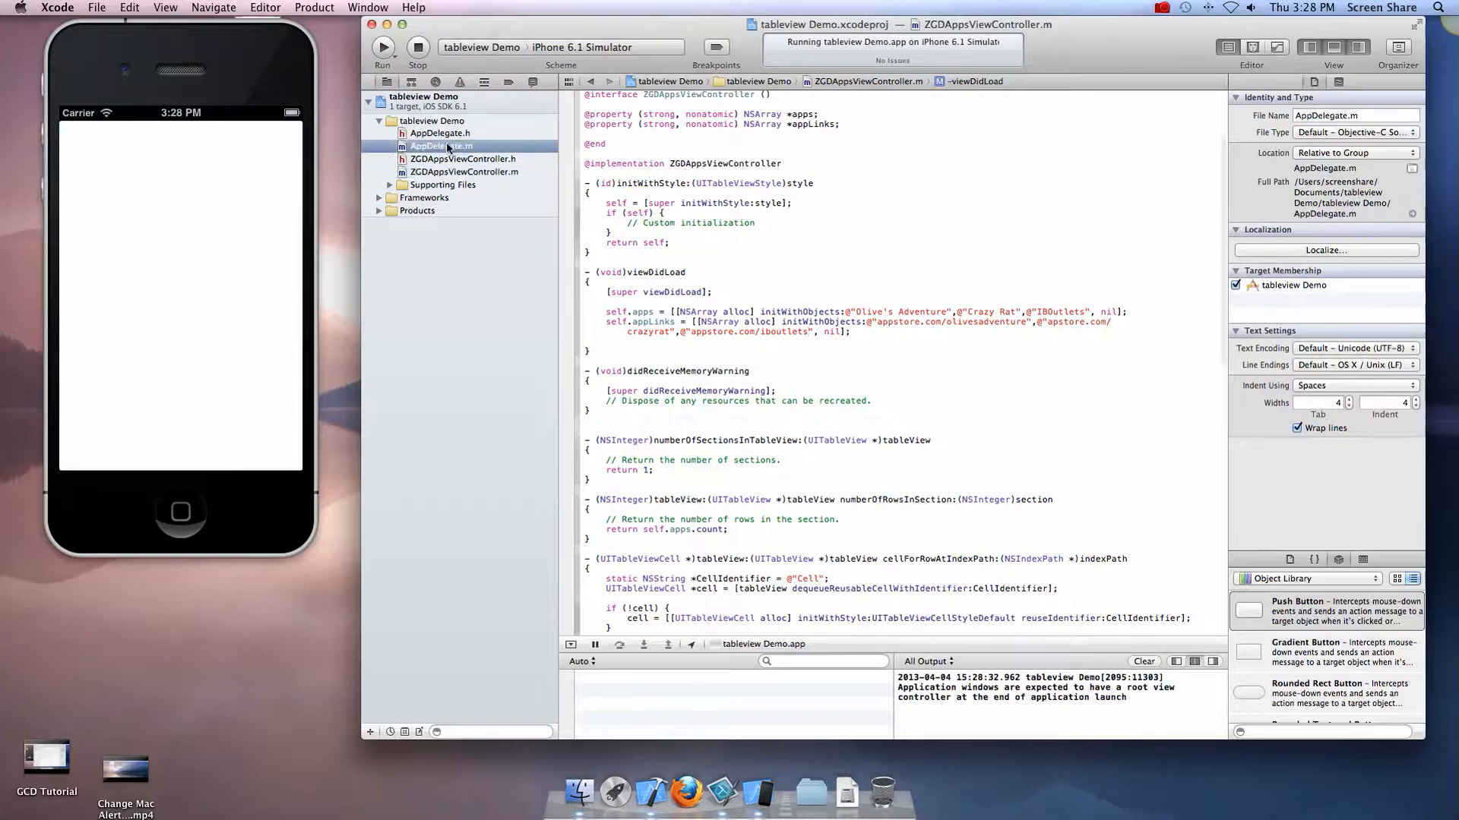
In AppDelegate.m, set self.window.rootViewController to self.navigationController.
{"action": "left_click", "coordinate": [442, 146]}
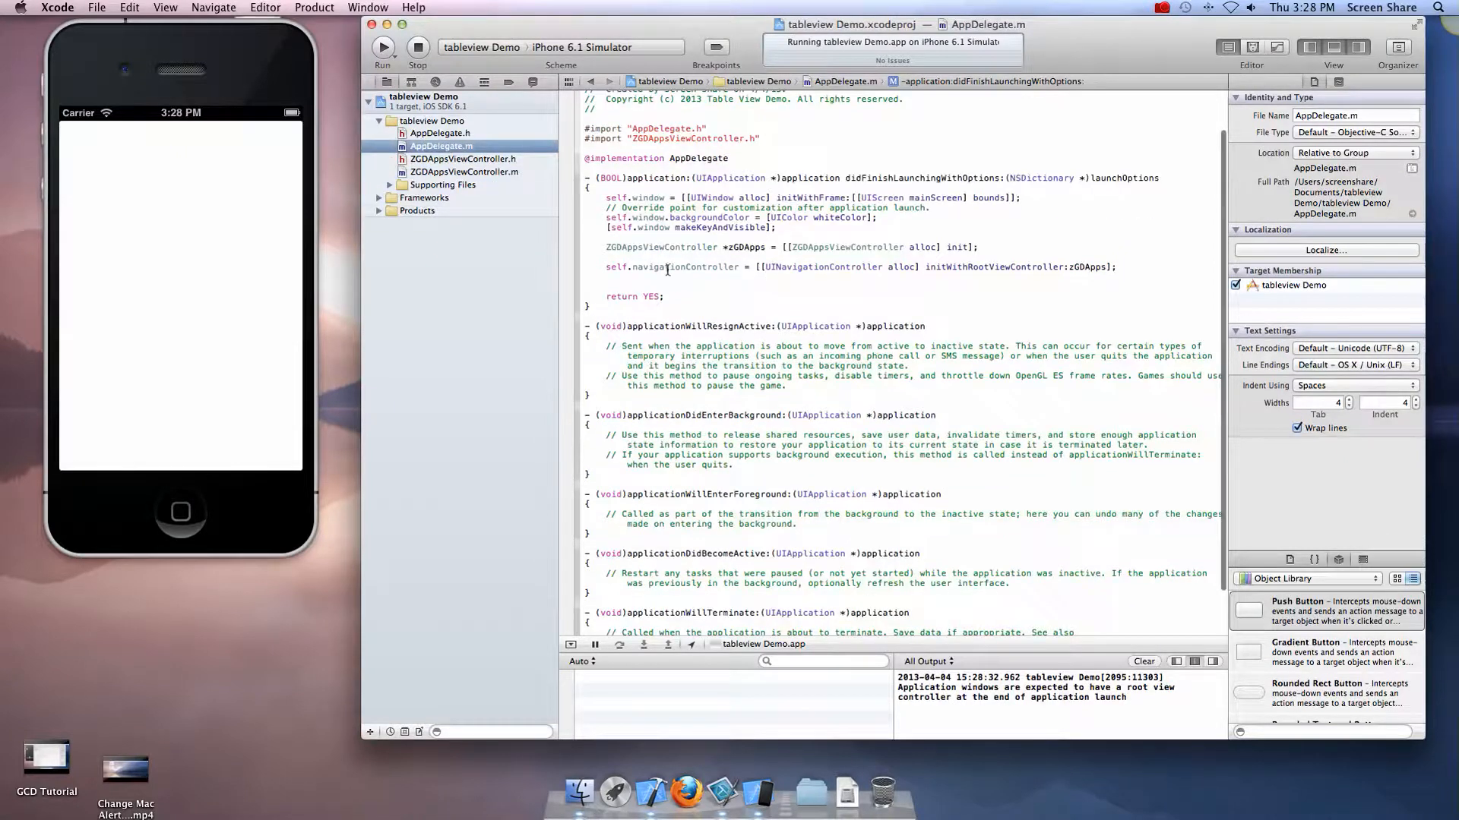
{"action": "type", "text": "self.window"}
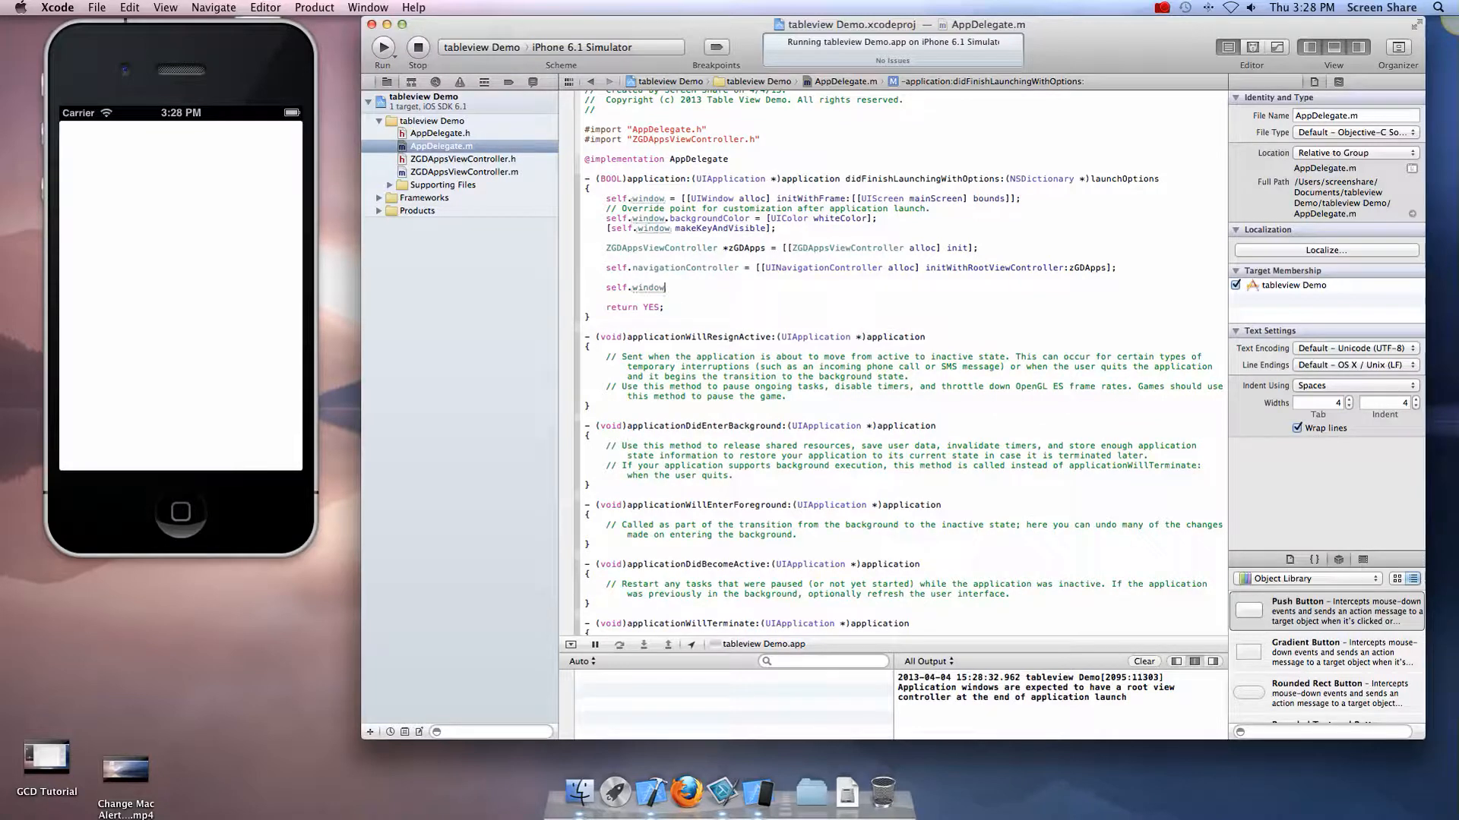
{"action": "type", "text": "."}
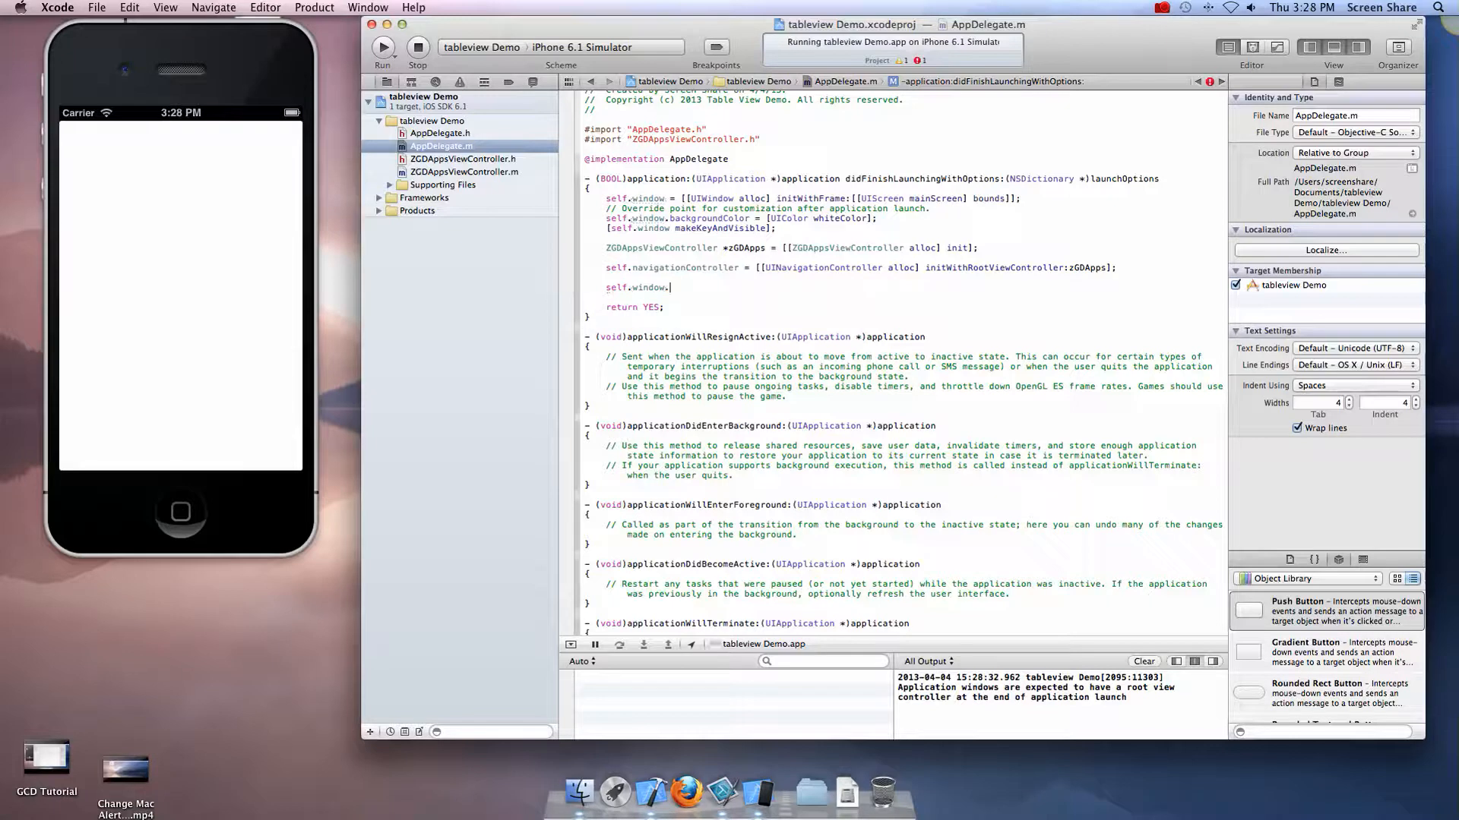
{"action": "type", "text": "rootViewController = self.navigationController;"}
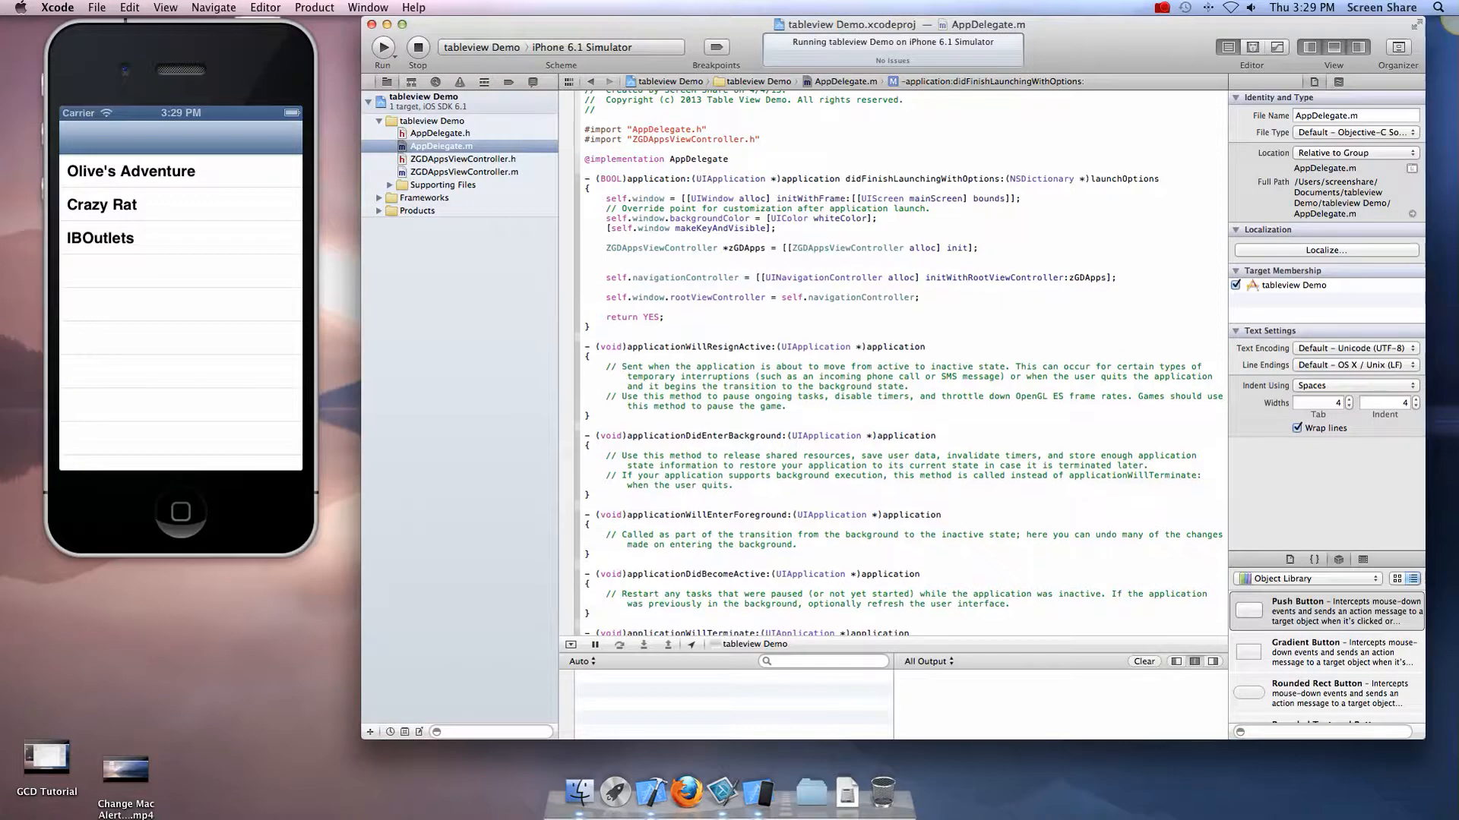
{"action": "type", "text": "zGDApps.tile = @\"\";"}
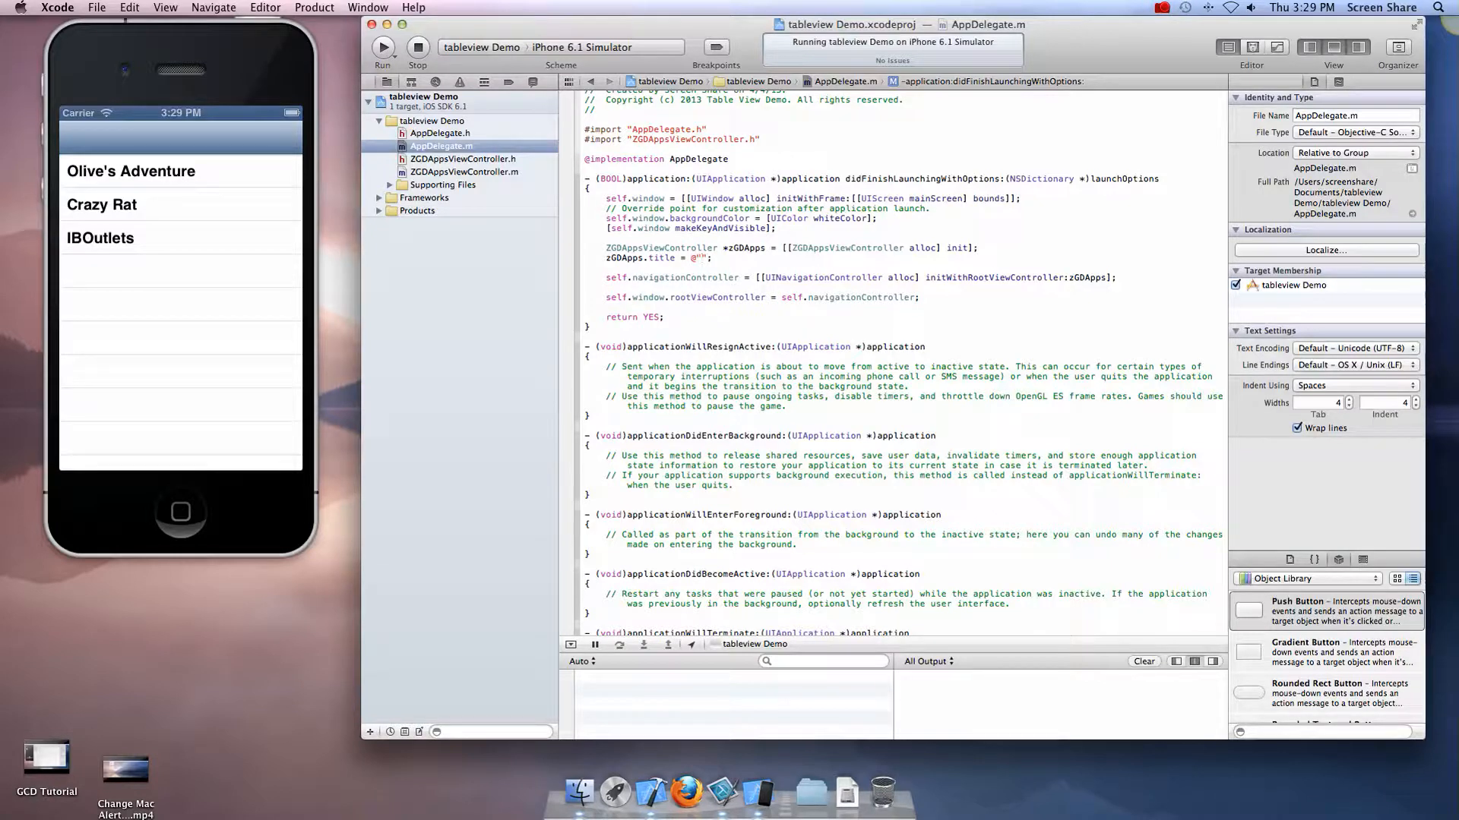
Set zGDApps.title to 'Zeros Game Design Apps' and test tapping the IBOutlets row.
{"action": "type", "text": "Apps"}
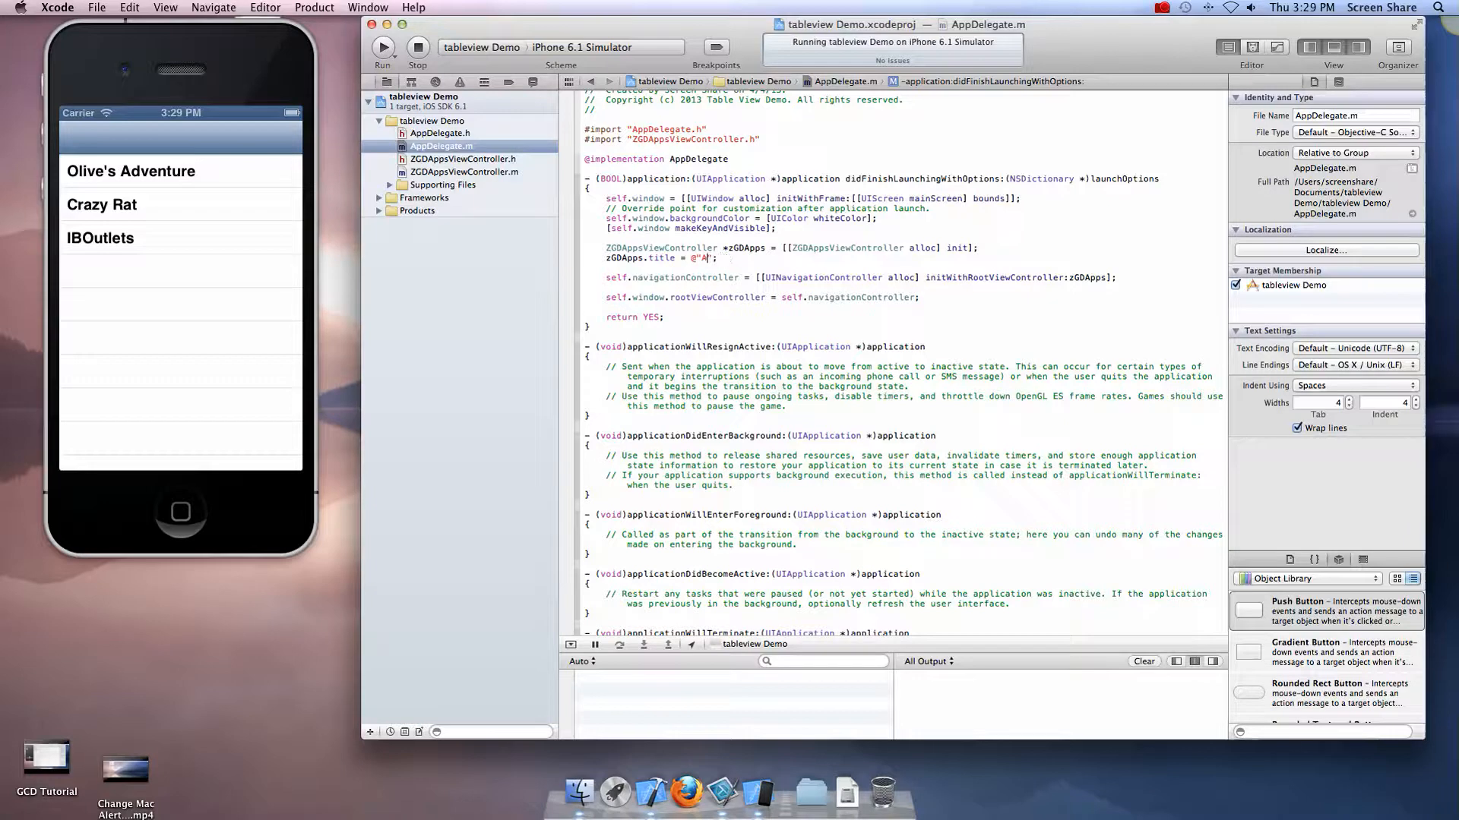
{"action": "type", "text": "Zeros Game"}
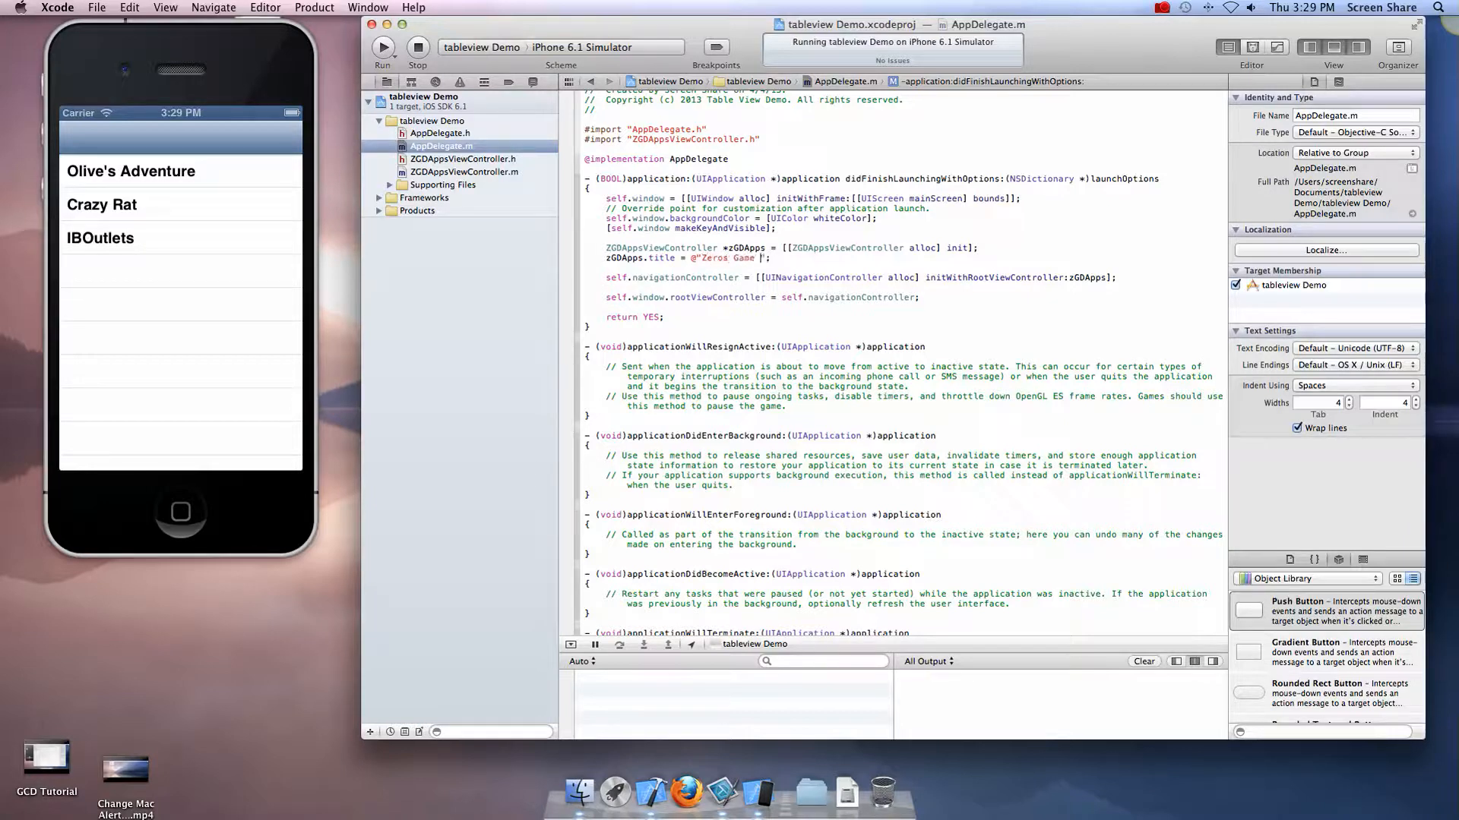
{"action": "type", "text": "Design"}
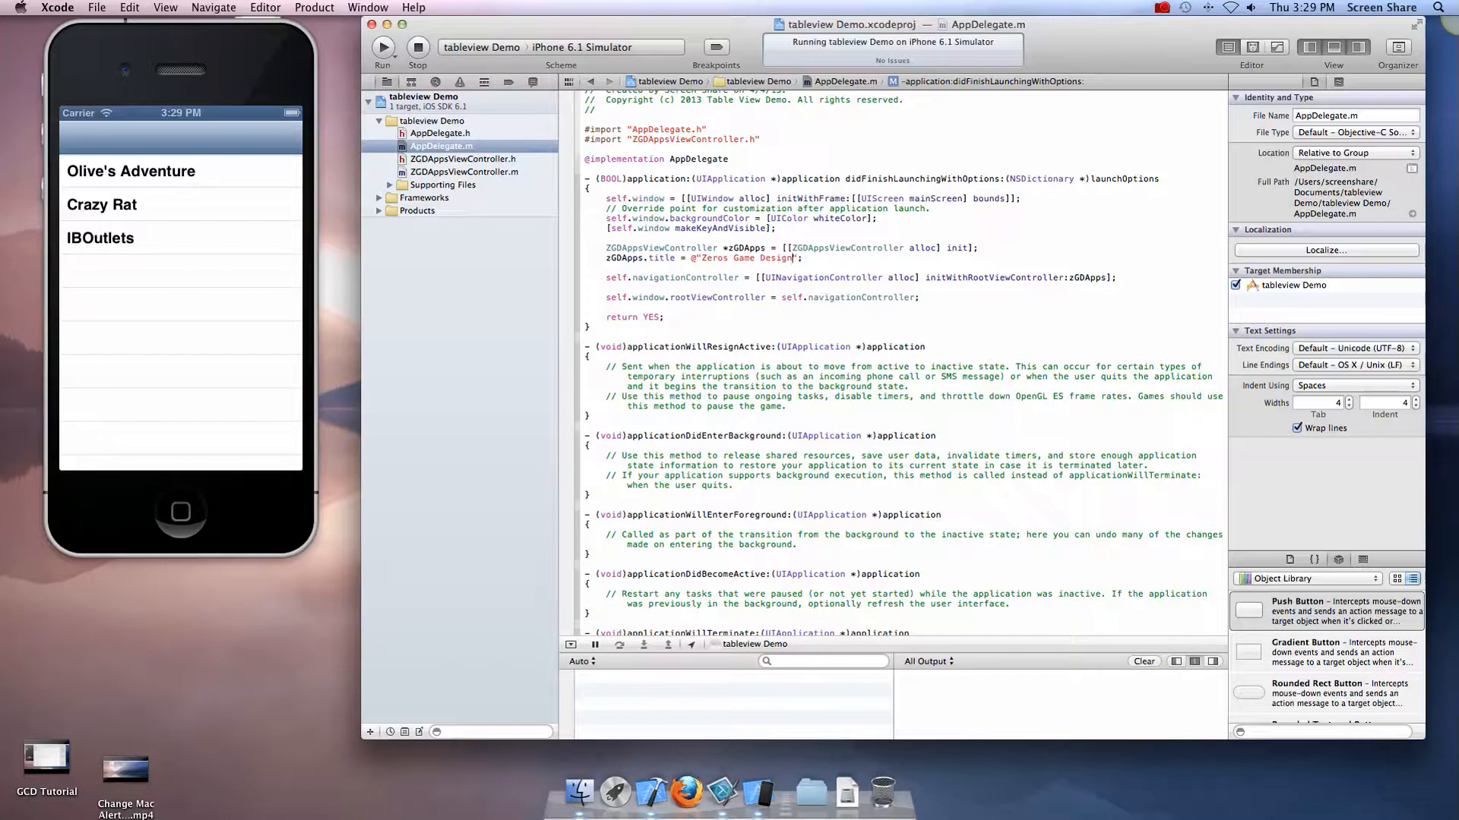
{"action": "type", "text": "Apps"}
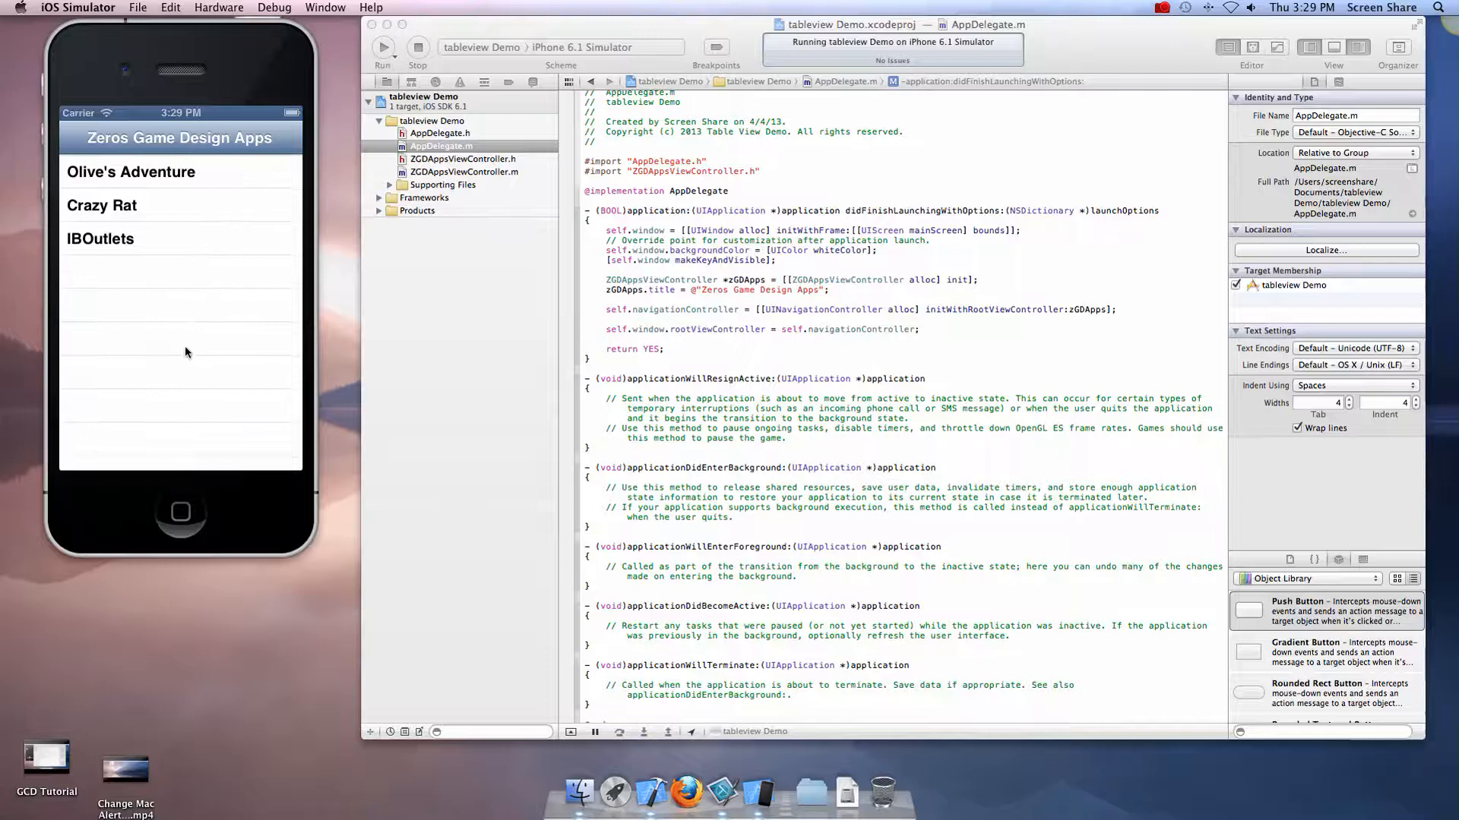
{"action": "mouse_move", "coordinate": [186, 321]}
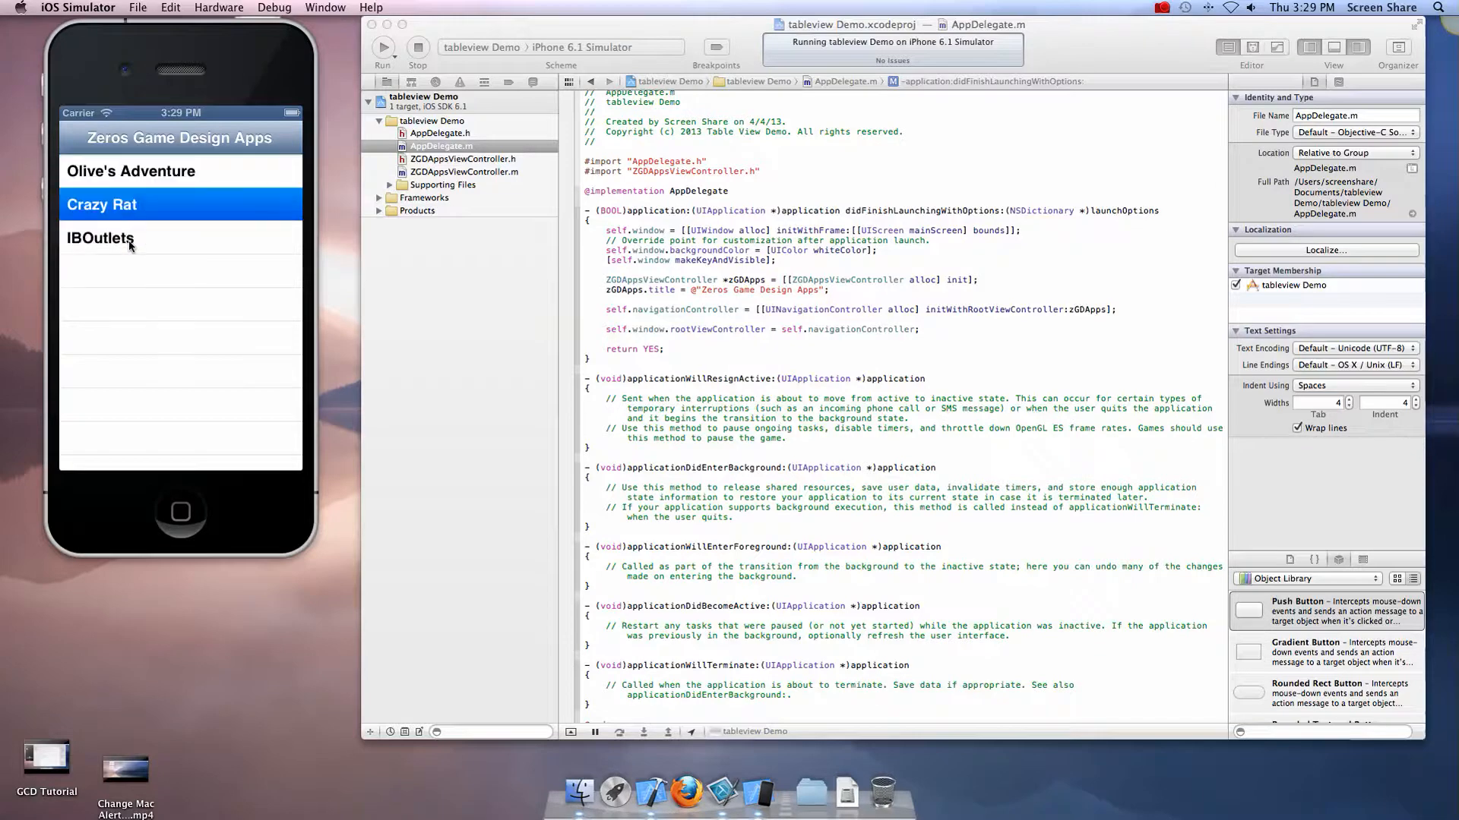
{"action": "left_click", "coordinate": [466, 171]}
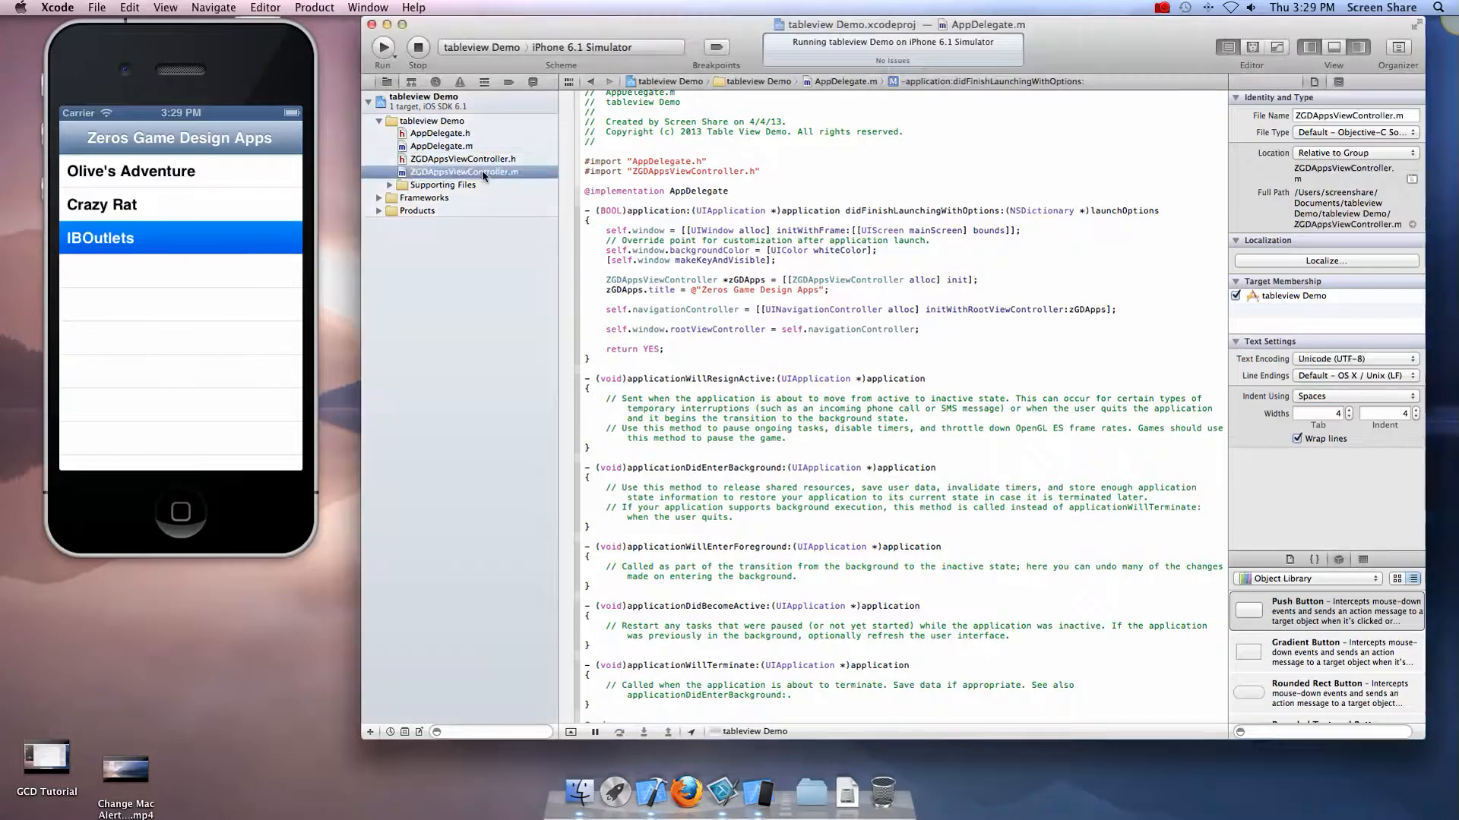
Create DetailViewController as a UIViewController subclass with a XIB and view its header.
{"action": "left_click", "coordinate": [465, 172]}
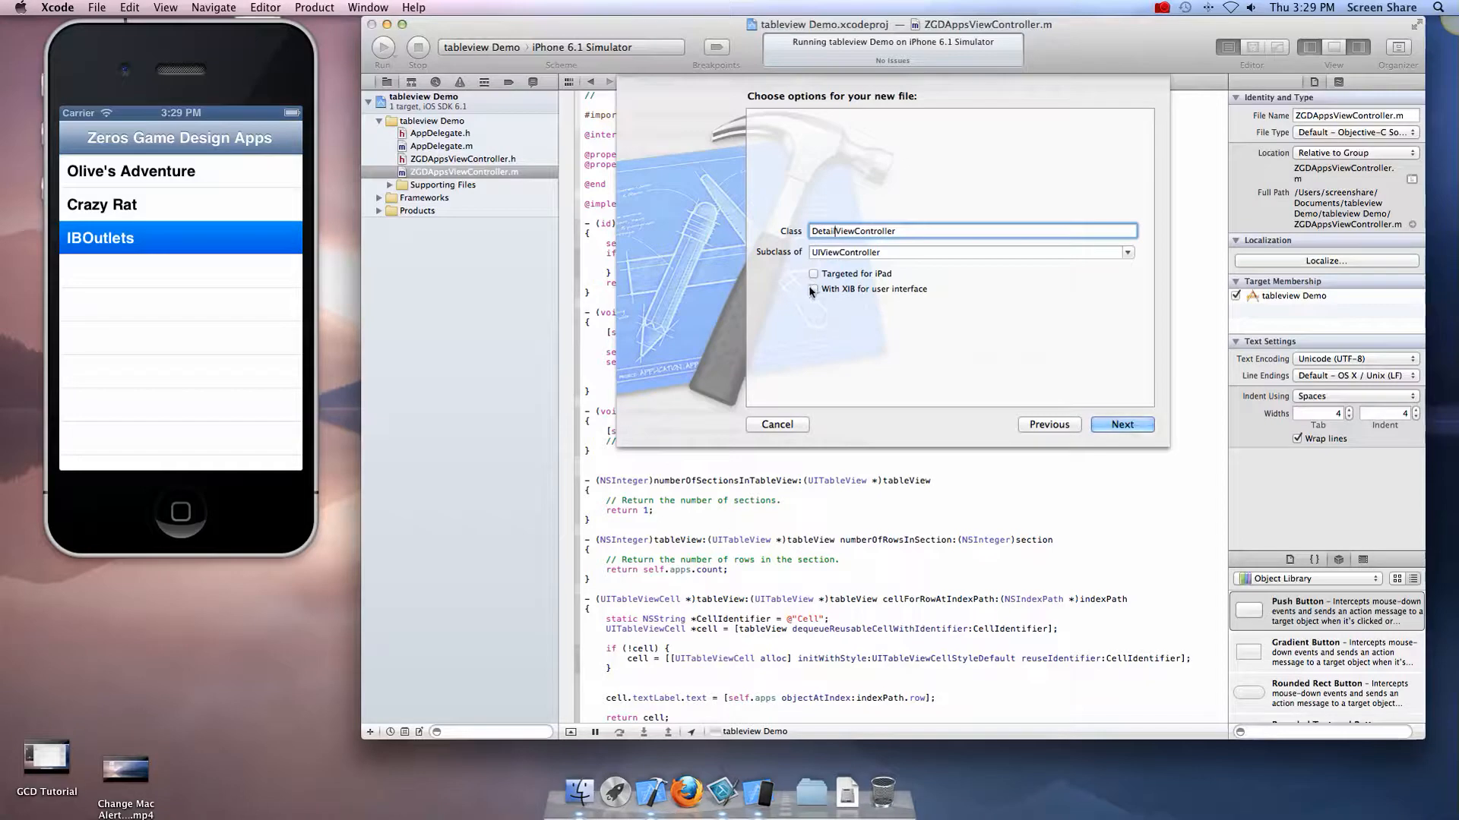
{"action": "left_click", "coordinate": [813, 289]}
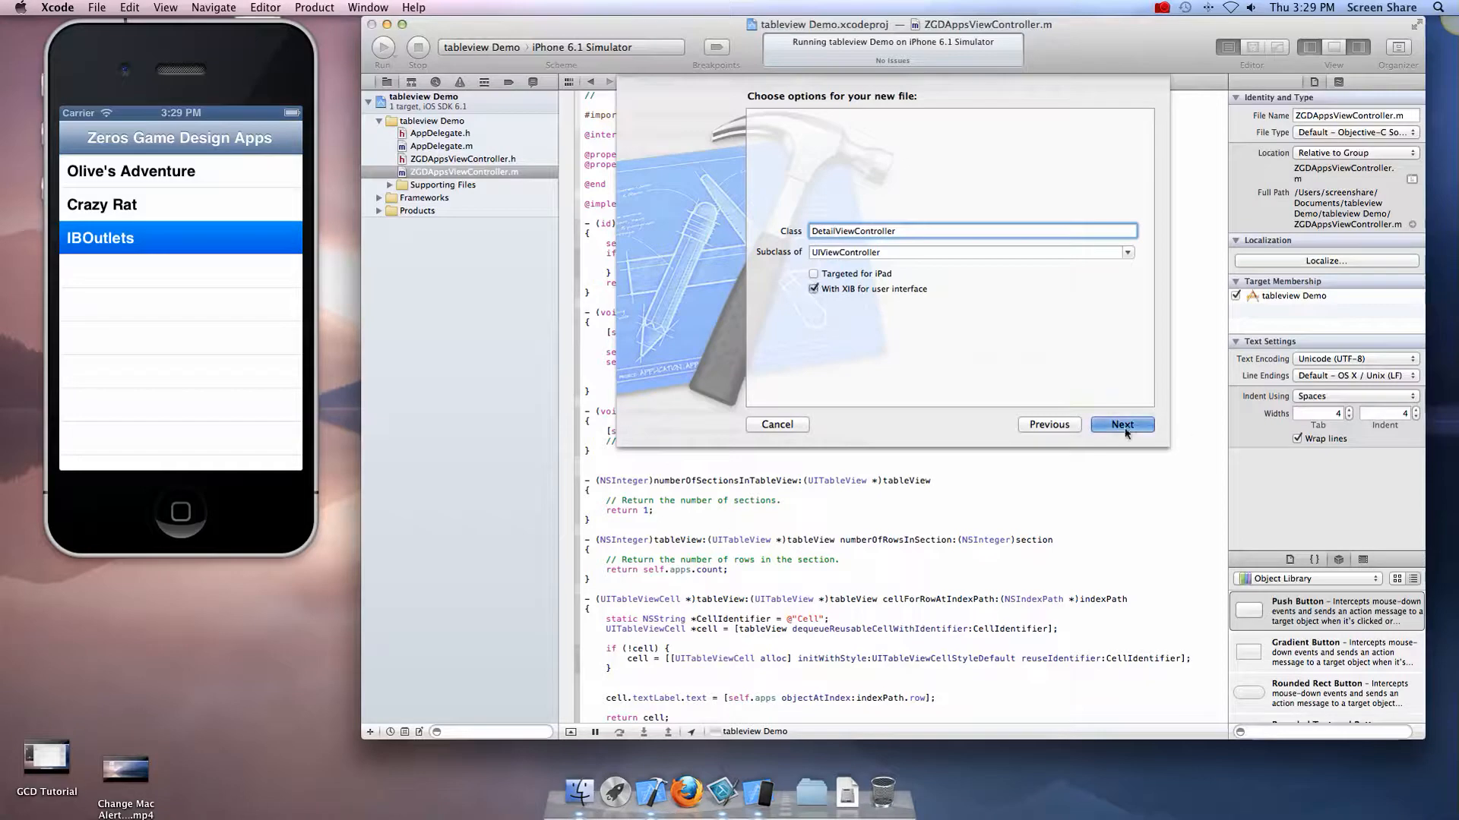
{"action": "left_click", "coordinate": [1122, 425]}
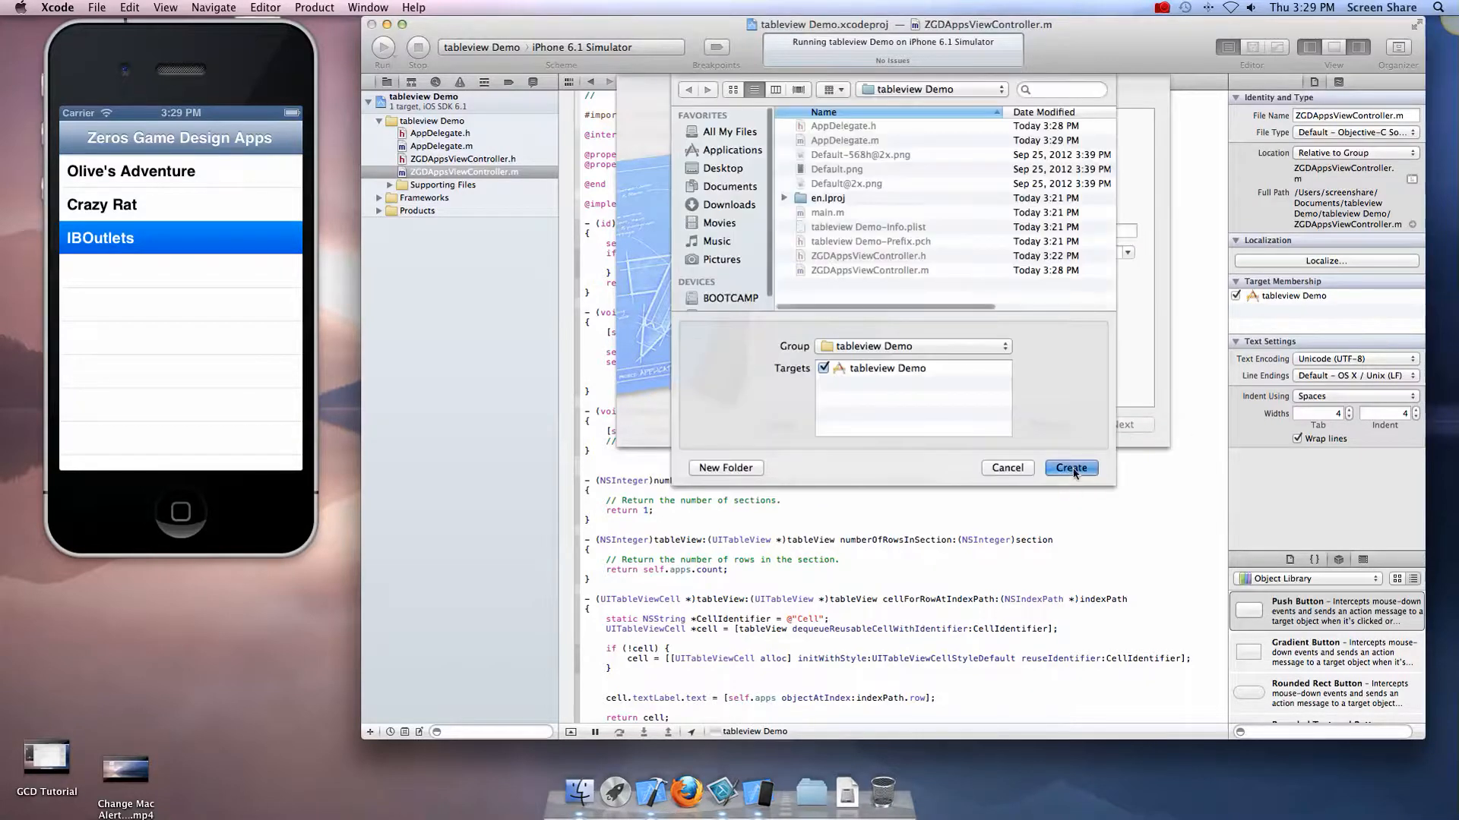
{"action": "left_click", "coordinate": [1072, 468]}
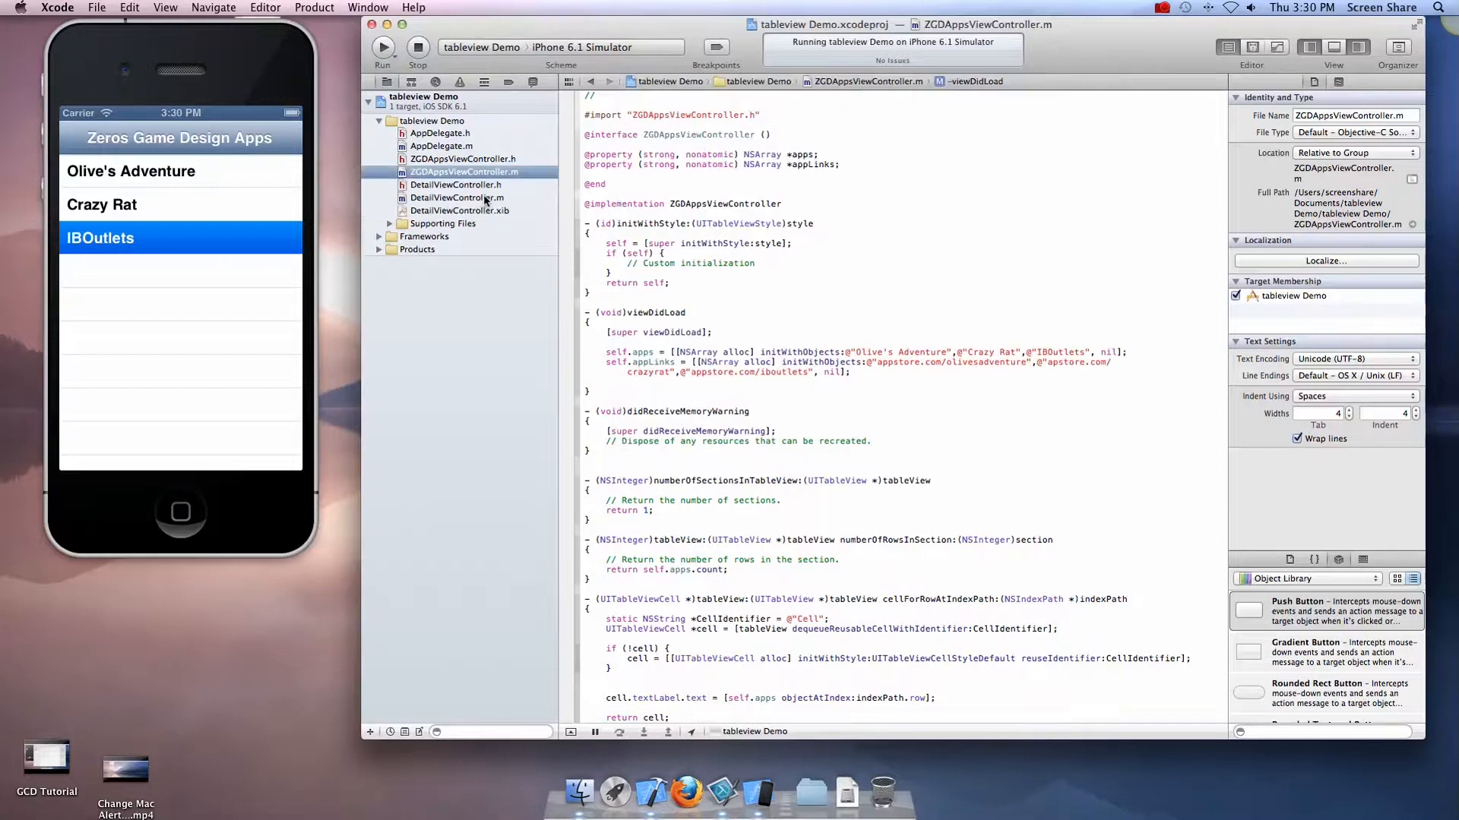
{"action": "mouse_move", "coordinate": [491, 188]}
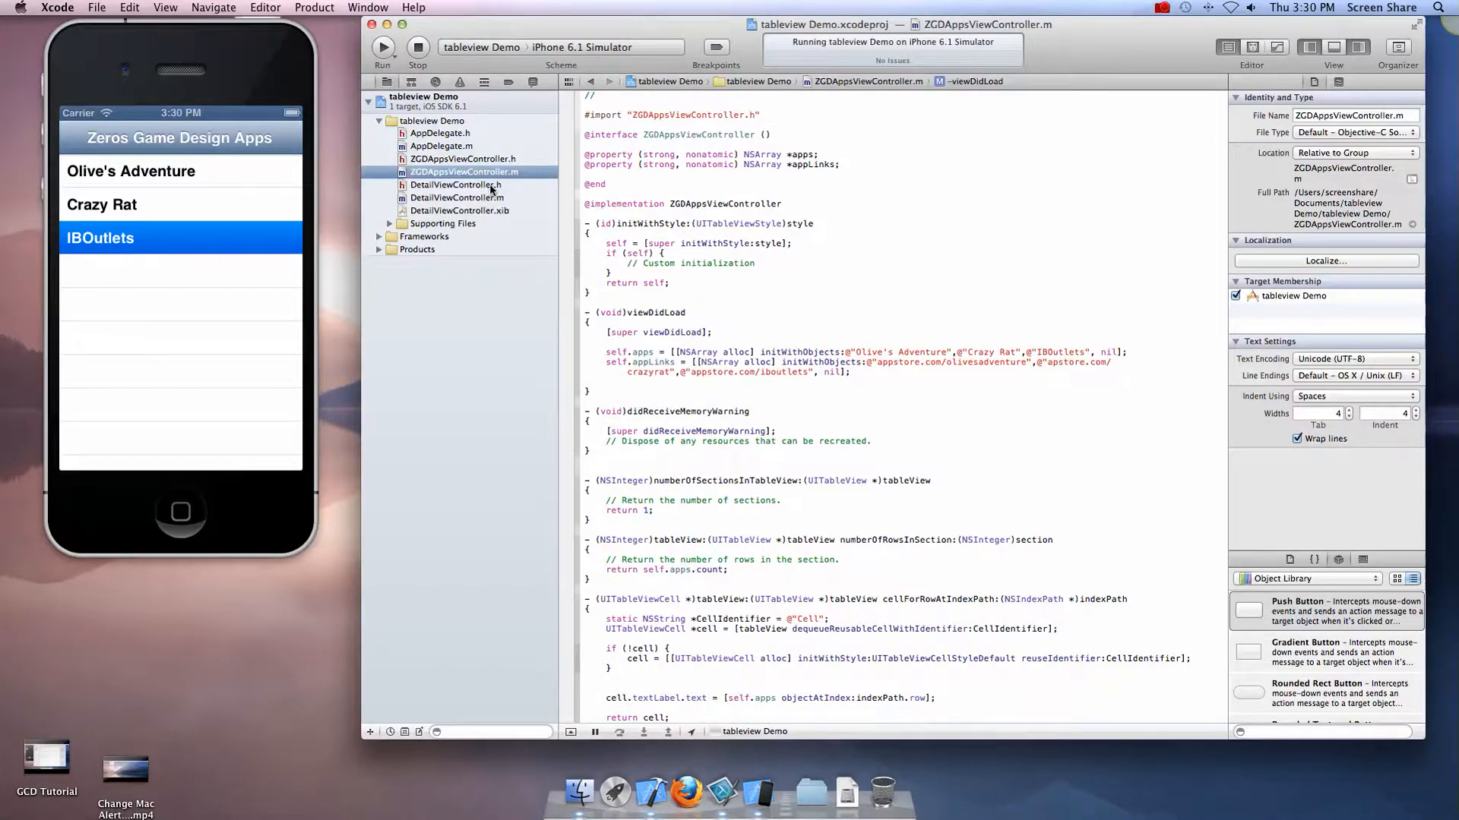
{"action": "left_click", "coordinate": [454, 184]}
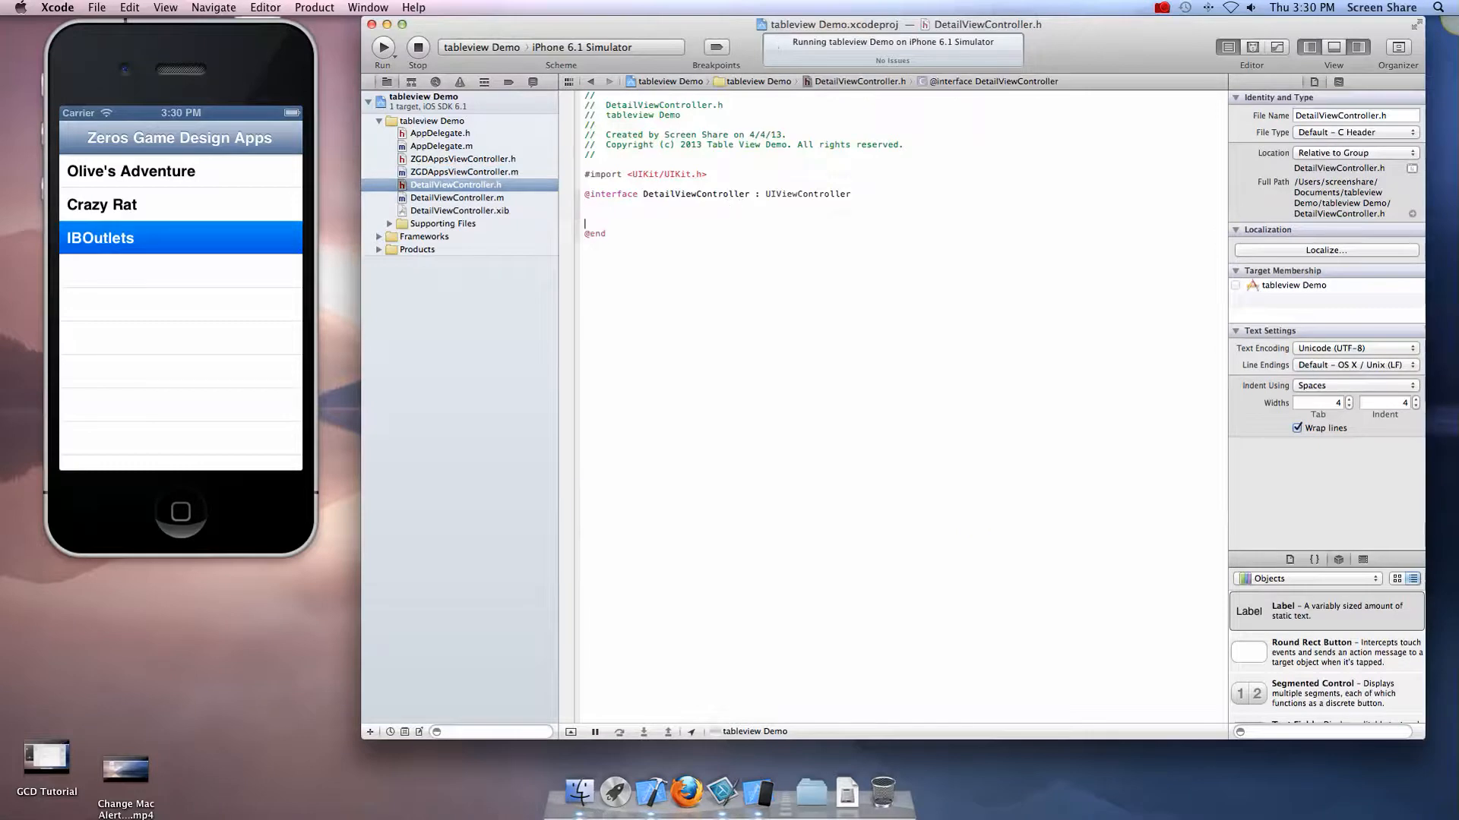
Declare a strong, nonatomic IBOutlet UILabel *appUrl property, then view the detail XIB.
{"action": "type", "text": "@property"}
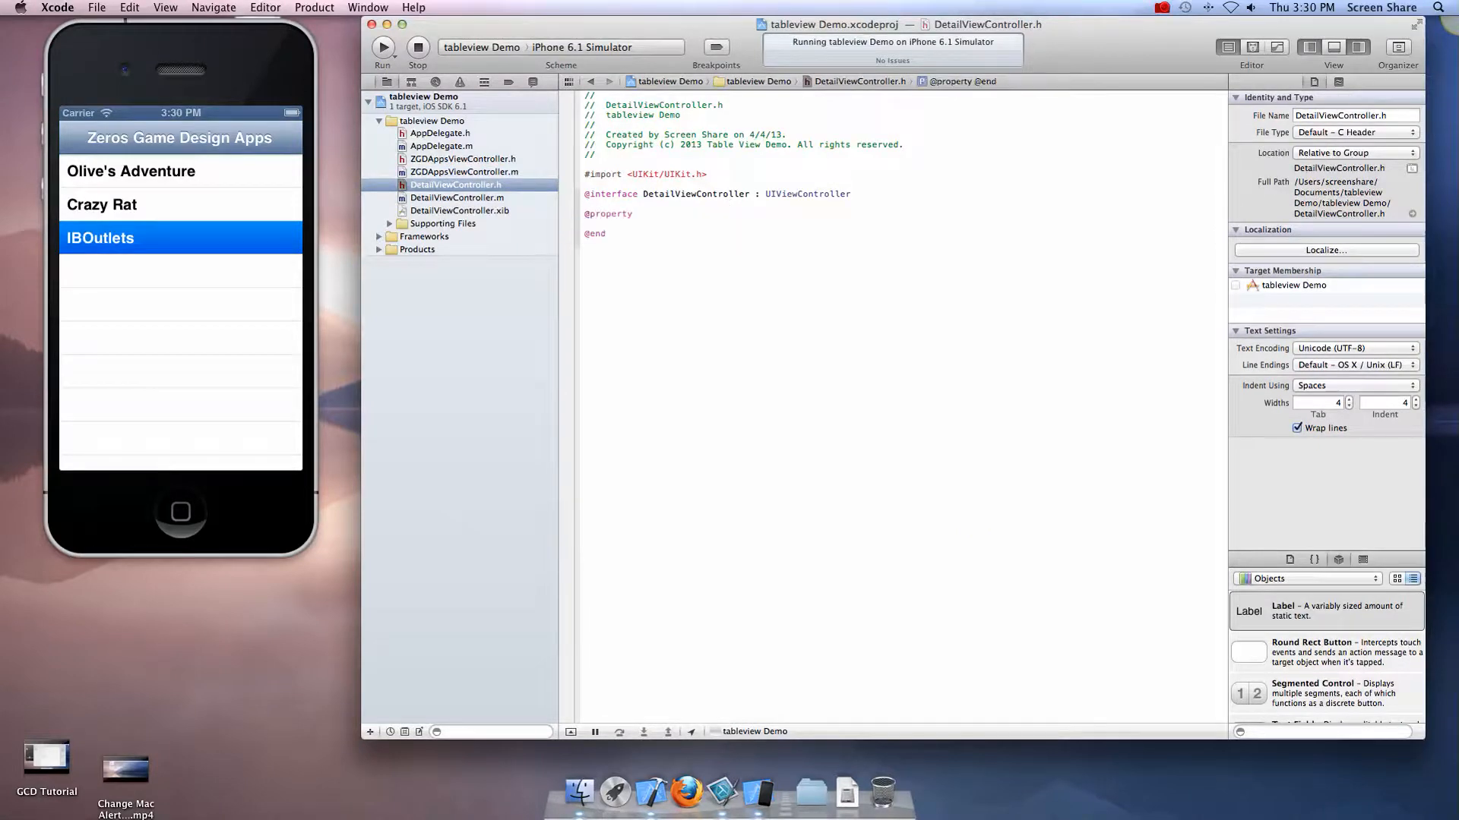
{"action": "type", "text": "(strong, no"}
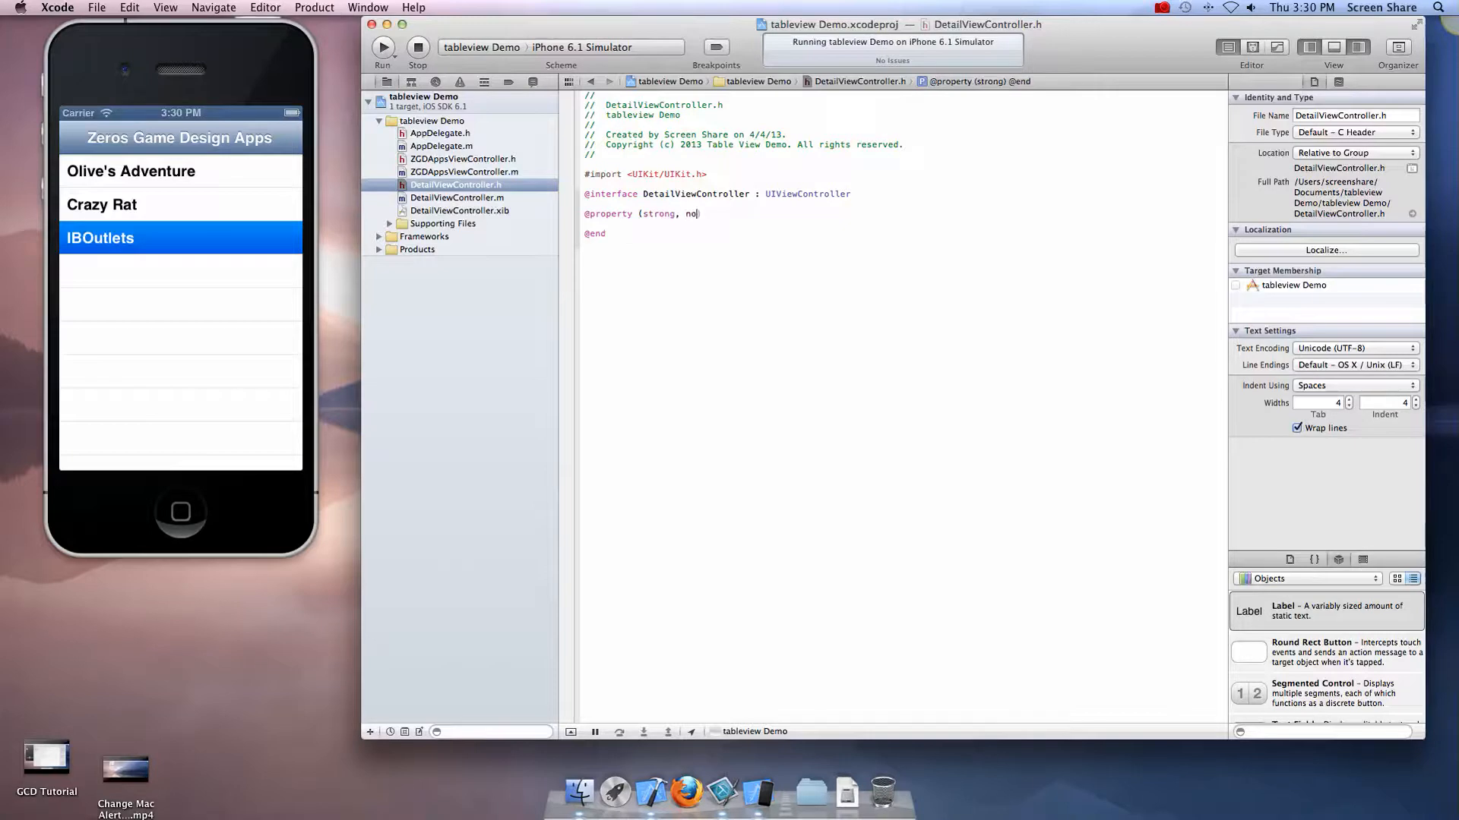
{"action": "type", "text": "natomic"}
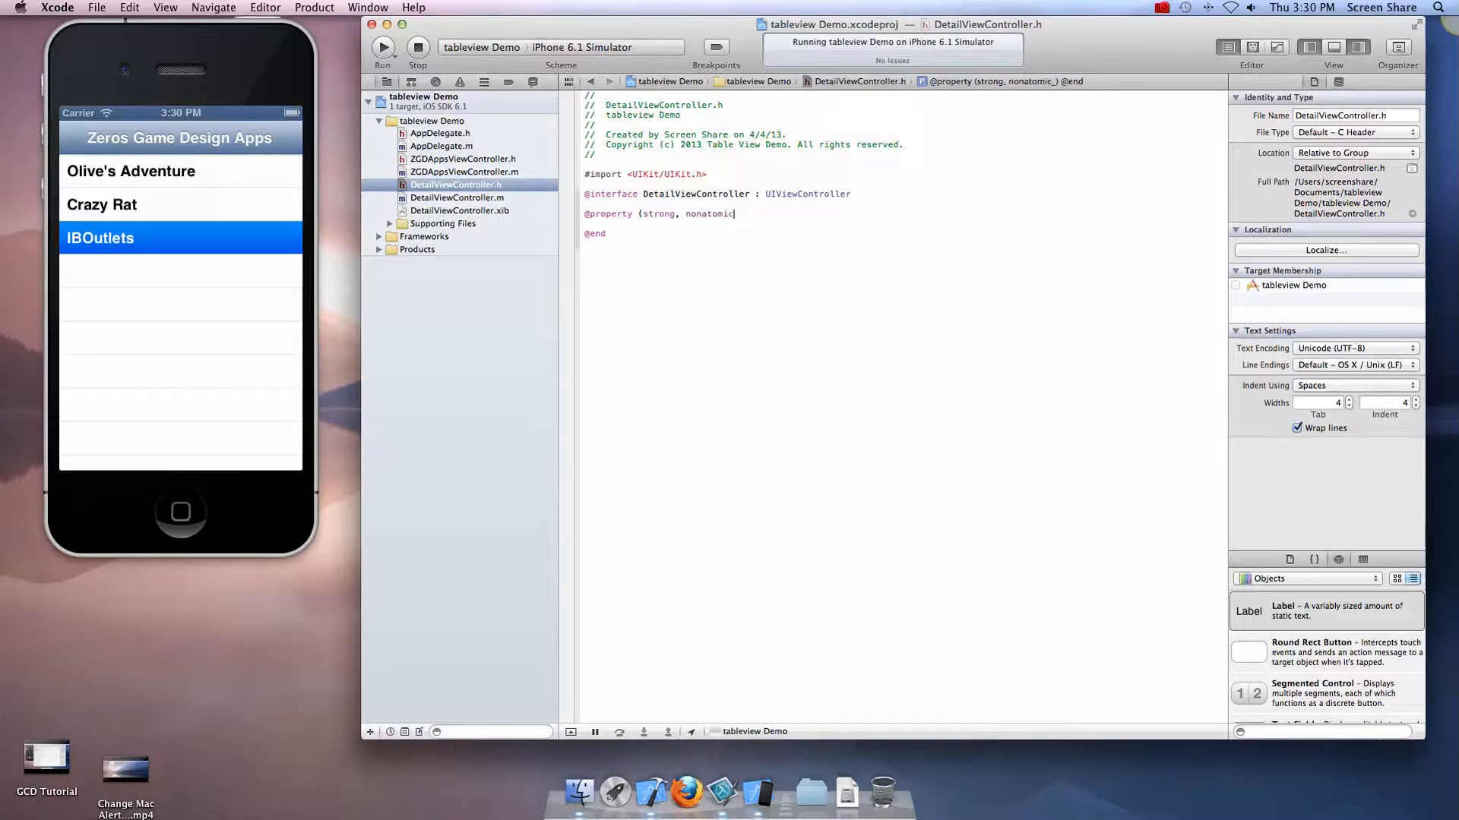
{"action": "type", "text": ") IBOutlet UILabel"}
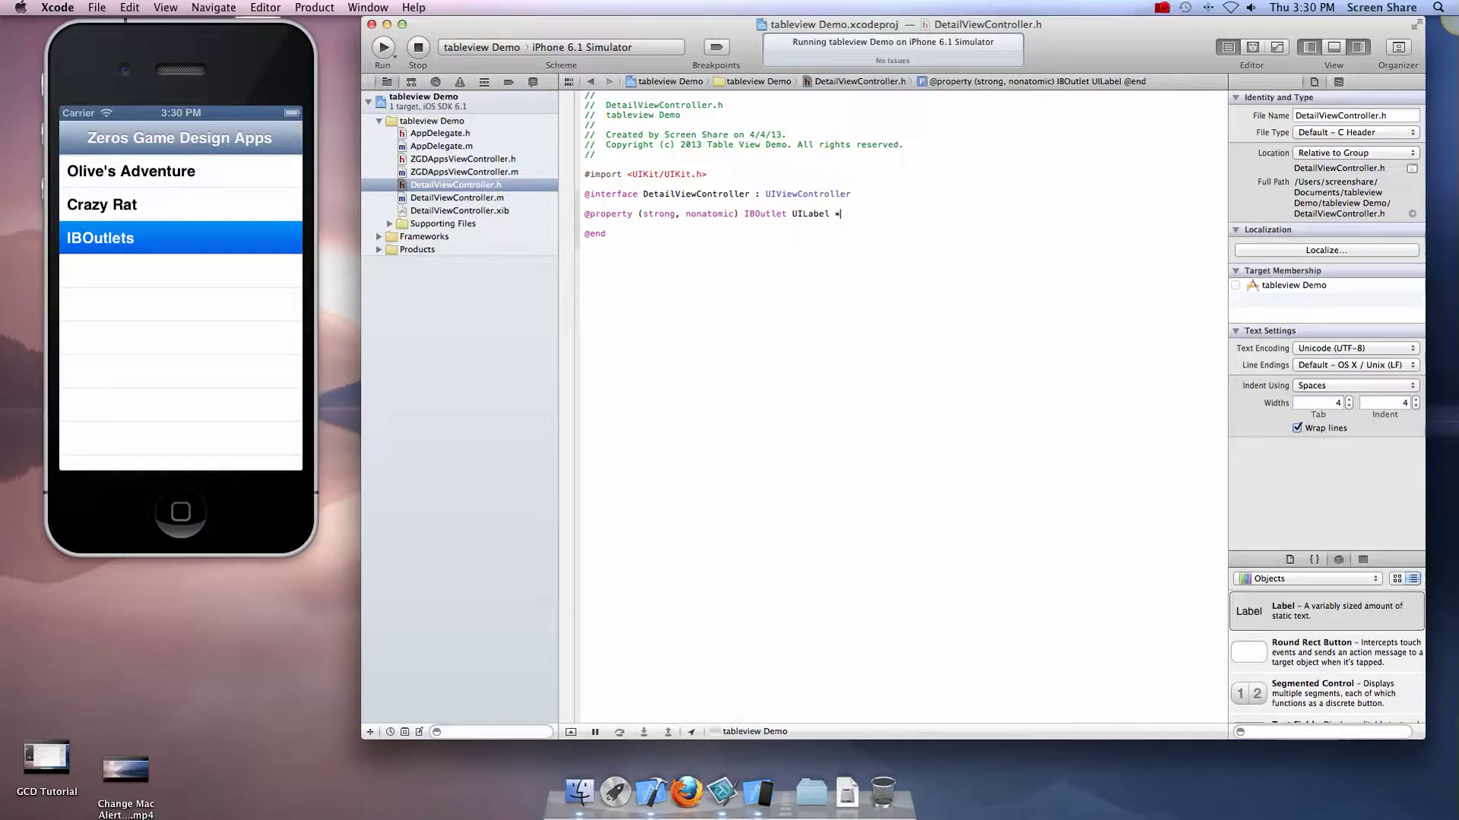
{"action": "type", "text": "*u"}
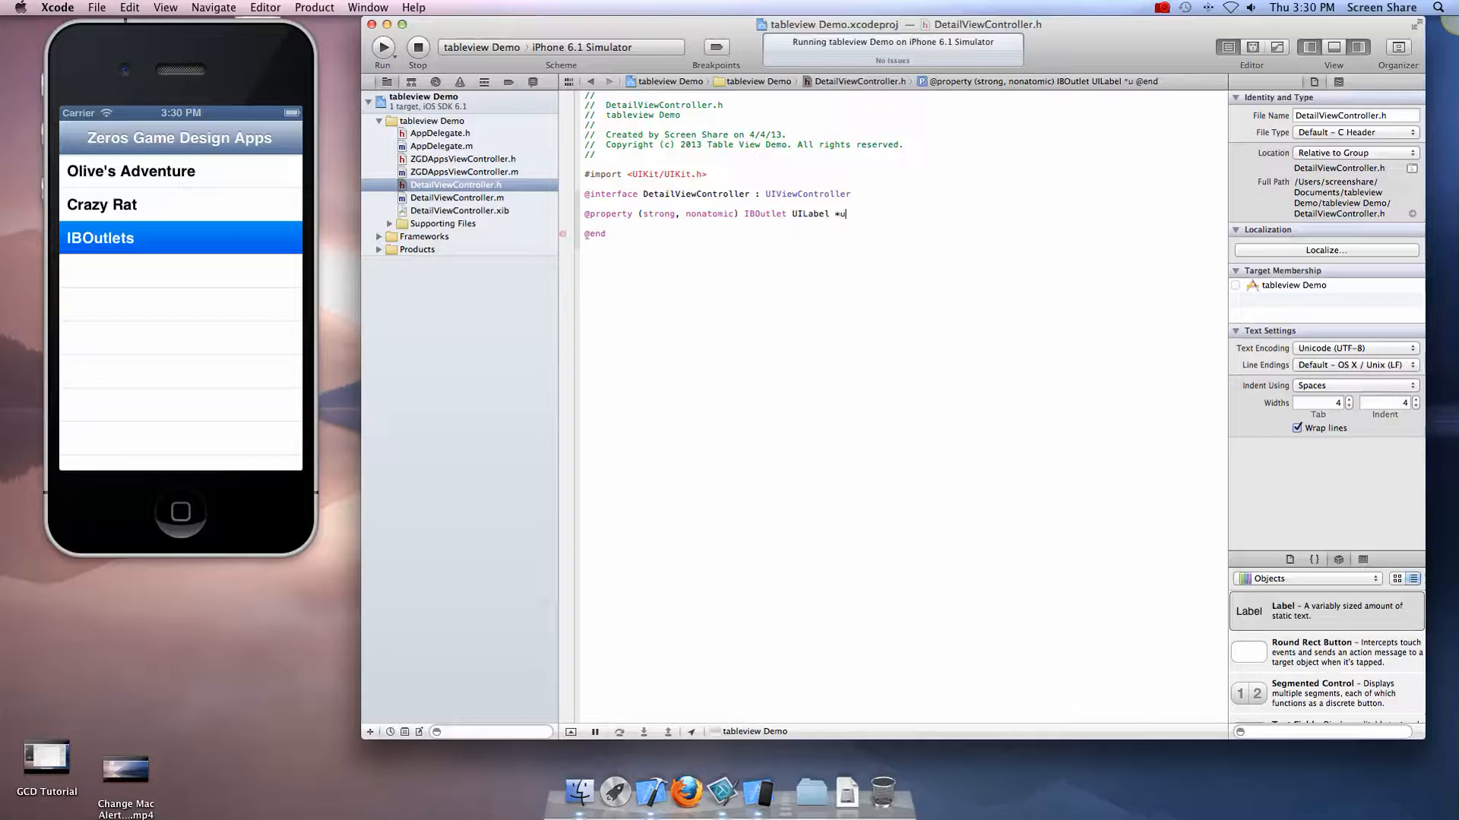
{"action": "type", "text": "rl;"}
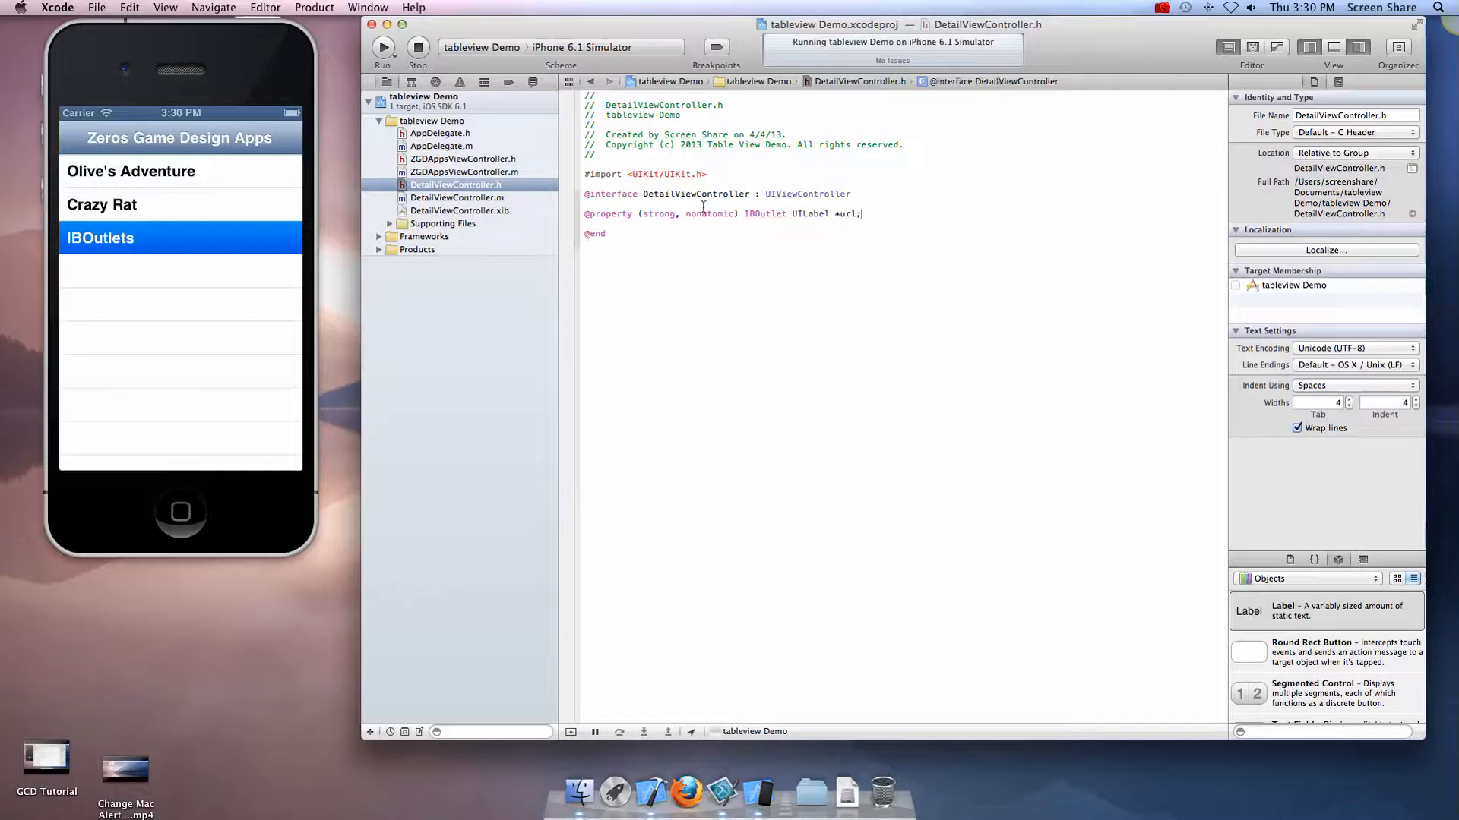
{"action": "type", "text": "appl"}
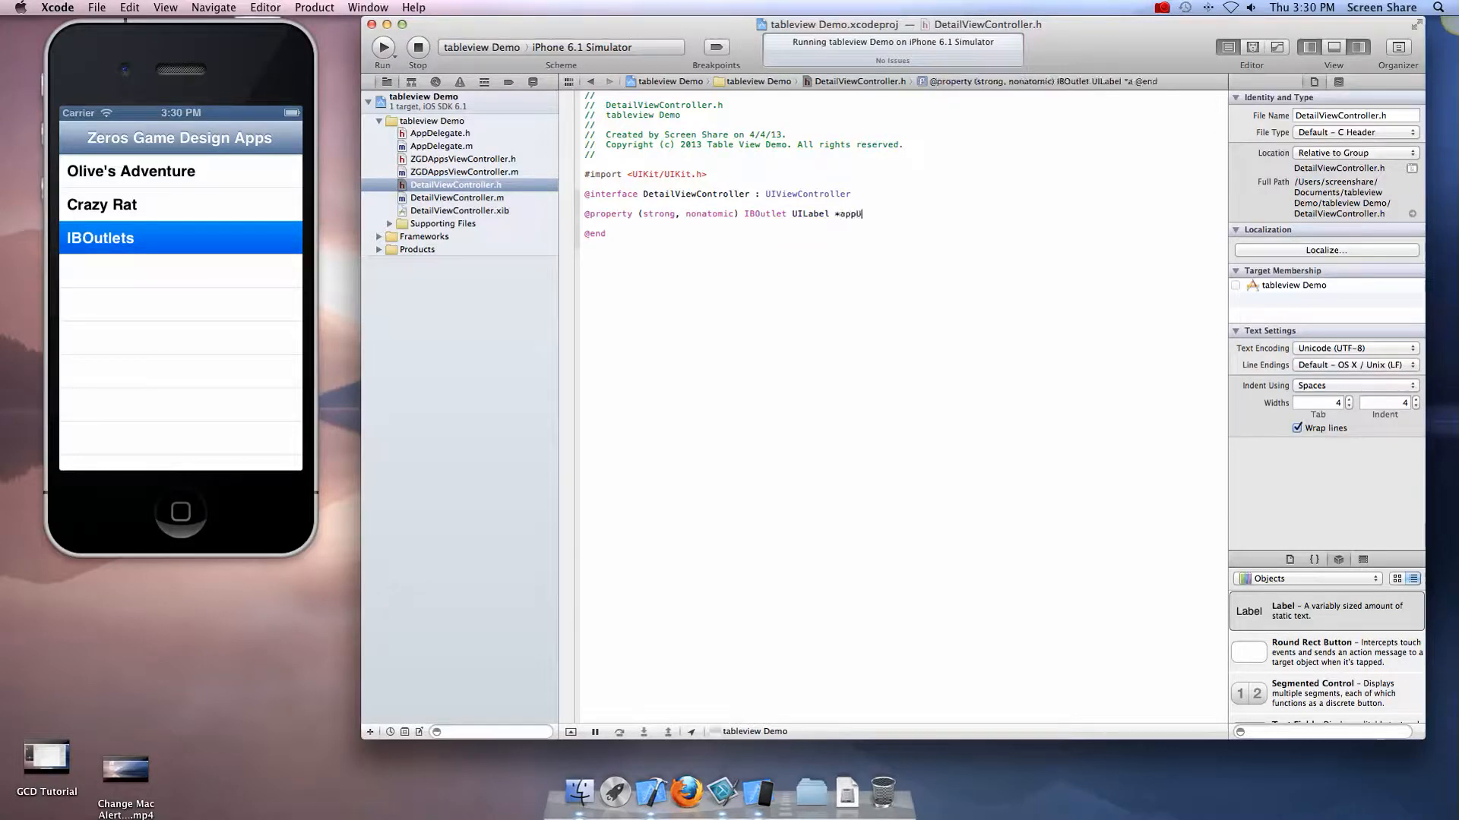
{"action": "type", "text": "rl;"}
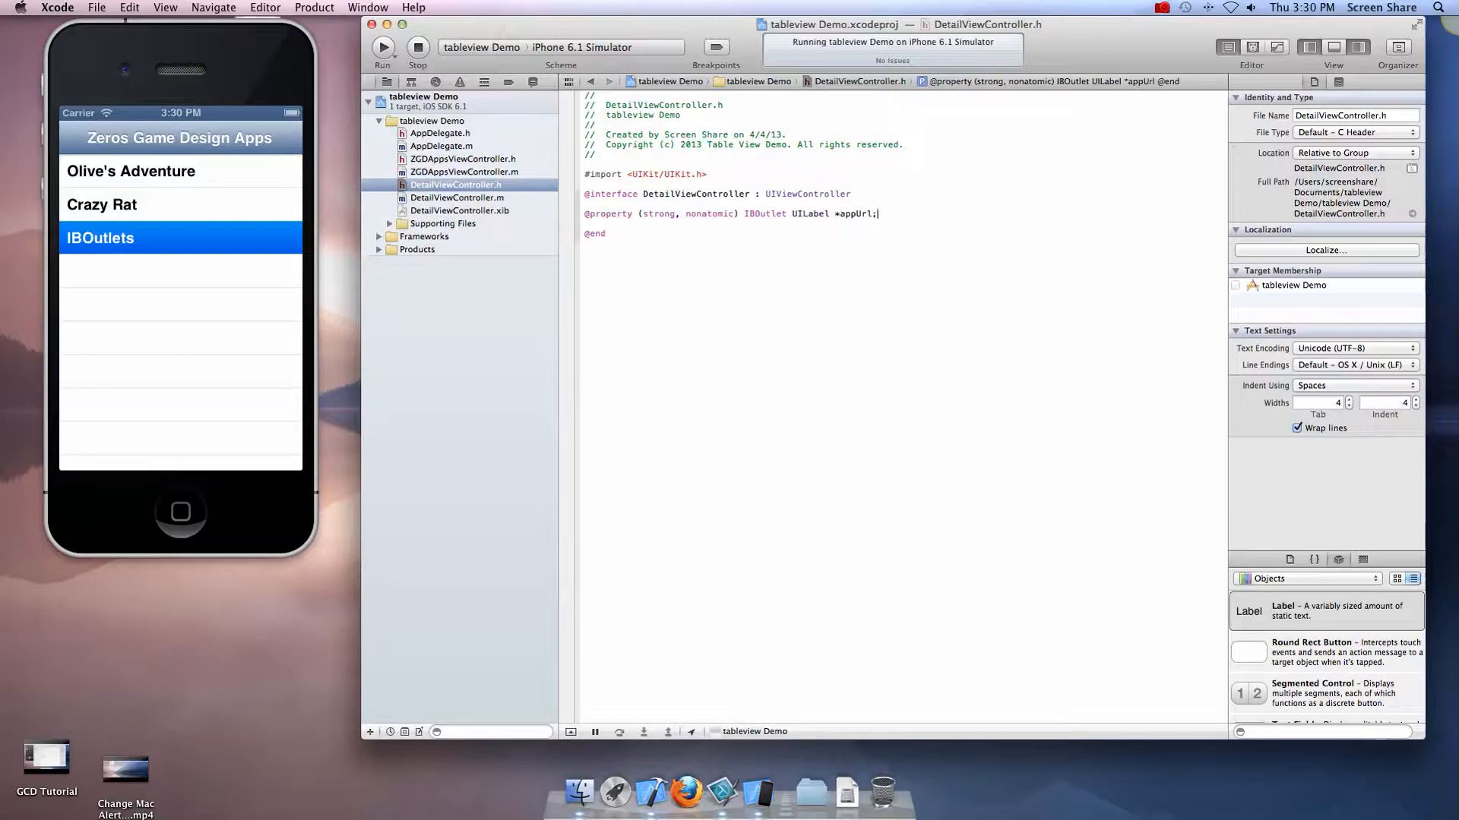
{"action": "left_click", "coordinate": [456, 197]}
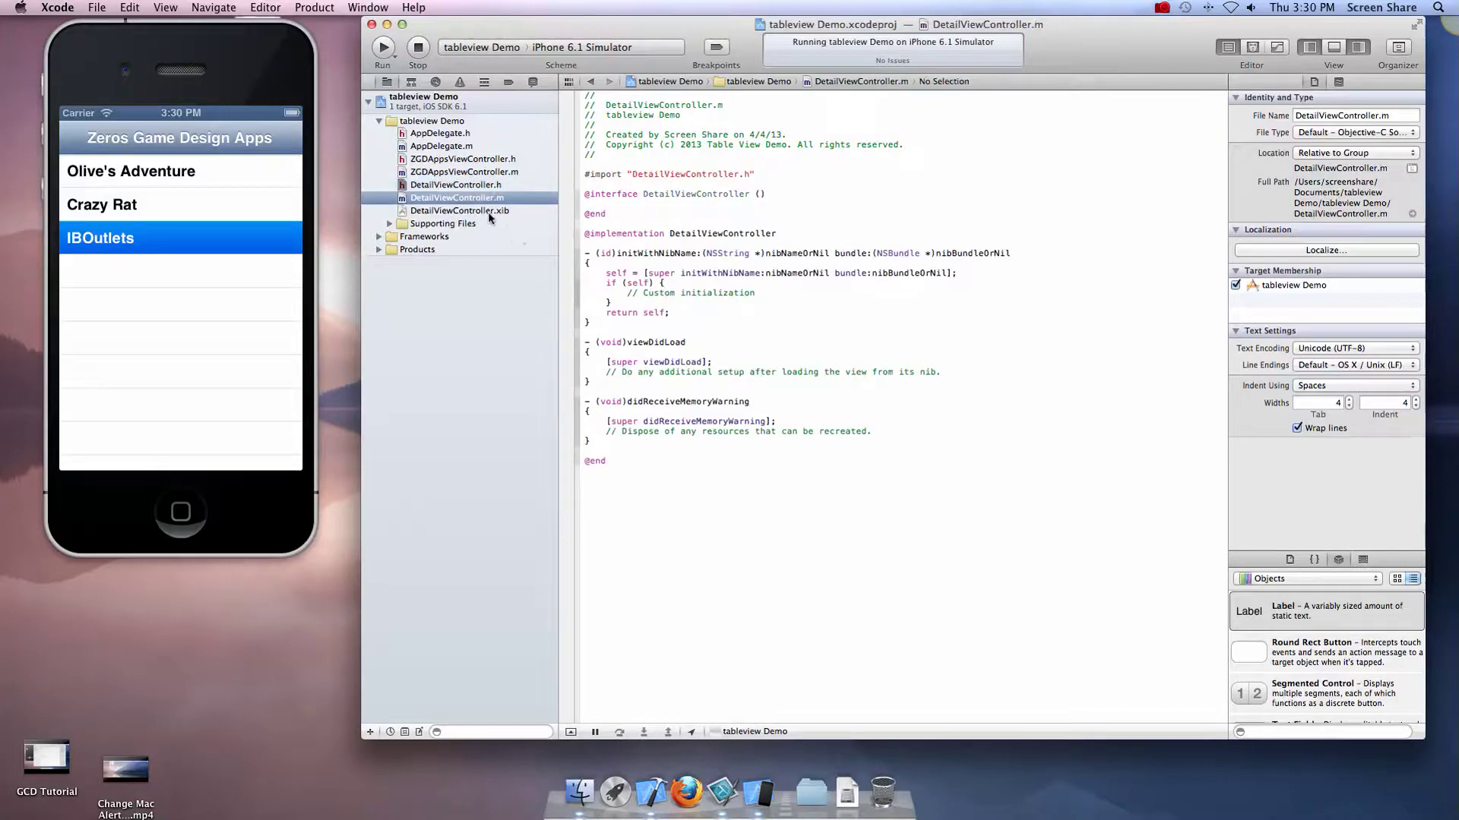
{"action": "left_click", "coordinate": [459, 211]}
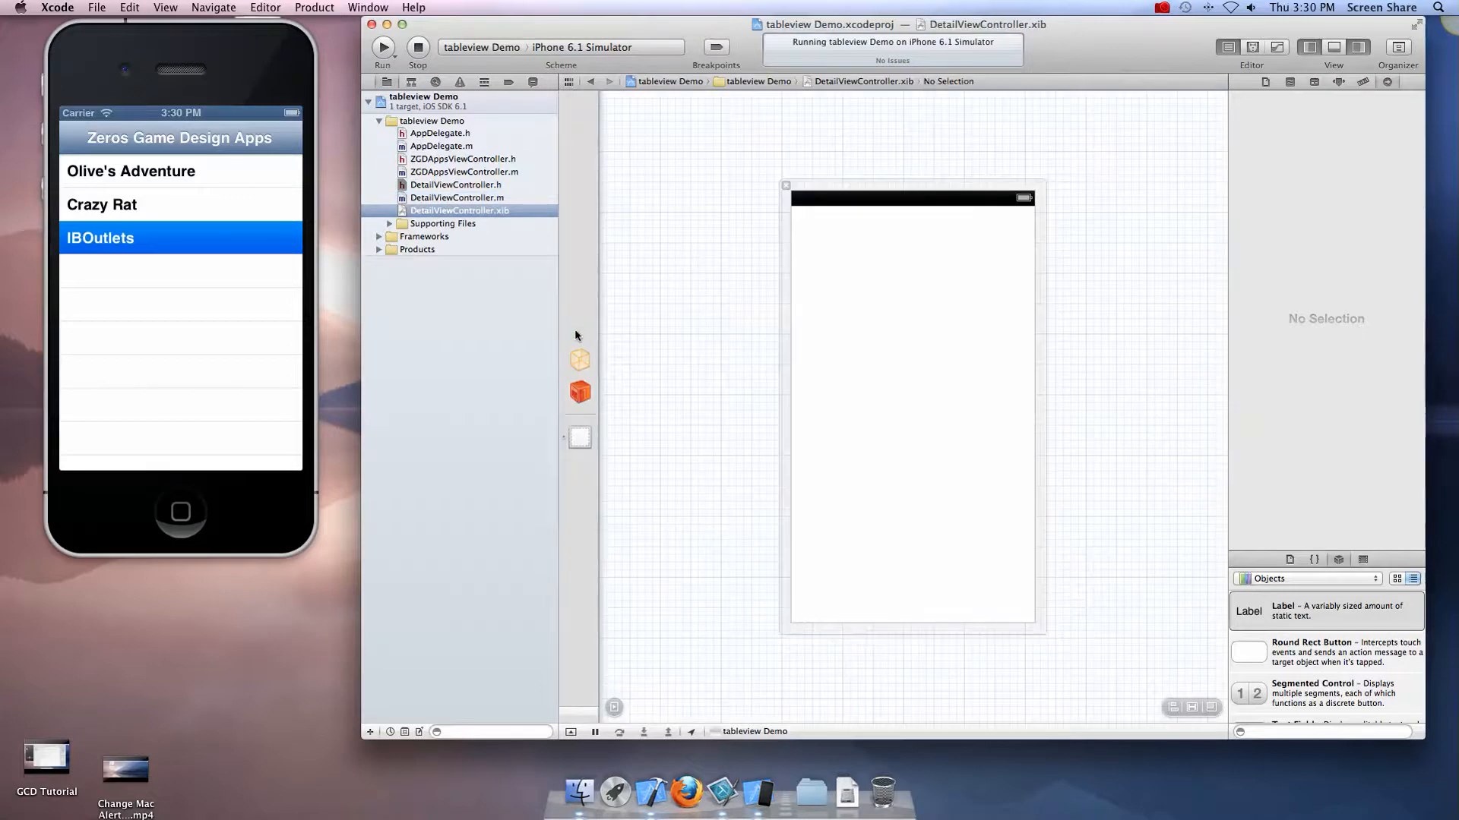
Drop a label into the detail view and connect it to the appUrl outlet.
{"action": "left_click", "coordinate": [579, 360]}
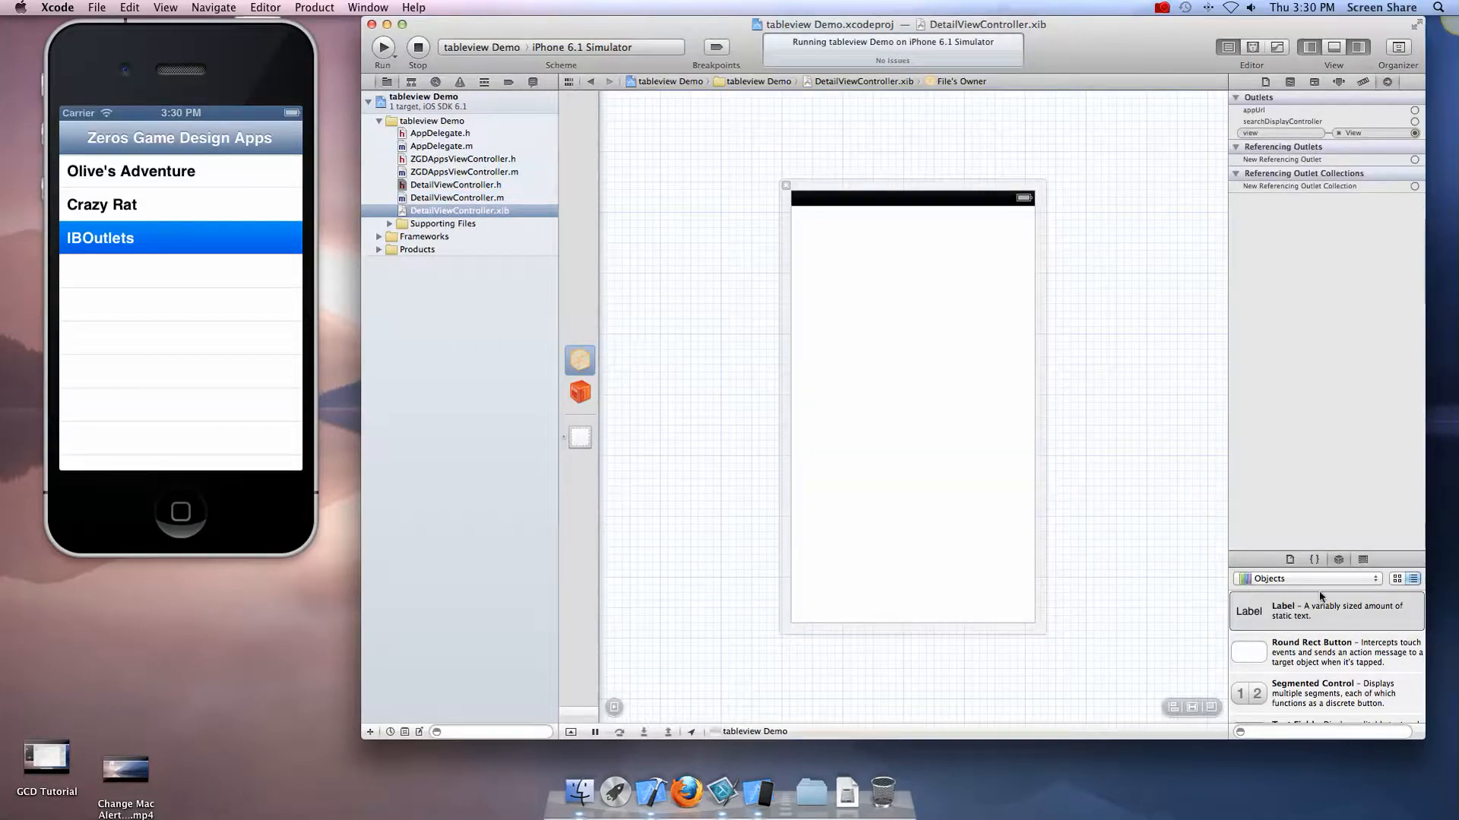
{"action": "left_click_drag", "start_coordinate": [1248, 611], "coordinate": [913, 327]}
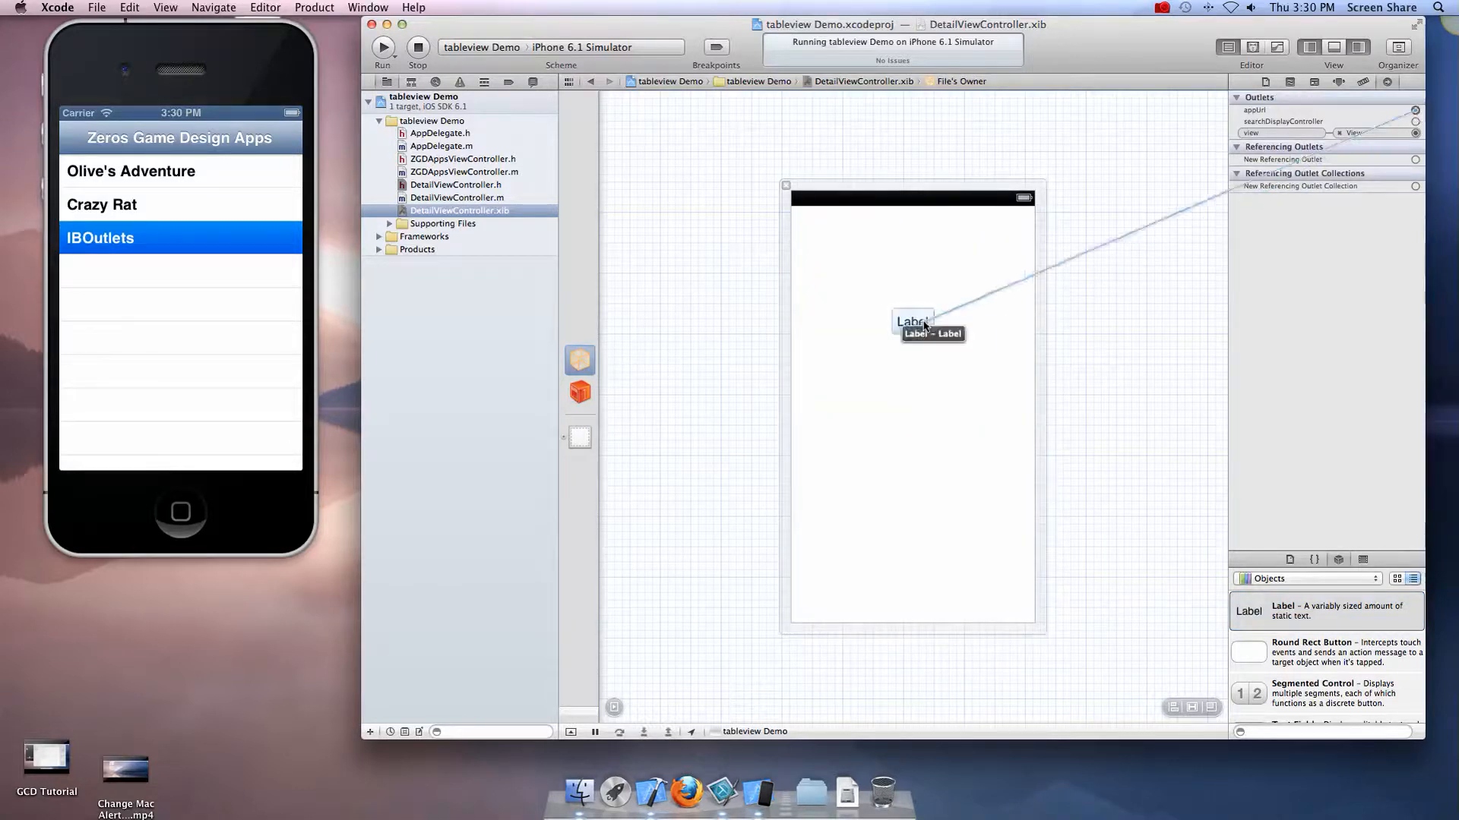
{"action": "left_click", "coordinate": [455, 185]}
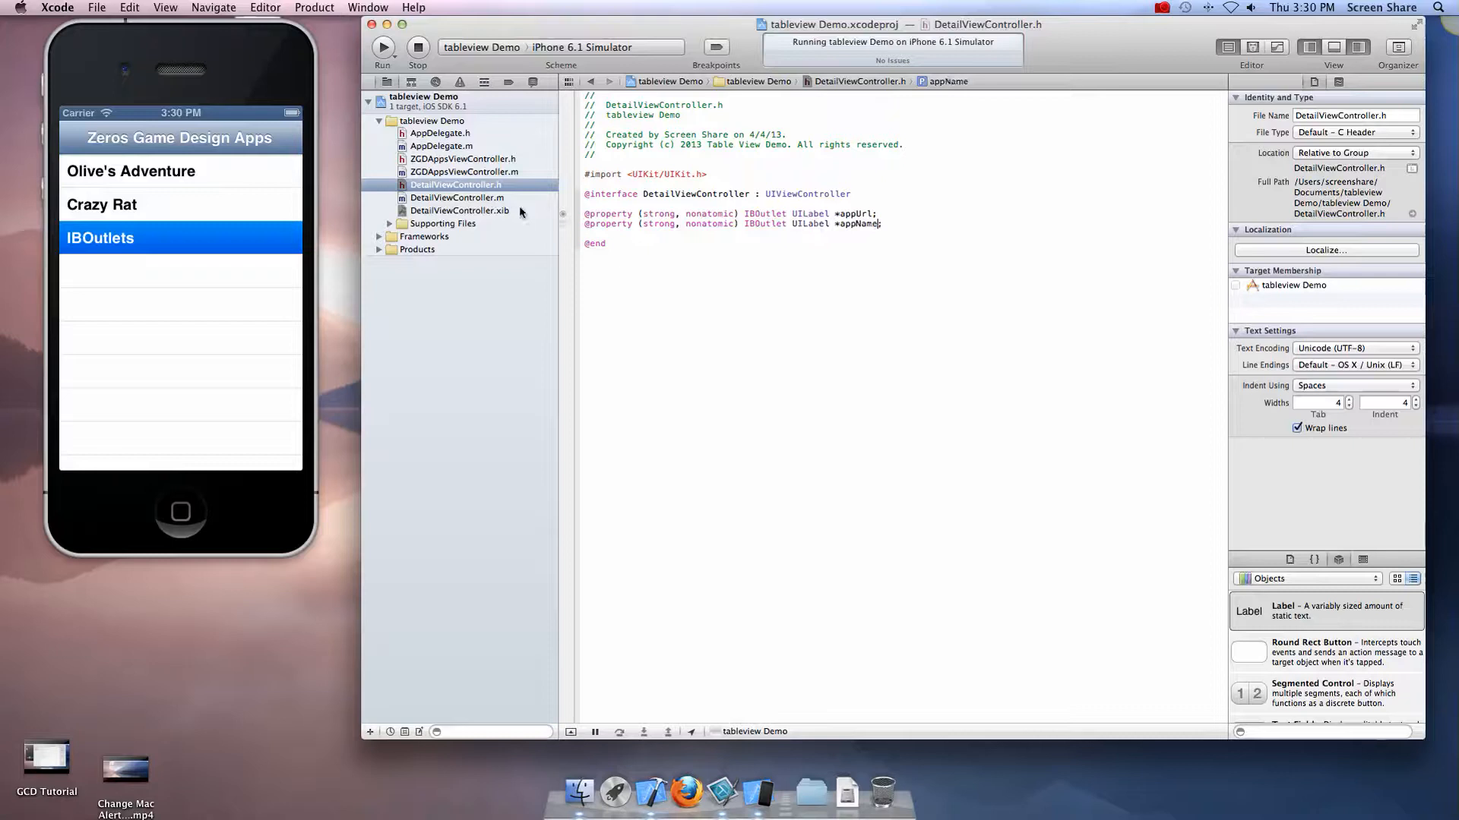
{"action": "left_click", "coordinate": [459, 210]}
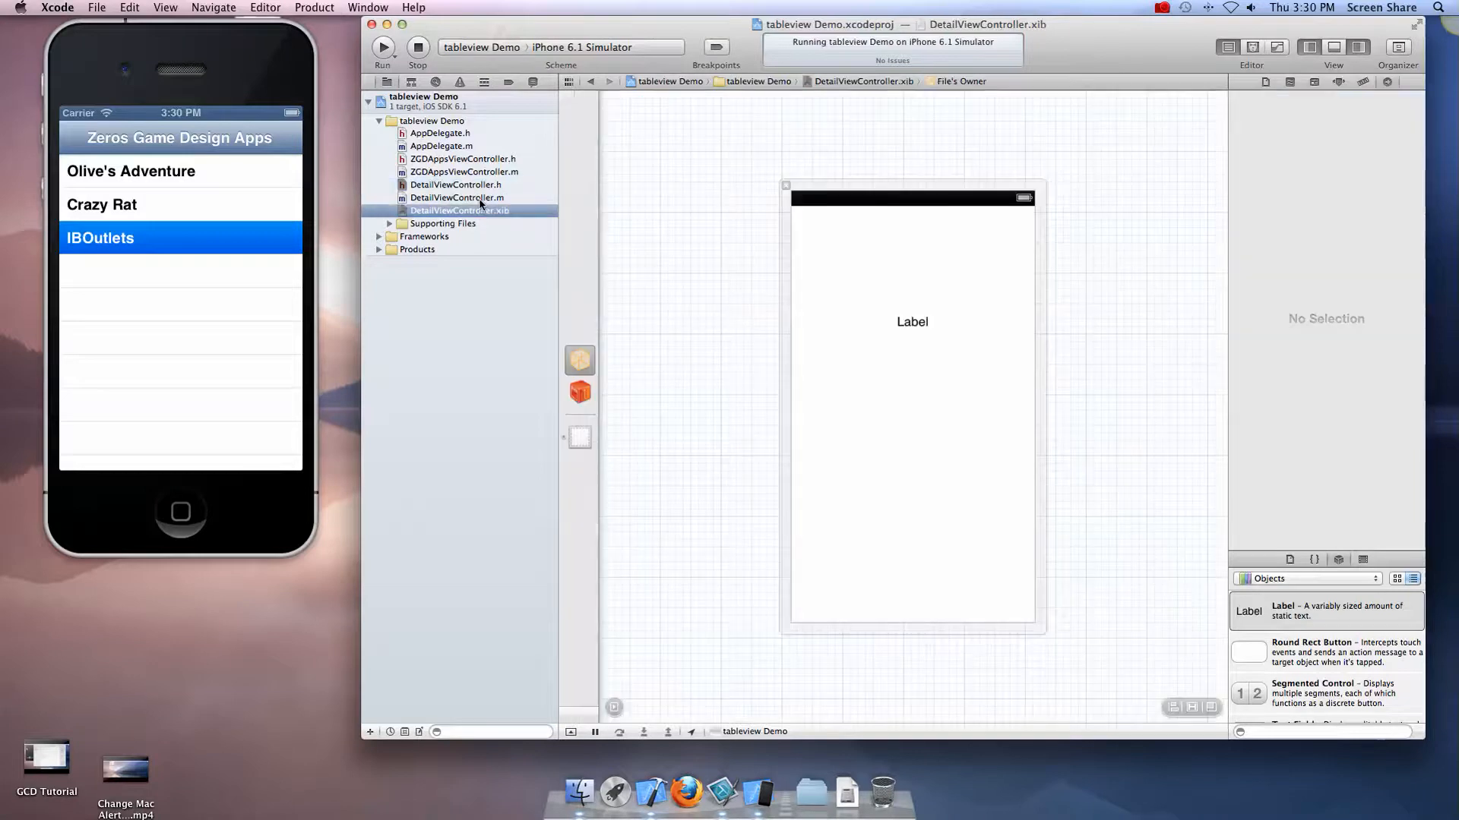
Review the DetailViewController files and return to ZGDAppsViewController.m.
{"action": "left_click", "coordinate": [463, 172]}
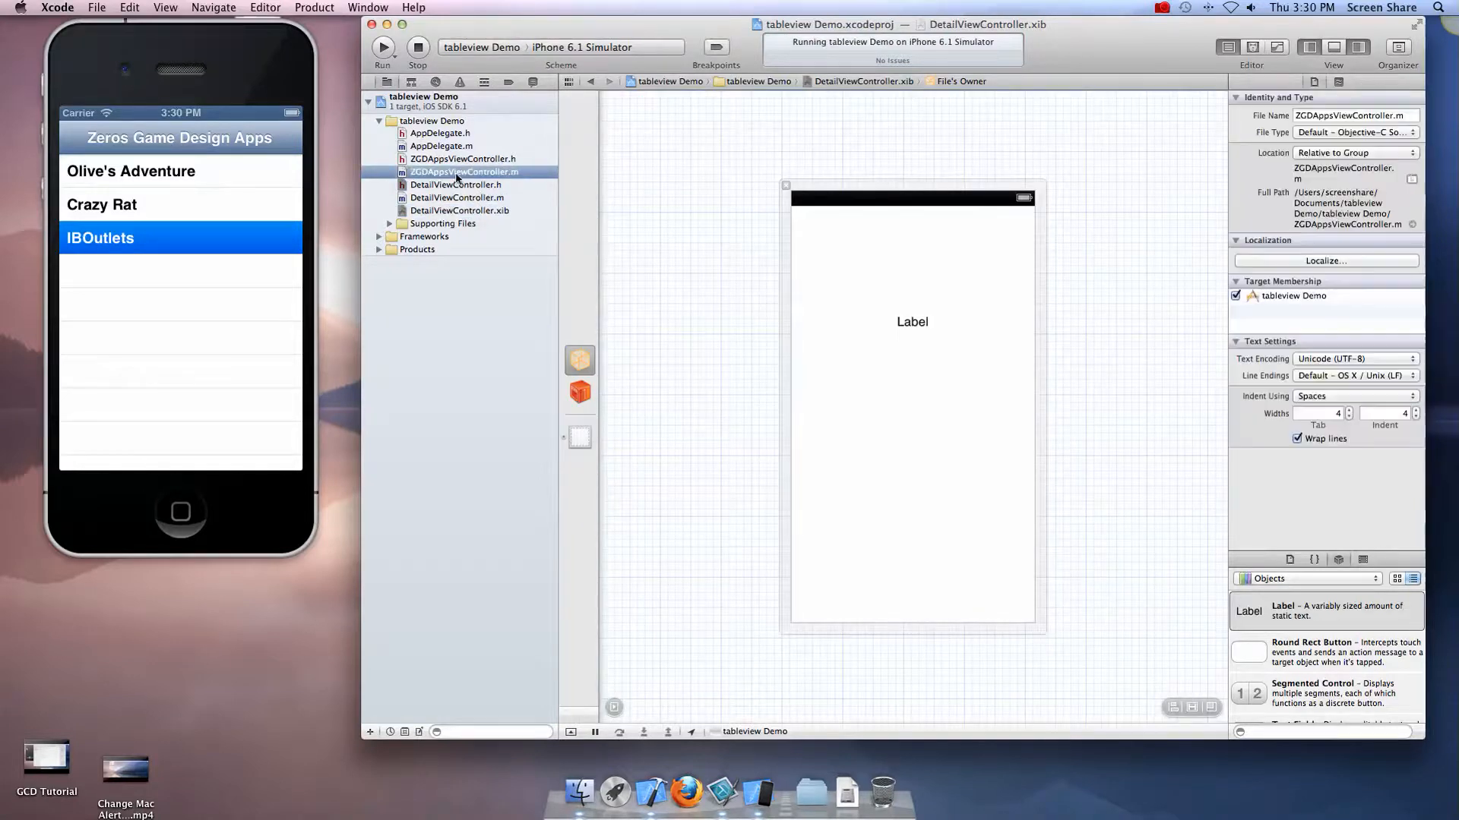
{"action": "left_click", "coordinate": [462, 172]}
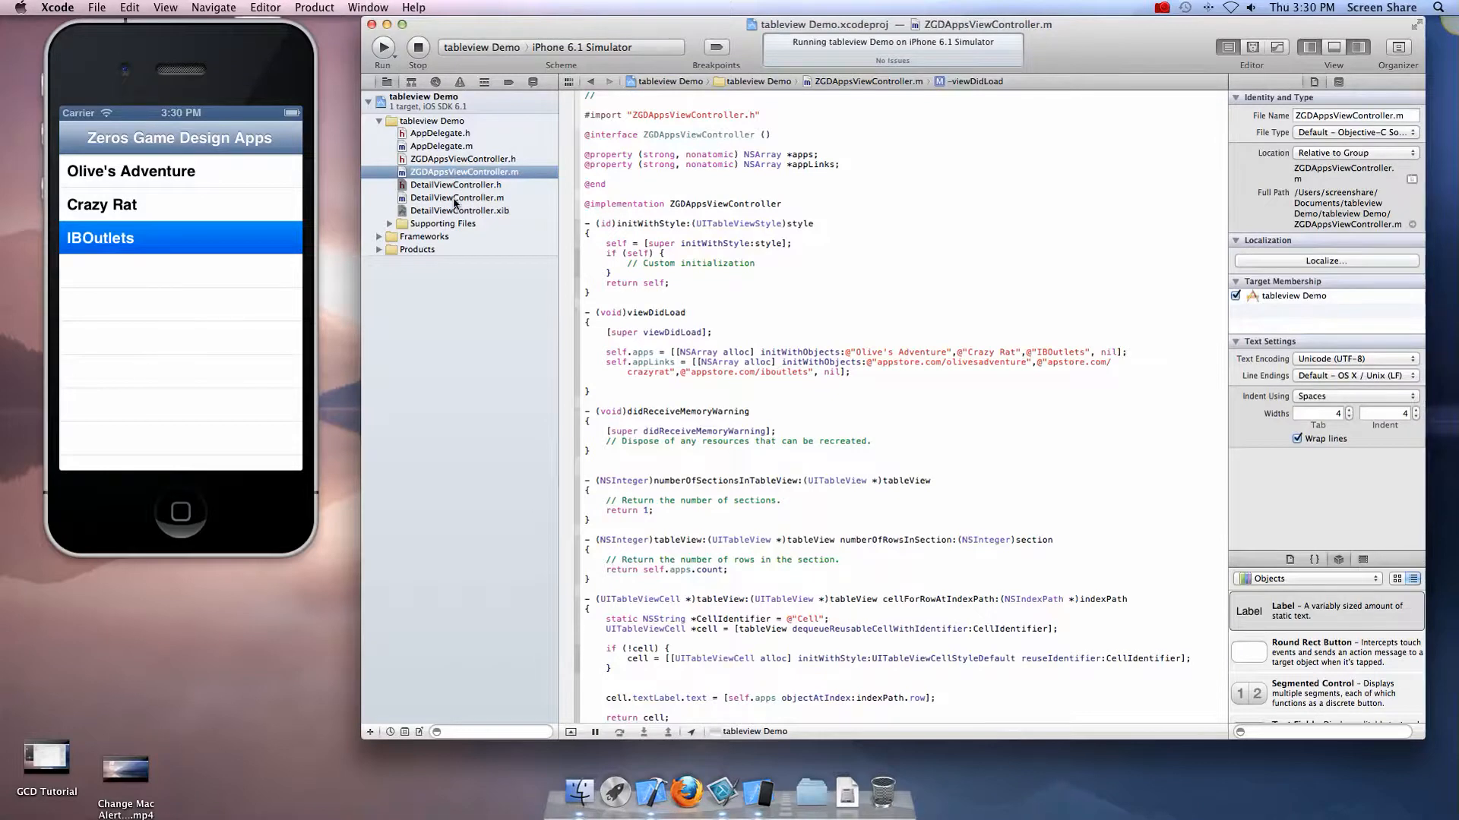
{"action": "left_click", "coordinate": [457, 198]}
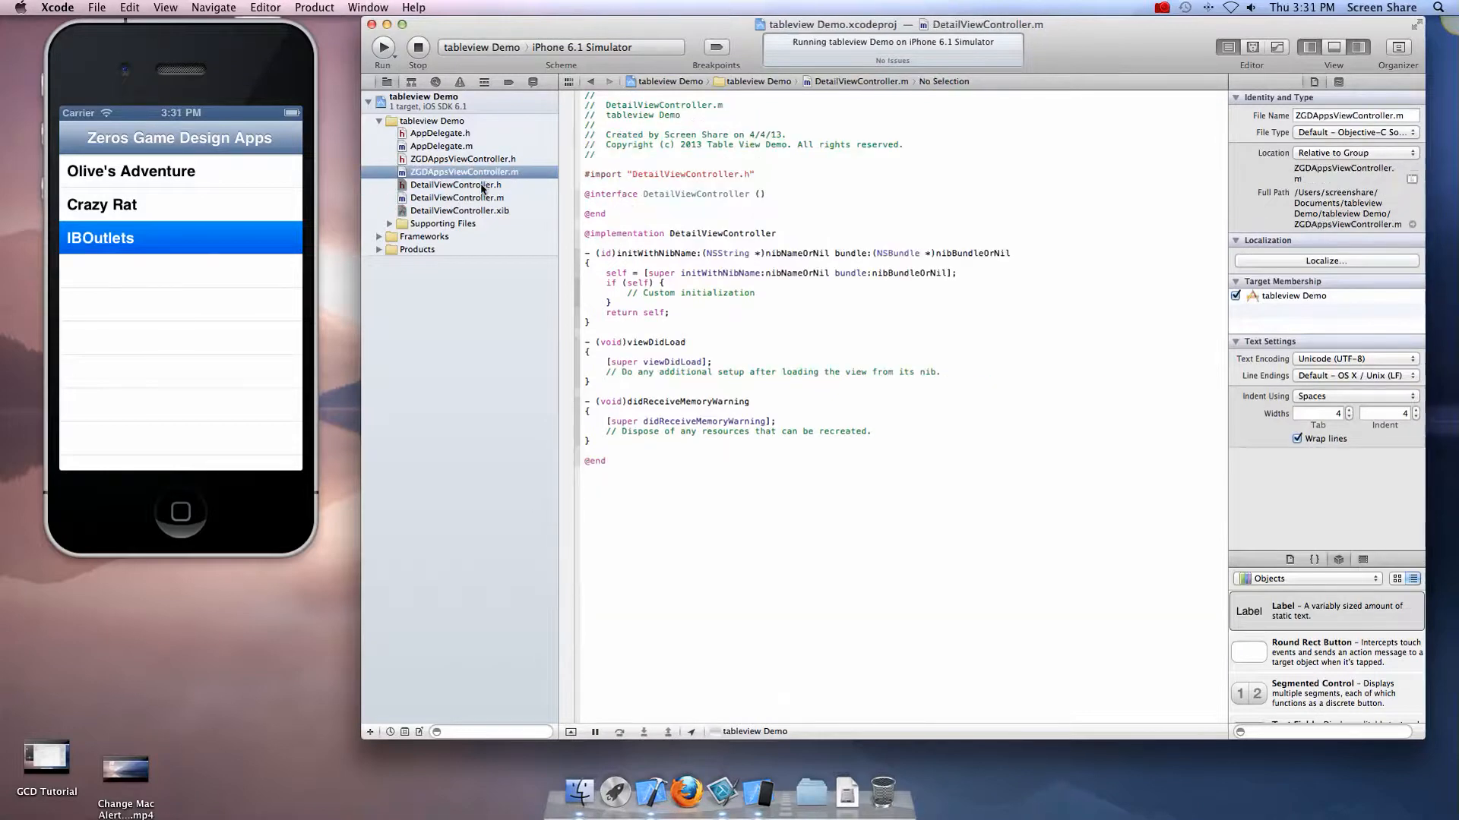
{"action": "left_click", "coordinate": [456, 184]}
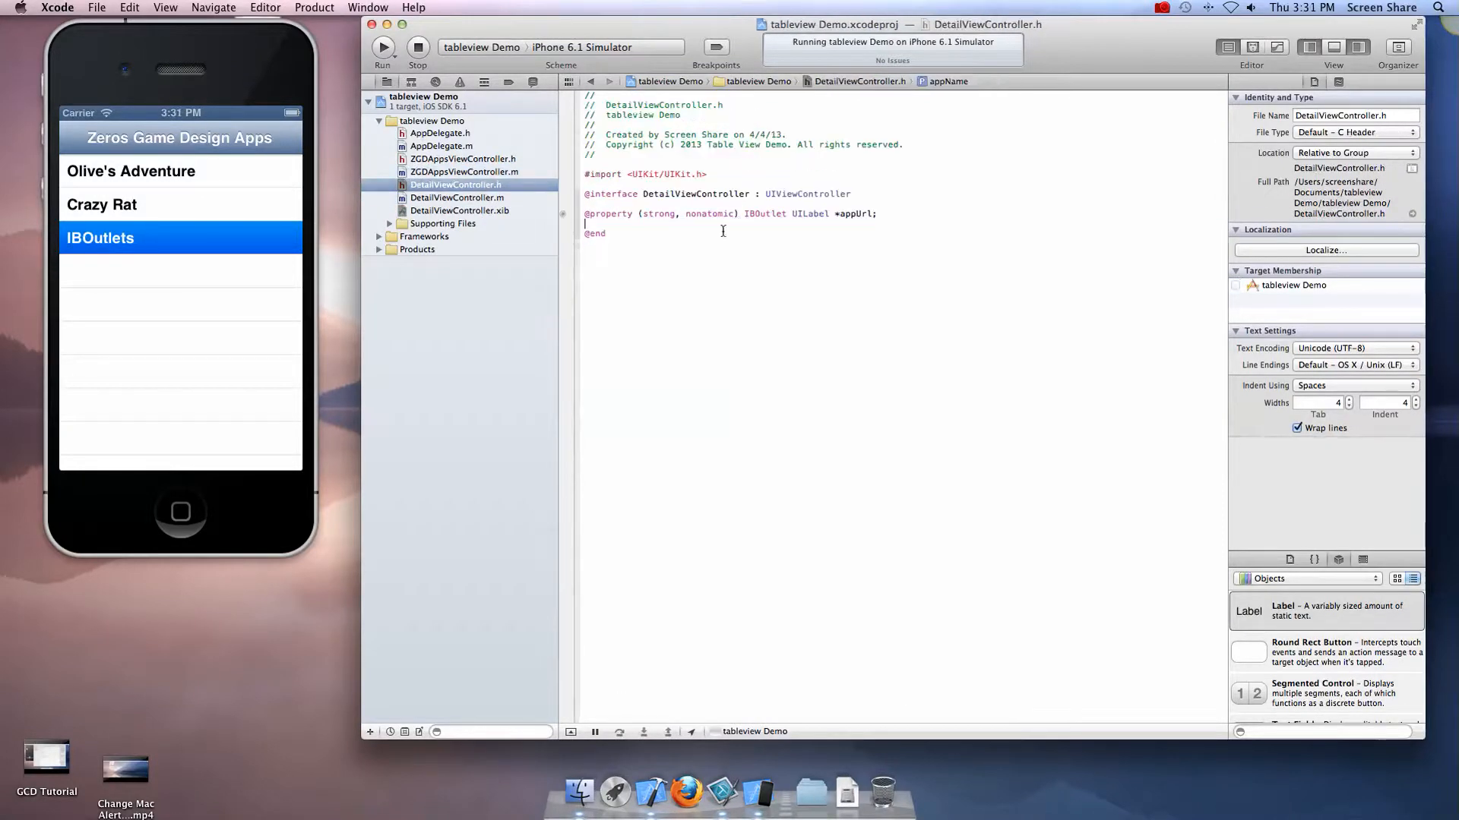
{"action": "left_click", "coordinate": [456, 198]}
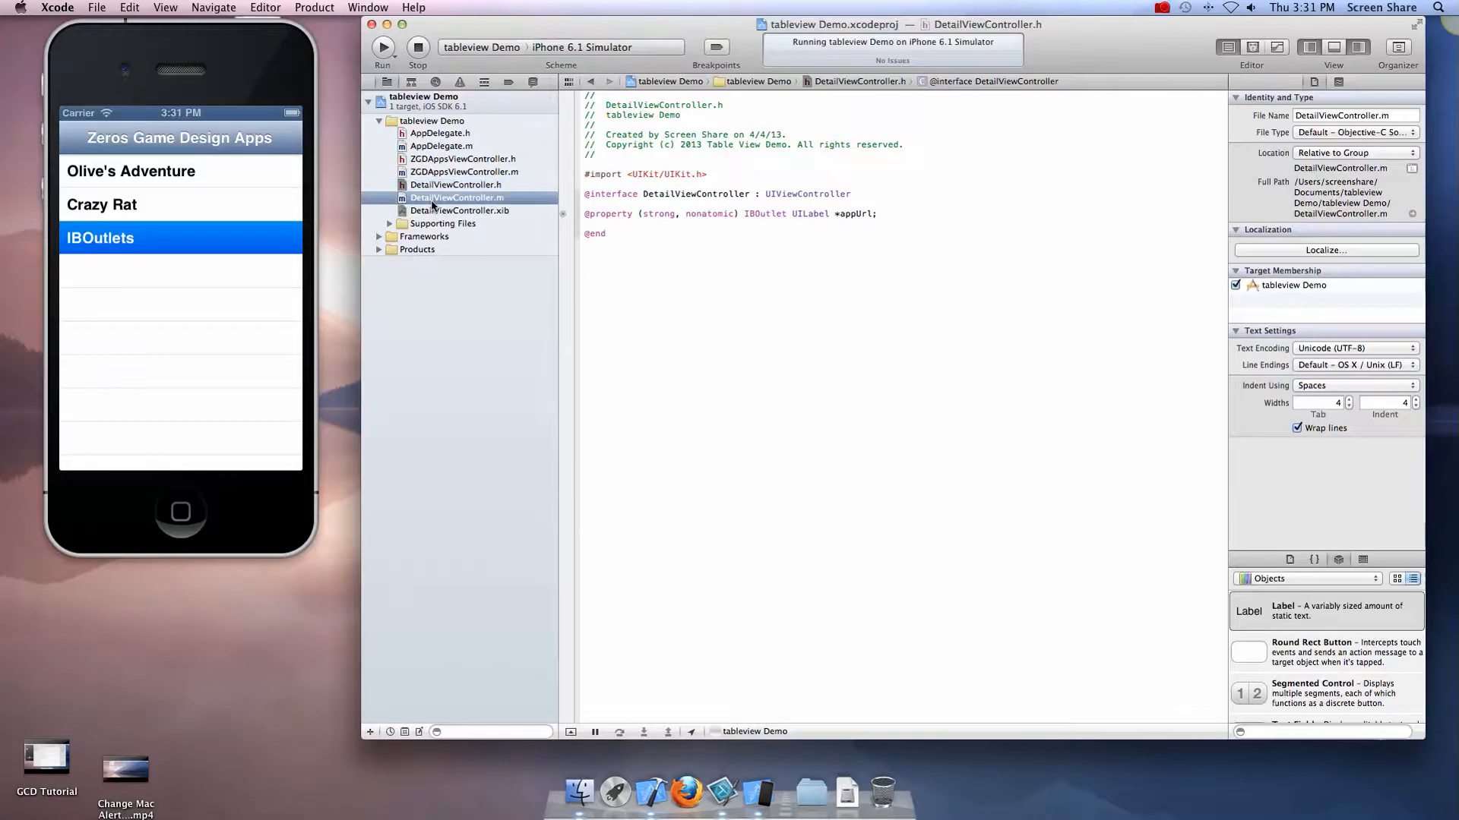
{"action": "left_click", "coordinate": [462, 172]}
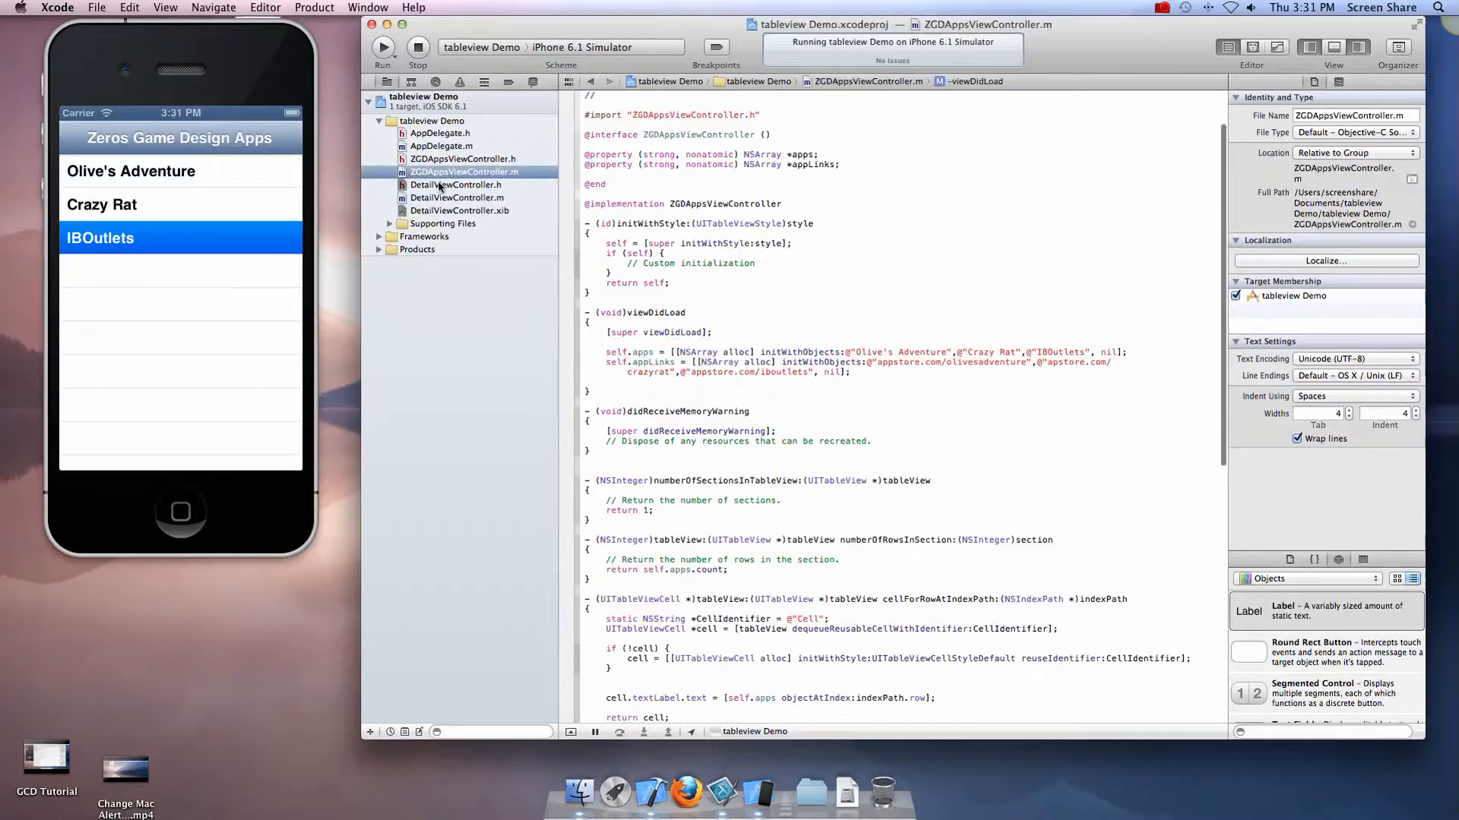
Import DetailViewController.h and clear didSelectRowAtIndexPath's commented template code.
{"action": "scroll", "scroll_direction": "down", "scroll_amount": 3}
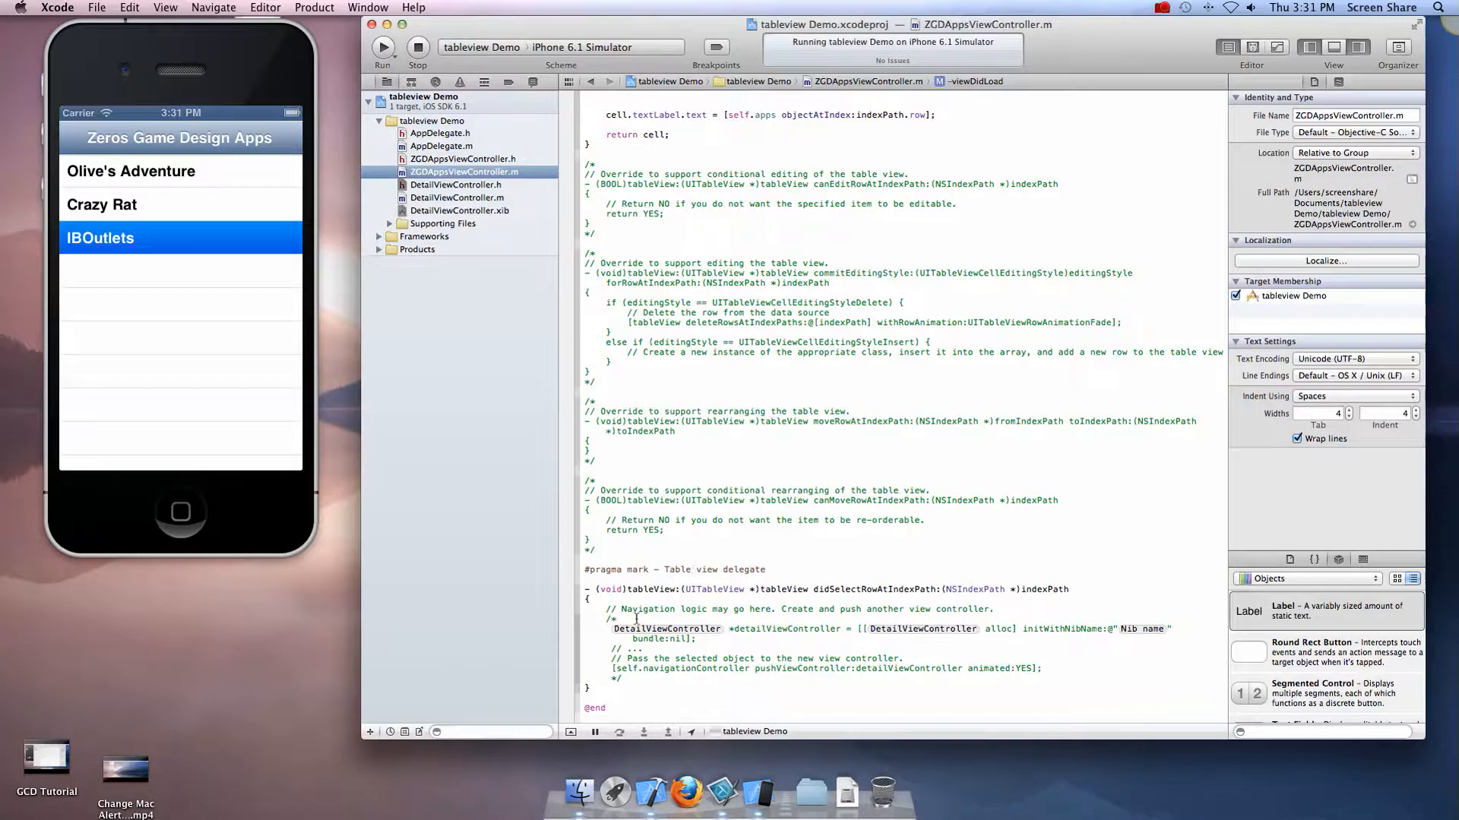
{"action": "left_click_drag", "start_coordinate": [614, 620], "coordinate": [1041, 668]}
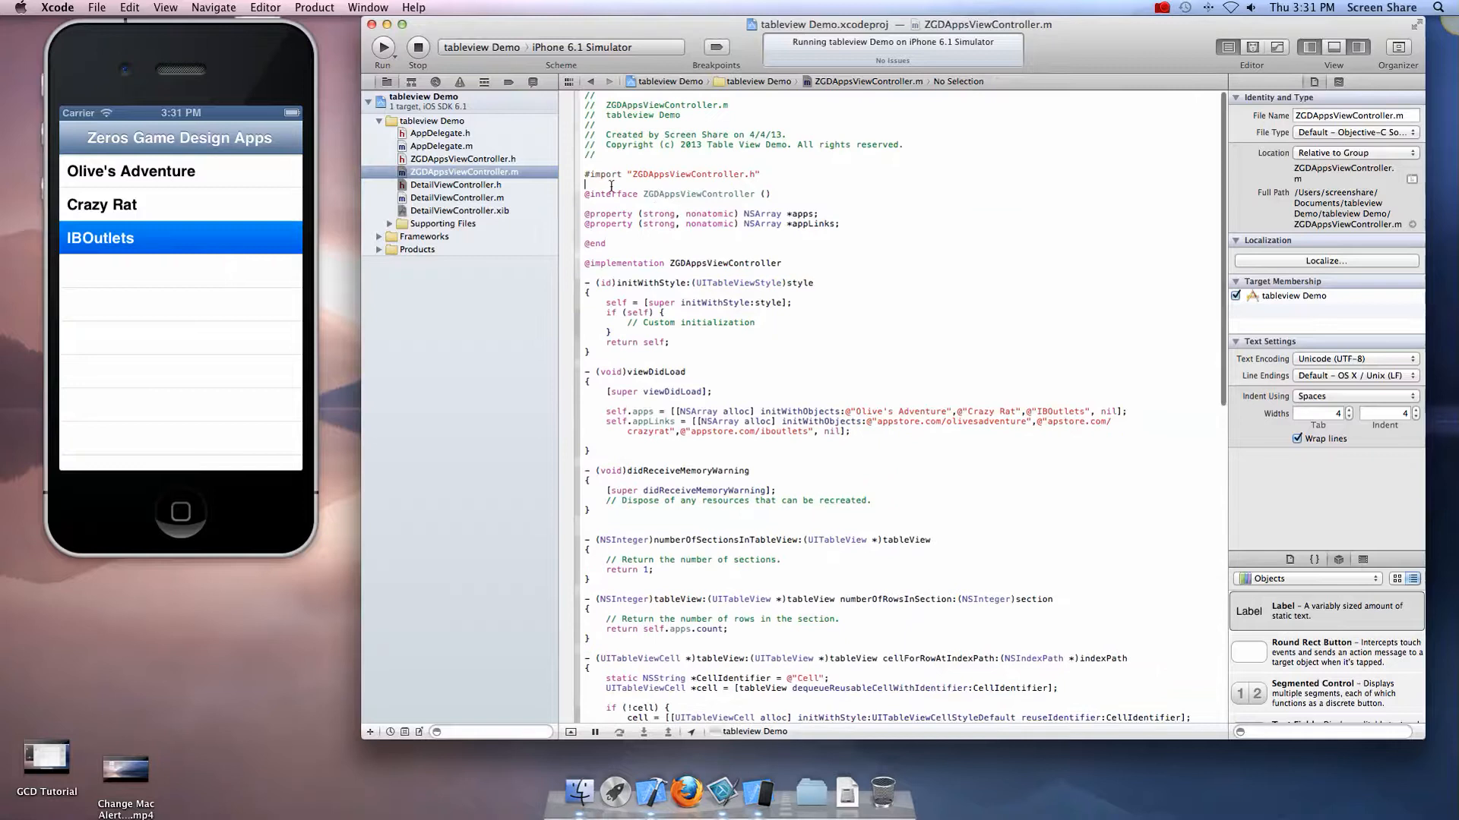
{"action": "type", "text": "#import \"DetailViewController.h"}
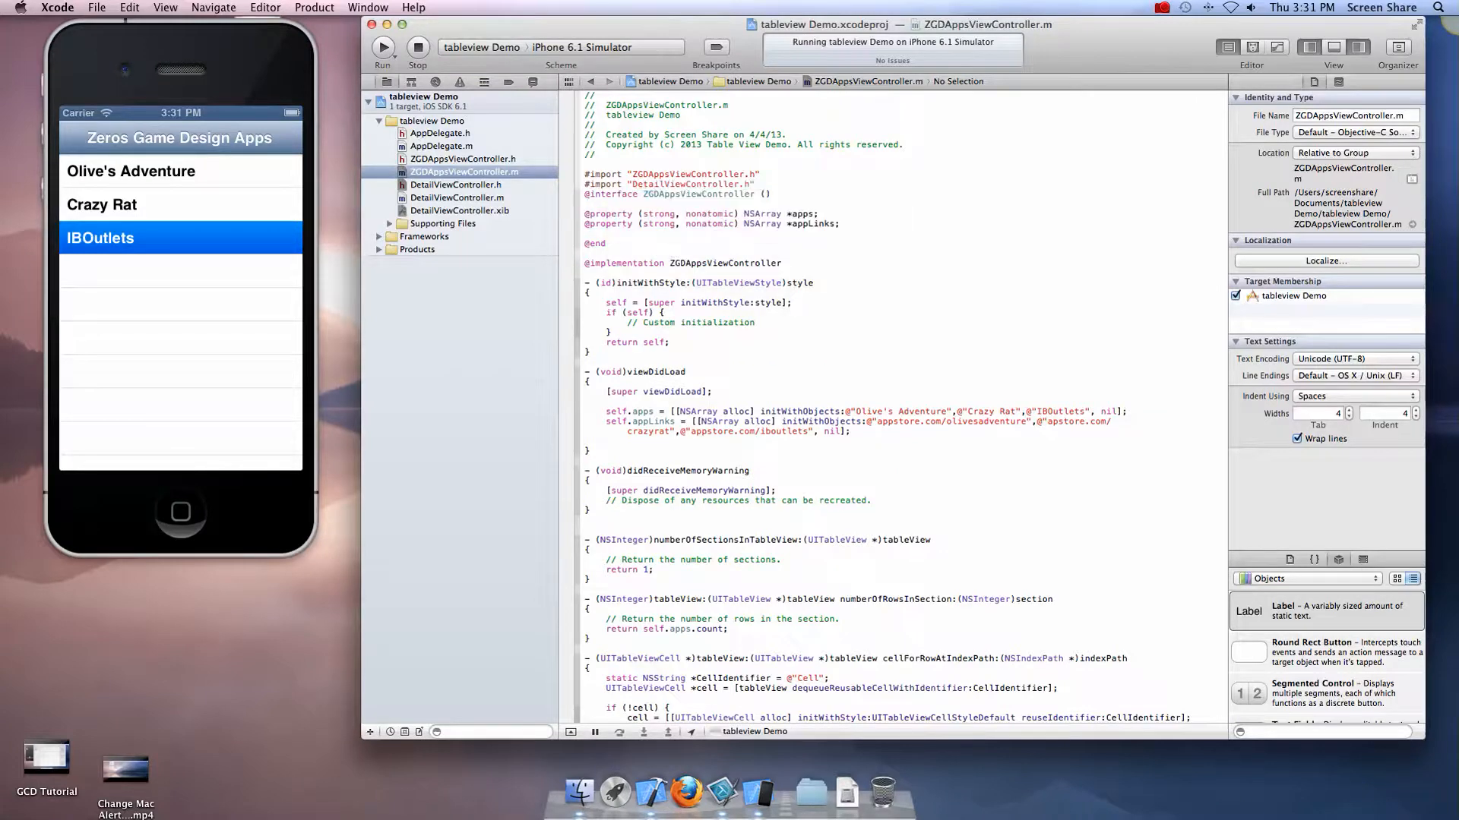
{"action": "scroll", "scroll_direction": "down", "scroll_amount": 3}
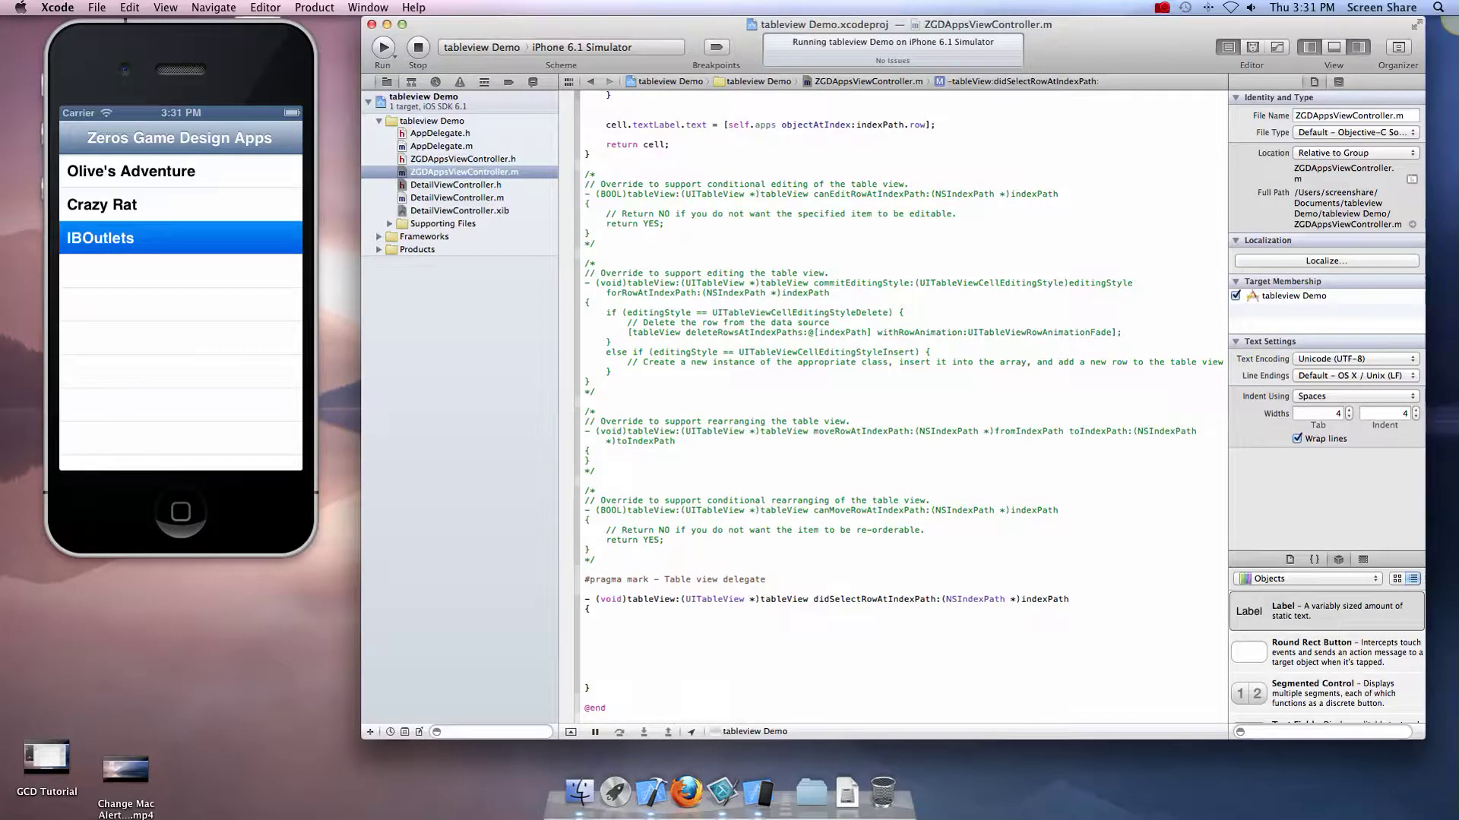
{"action": "type", "text": "DetailViewController *"}
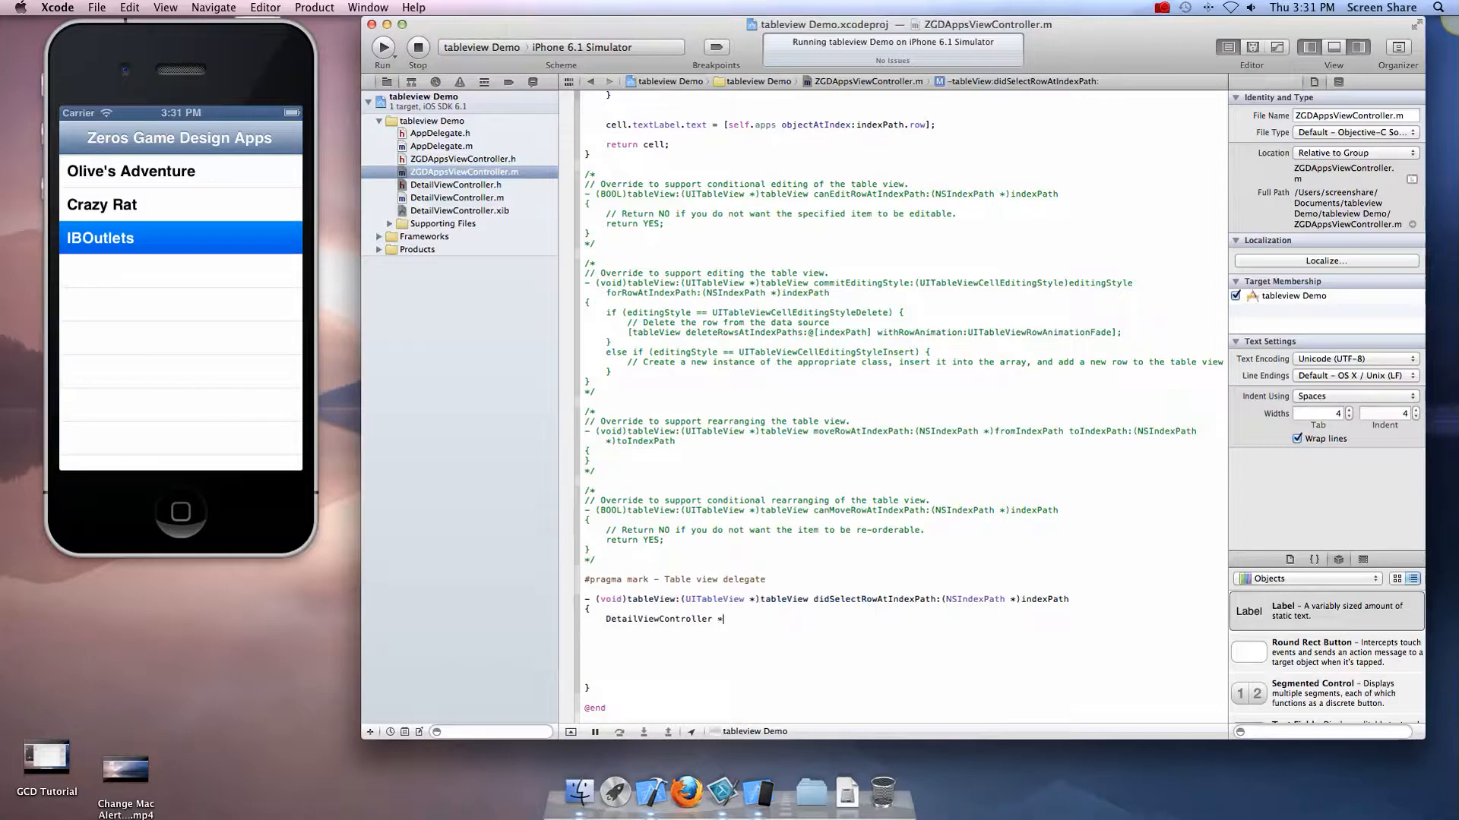
Alloc/init detailView and set its title from apps at indexPath.row.
{"action": "type", "text": "detailV"}
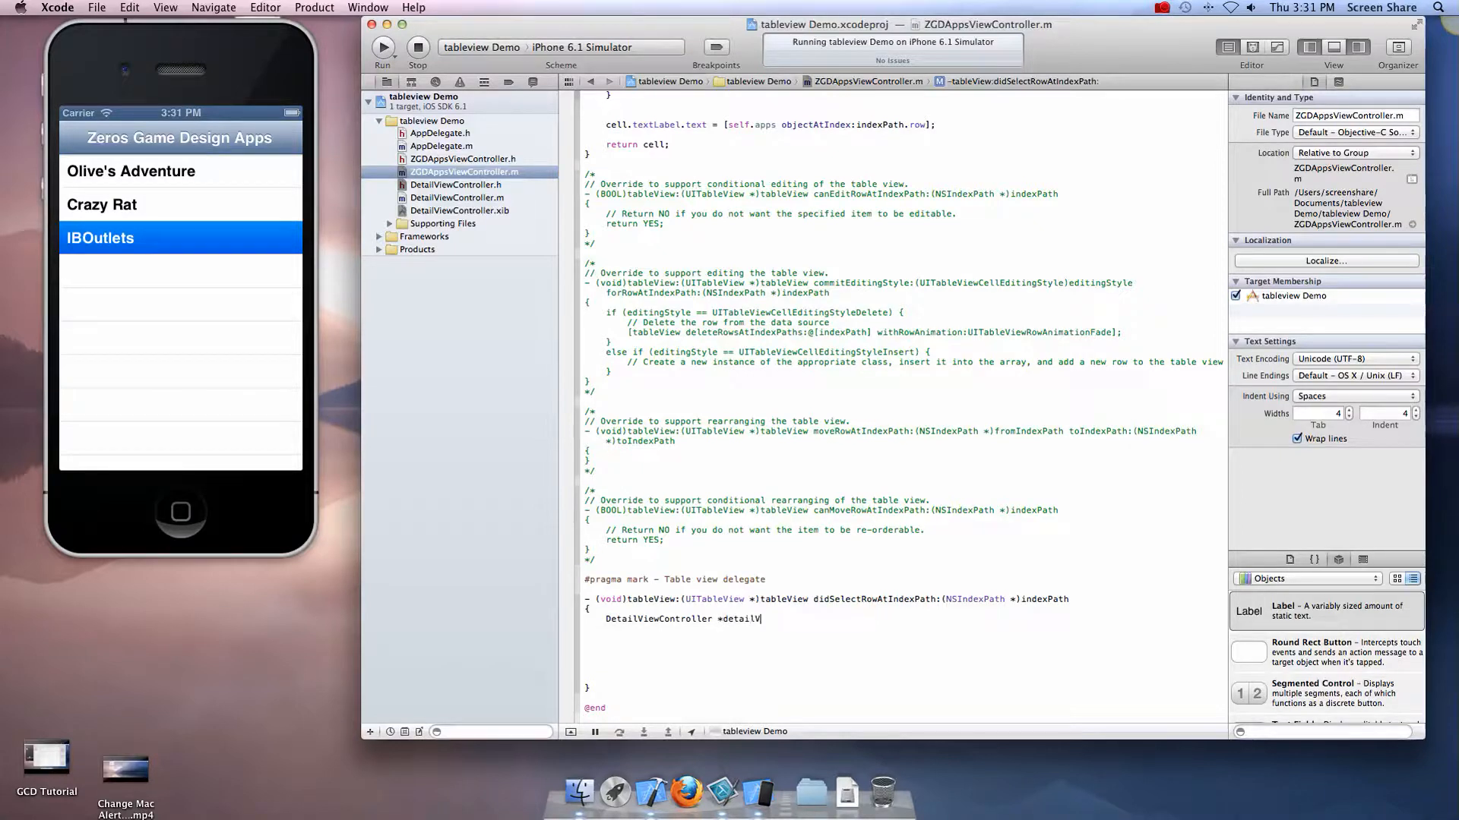
{"action": "type", "text": "= [[Dat"}
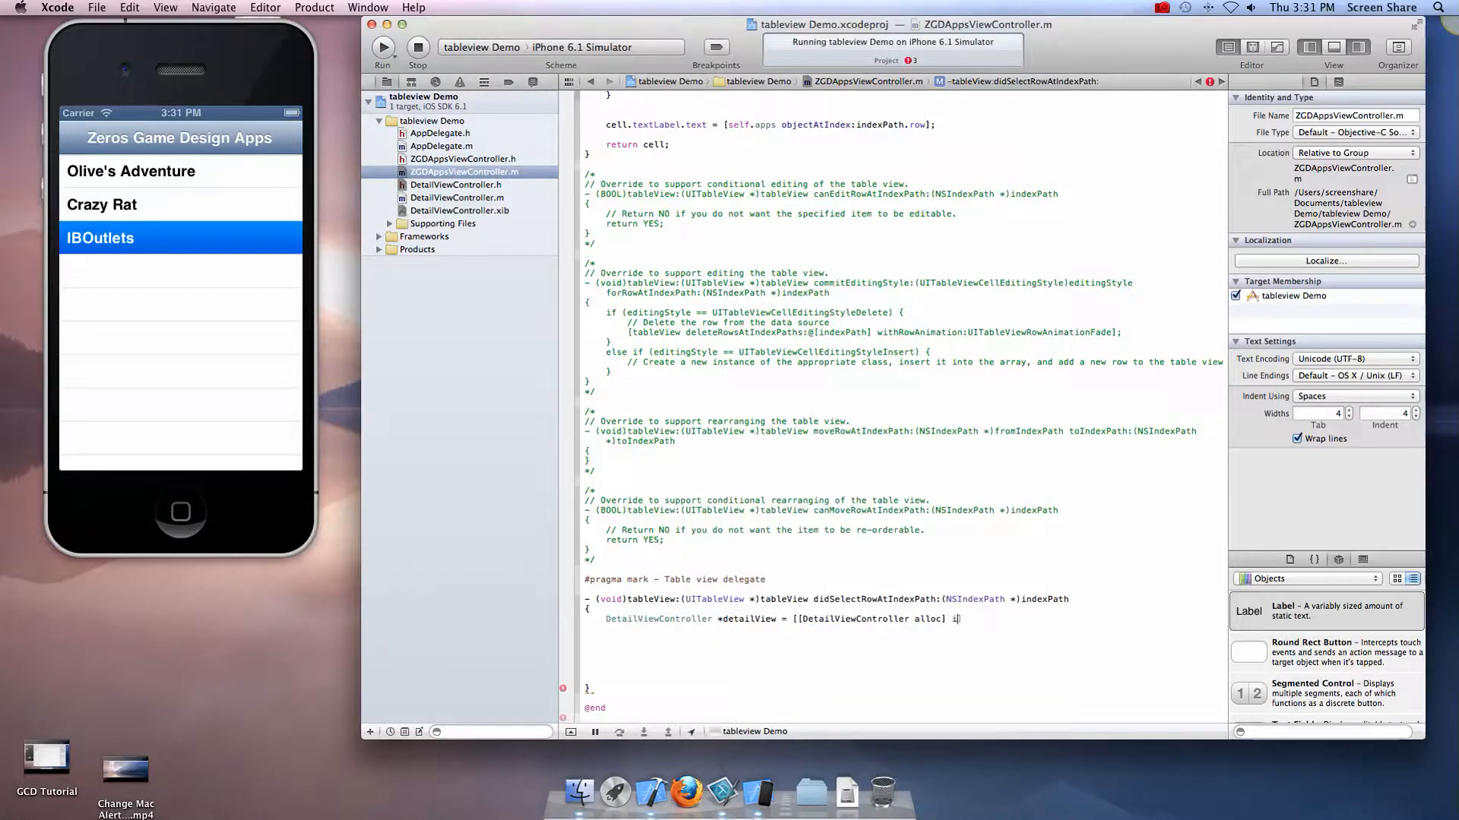
{"action": "type", "text": "nit];"}
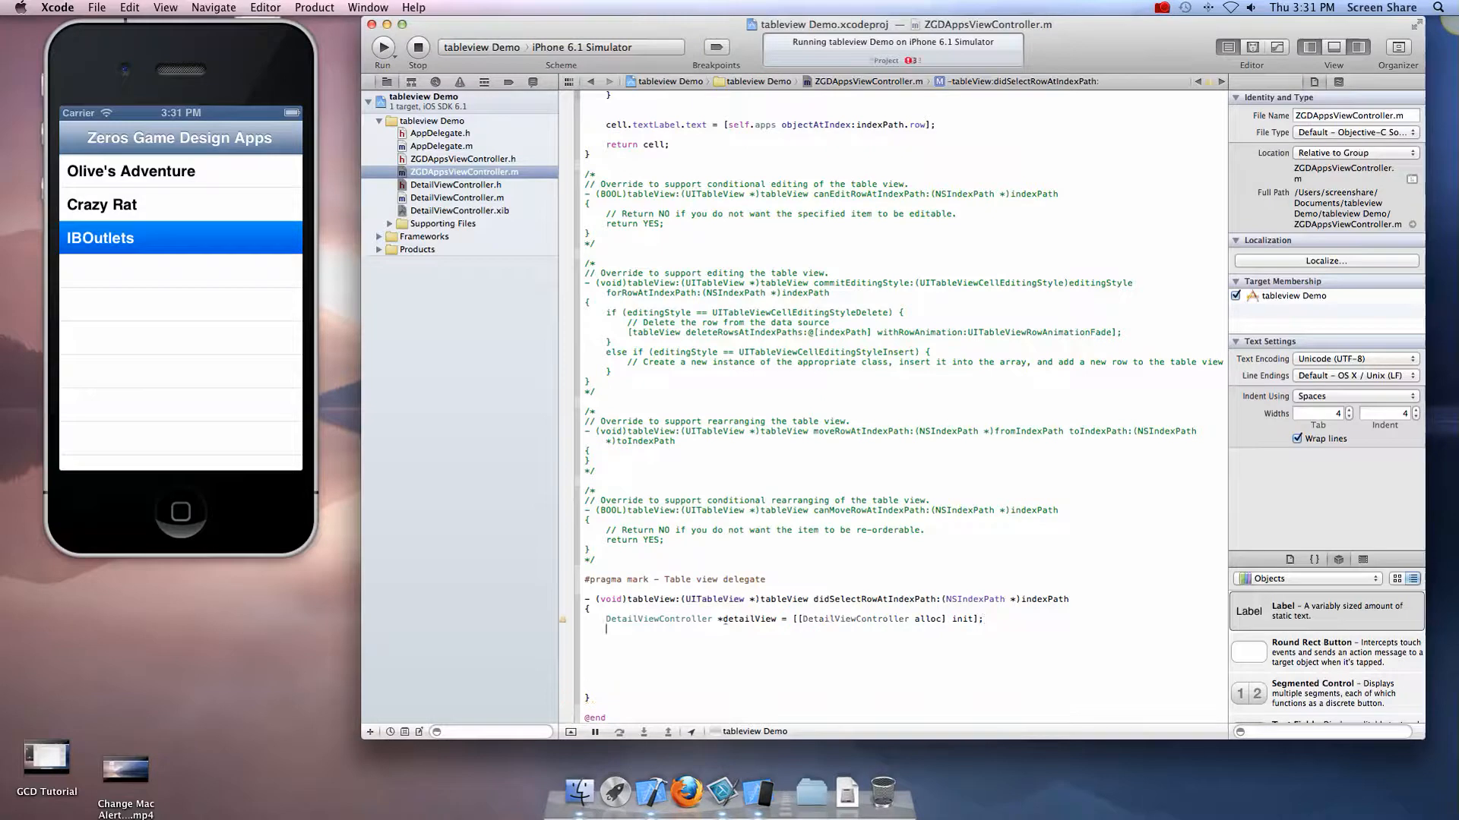
{"action": "type", "text": "DetailView.ti"}
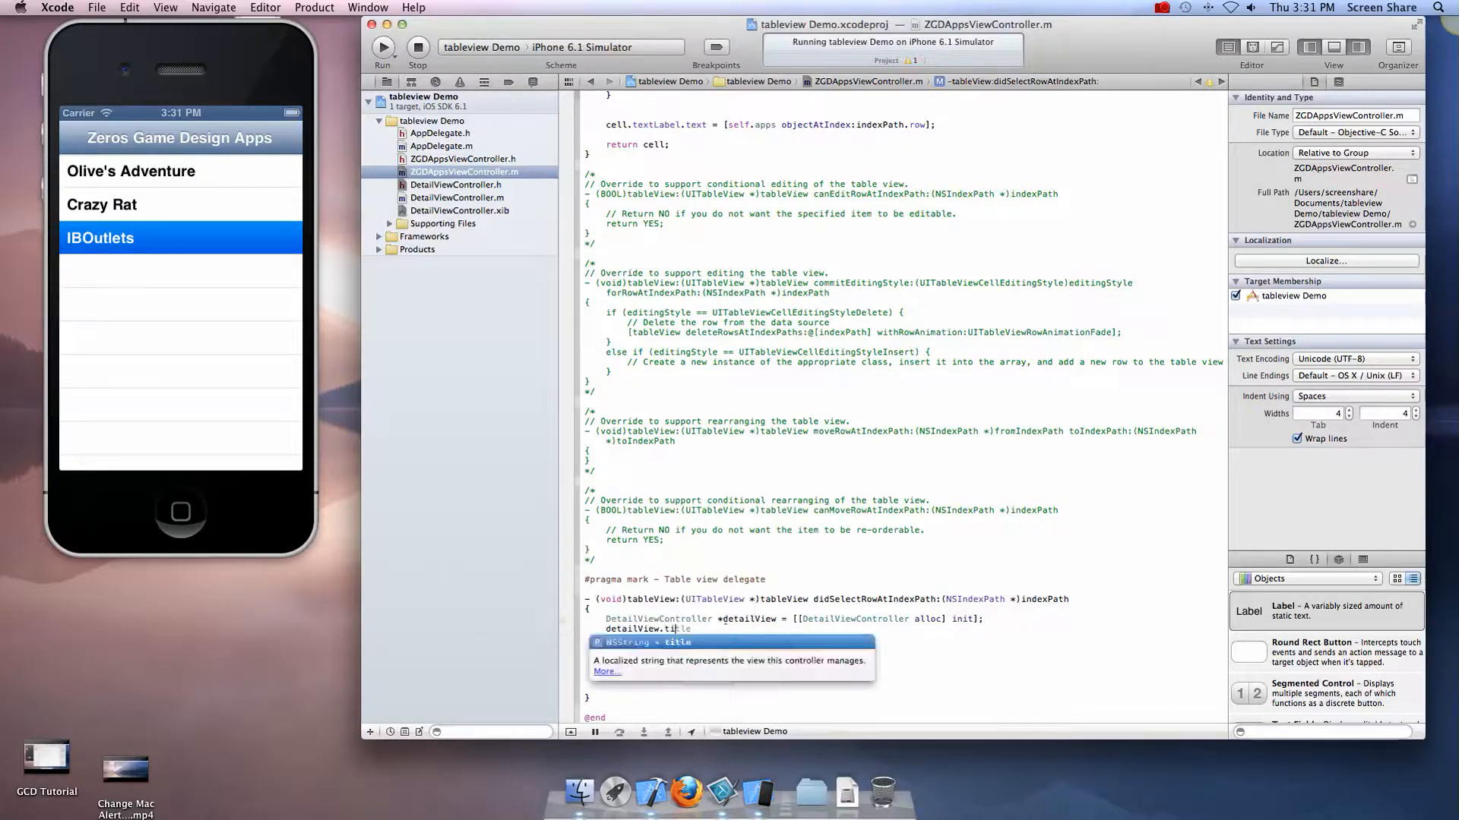
{"action": "type", "text": "= @\"\""}
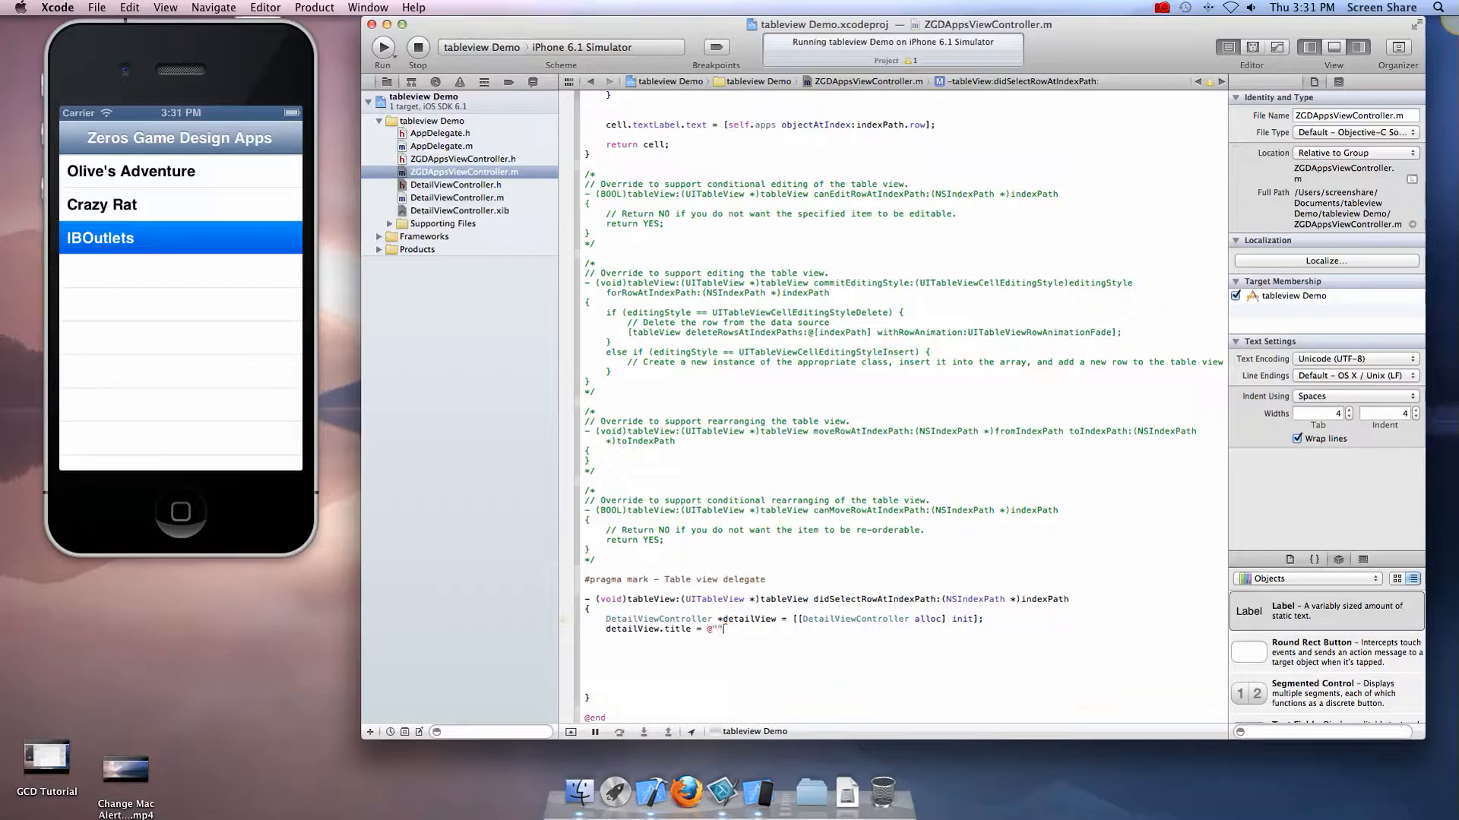
{"action": "key", "text": "Backspace"}
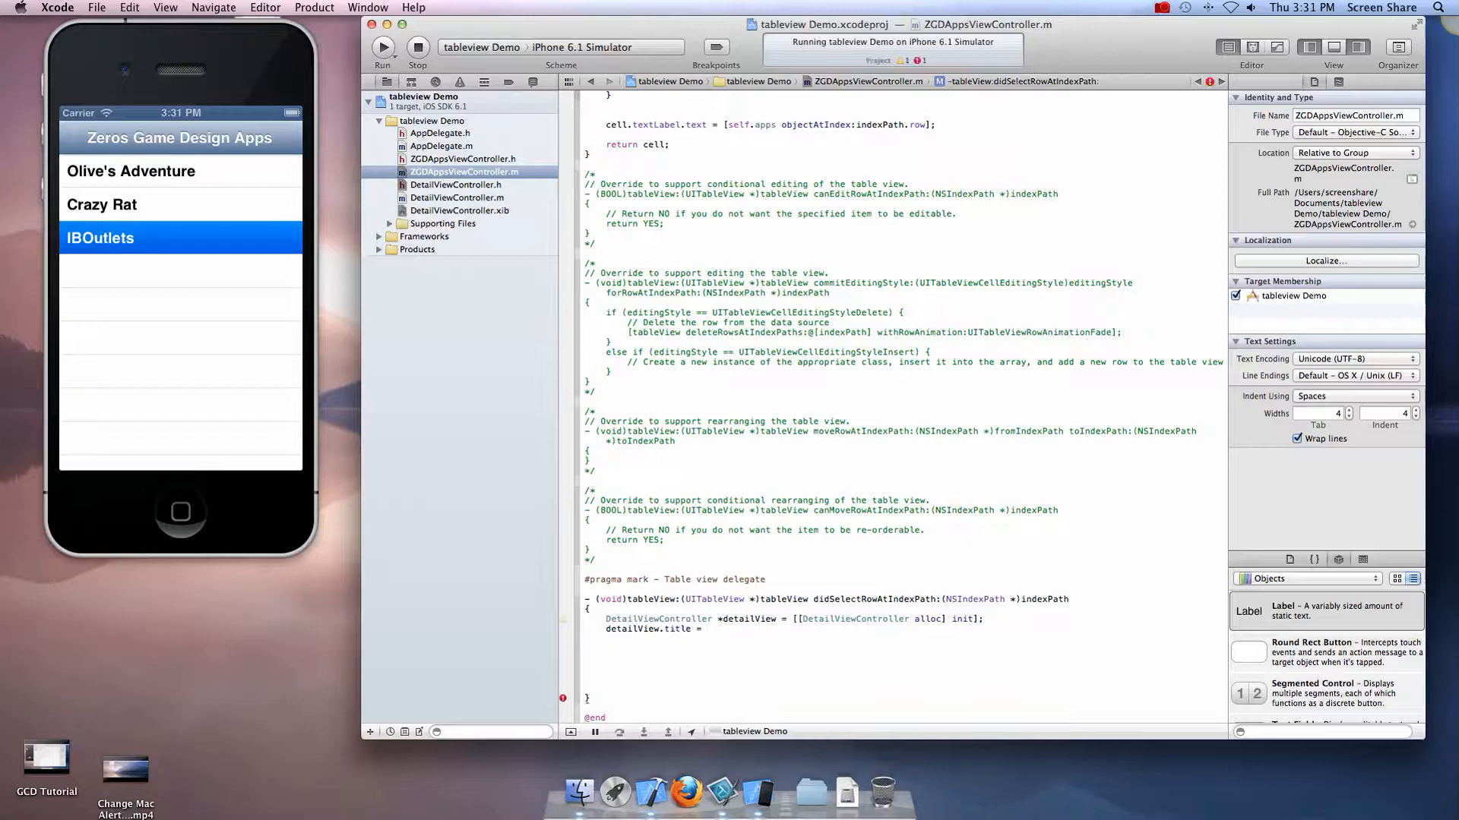
{"action": "type", "text": "[ap"}
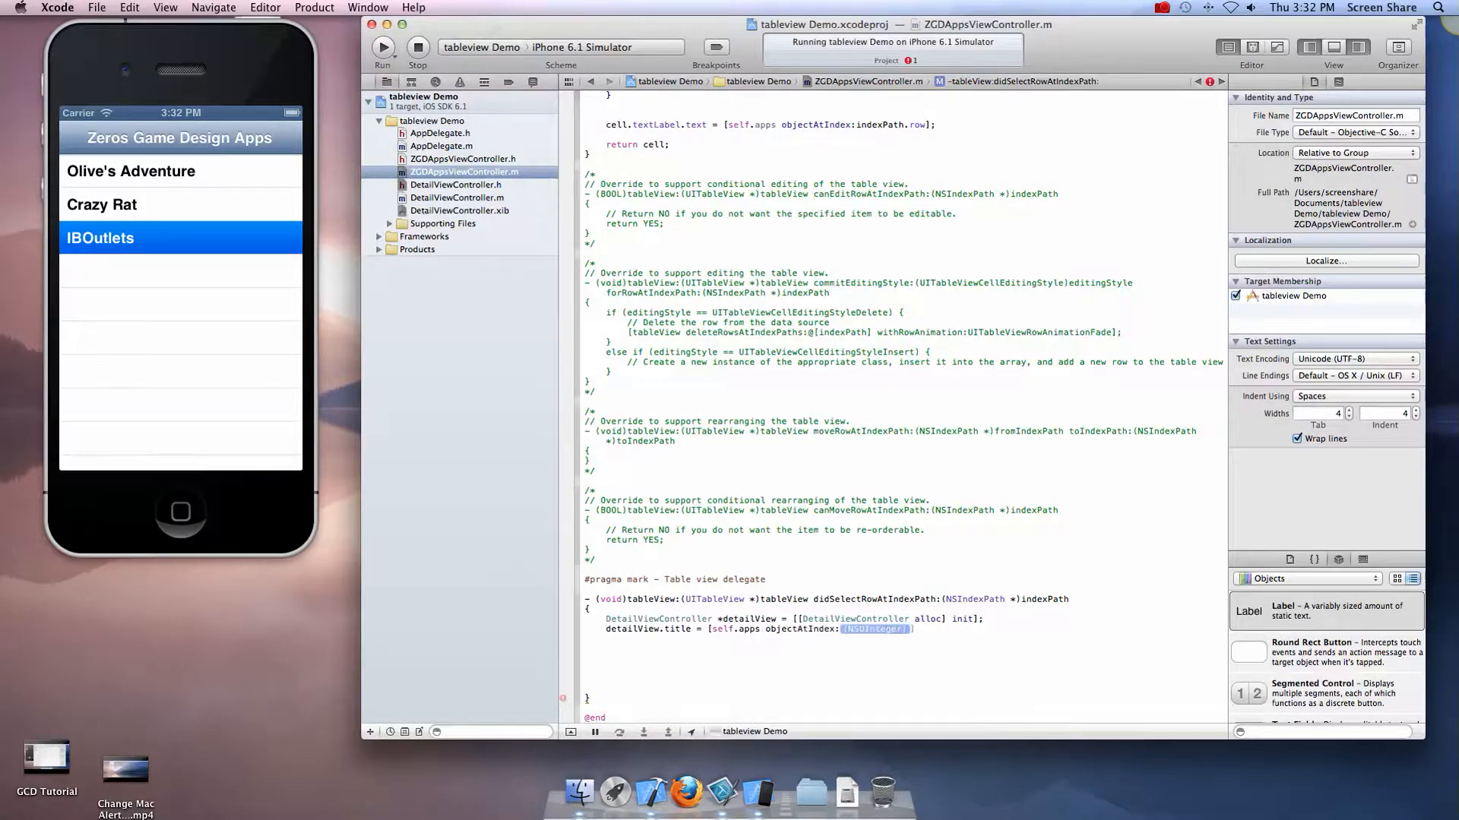
{"action": "type", "text": "indexPath"}
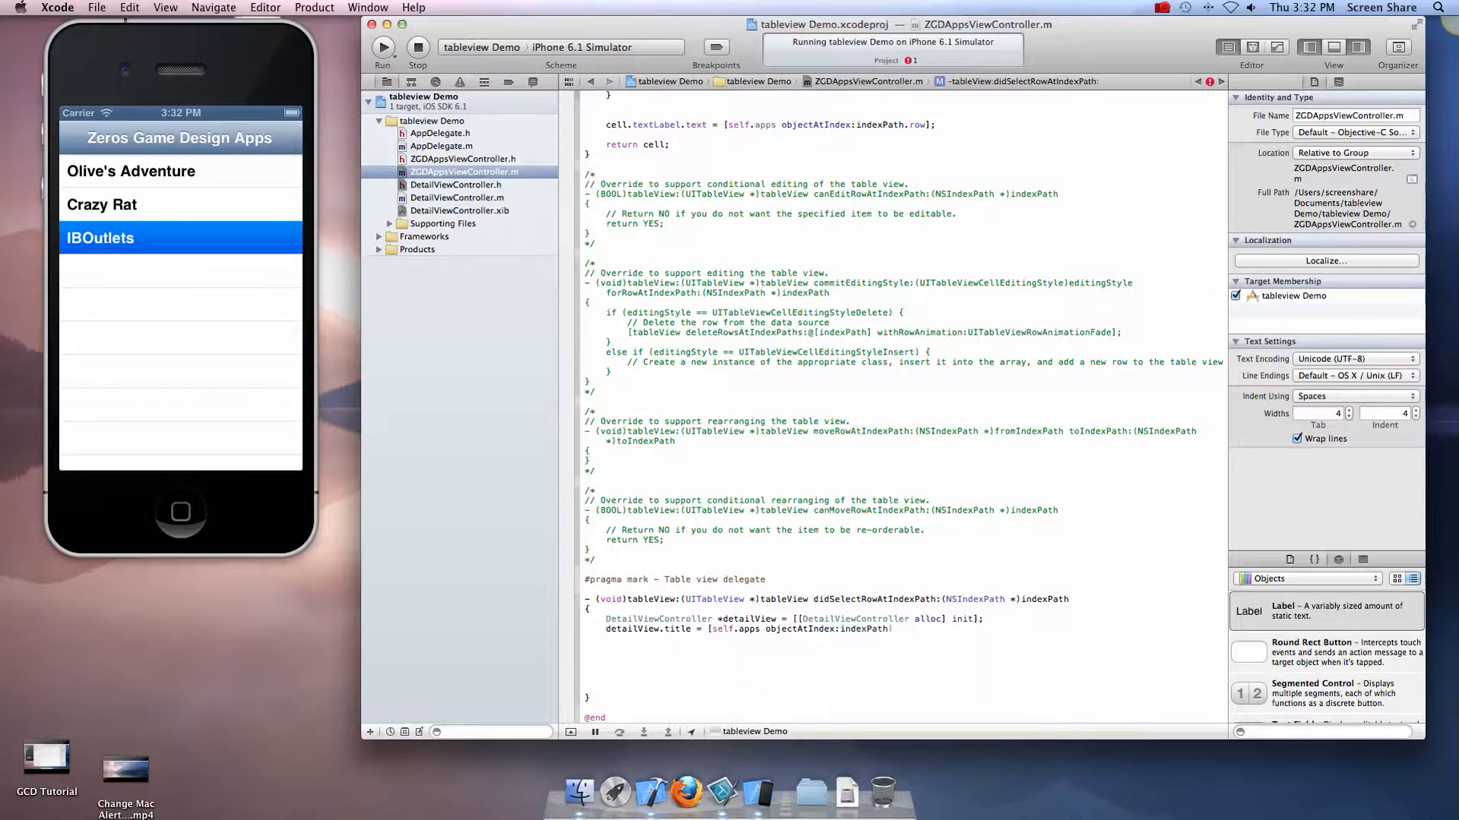
{"action": "type", "text": ".row];"}
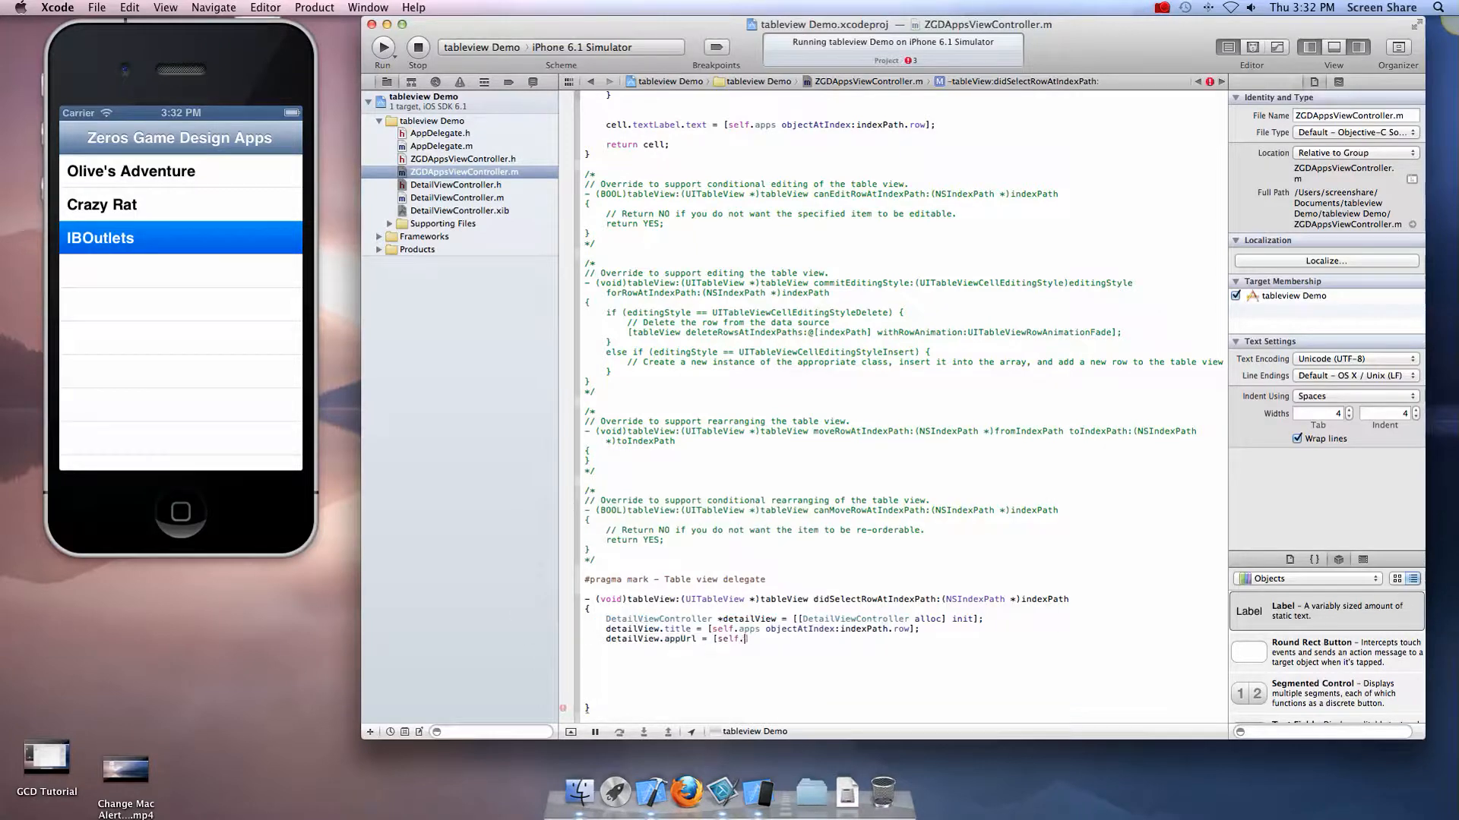
Set detailView's appUrl from appLinks and push it with animated:YES.
{"action": "type", "text": "appLinks objectAtIndex:]"}
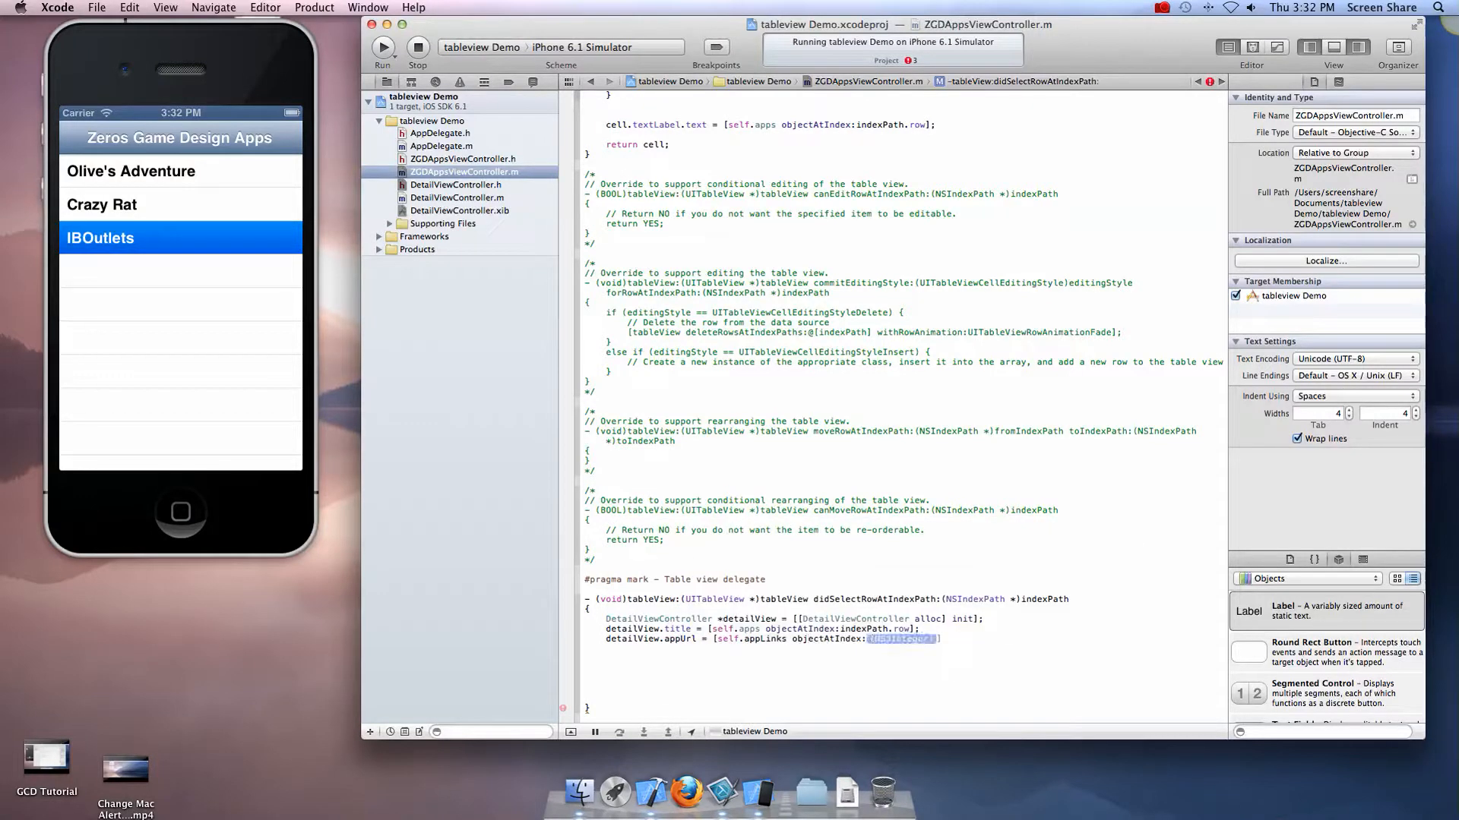
{"action": "type", "text": "row"}
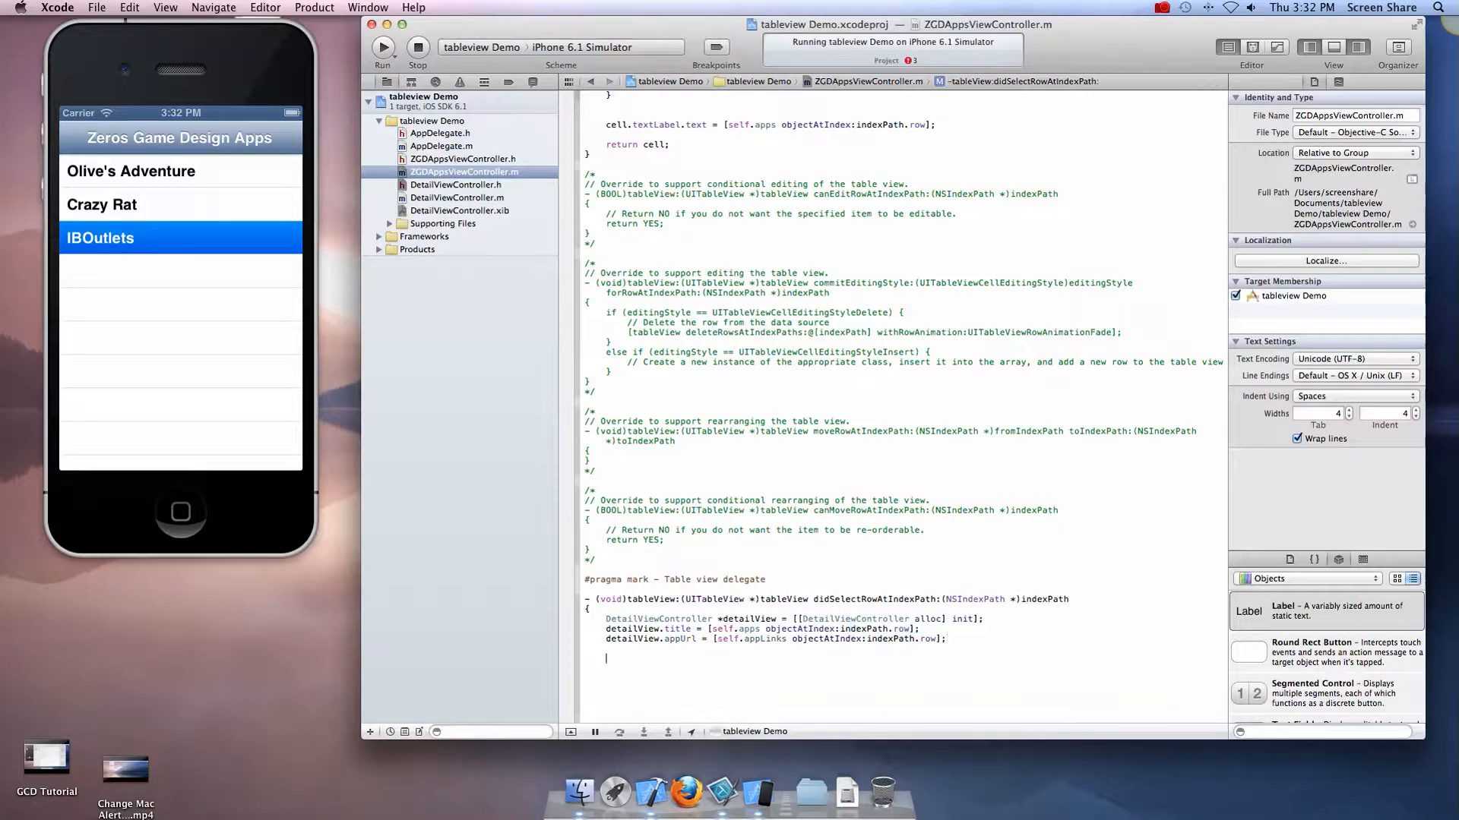
{"action": "type", "text": "self.navigationController pushViewController:(UIViewController *) animated:(BOOL"}
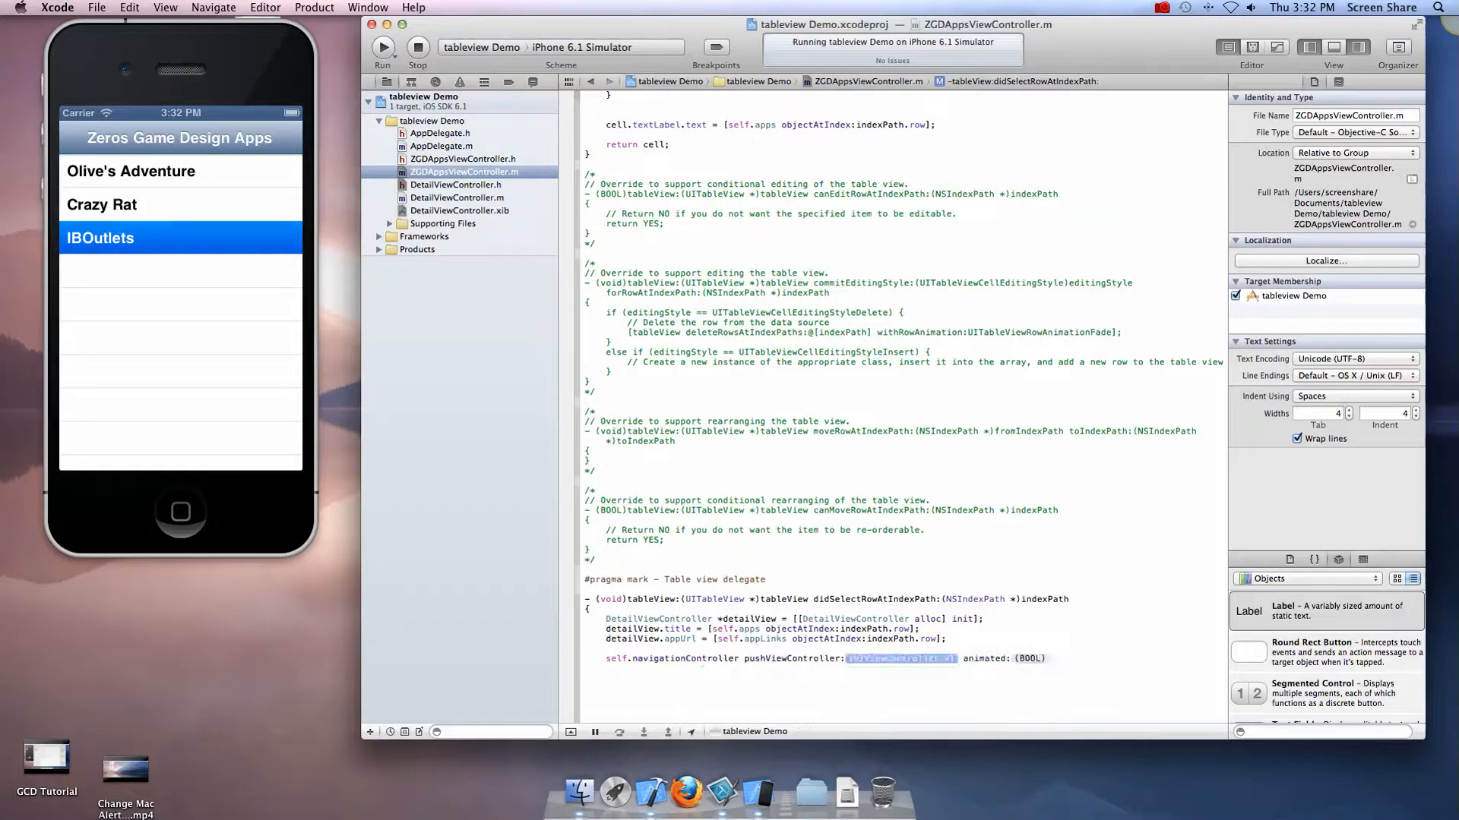
{"action": "type", "text": "d"}
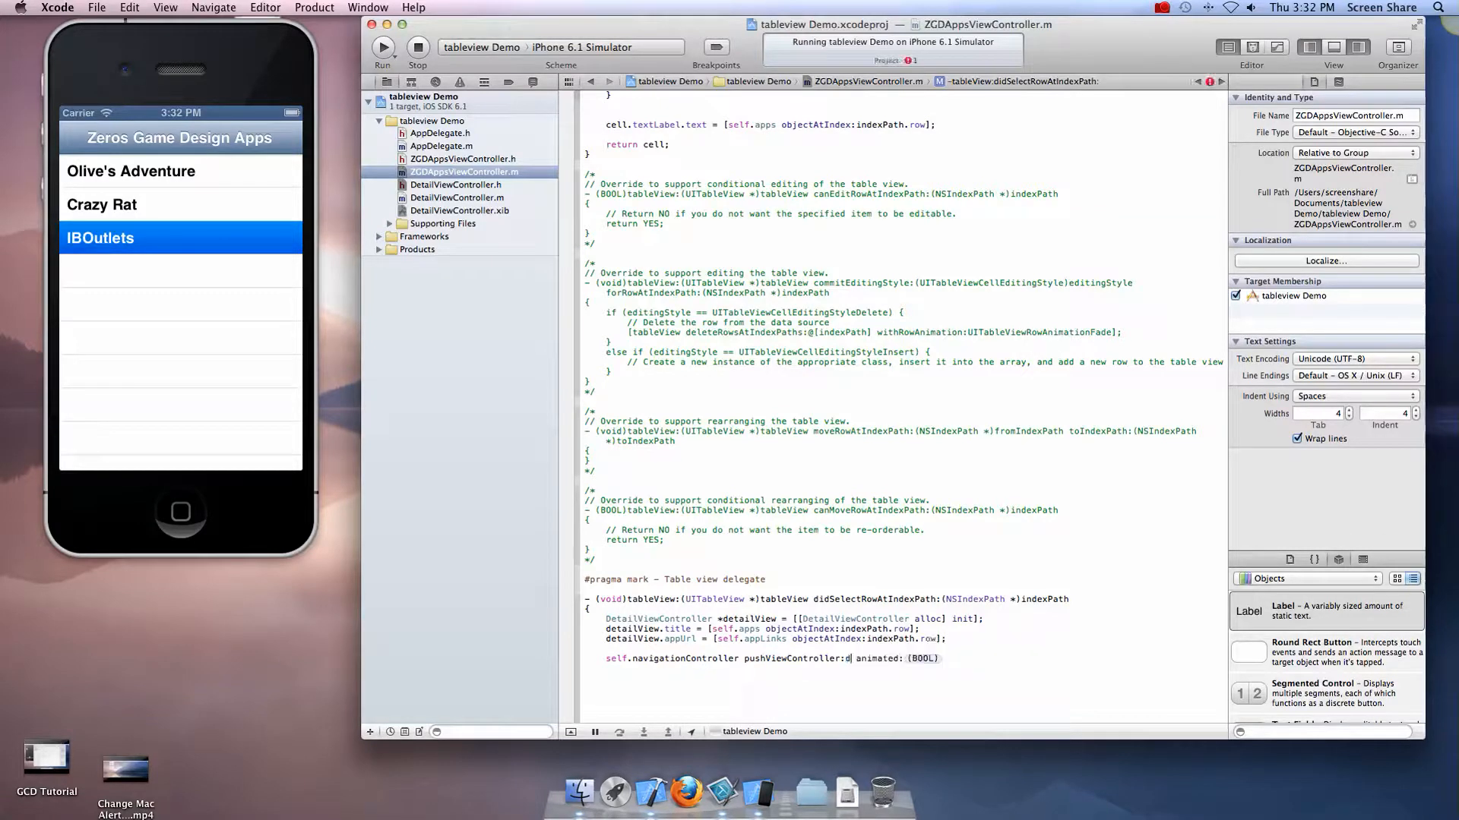
{"action": "type", "text": "detailView animated:YES];"}
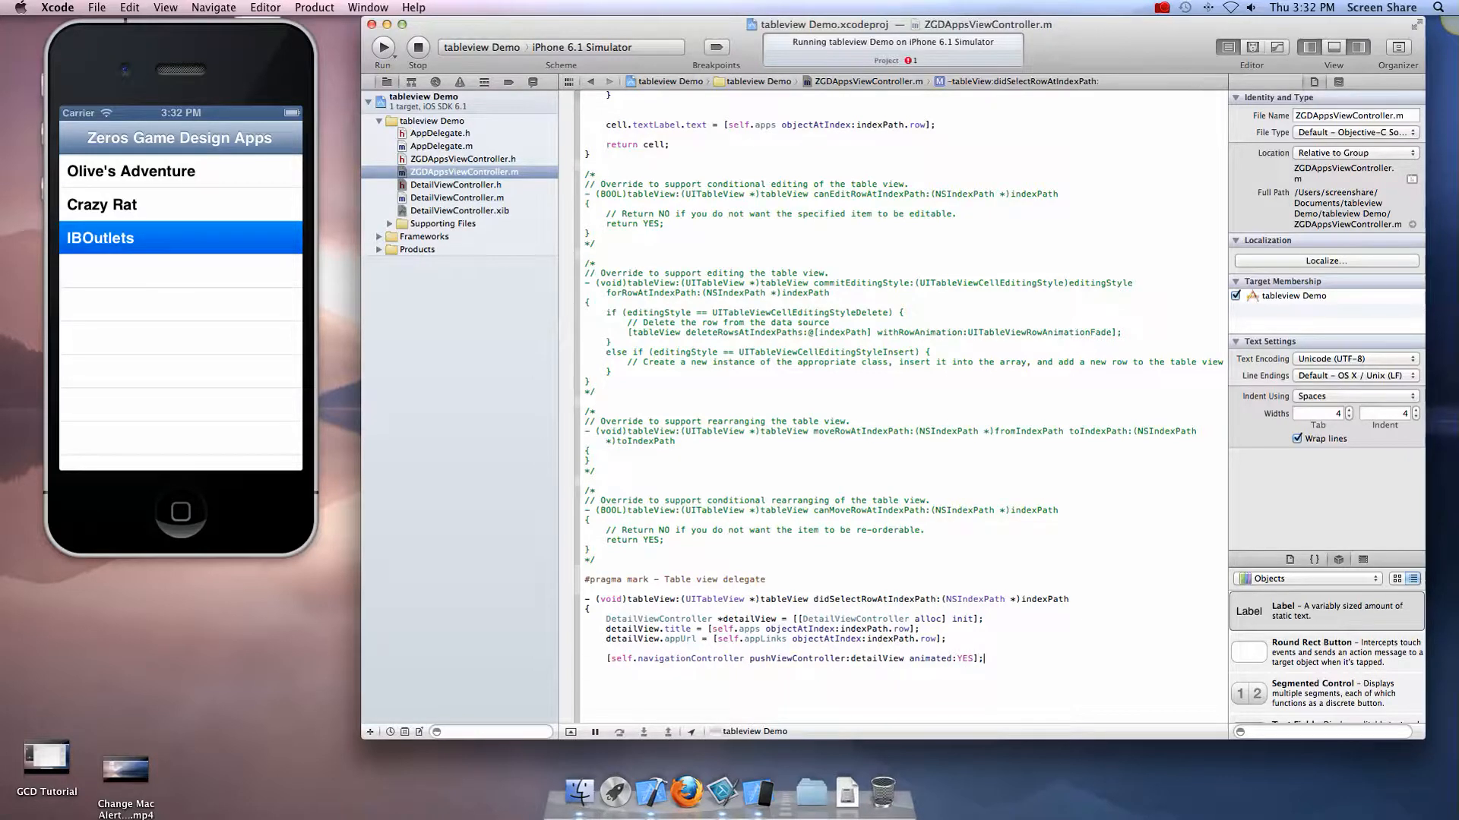
{"action": "scroll", "scroll_direction": "down", "scroll_amount": 3}
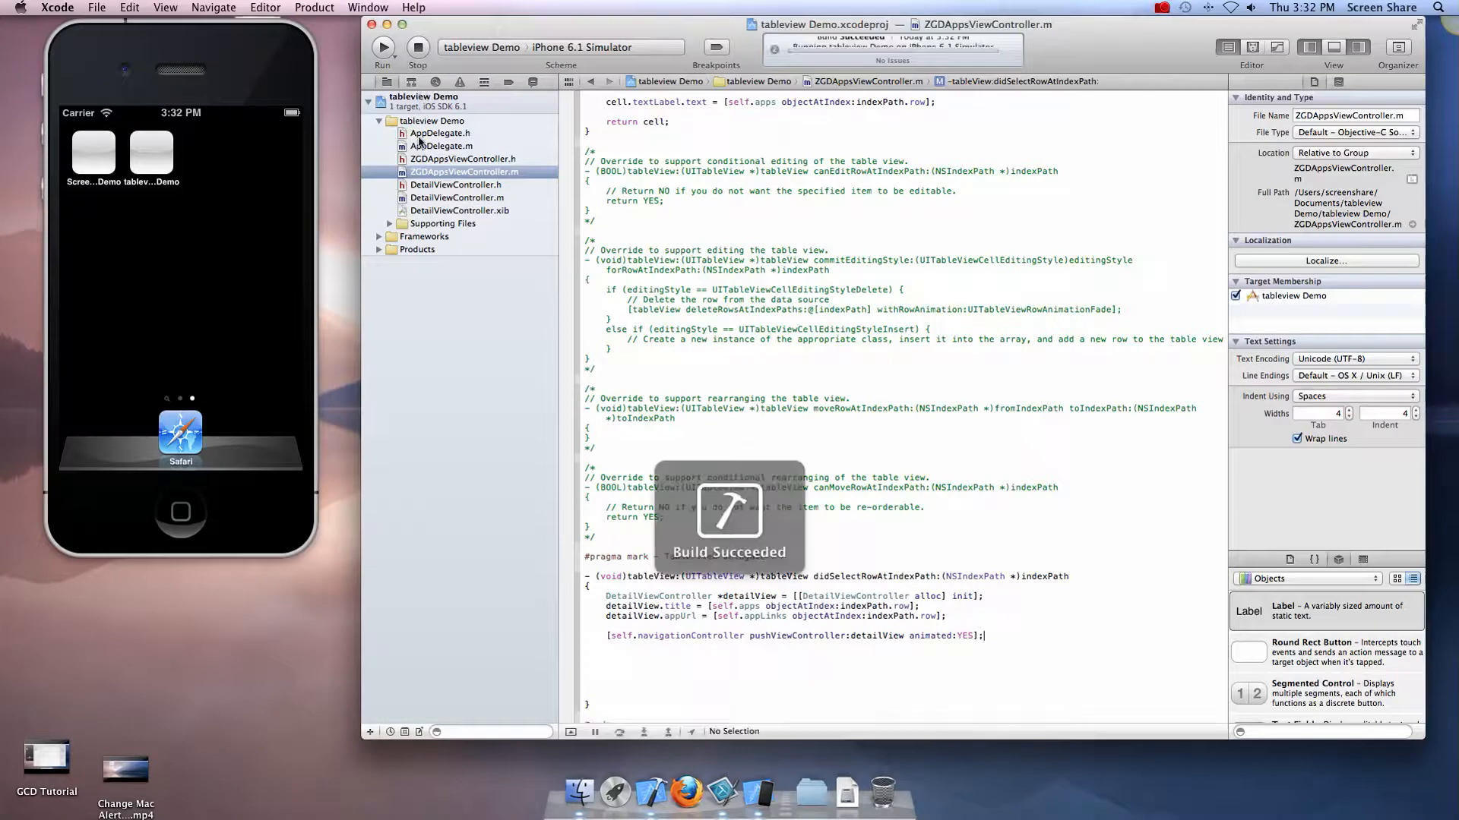
Rebuild and run the app, tap Olive's Adventure, then reopen DetailViewController.xib.
{"action": "left_click", "coordinate": [383, 47]}
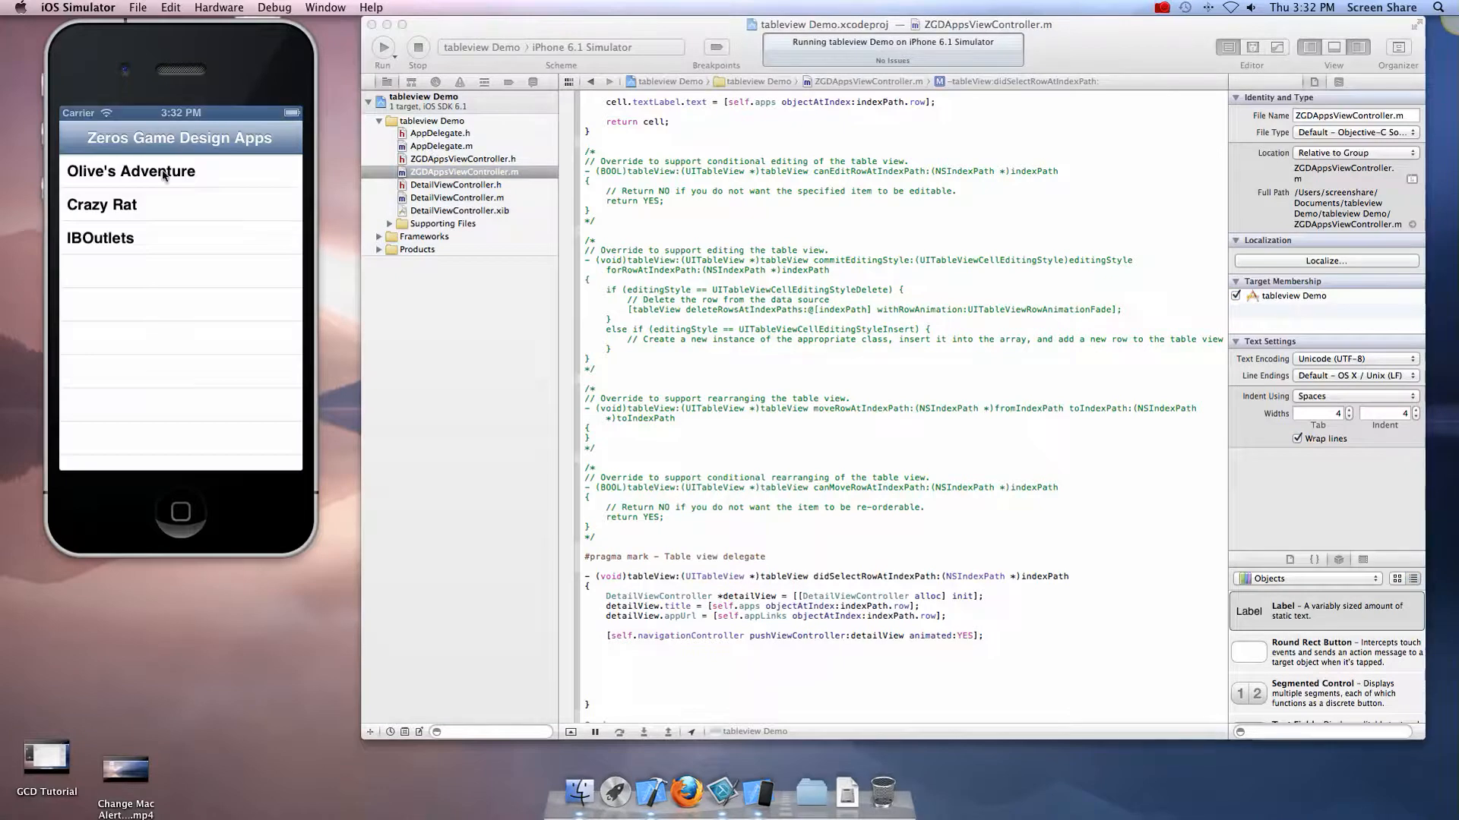
{"action": "left_click", "coordinate": [162, 173]}
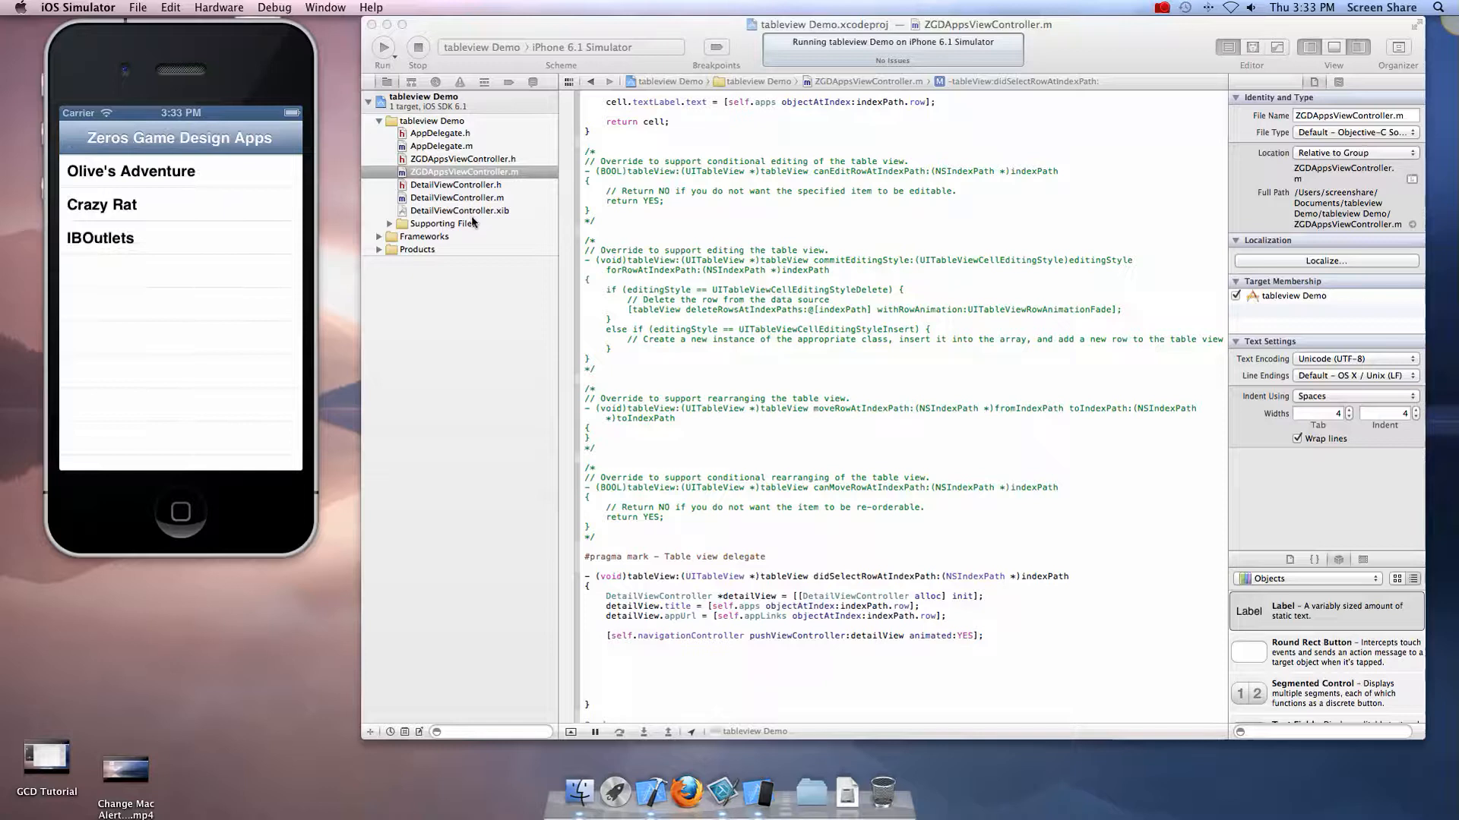
{"action": "left_click", "coordinate": [458, 210]}
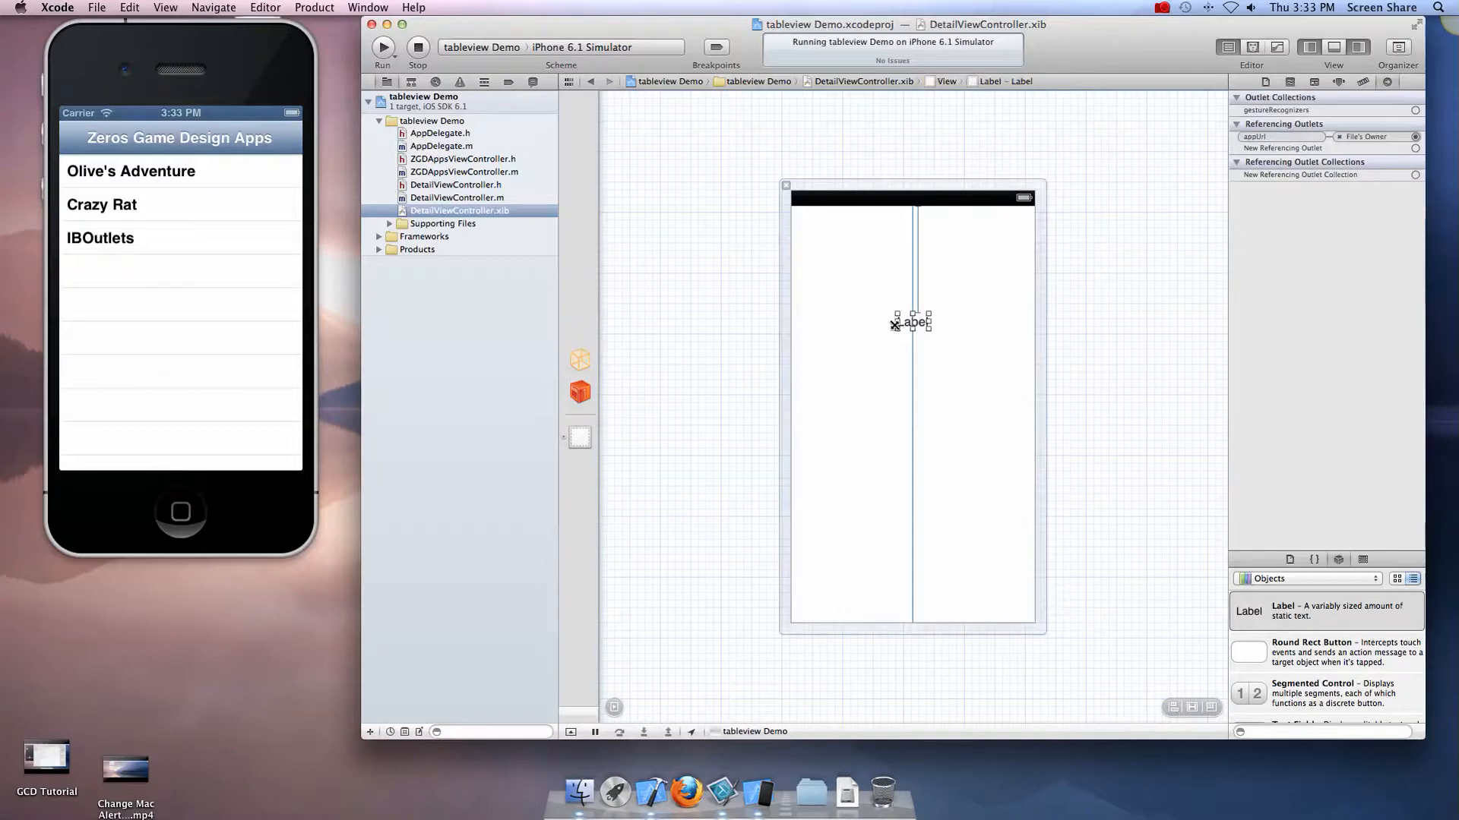
Stretch the detail label across the view, test Olive's Adventure, then open ZGDAppsViewController.m.
{"action": "left_click_drag", "start_coordinate": [895, 322], "coordinate": [808, 322]}
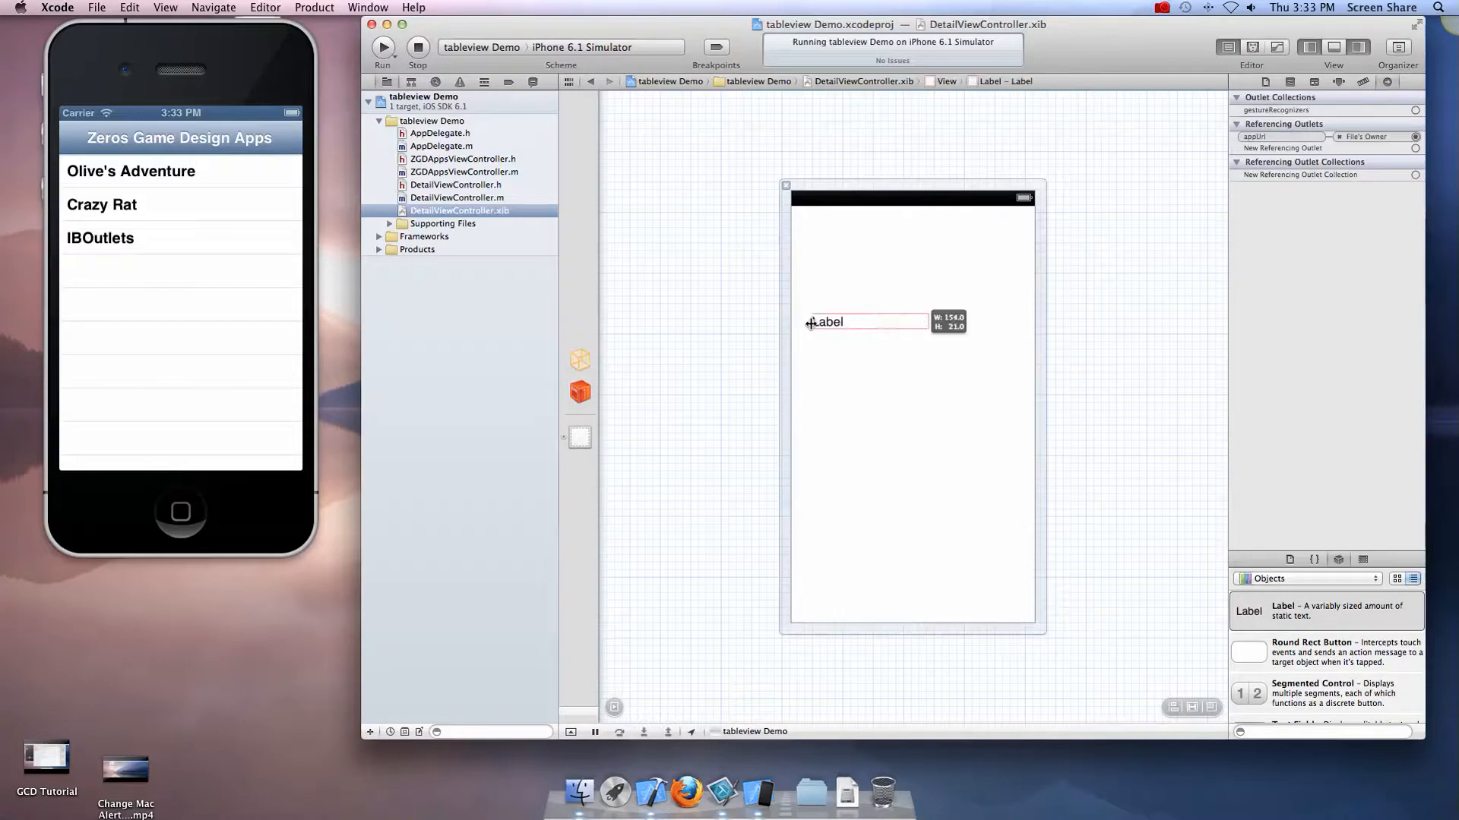
{"action": "left_click_drag", "start_coordinate": [918, 323], "coordinate": [1022, 326]}
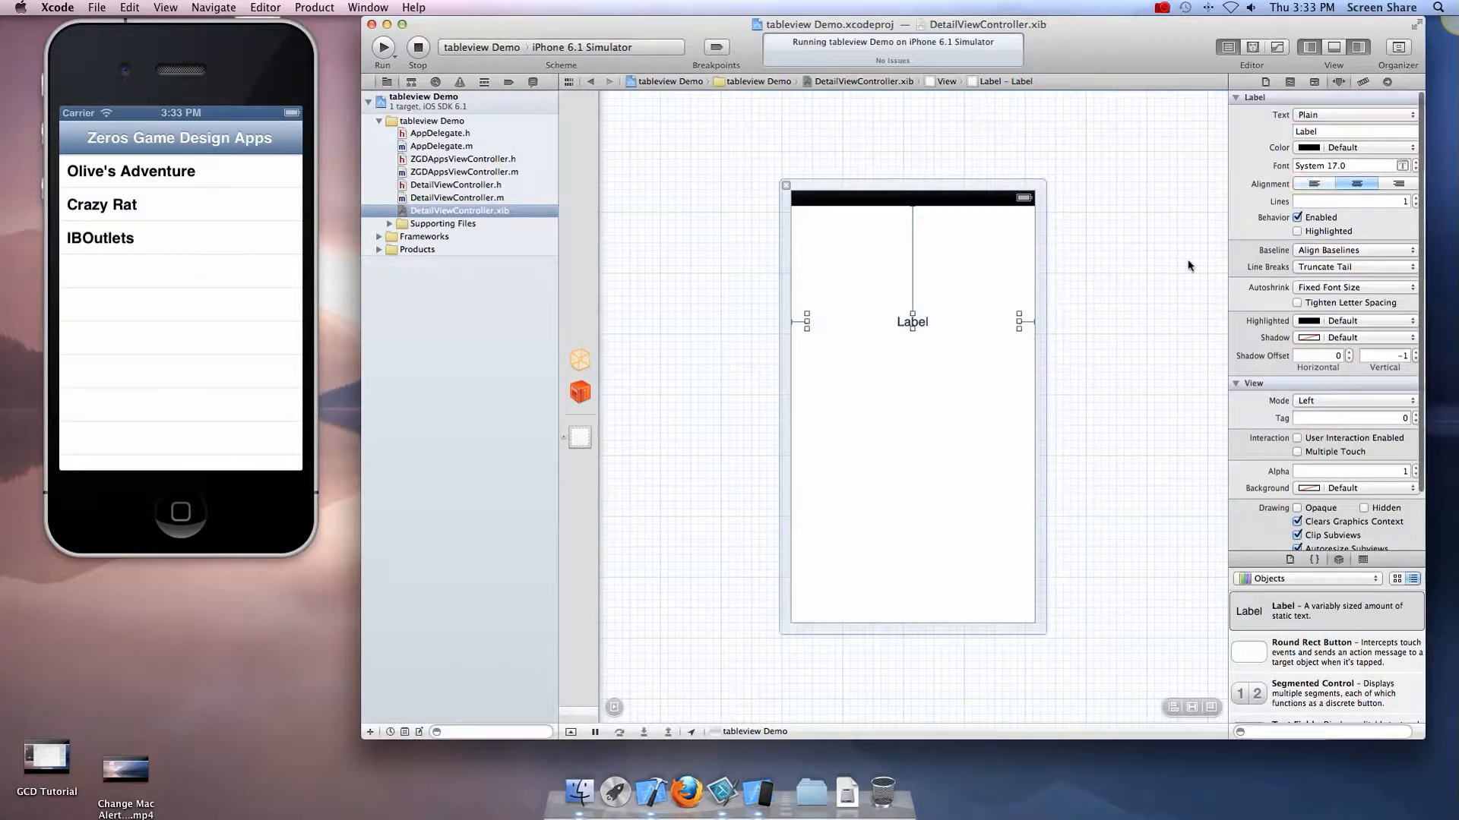
{"action": "left_click", "coordinate": [131, 171]}
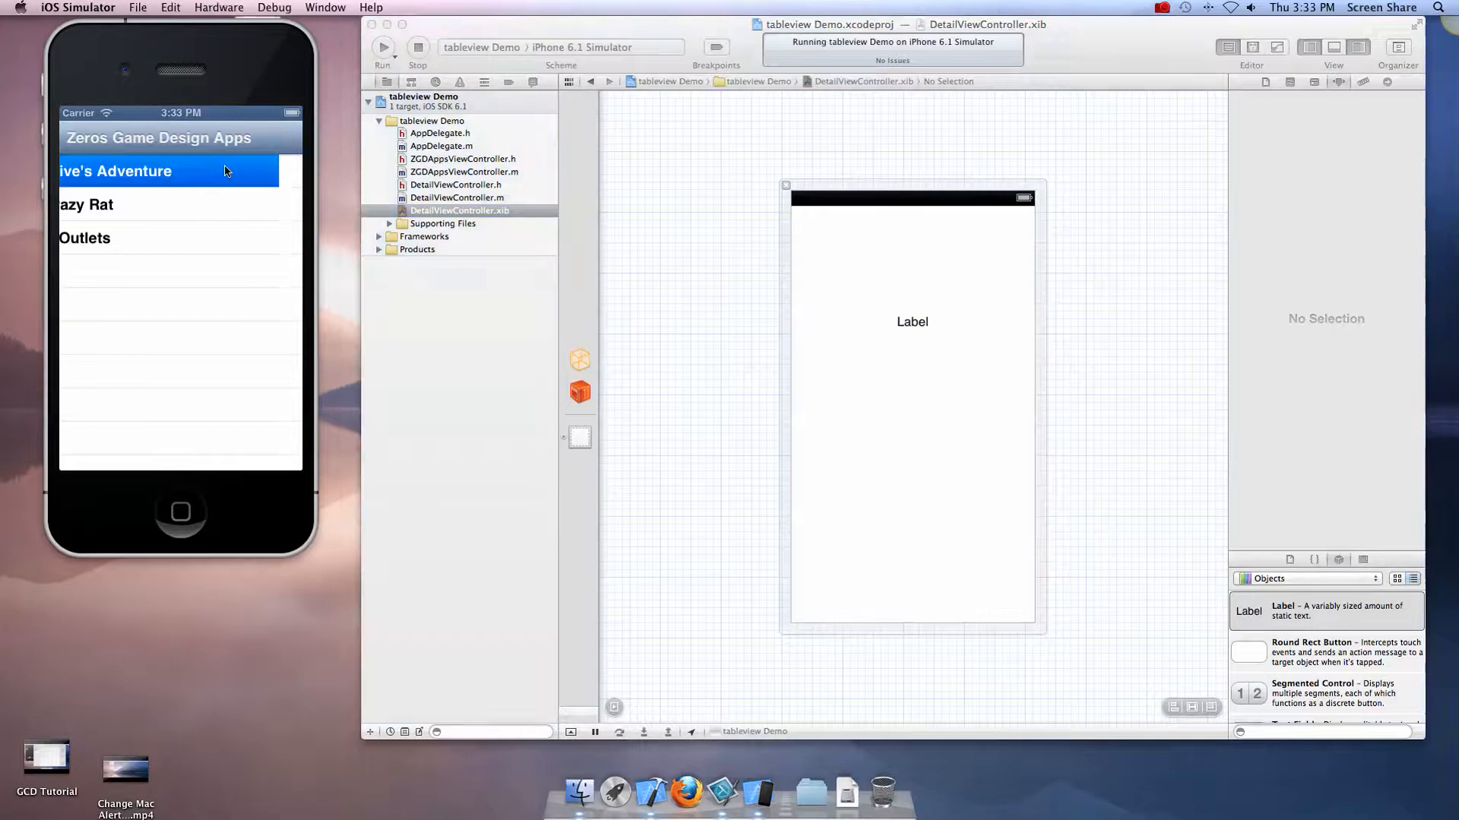
{"action": "left_click", "coordinate": [457, 197]}
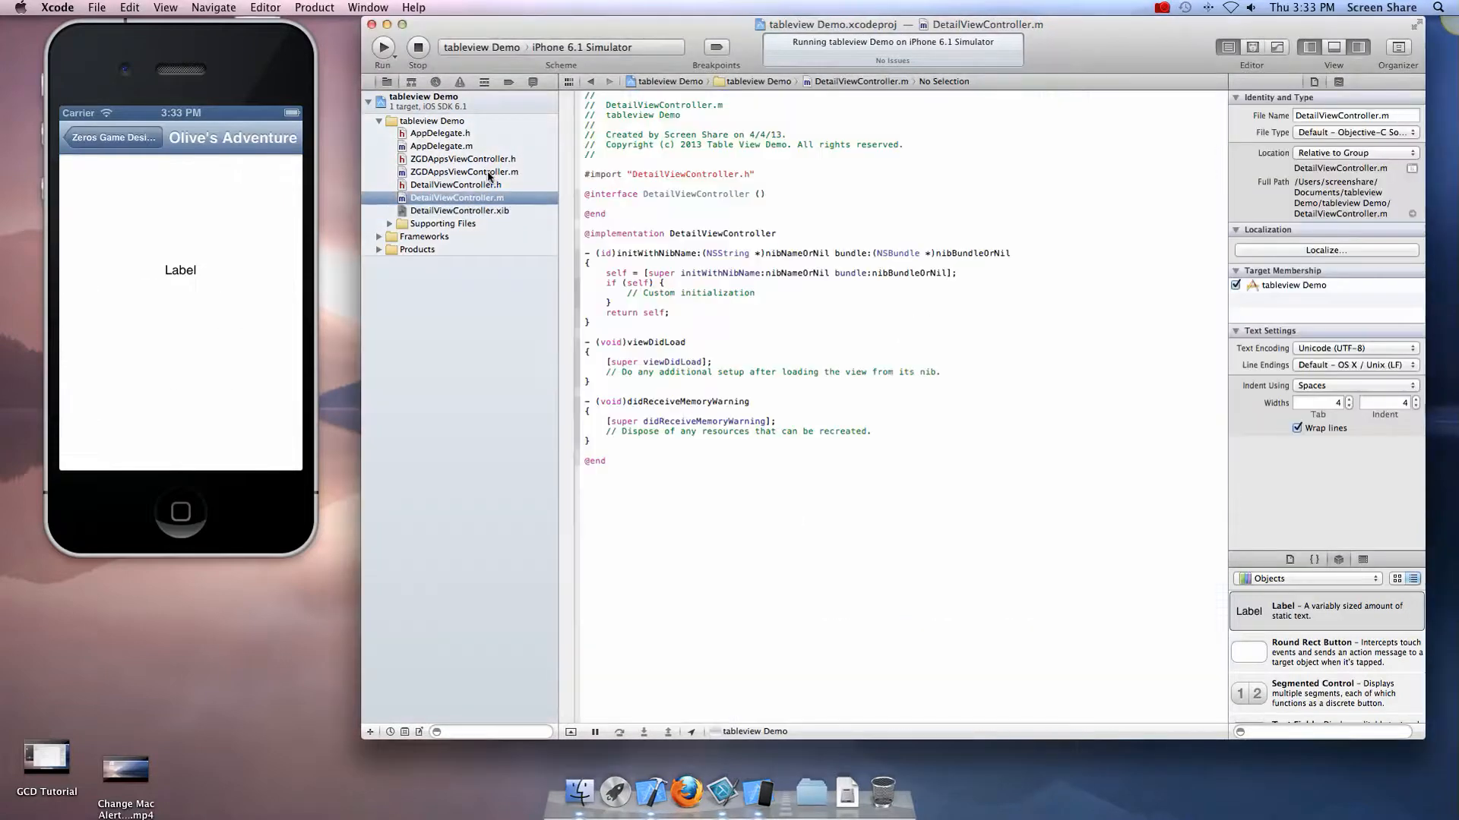
{"action": "left_click", "coordinate": [464, 172]}
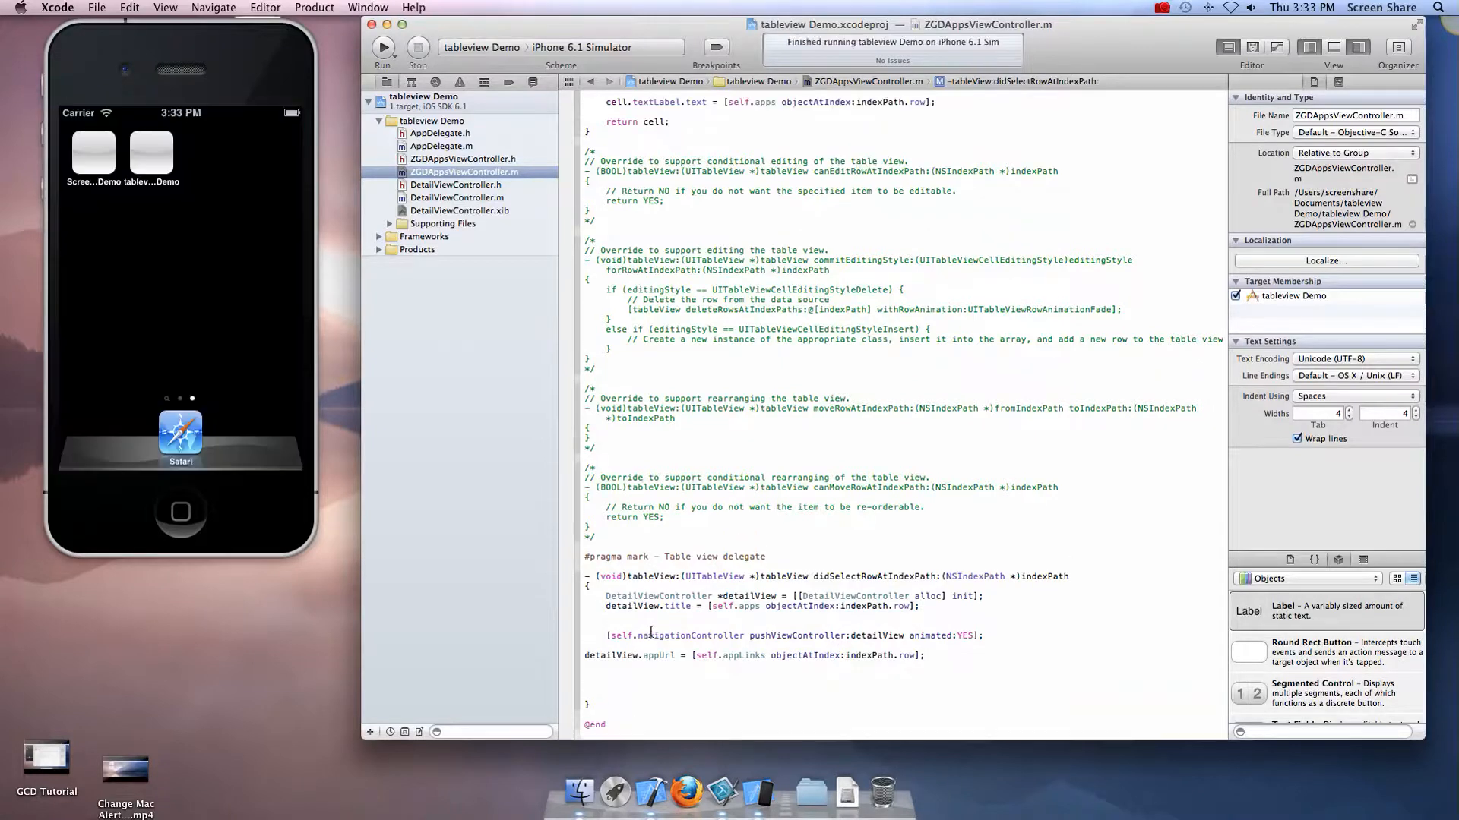
Make didSelectRowAtIndexPath set detailView.appUrl.text and rebuild the app.
{"action": "left_click", "coordinate": [383, 48]}
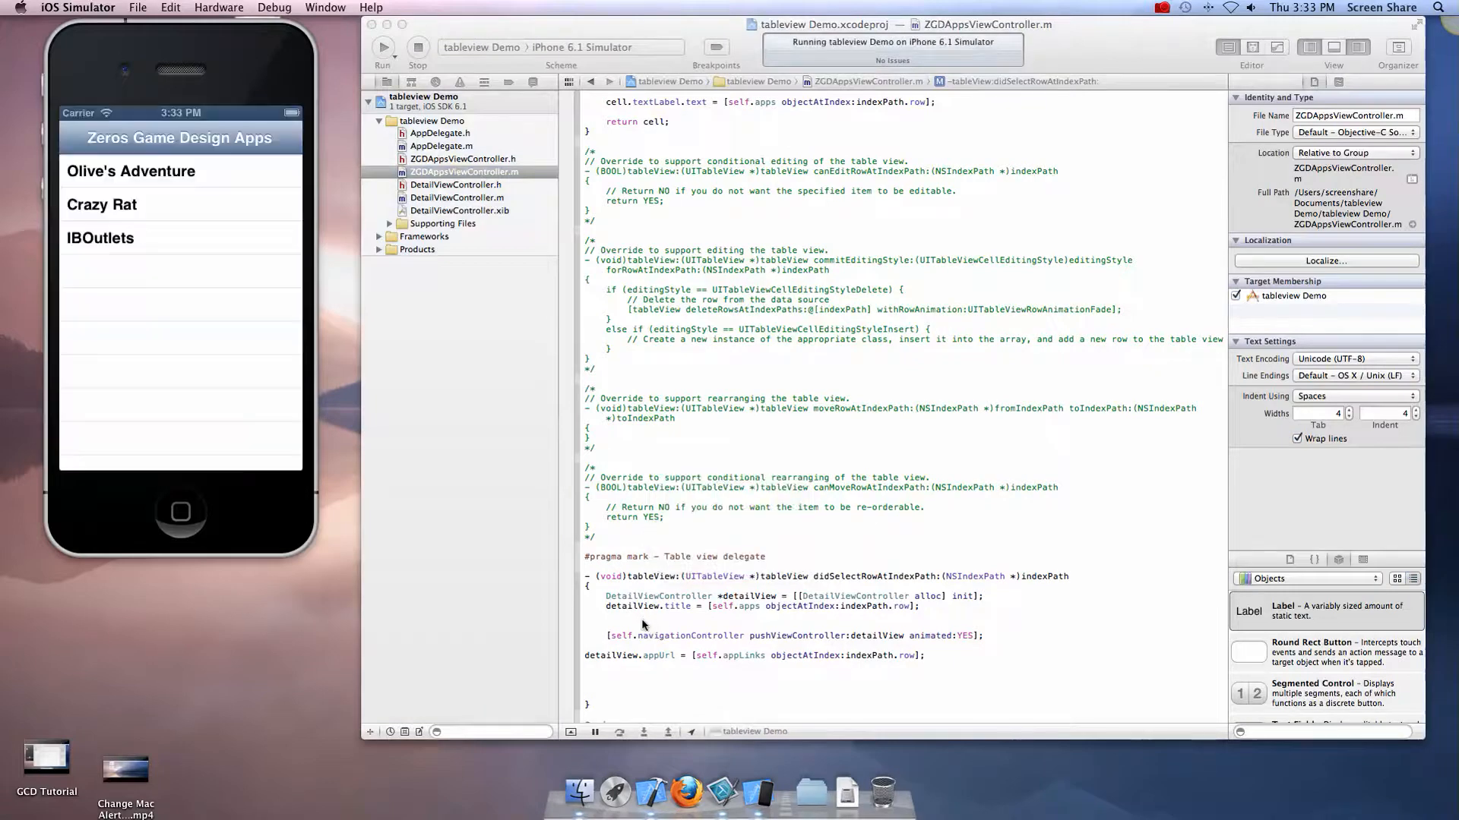
{"action": "left_click", "coordinate": [130, 171]}
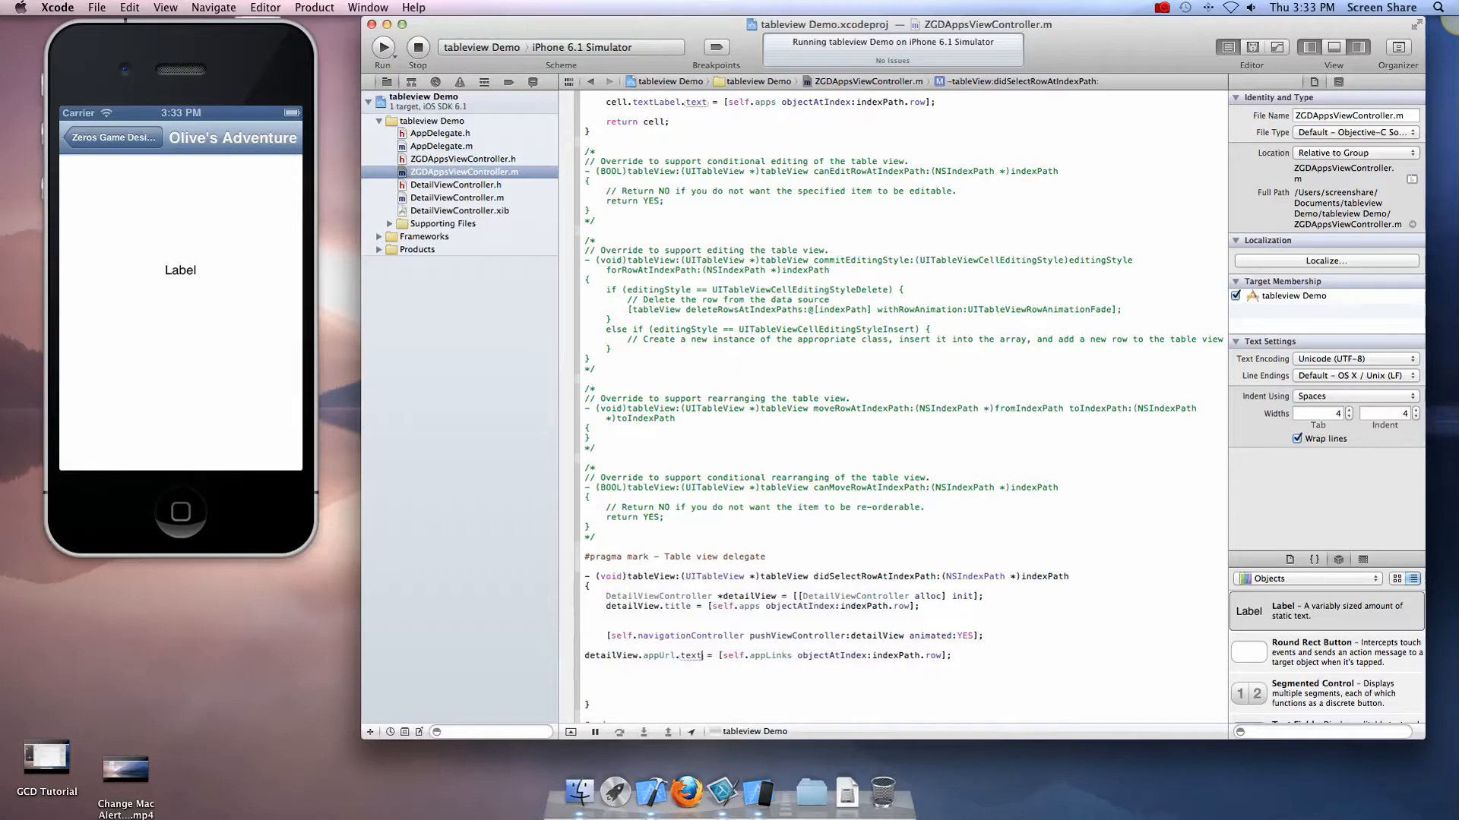
{"action": "left_click", "coordinate": [383, 47]}
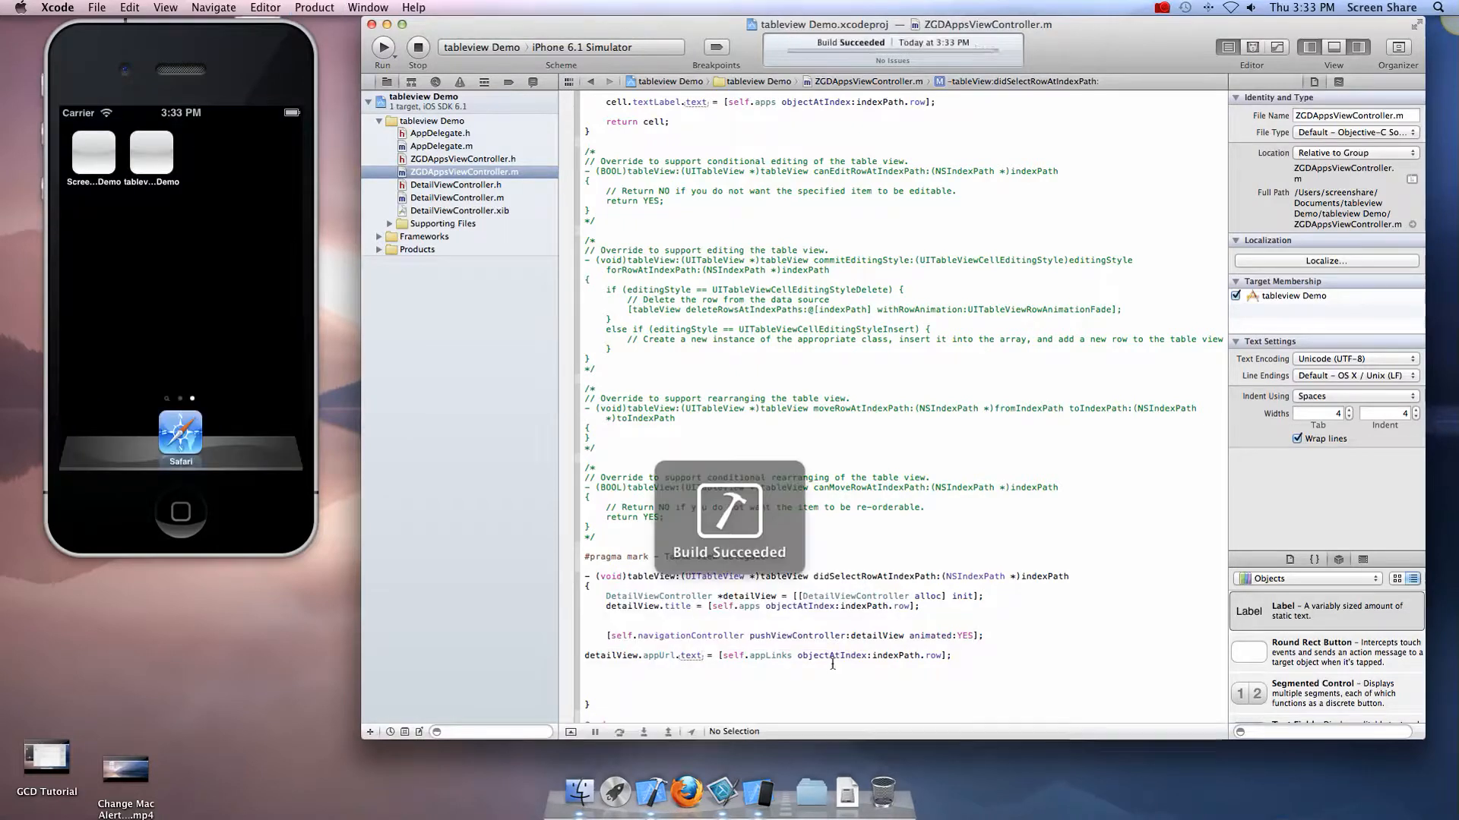
Confirm Crazy Rat's detail shows apstore.com/crazyrat, then open AppDelegate.m.
{"action": "left_click", "coordinate": [382, 47]}
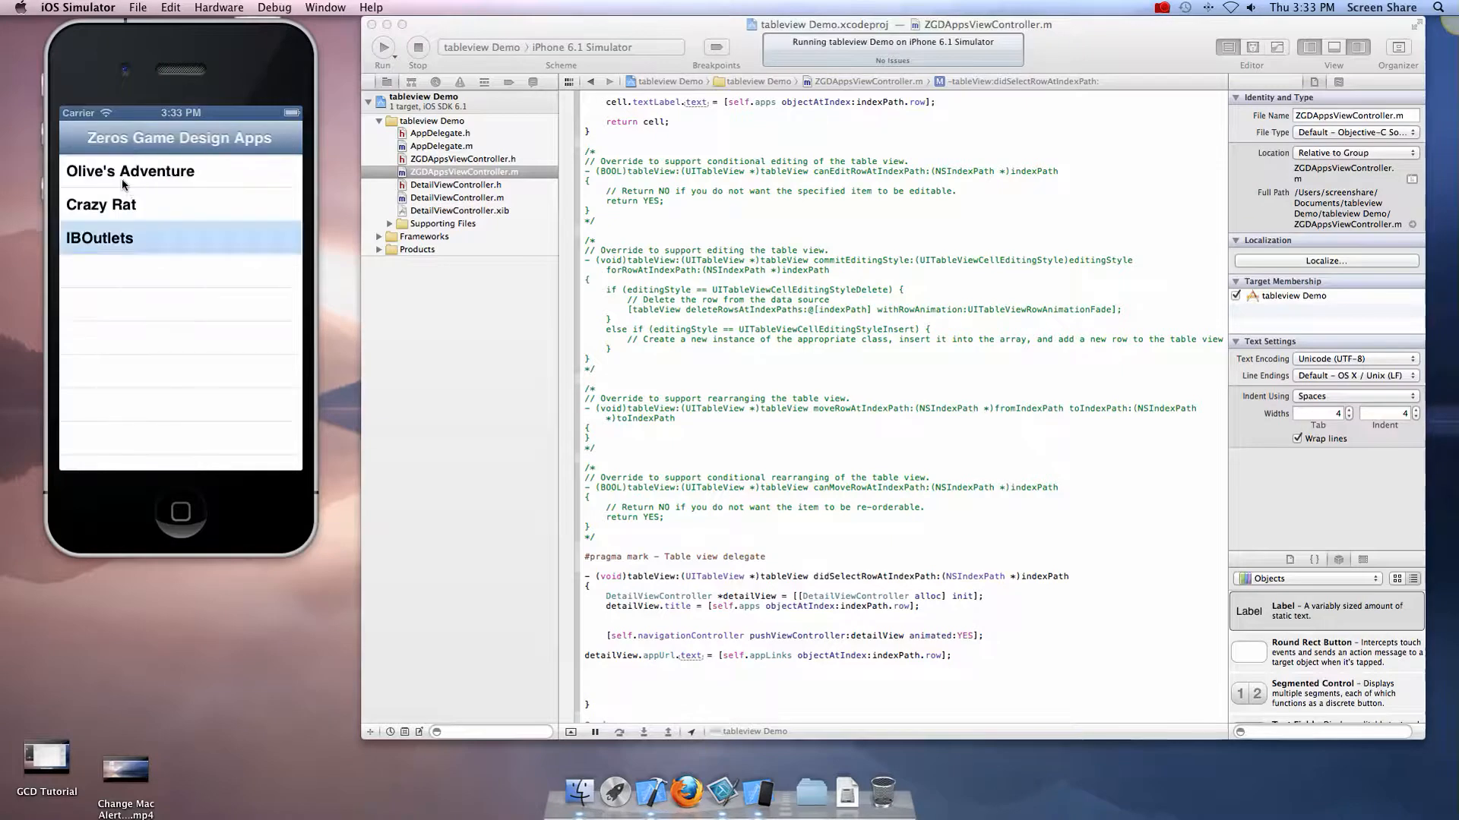
{"action": "left_click", "coordinate": [129, 171]}
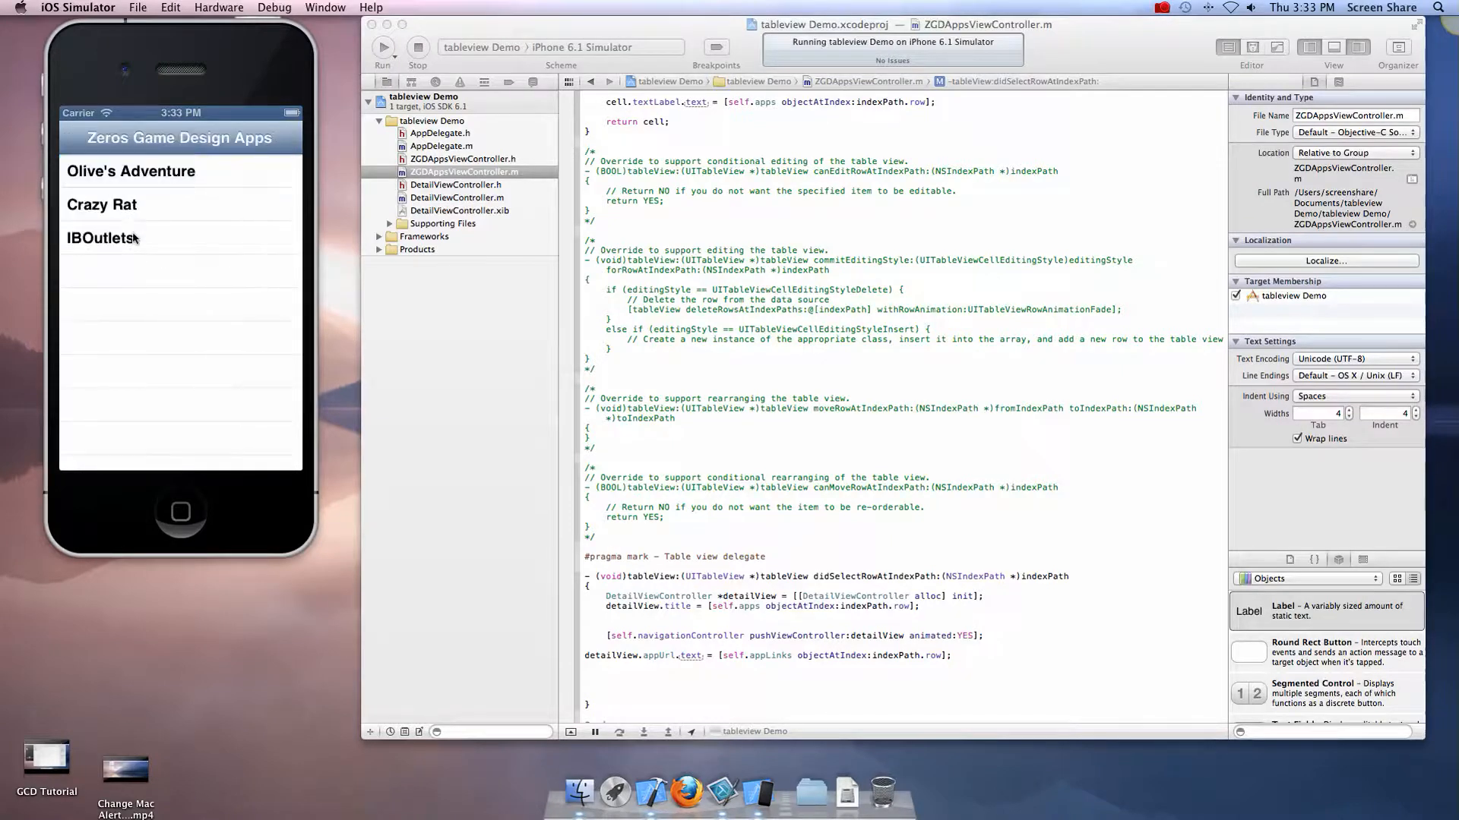
{"action": "left_click", "coordinate": [102, 205]}
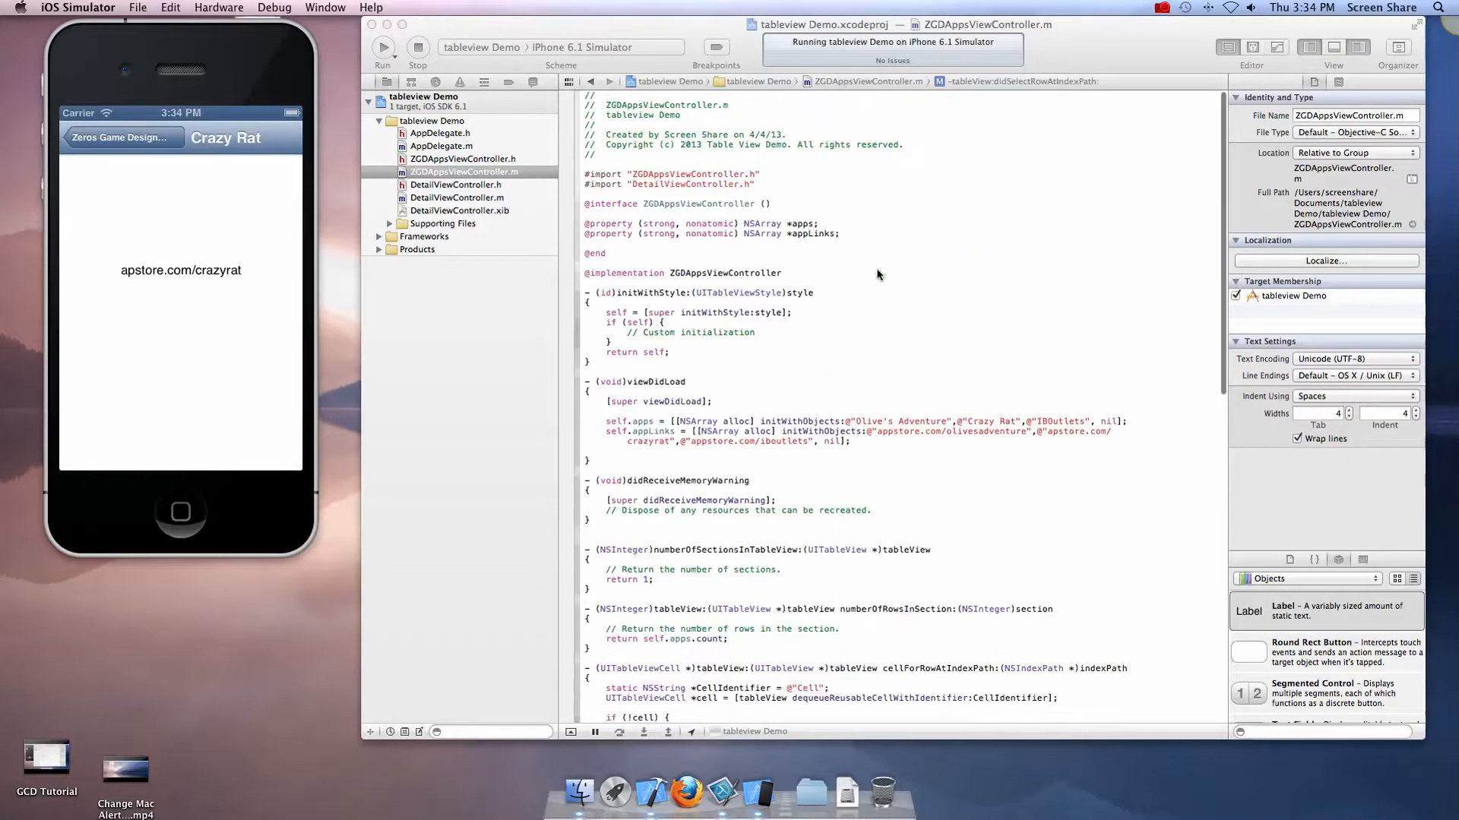
{"action": "mouse_move", "coordinate": [967, 438]}
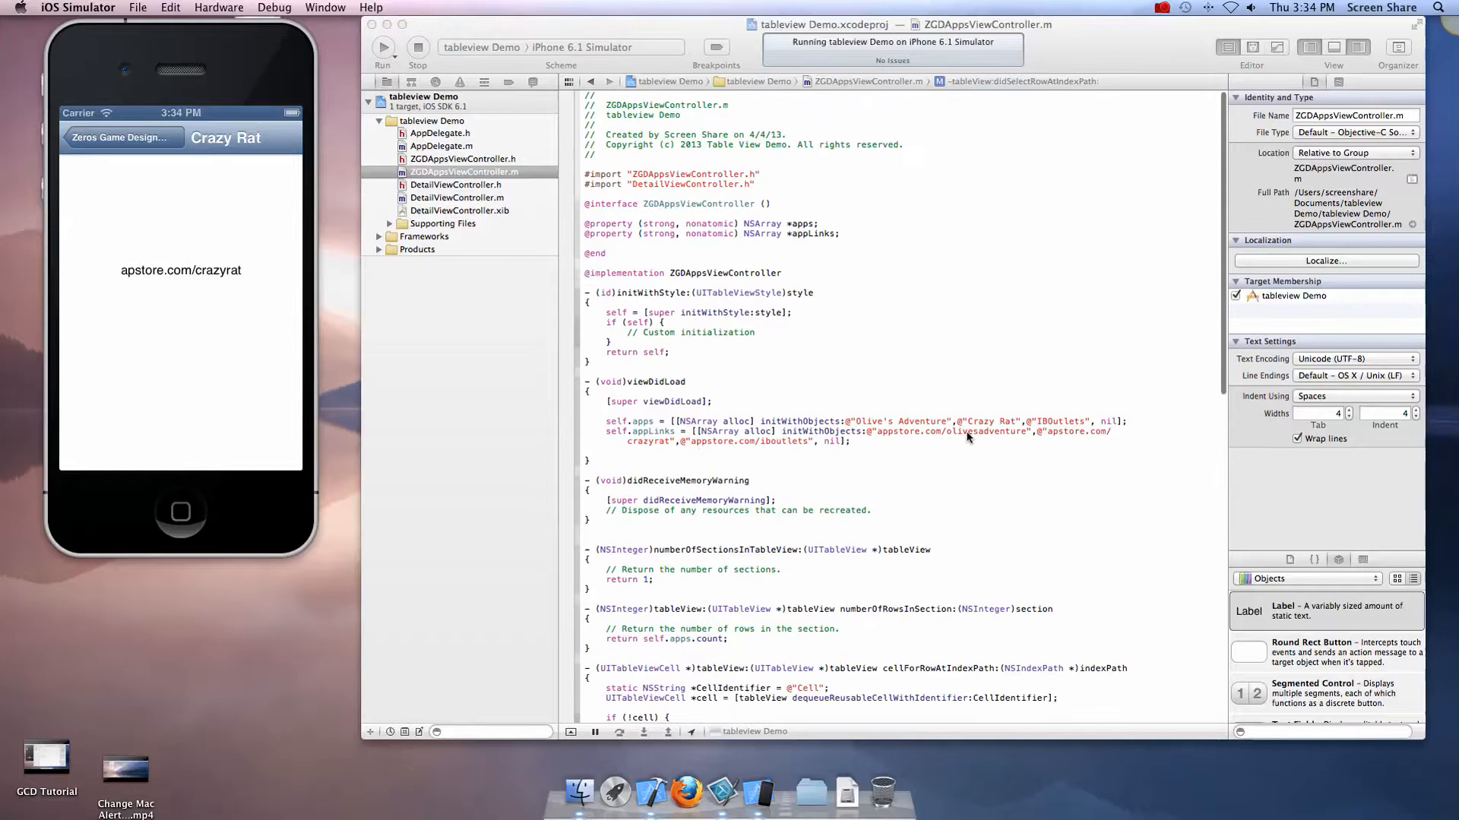
{"action": "double_click", "coordinate": [1072, 431]}
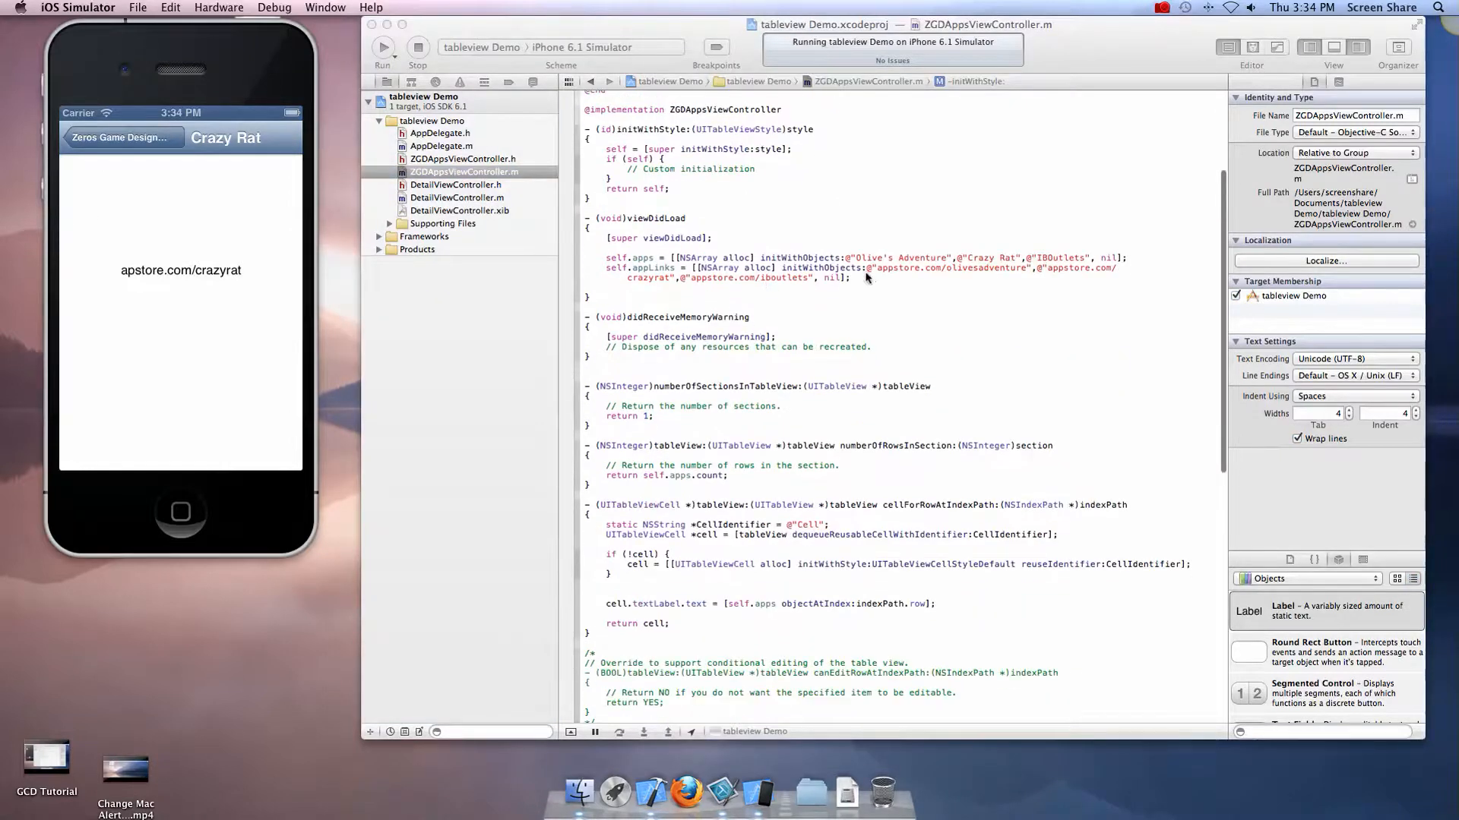
{"action": "left_click", "coordinate": [441, 145]}
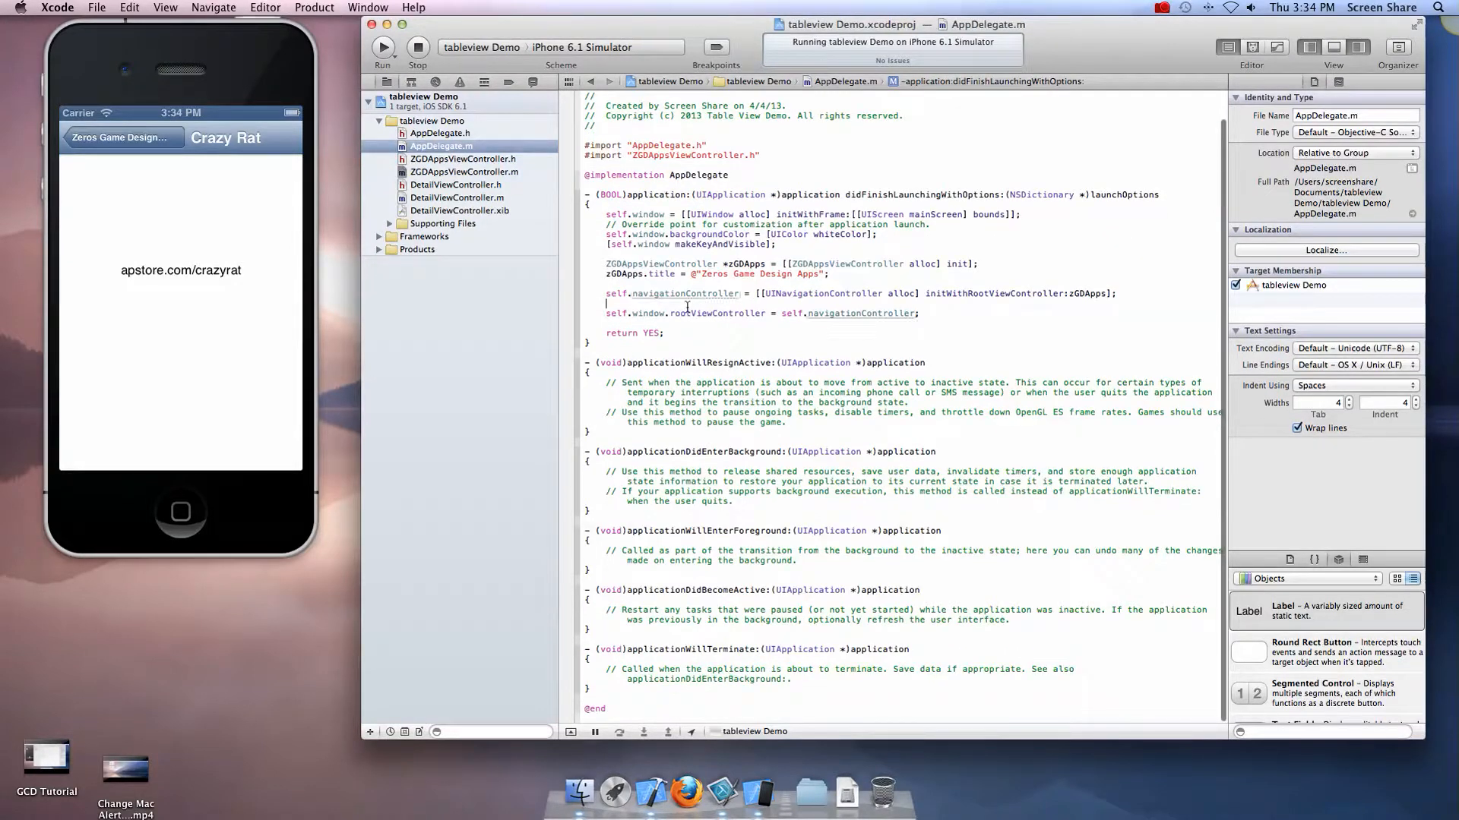
In didFinishLaunching, begin a self.navigationItem.backBarButtonItem.title assignment with UIBarButtonItem.
{"action": "type", "text": "self.navigationController"}
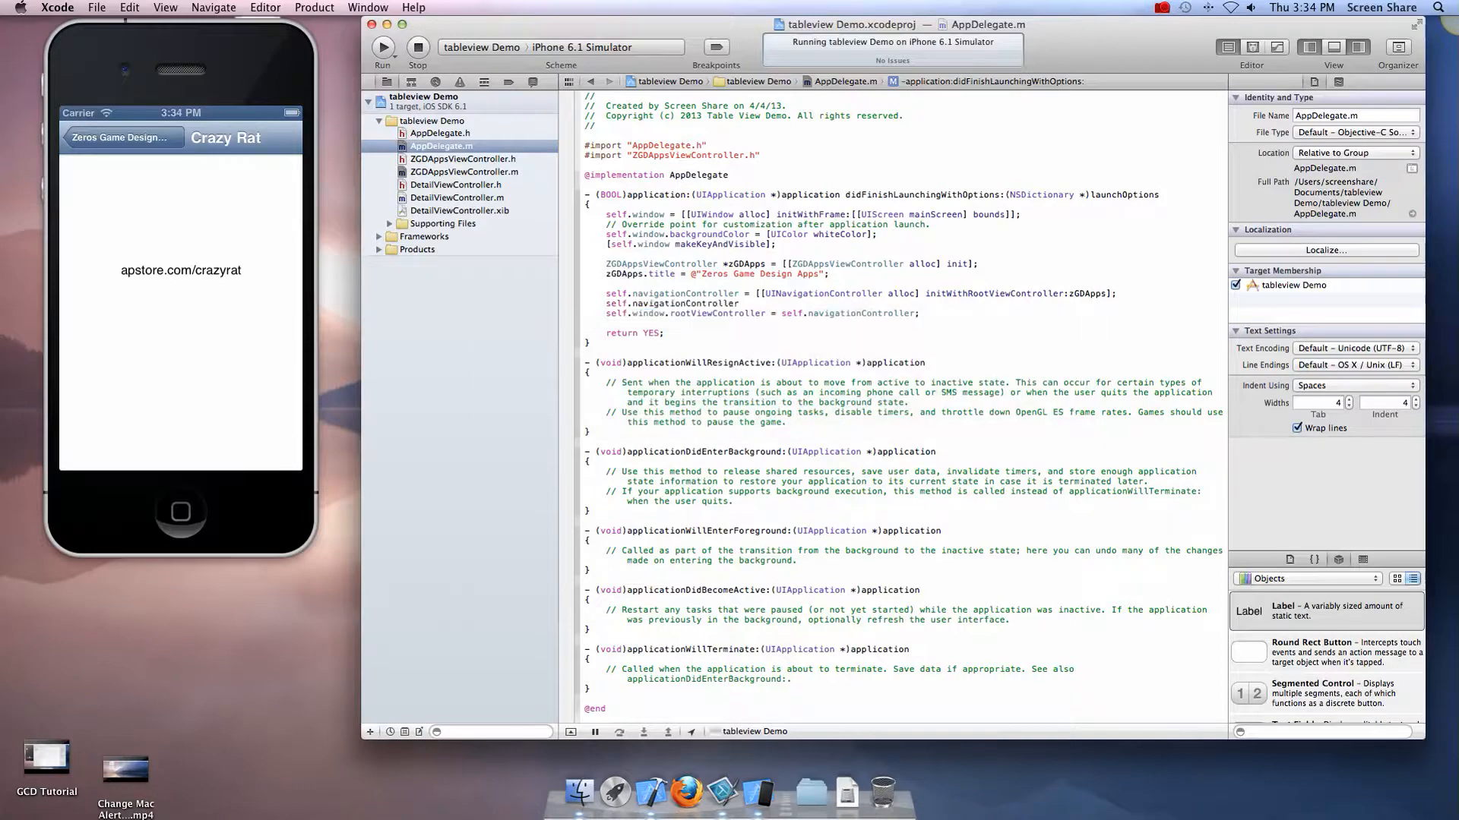
{"action": "type", "text": ".navigationItem"}
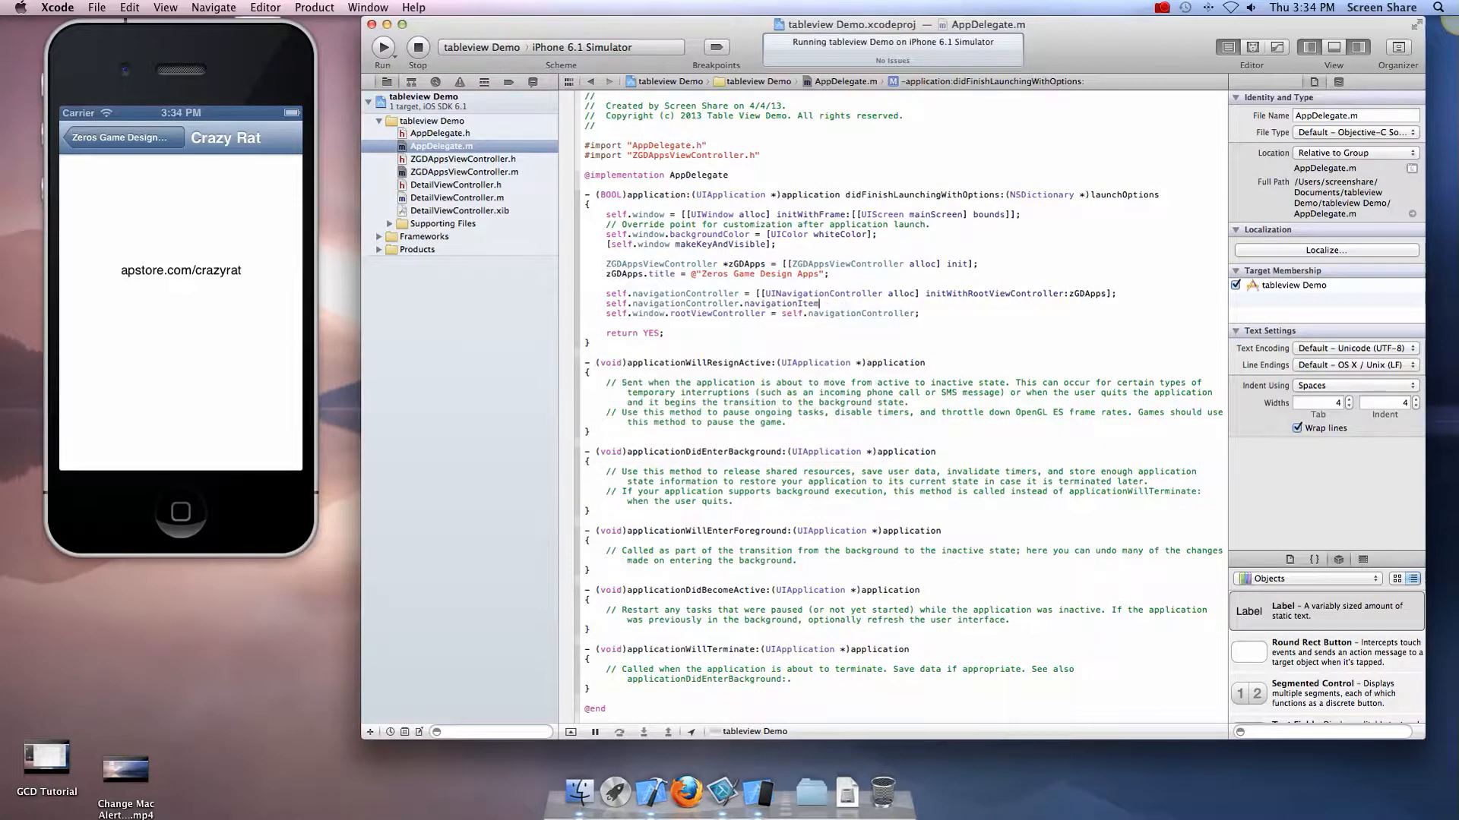
{"action": "type", "text": ".backBarButtonItem"}
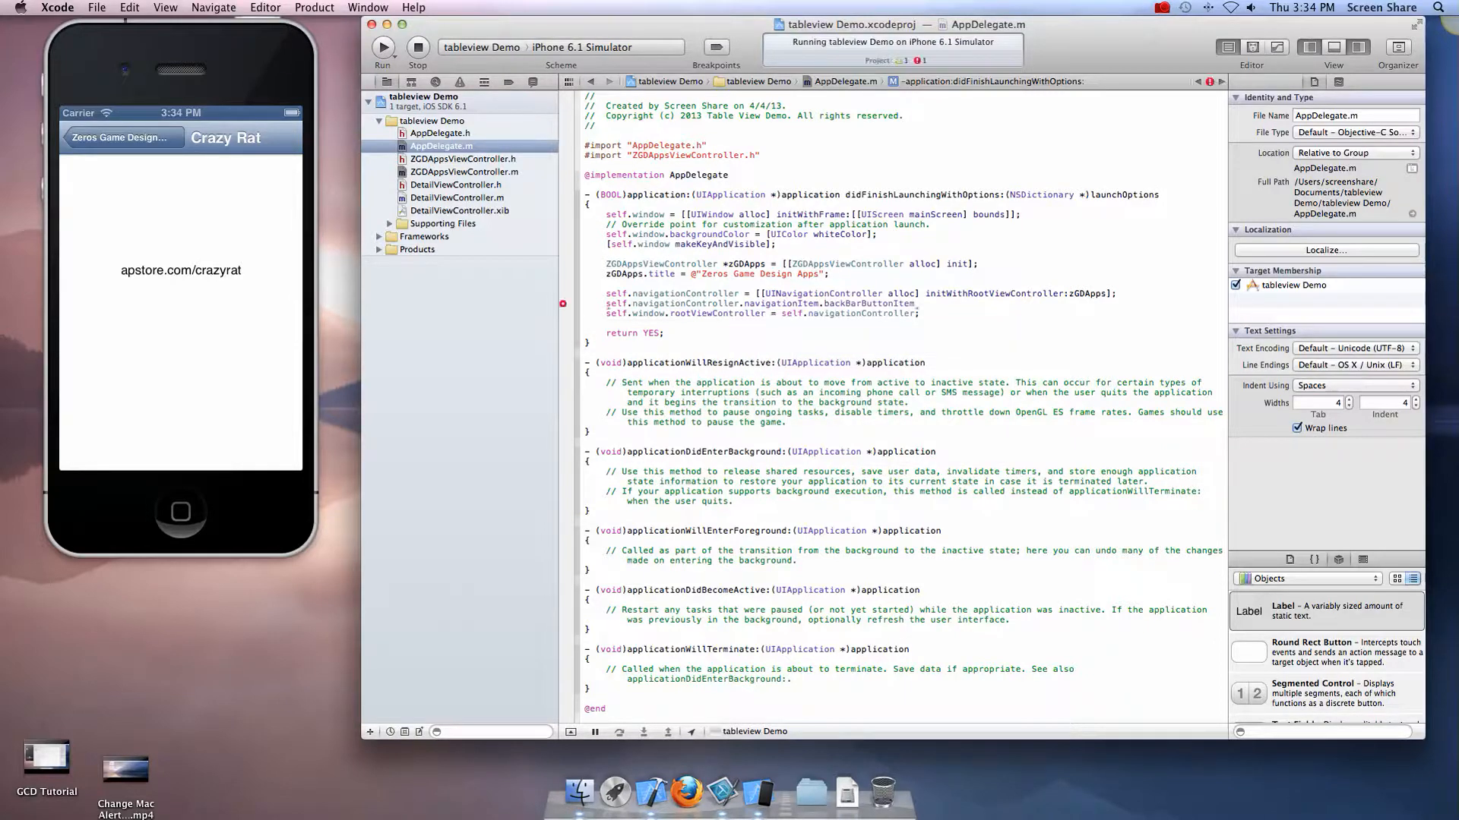
{"action": "type", "text": ".title"}
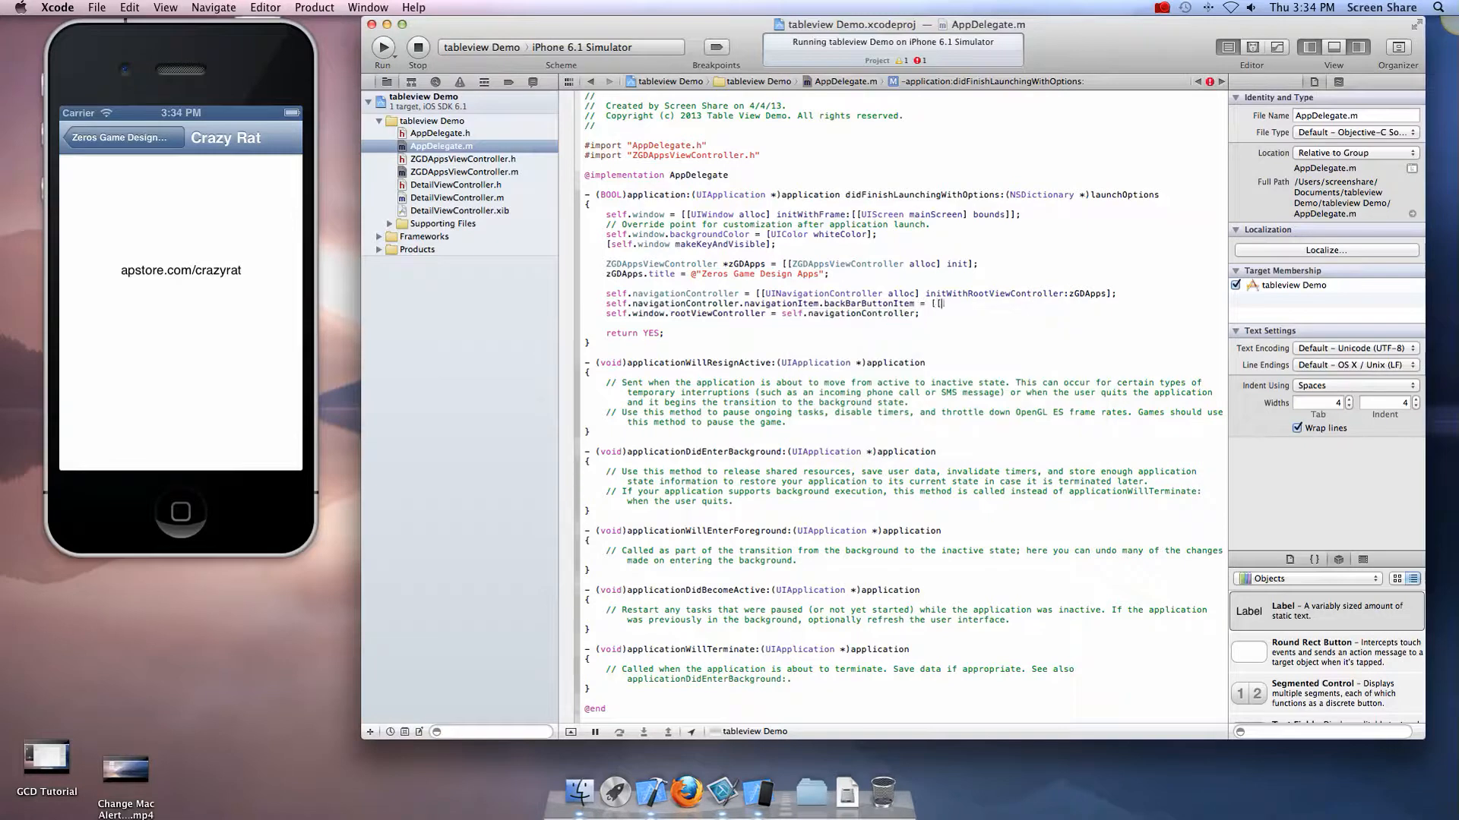
{"action": "type", "text": "UIBa"}
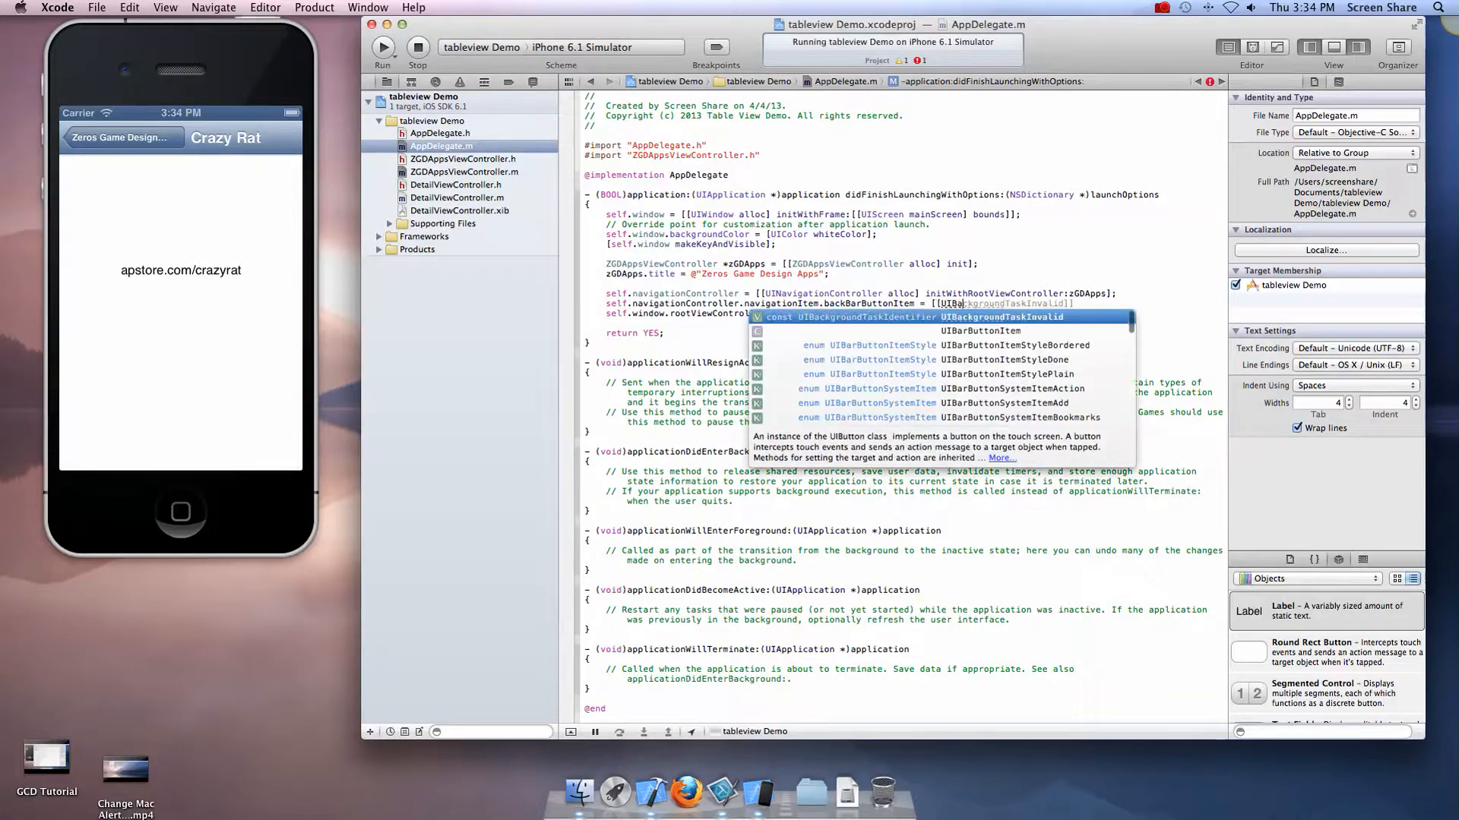
{"action": "key", "text": "Escape"}
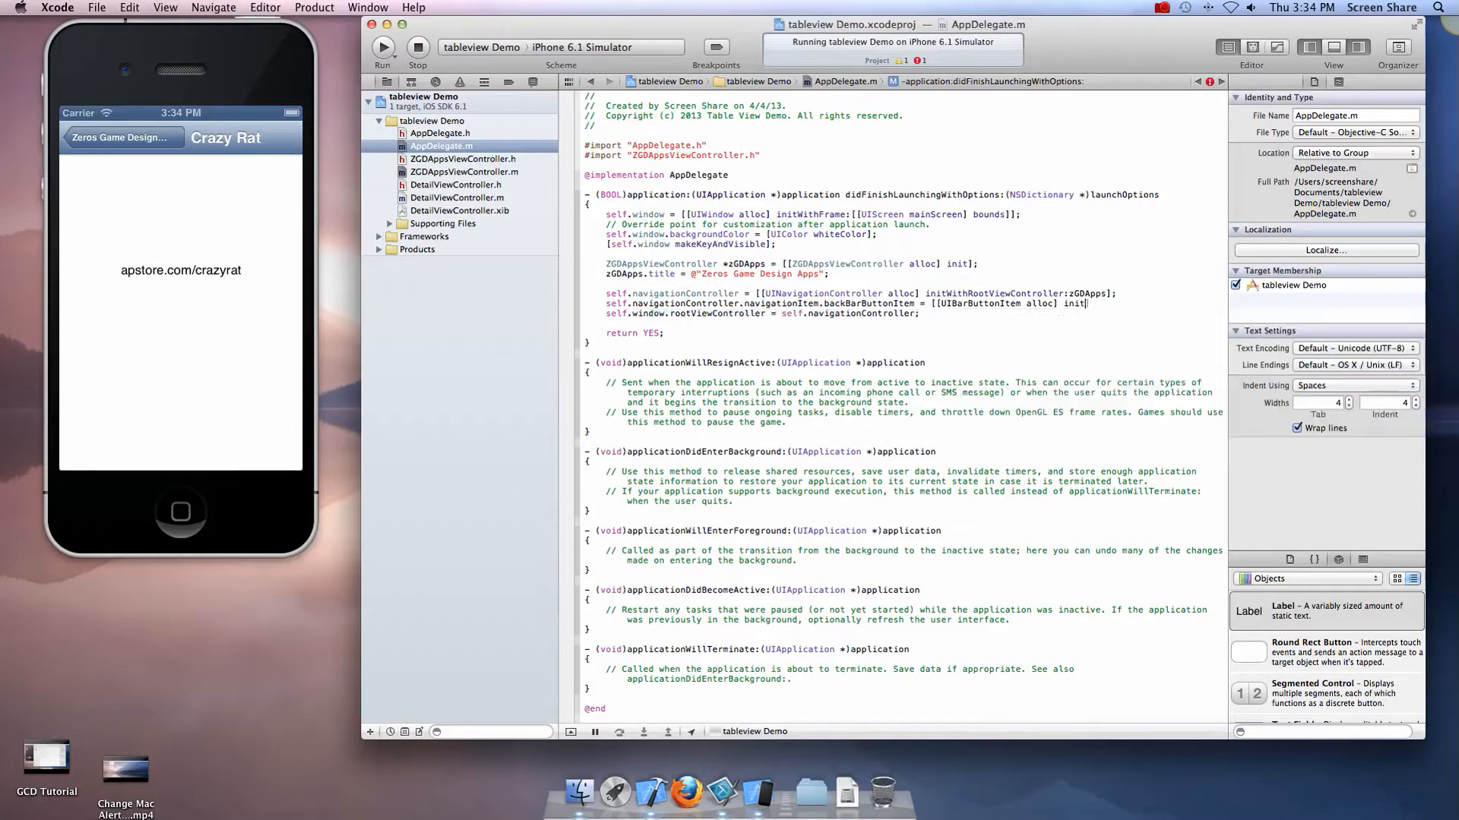
Complete it with initWithTitle:@"Back", UIBarButtonItemStyleBordered and target self, then view Olive's Adventure.
{"action": "type", "text": "initWithTitle:(NSString *) style:(UIBarButtonItemStyle) target:(id) action:(SEL)]"}
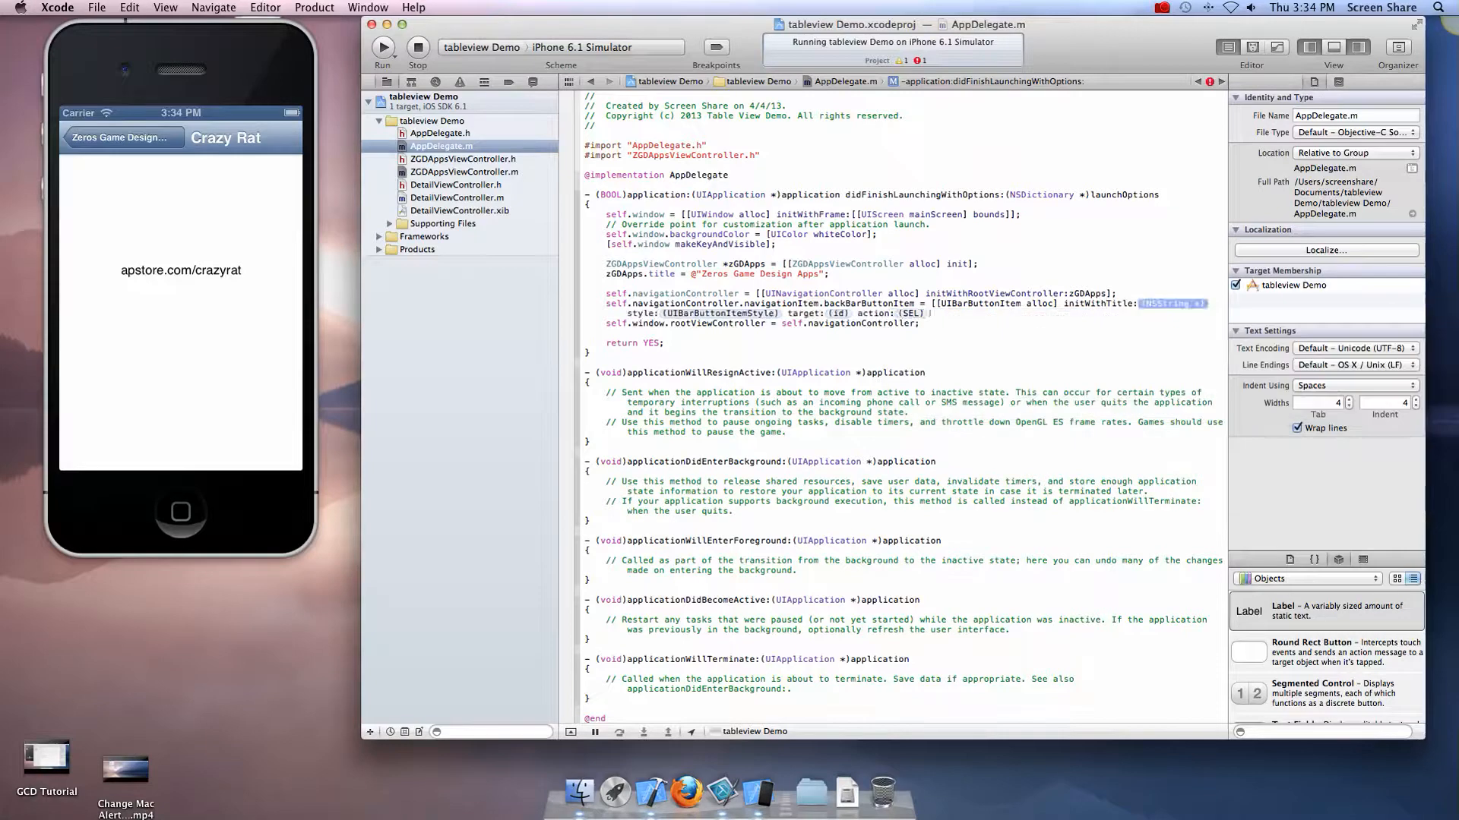
{"action": "type", "text": "@\"Back\""}
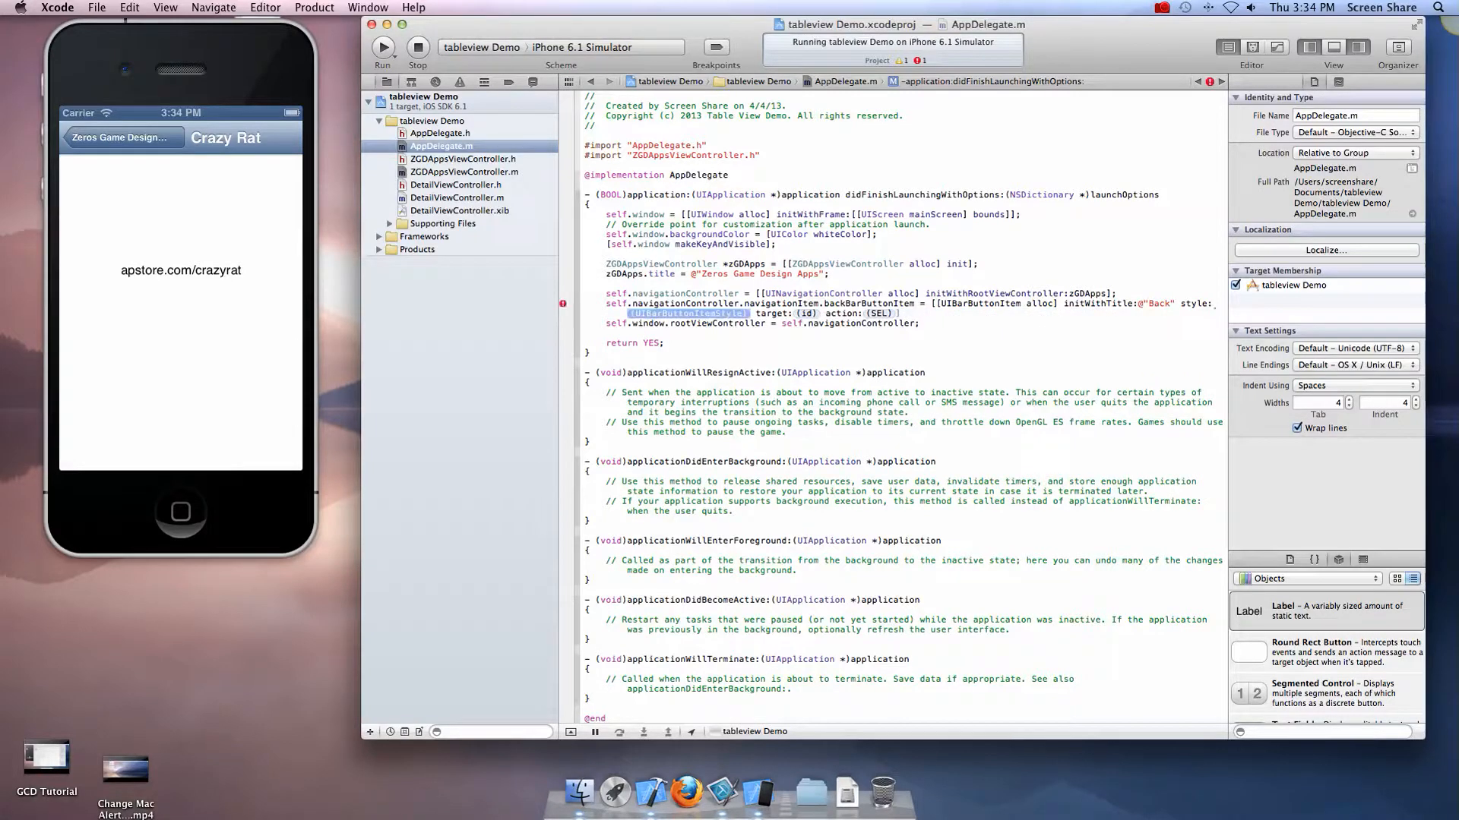
{"action": "type", "text": "UIBarButtonItemStyleBordered"}
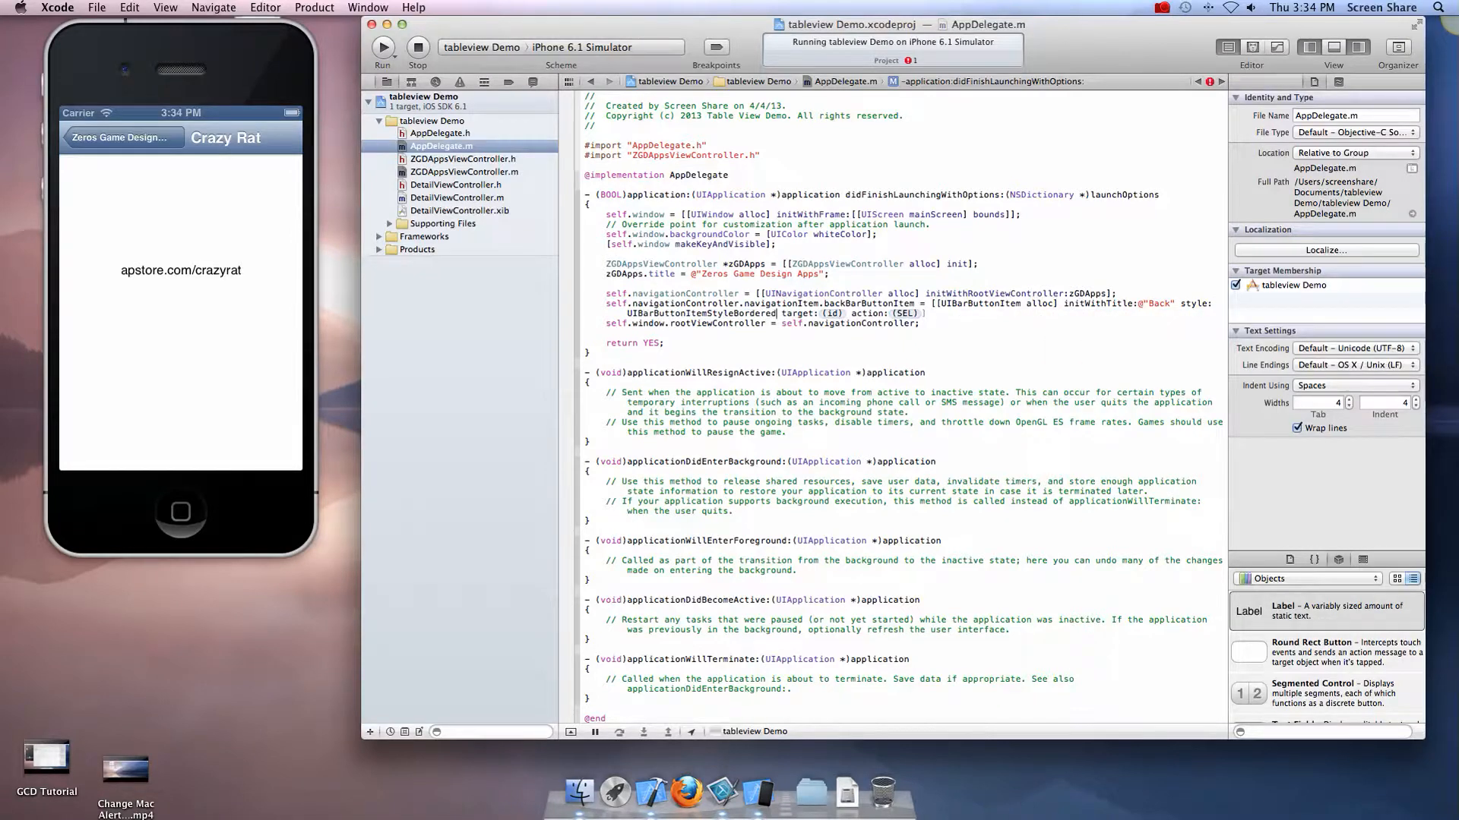
{"action": "type", "text": "self"}
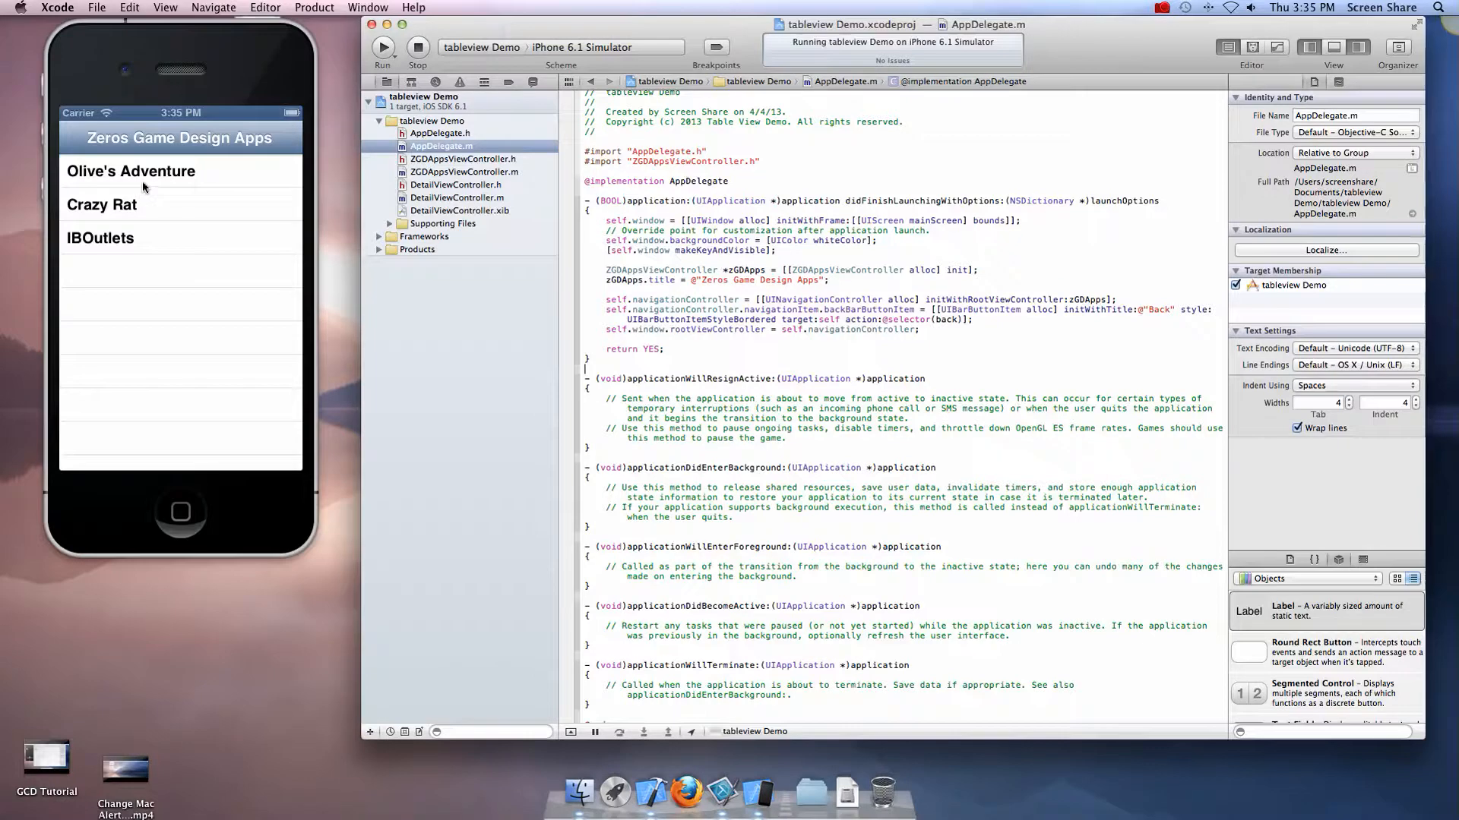
{"action": "left_click", "coordinate": [920, 330]}
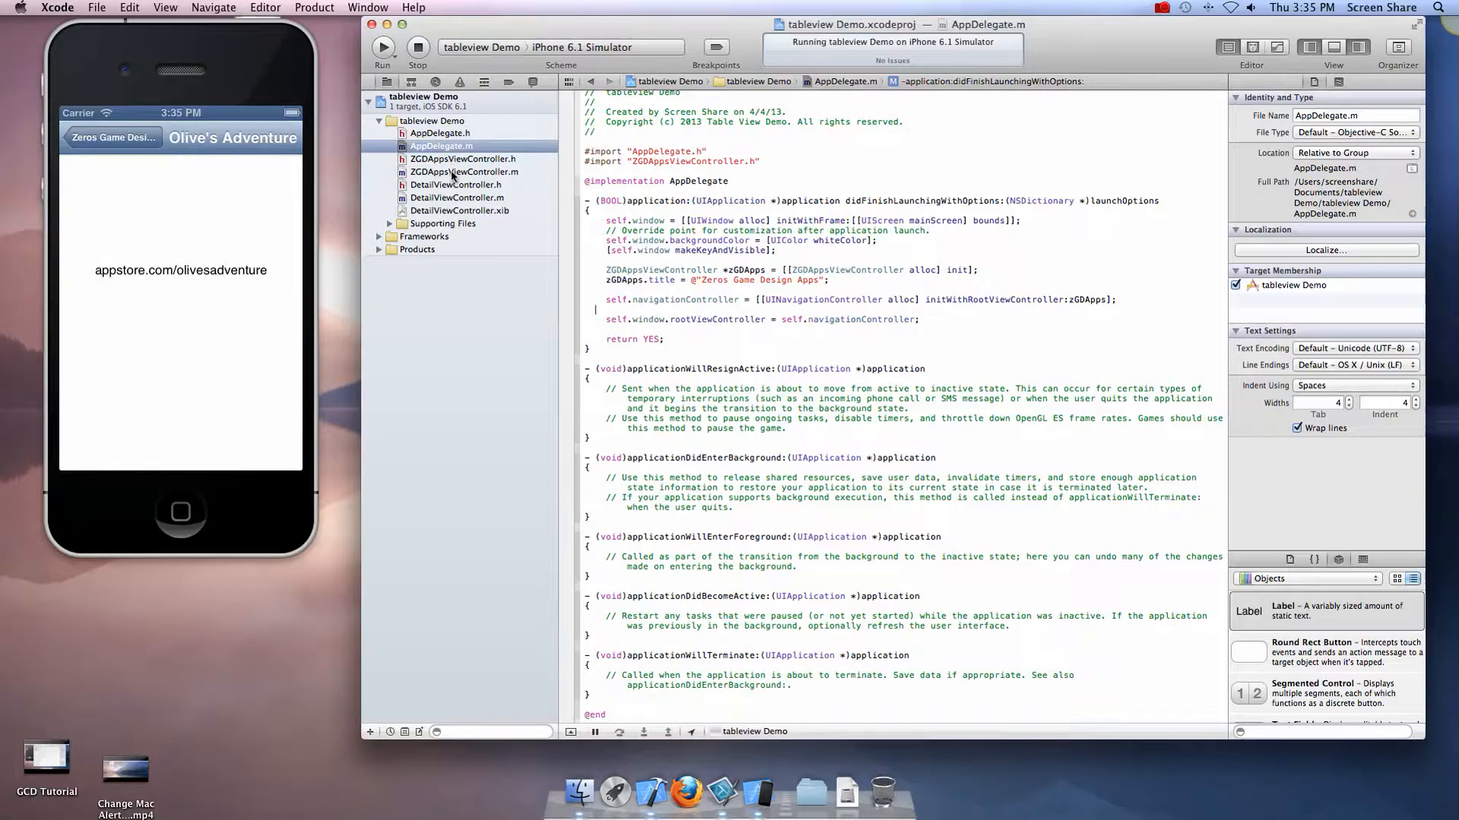
In ZGDAppsViewController.m viewDidLoad, add a self.navigationItem @"Back" title line and run.
{"action": "left_click", "coordinate": [463, 172]}
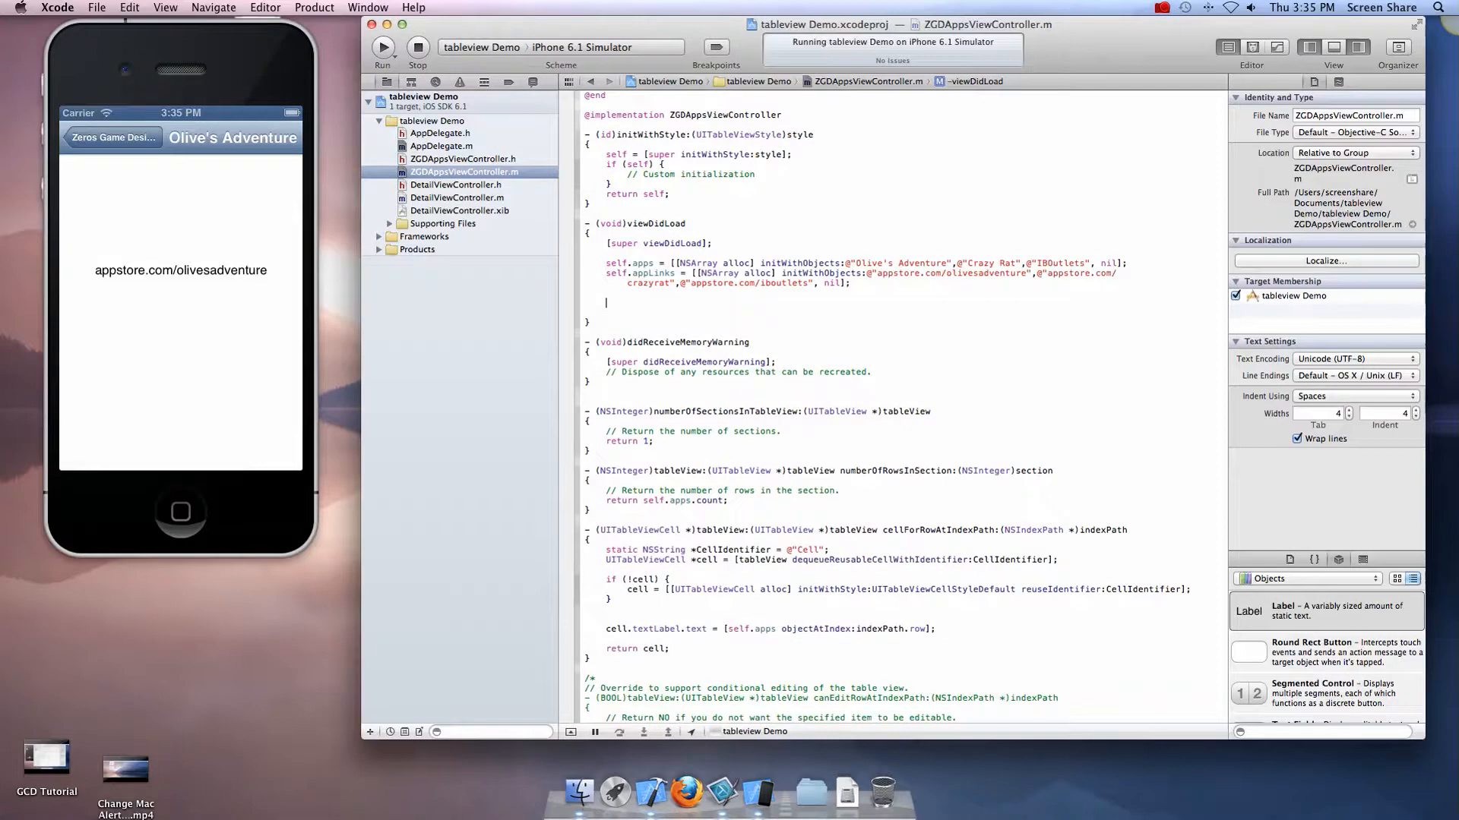
{"action": "type", "text": "self.navigationItem.backBarButtonItem.title."}
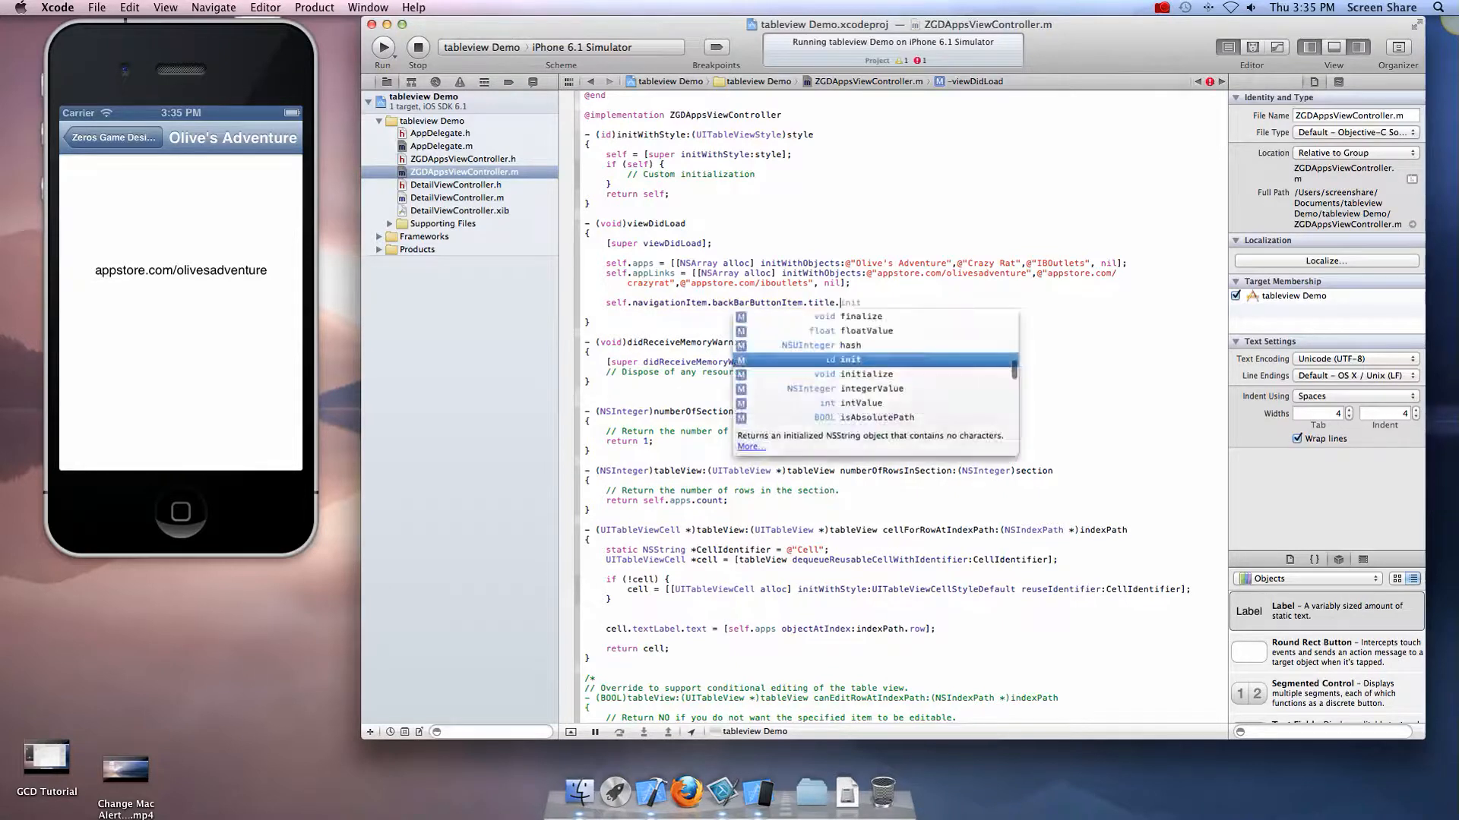
{"action": "key", "text": "Escape"}
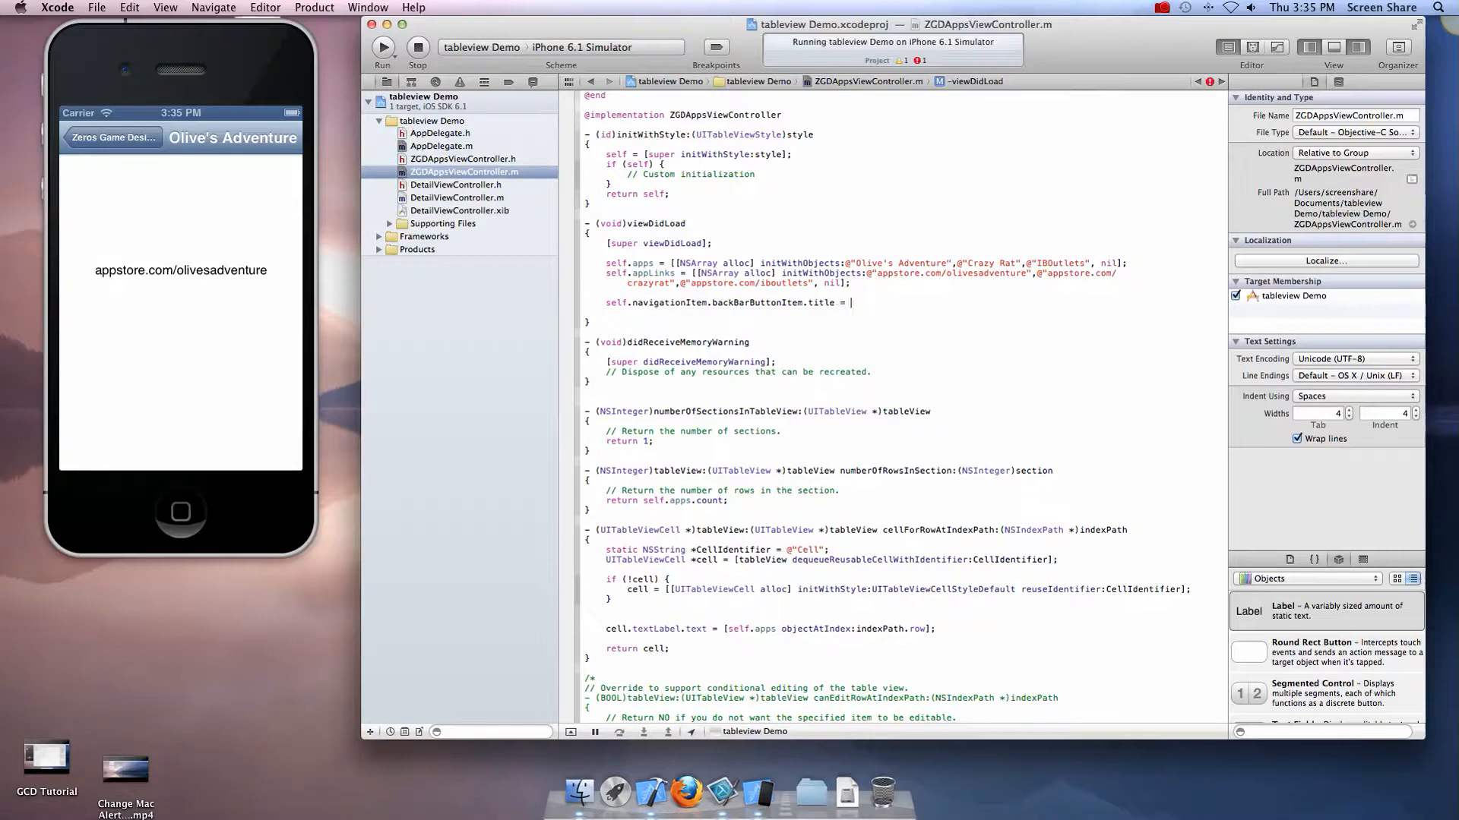
{"action": "type", "text": "@\"Back\";"}
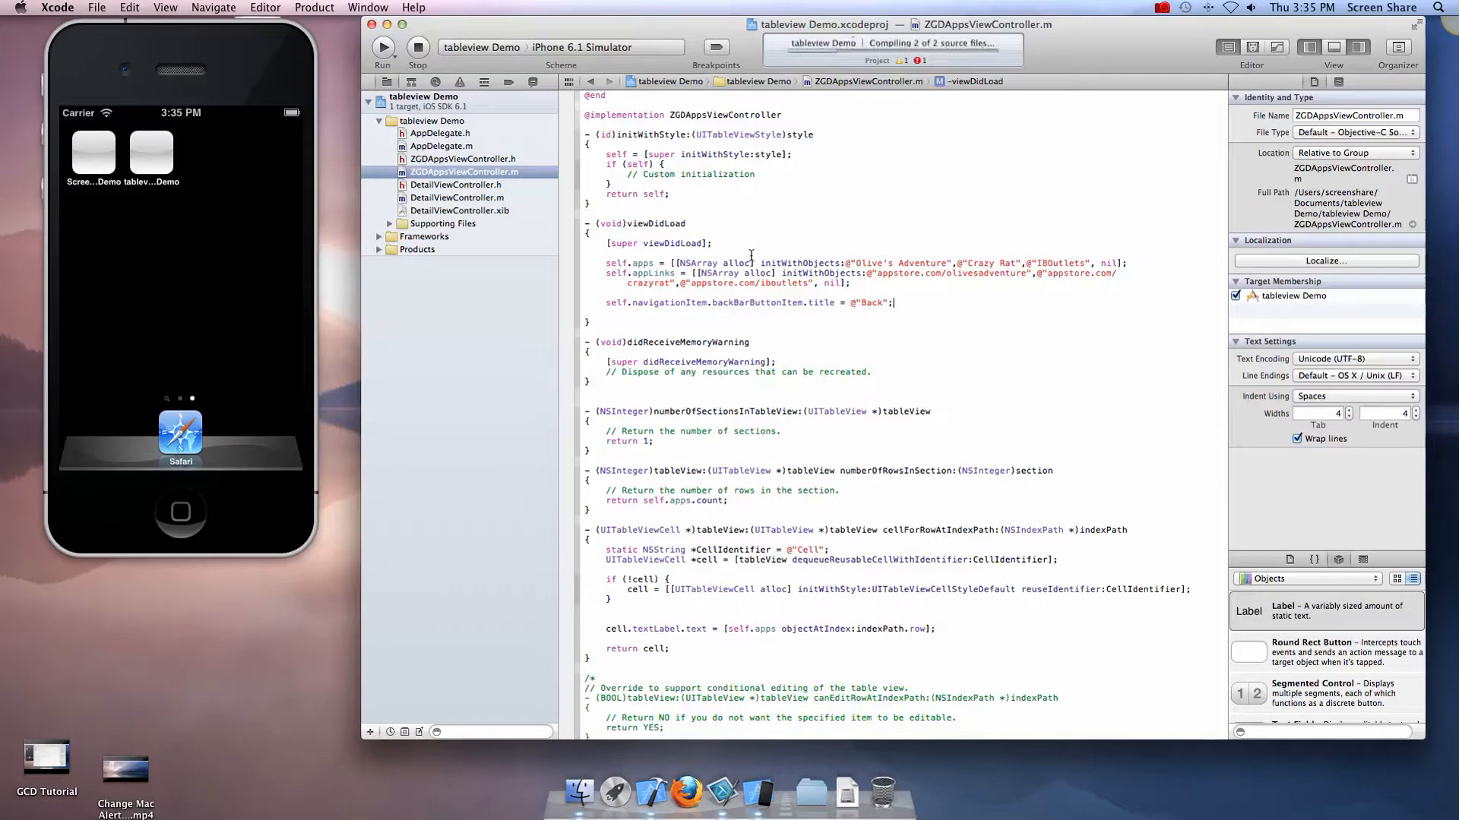
{"action": "left_click", "coordinate": [383, 47]}
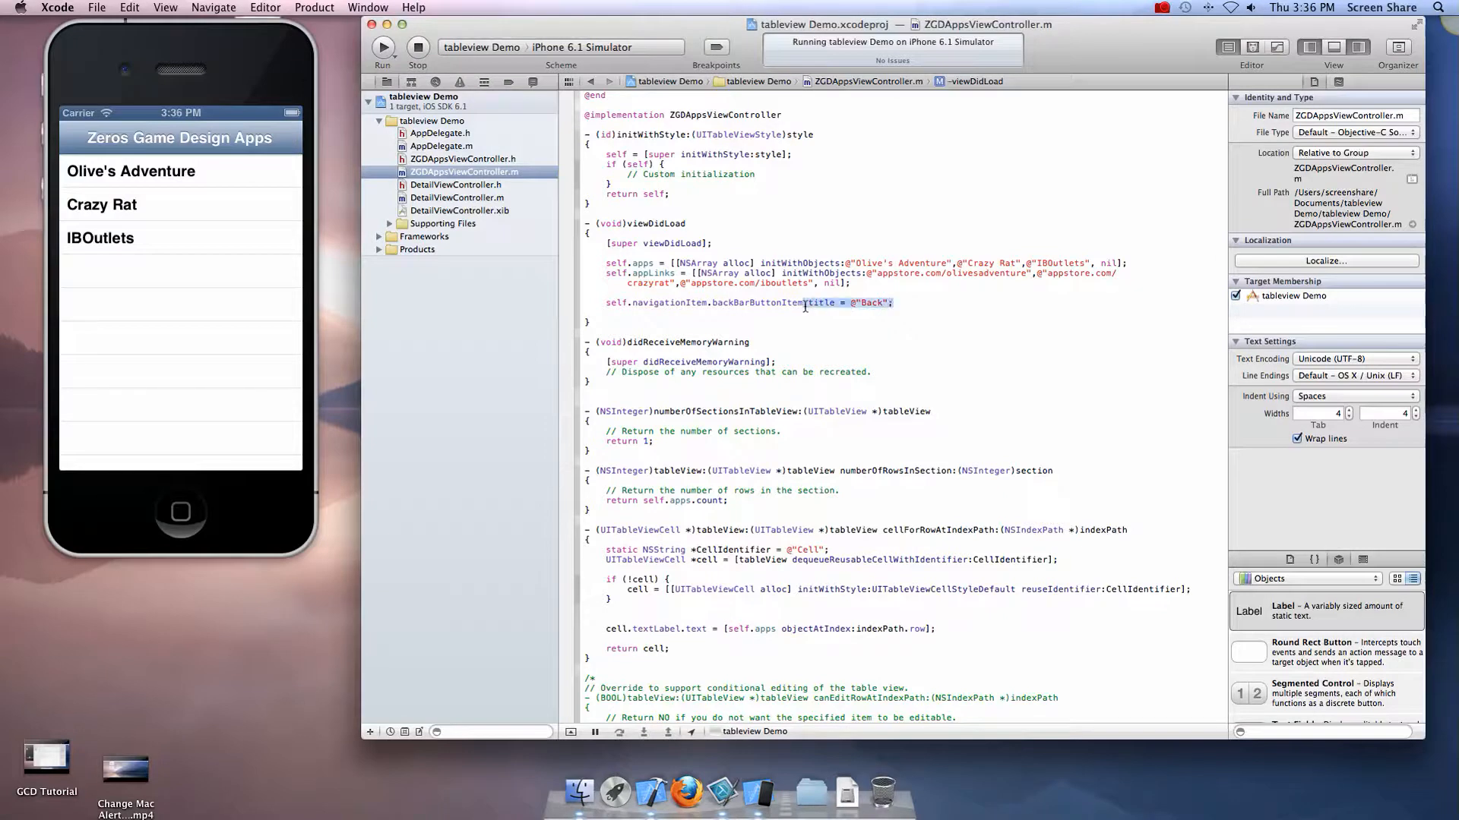
Revise it to backBarButtonItem setTitle:@"Back" and rebuild the app.
{"action": "type", "text": "setT"}
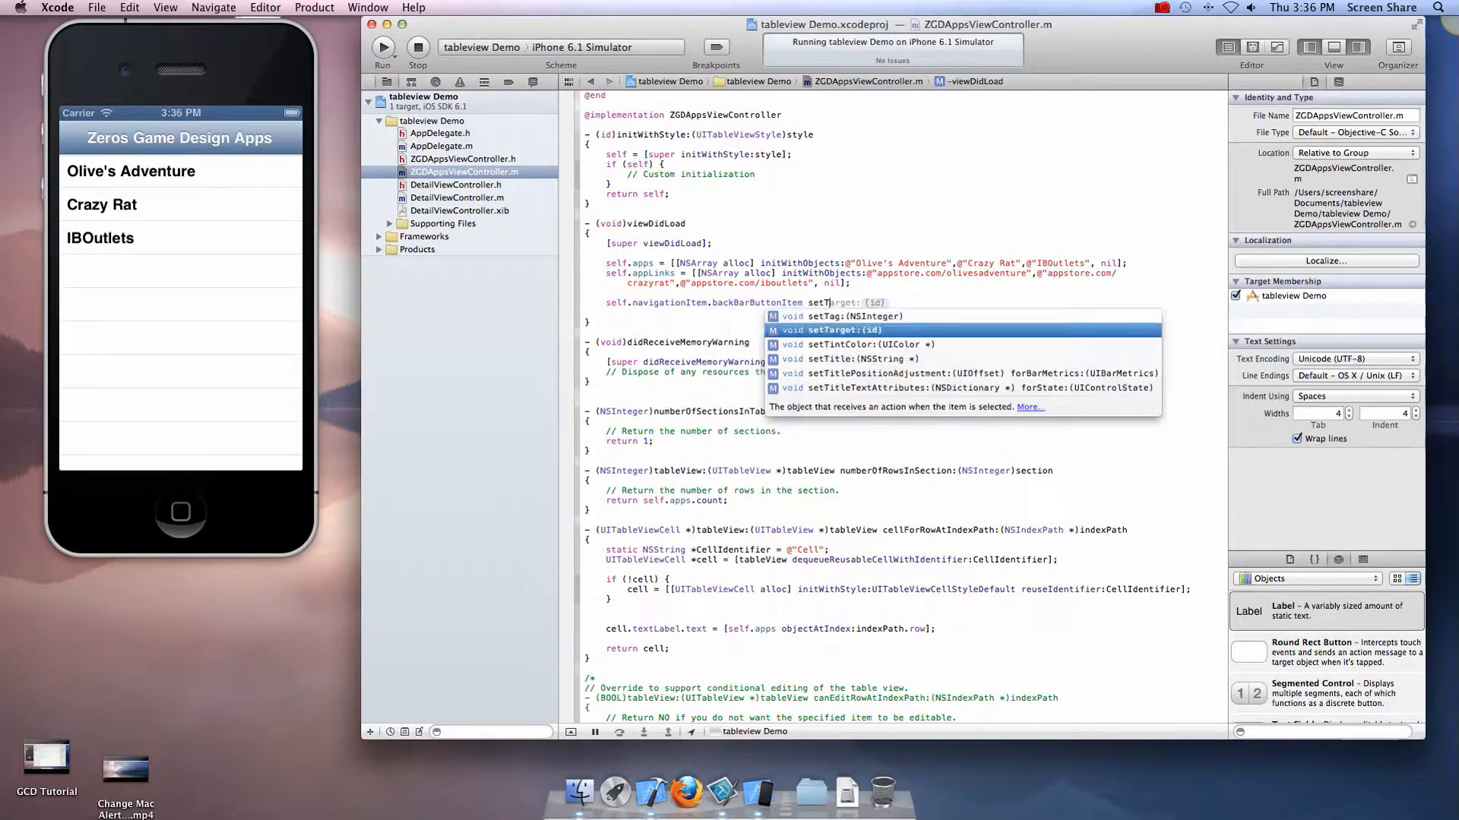
{"action": "type", "text": "itle:@\"Ba"}
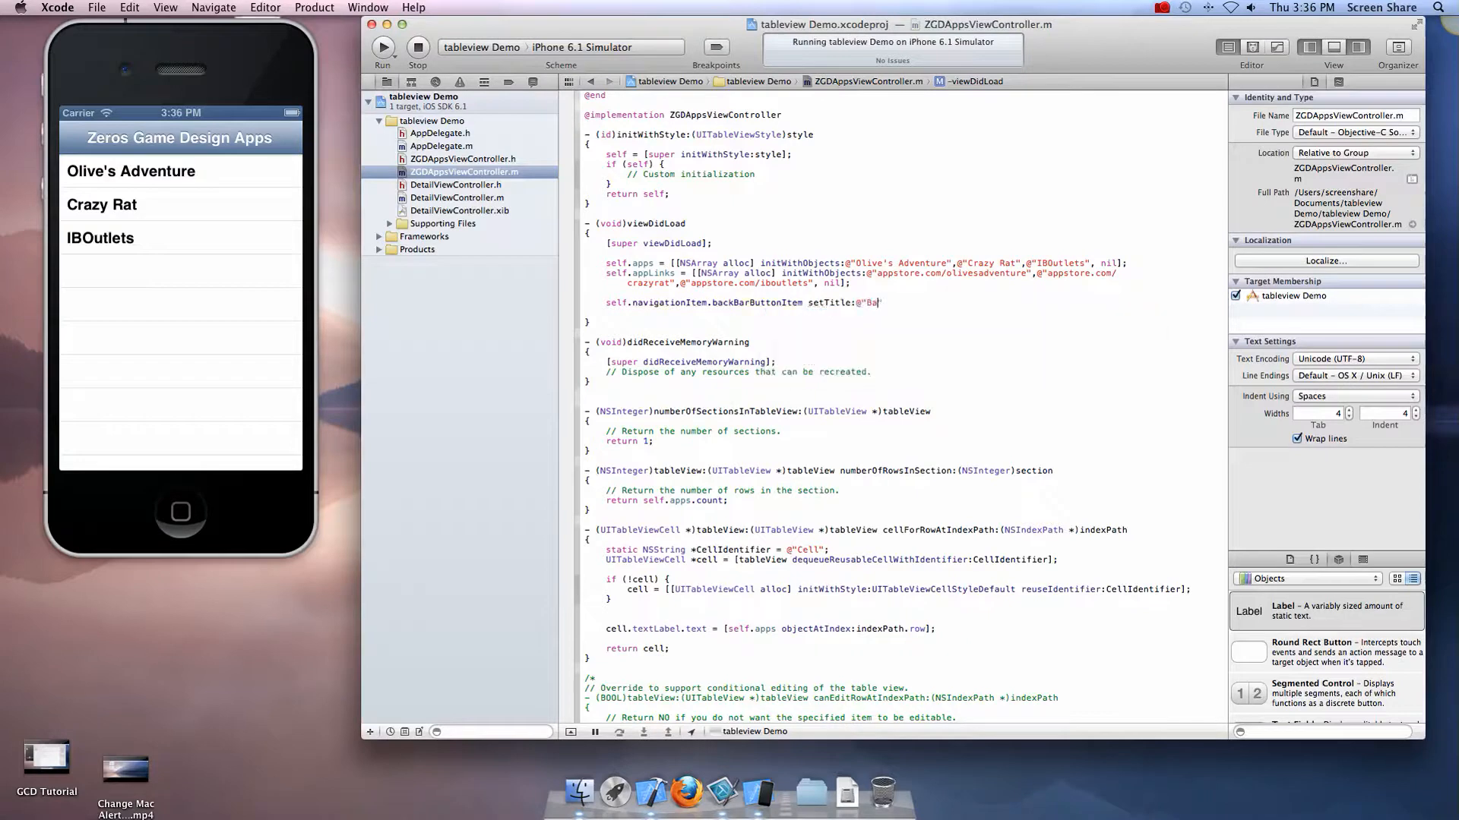
{"action": "type", "text": "ck\"];"}
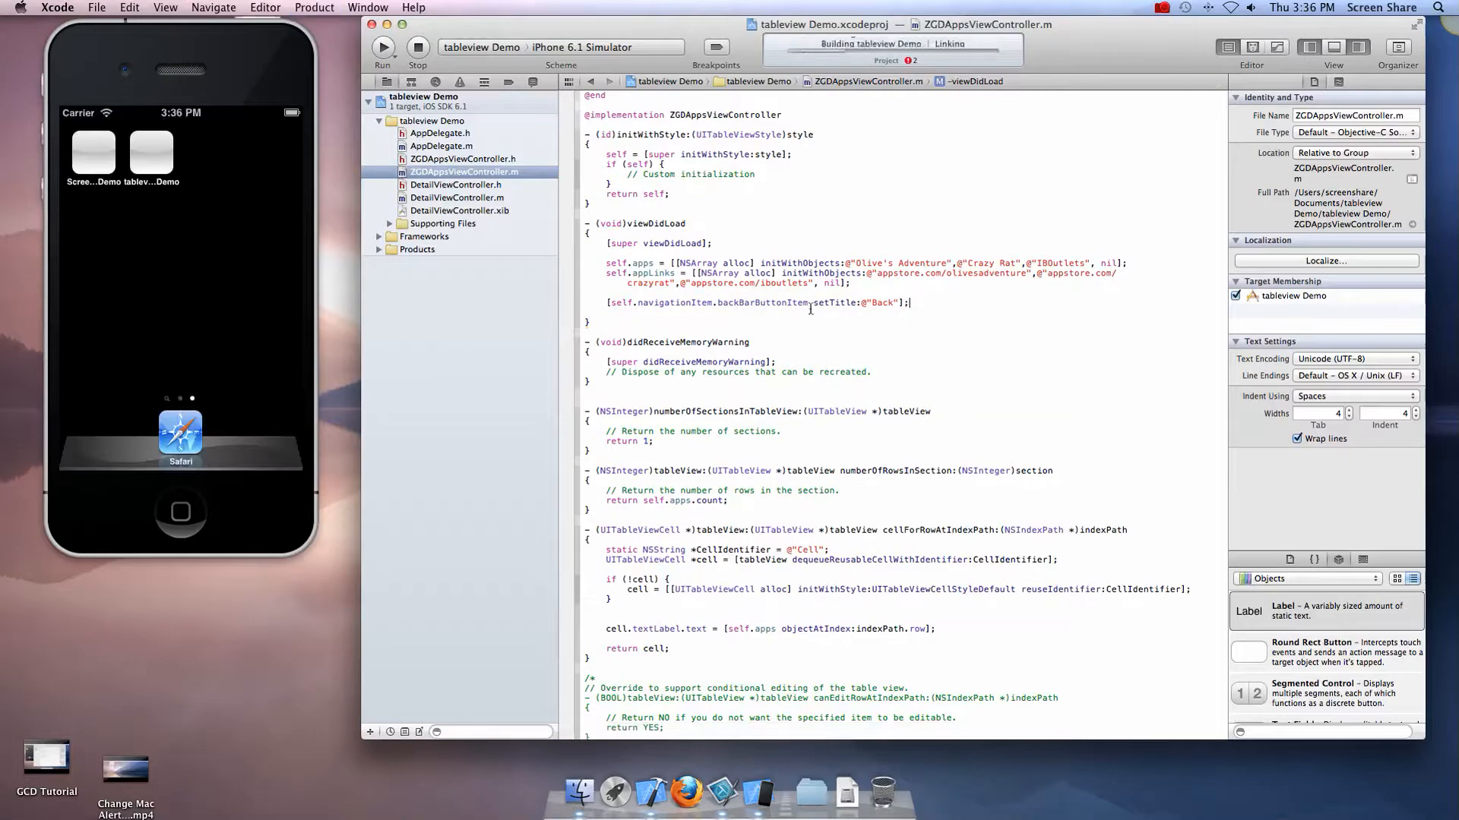
{"action": "left_click", "coordinate": [379, 48]}
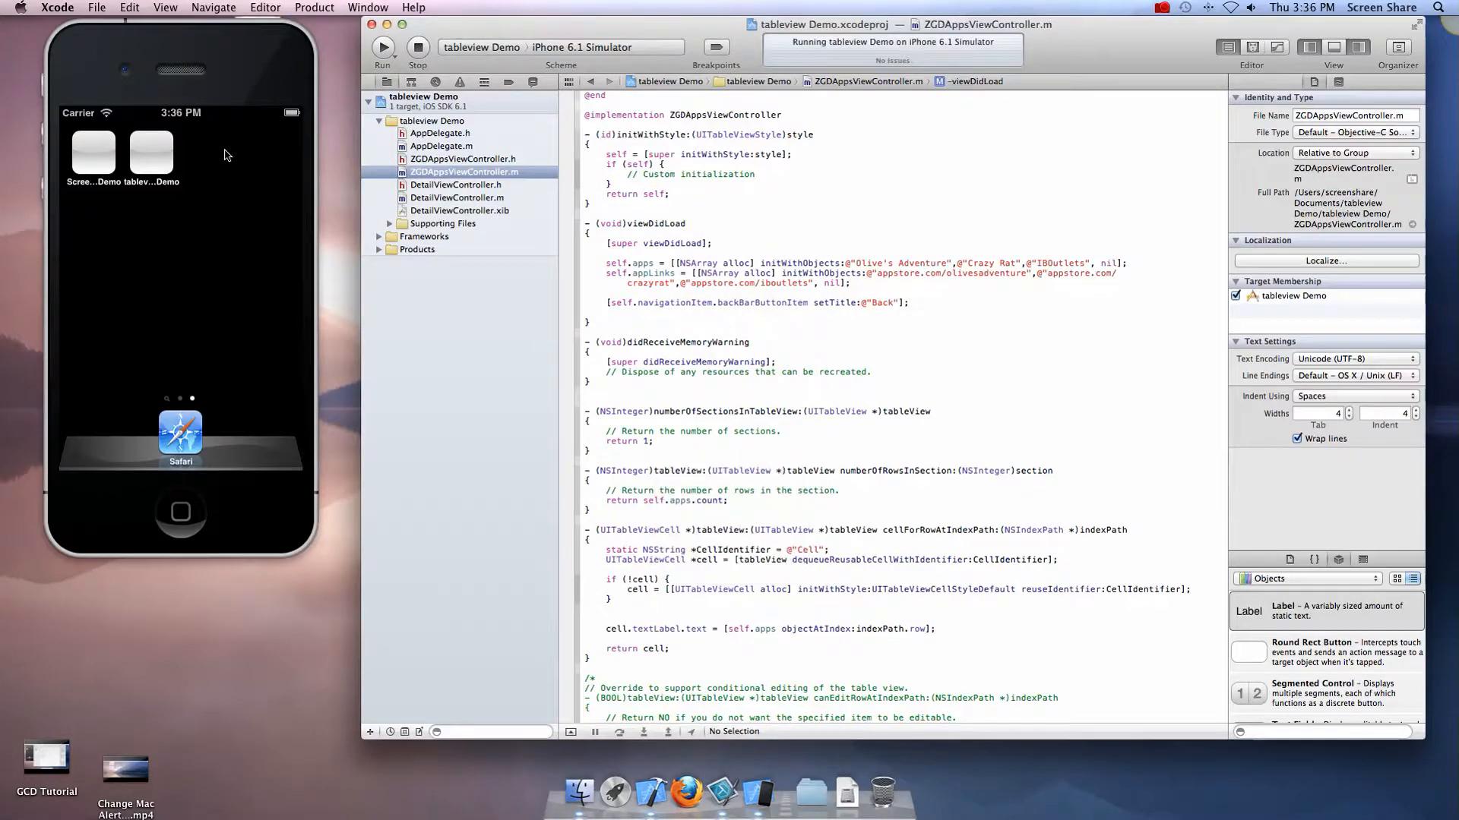
{"action": "mouse_move", "coordinate": [218, 157]}
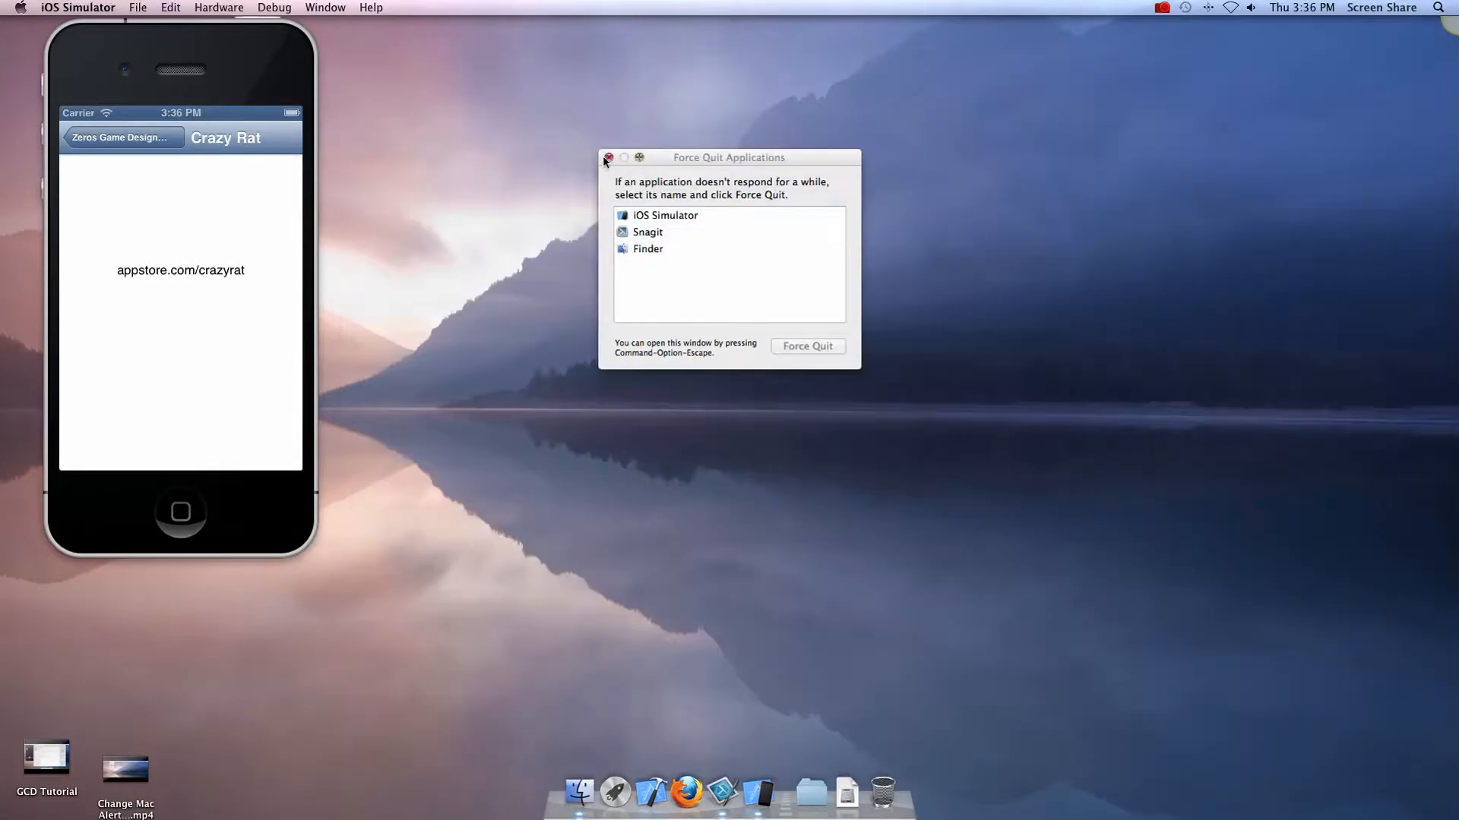
Close the Force Quit window and bring Xcode back from the Dock.
{"action": "left_click", "coordinate": [663, 215]}
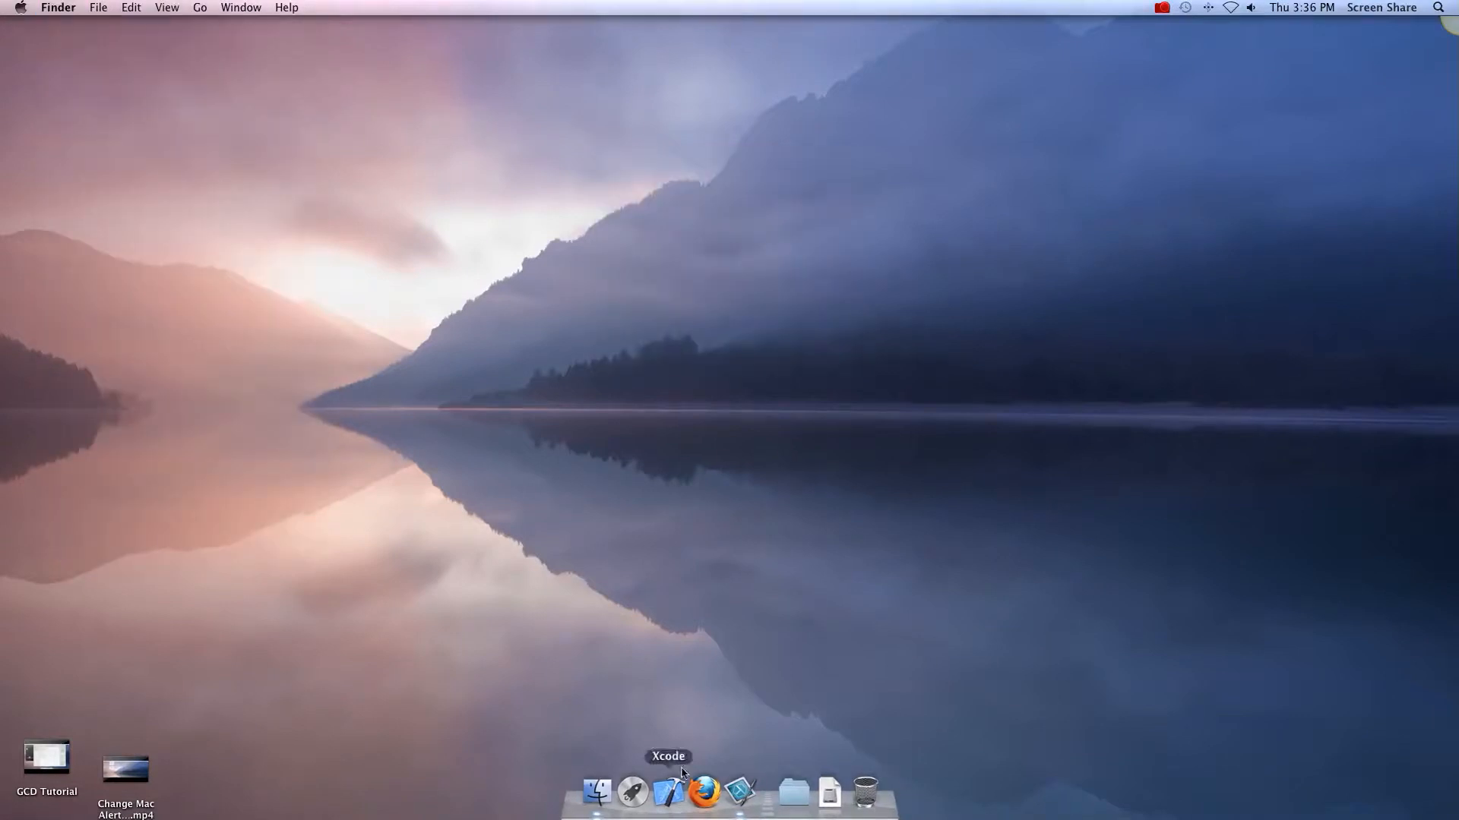
{"action": "mouse_move", "coordinate": [860, 198]}
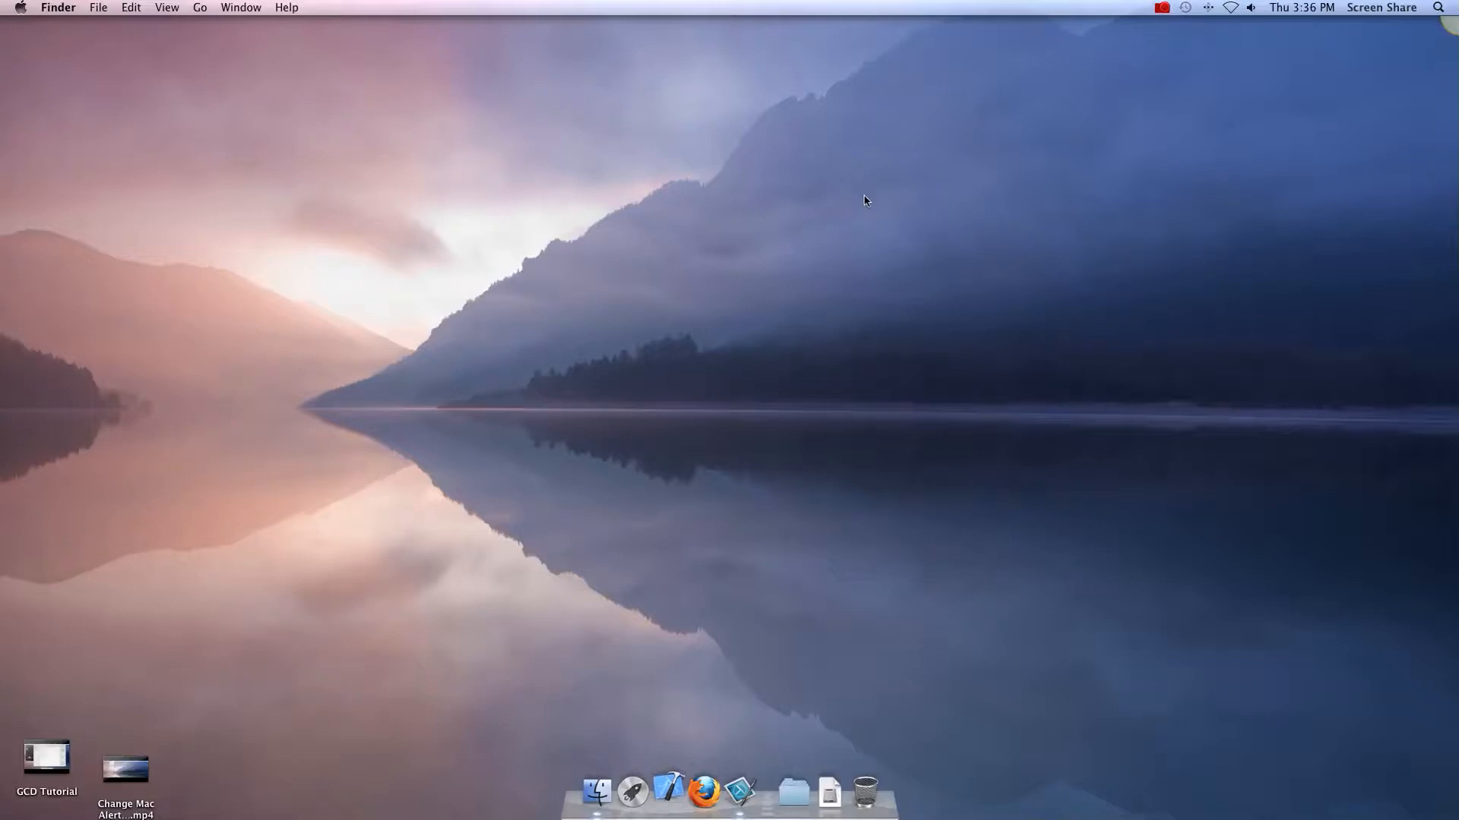
{"action": "left_click", "coordinate": [667, 797]}
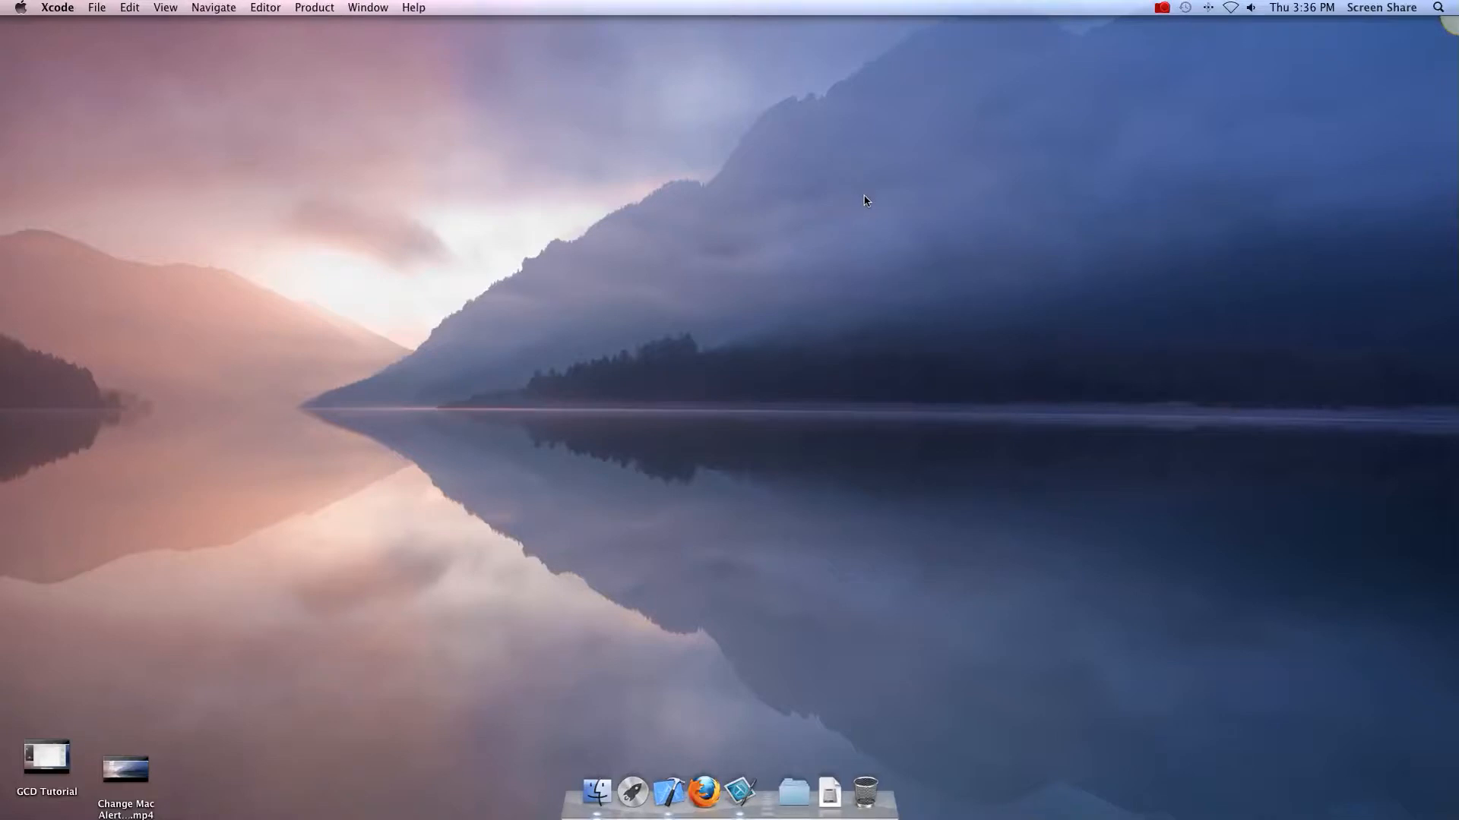
{"action": "mouse_move", "coordinate": [851, 199]}
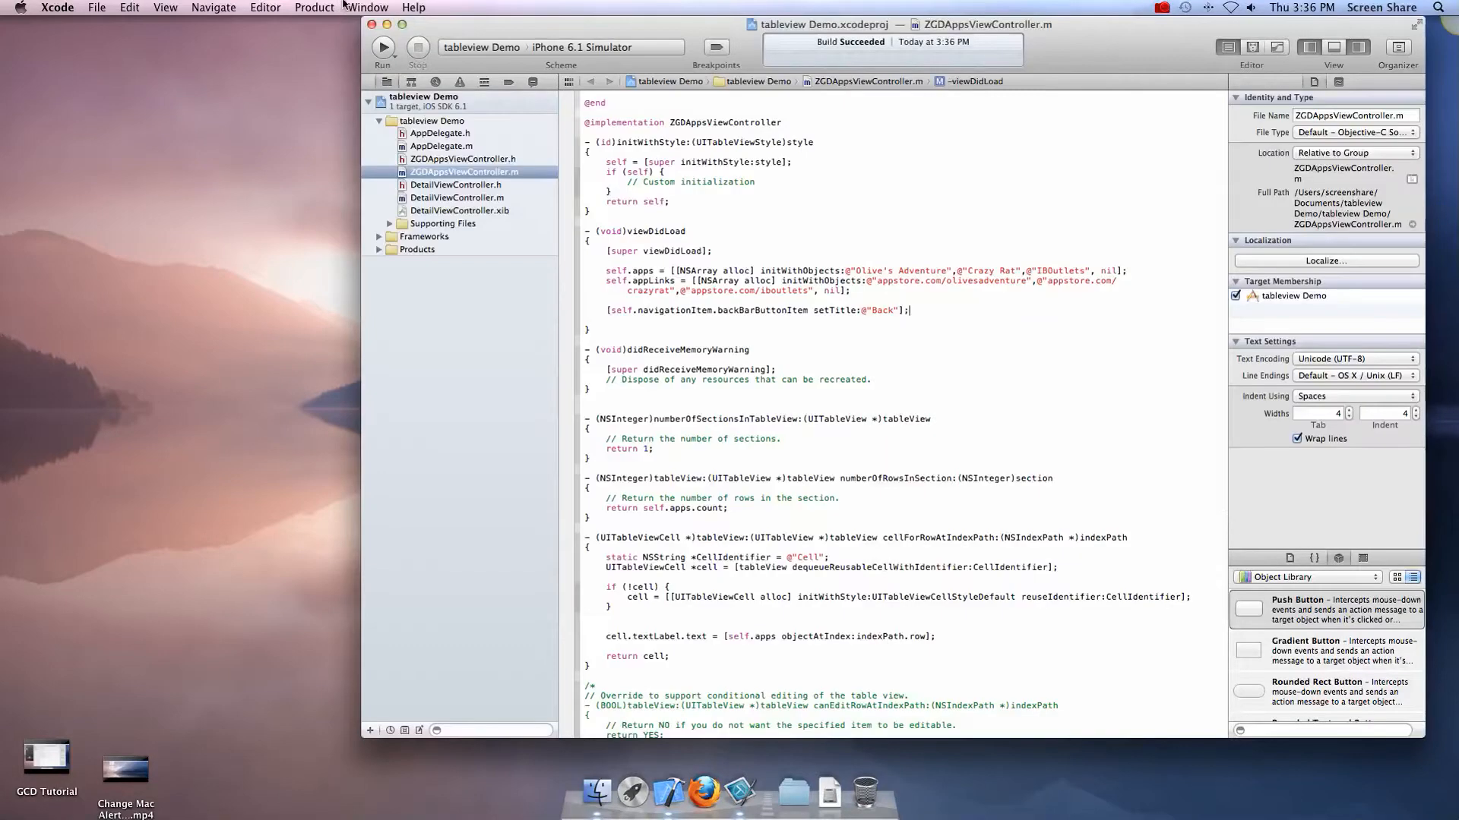
Run to the back-button breakpoint and po self.navigationItem.backBarButtonItem in lldb.
{"action": "left_click", "coordinate": [383, 47]}
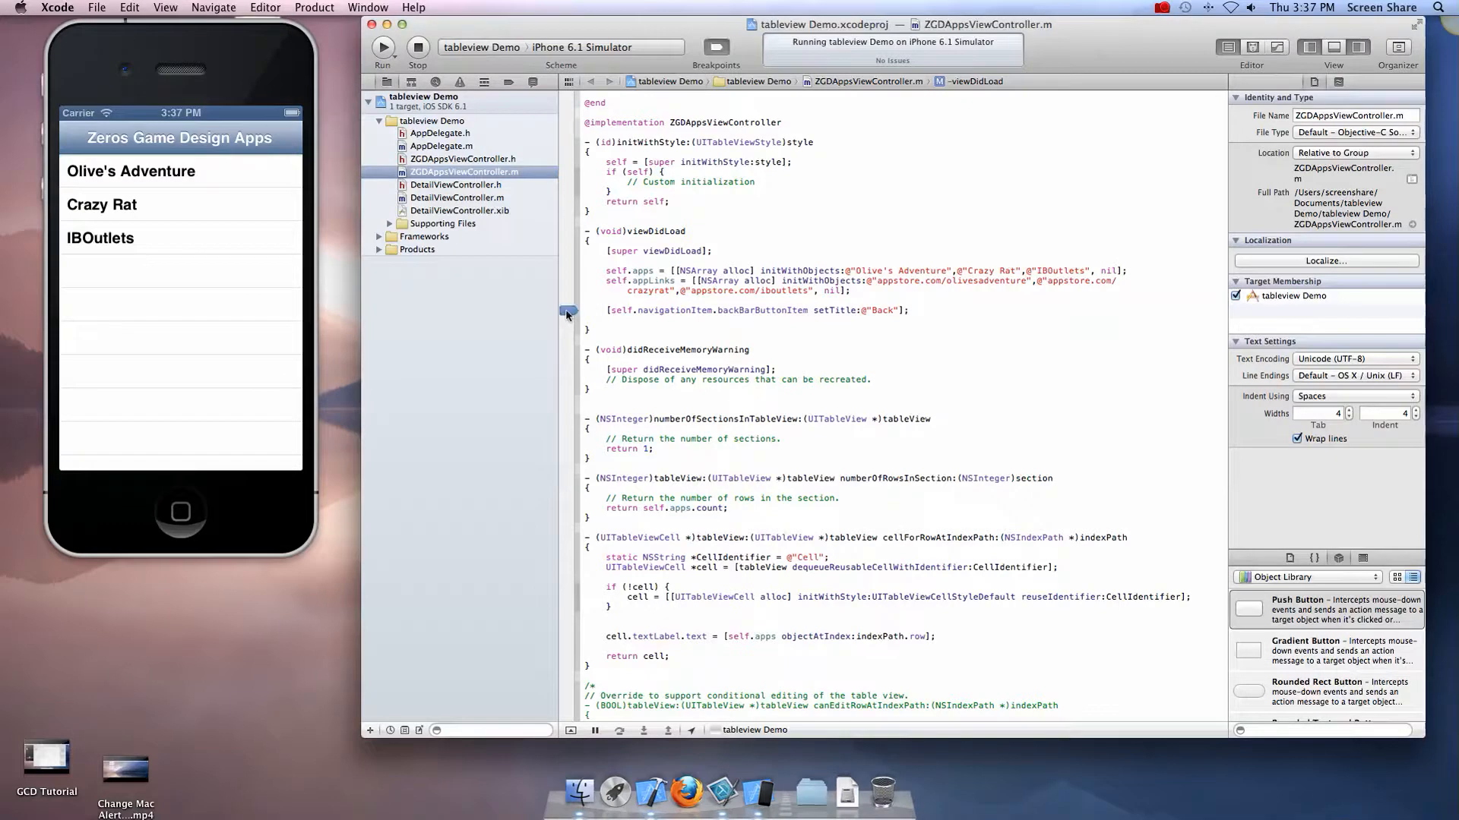
{"action": "left_click", "coordinate": [383, 47]}
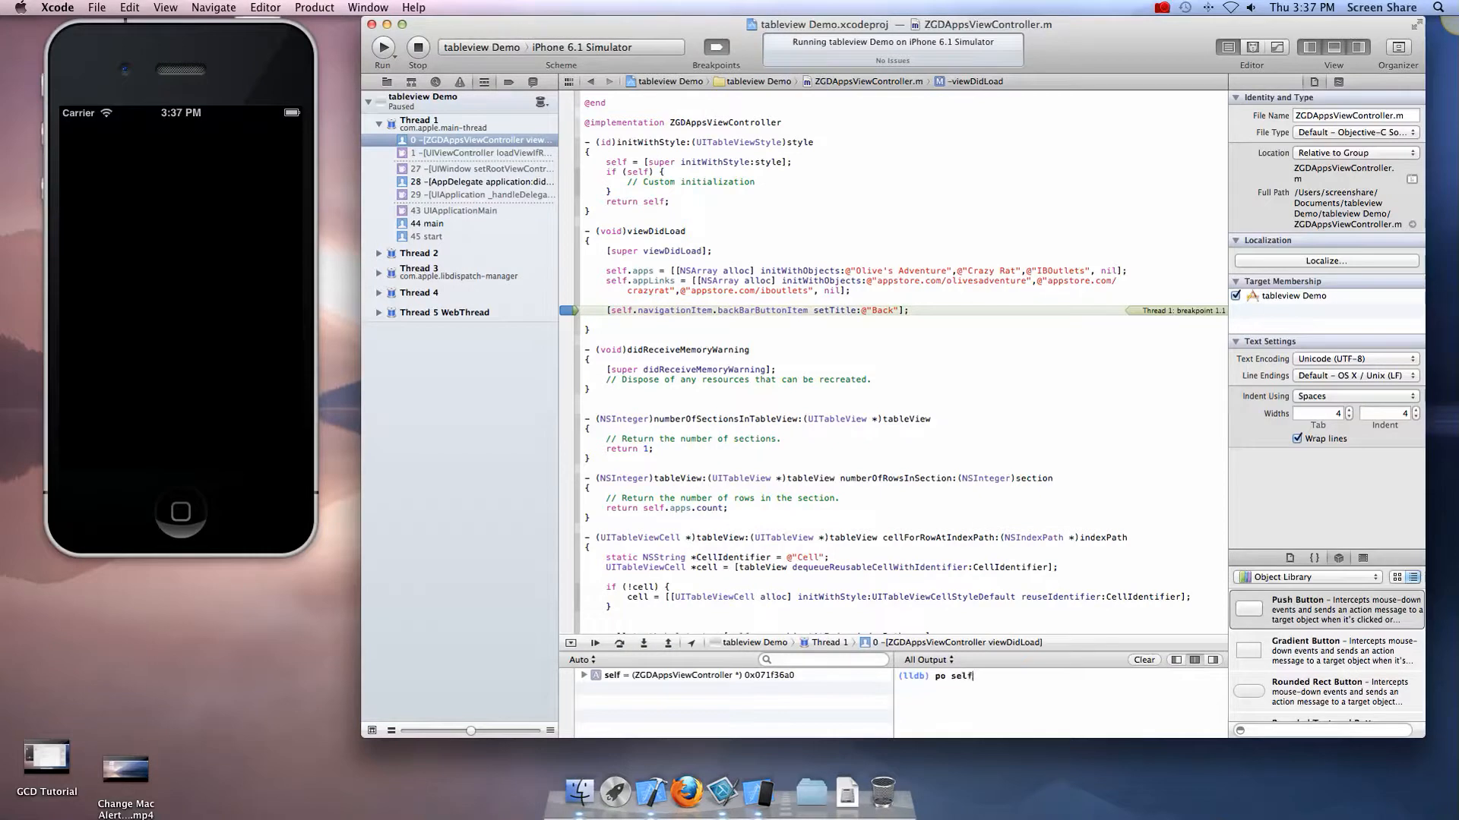
{"action": "type", "text": ".navigationItem.backBarButtonItem"}
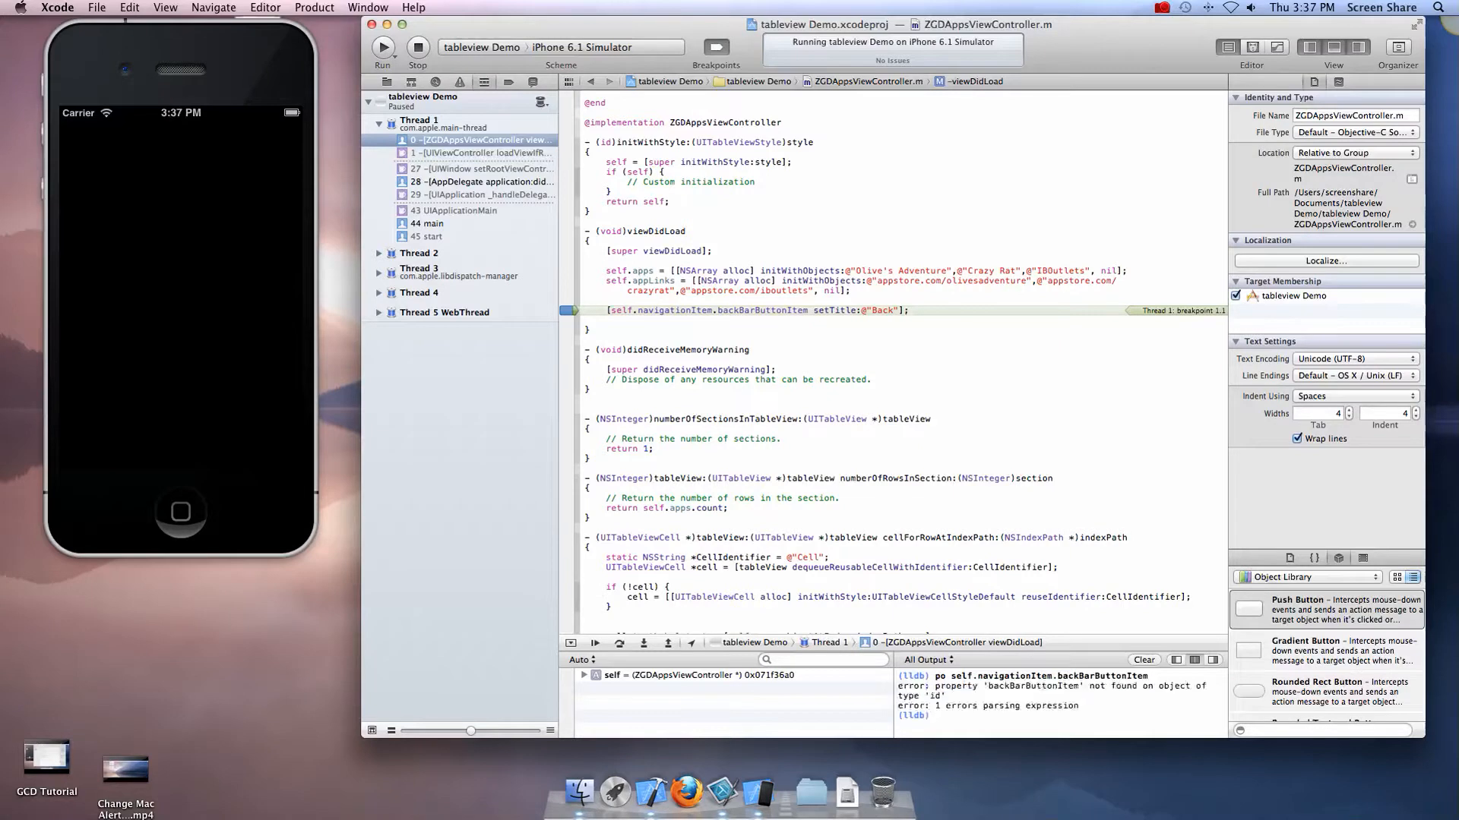
{"action": "type", "text": "p"}
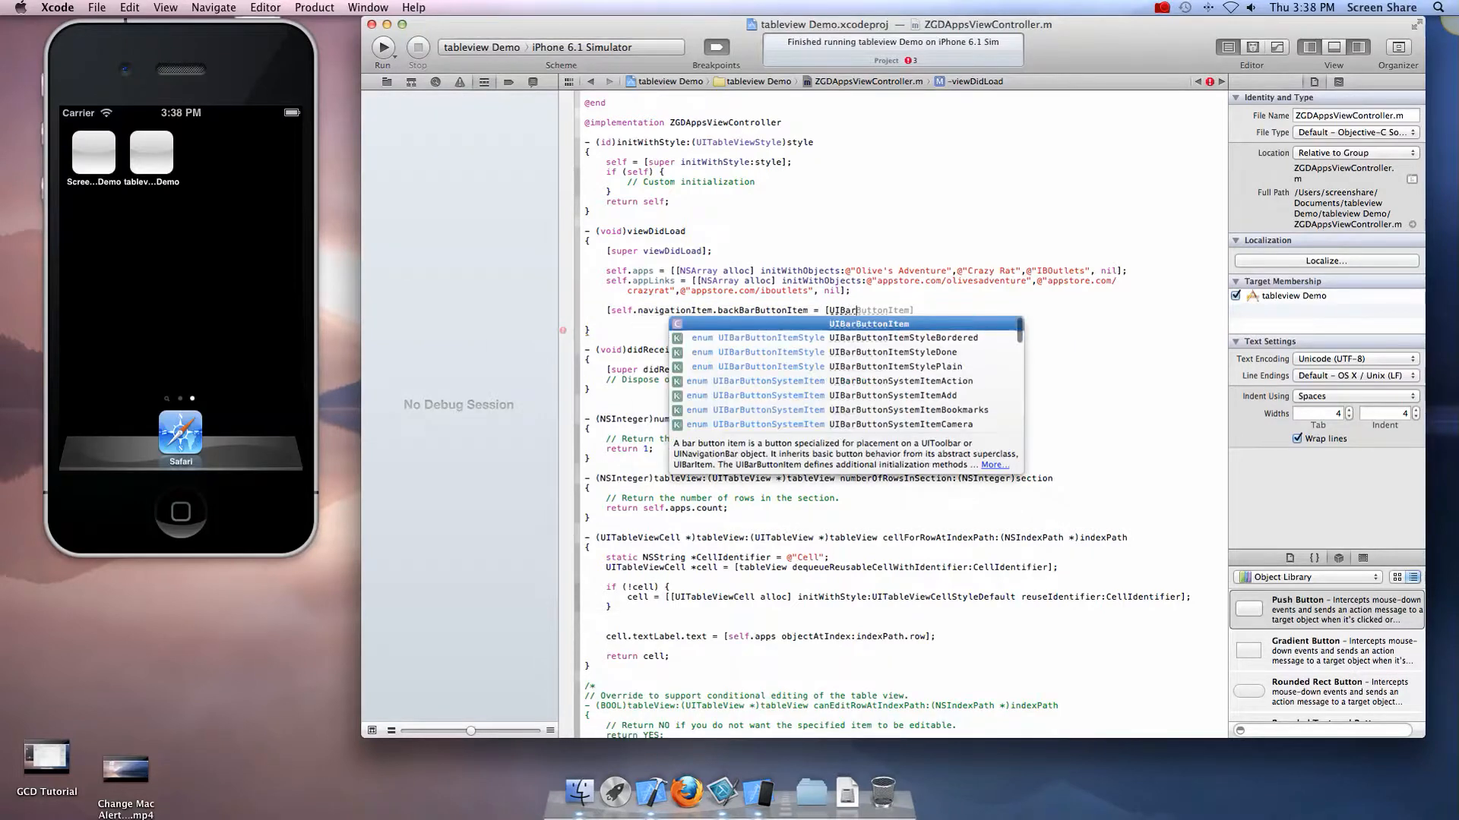
{"action": "type", "text": "a"}
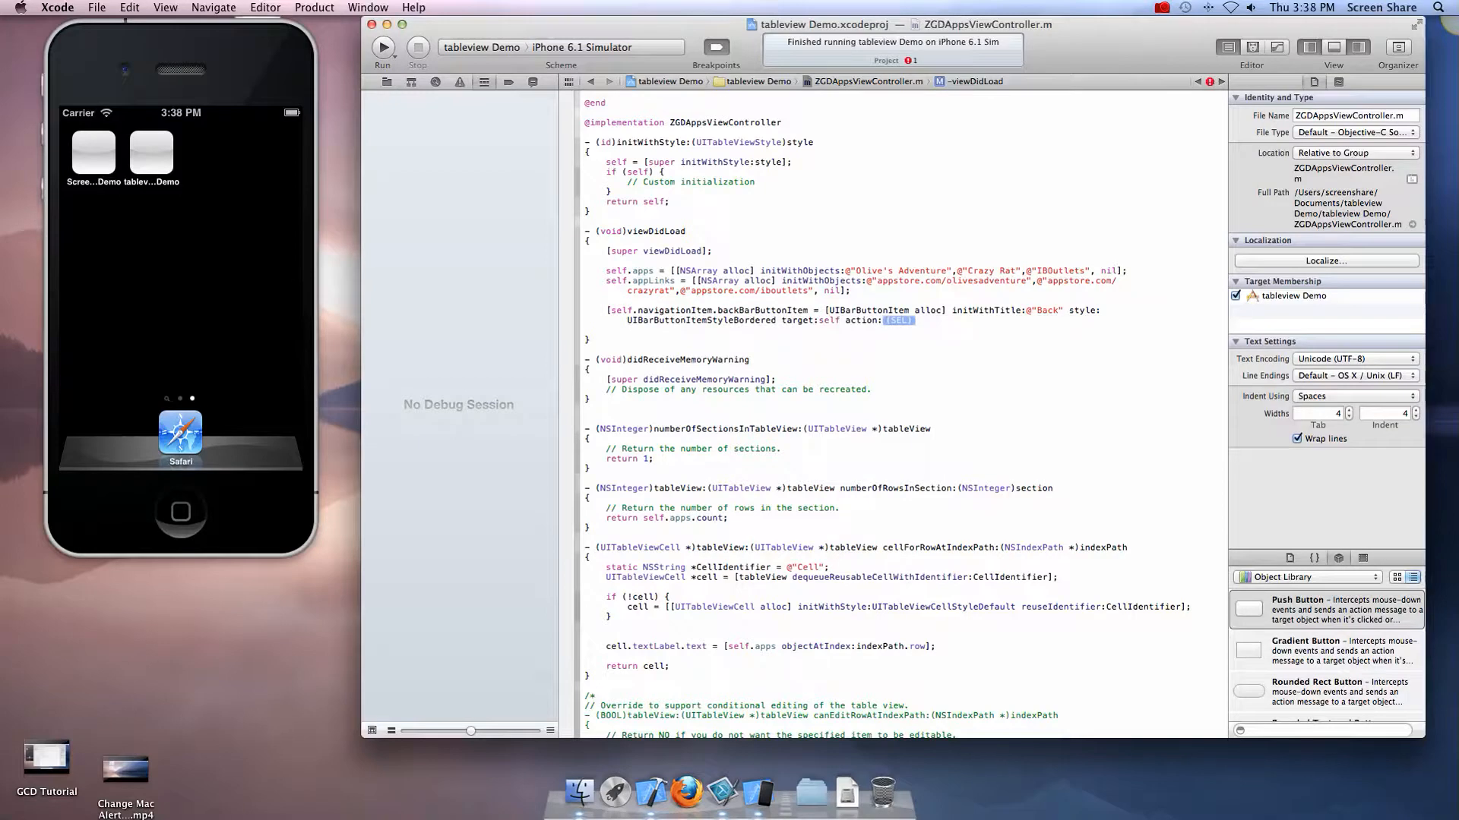
{"action": "type", "text": "@selector(ba"}
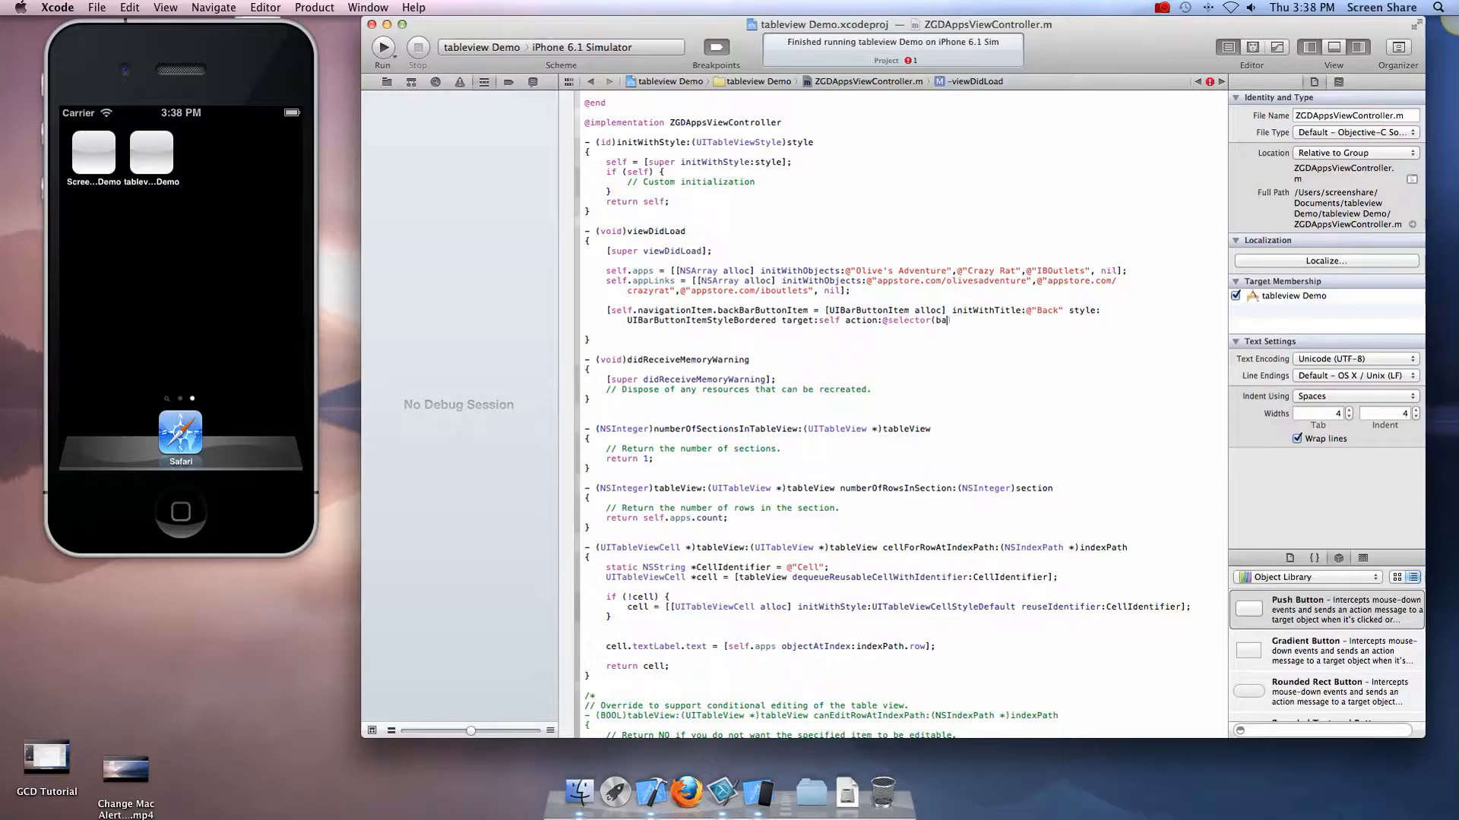
{"action": "type", "text": "ck);"}
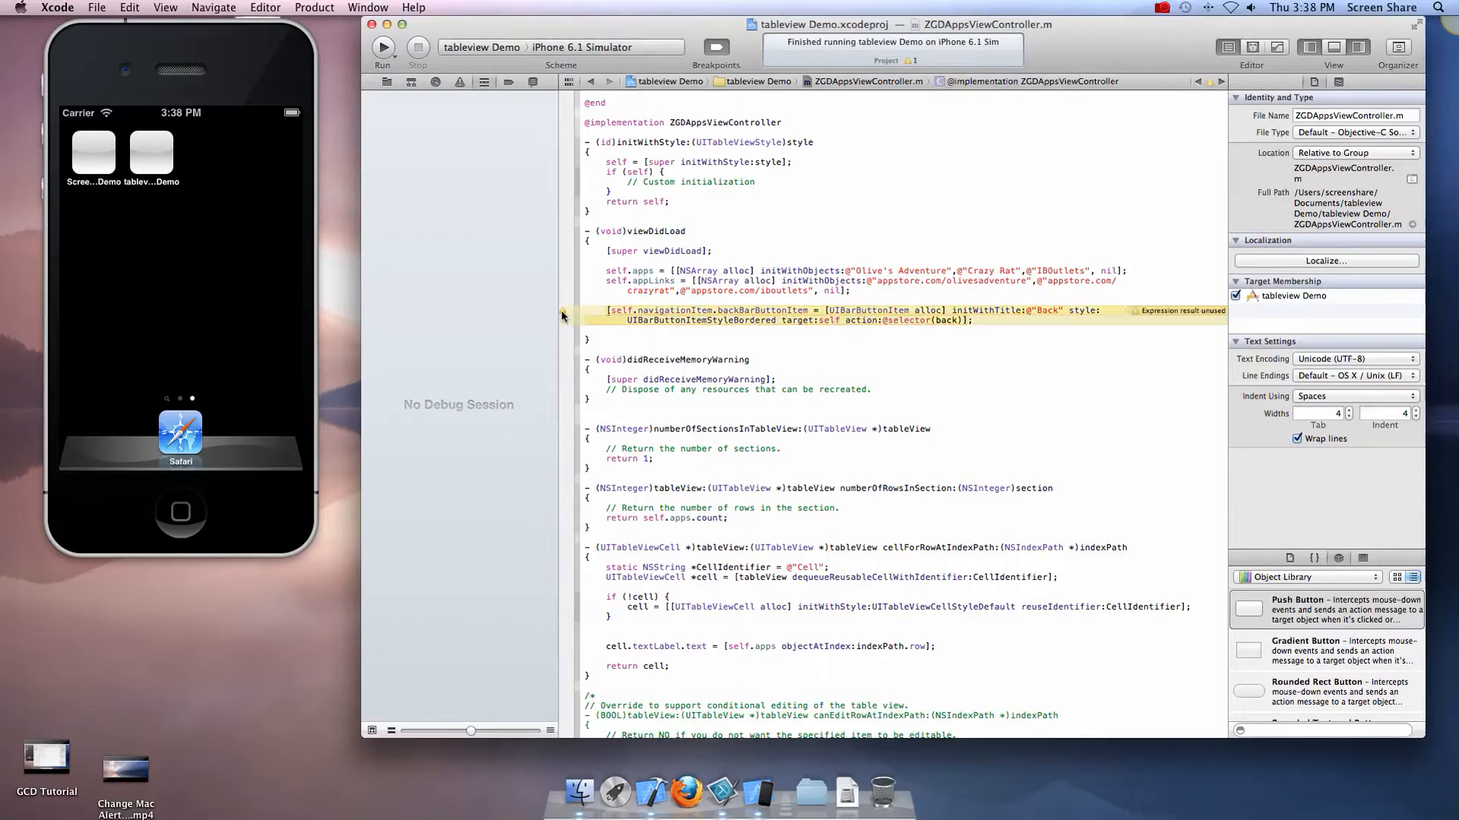
{"action": "left_click", "coordinate": [676, 337]}
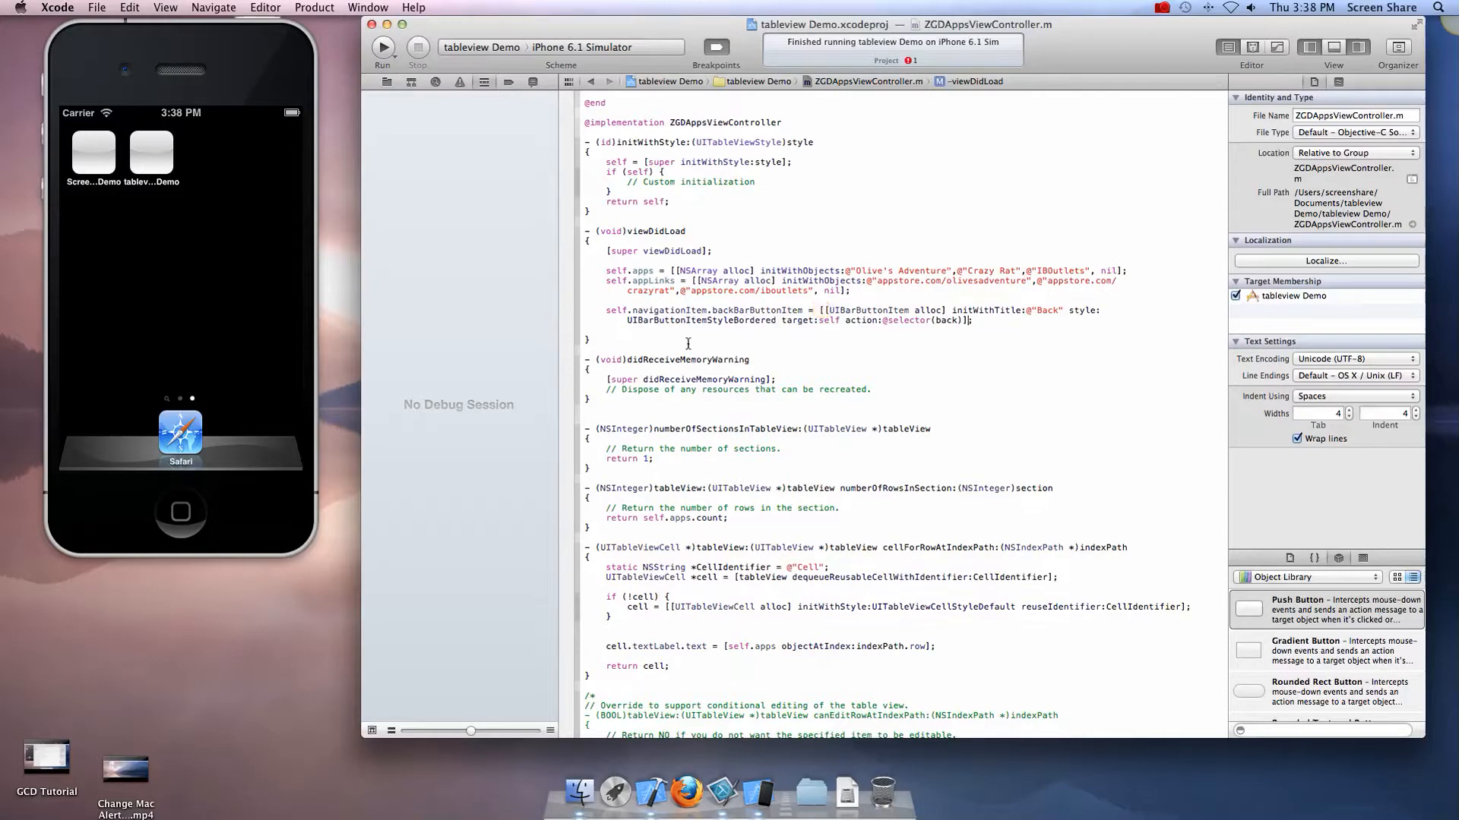
Add a -(void)back method calling popViewControllerAnimated:YES and run the app.
{"action": "type", "text": "-(void"}
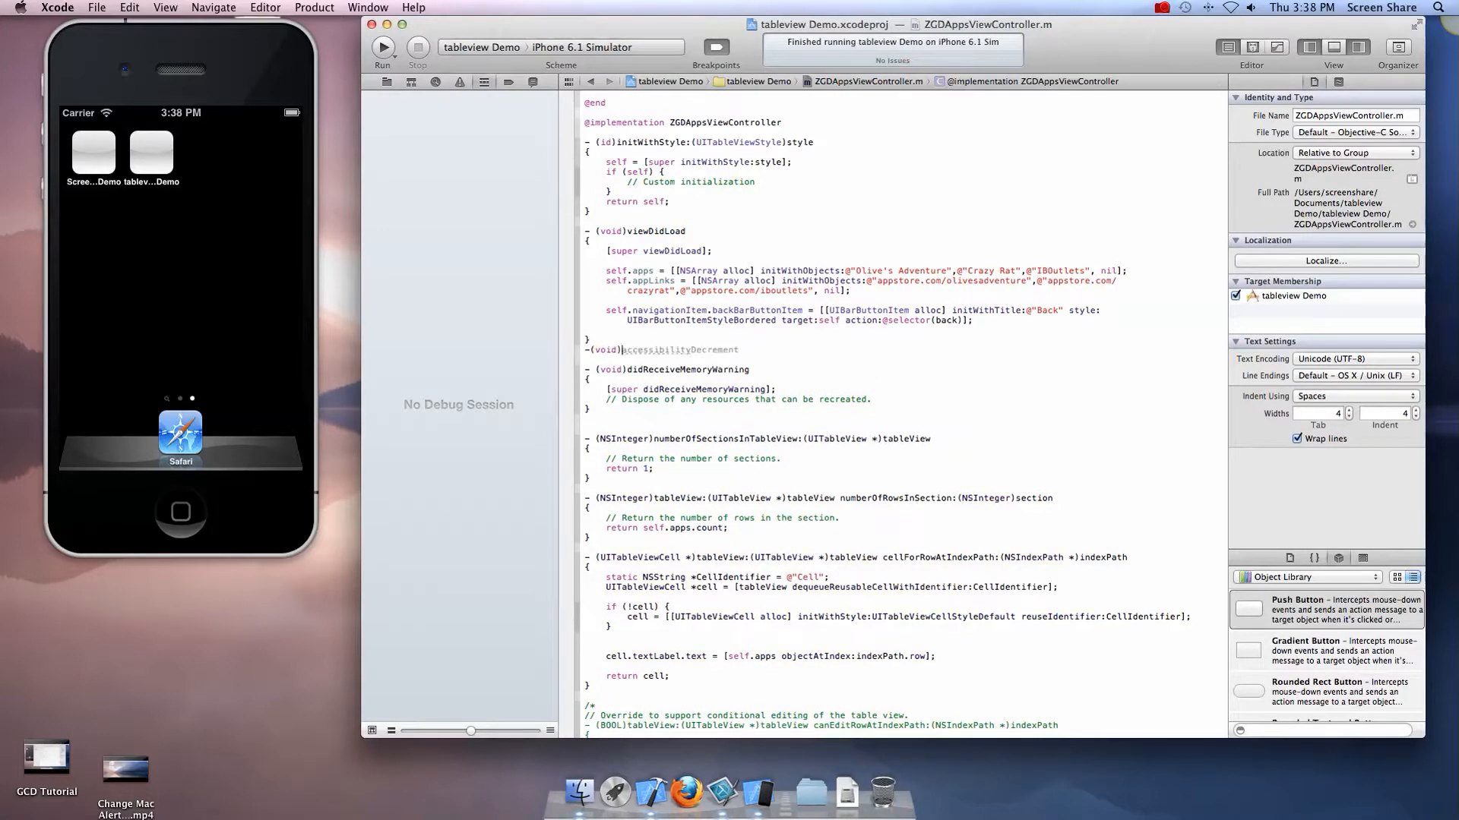
{"action": "type", "text": "back {"}
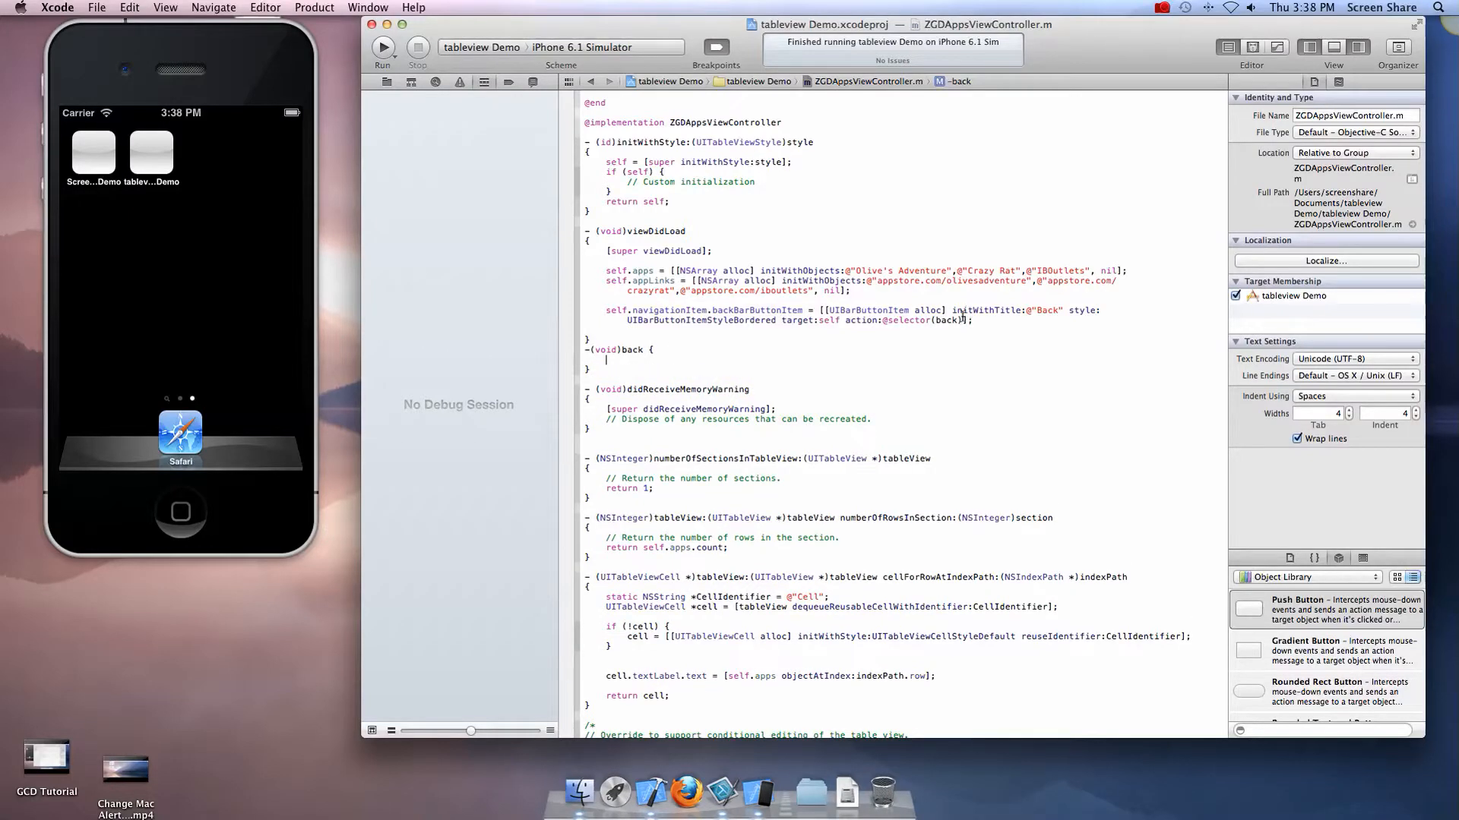
{"action": "type", "text": "se"}
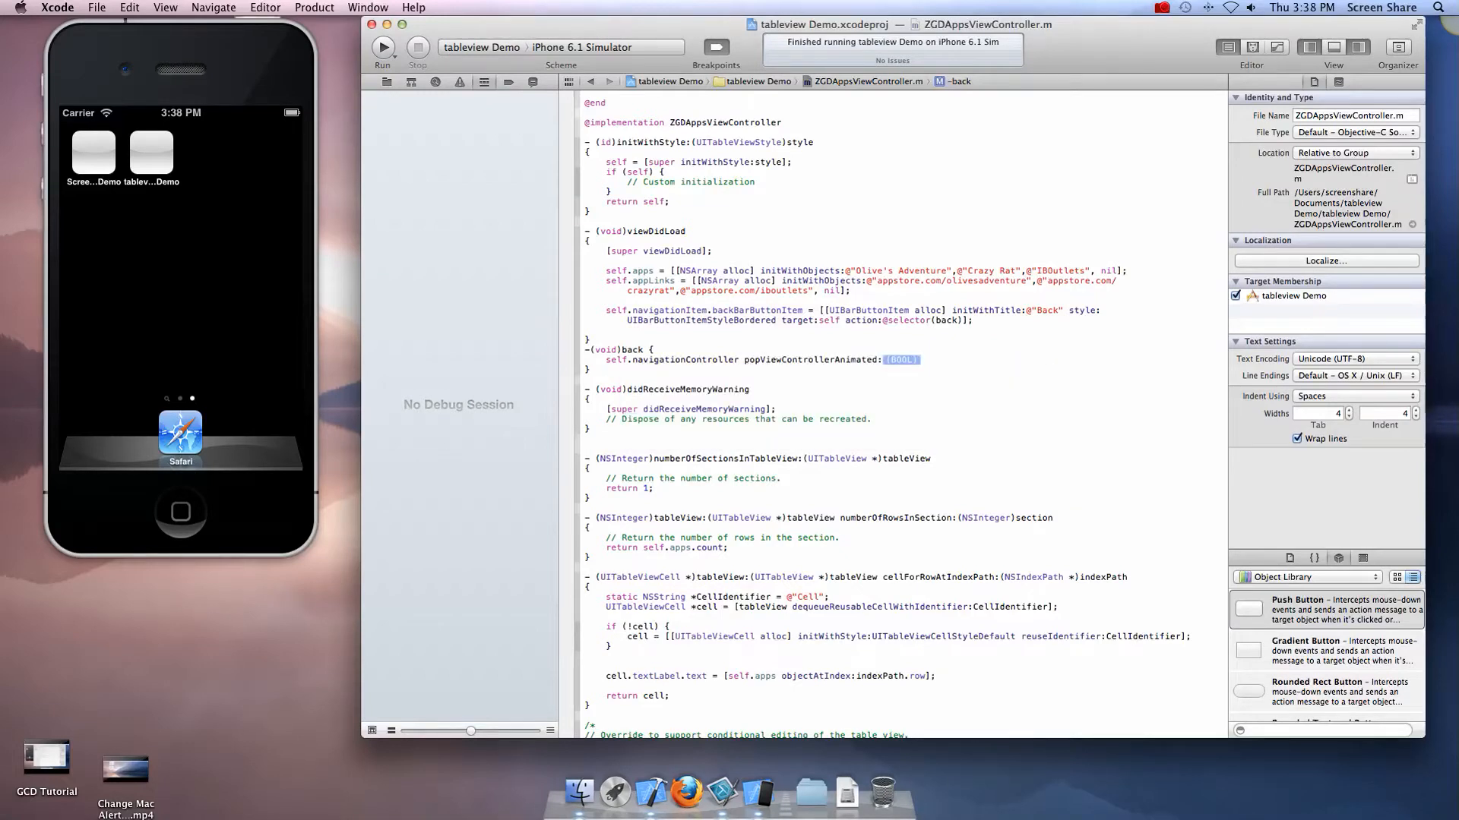
{"action": "type", "text": "YES];"}
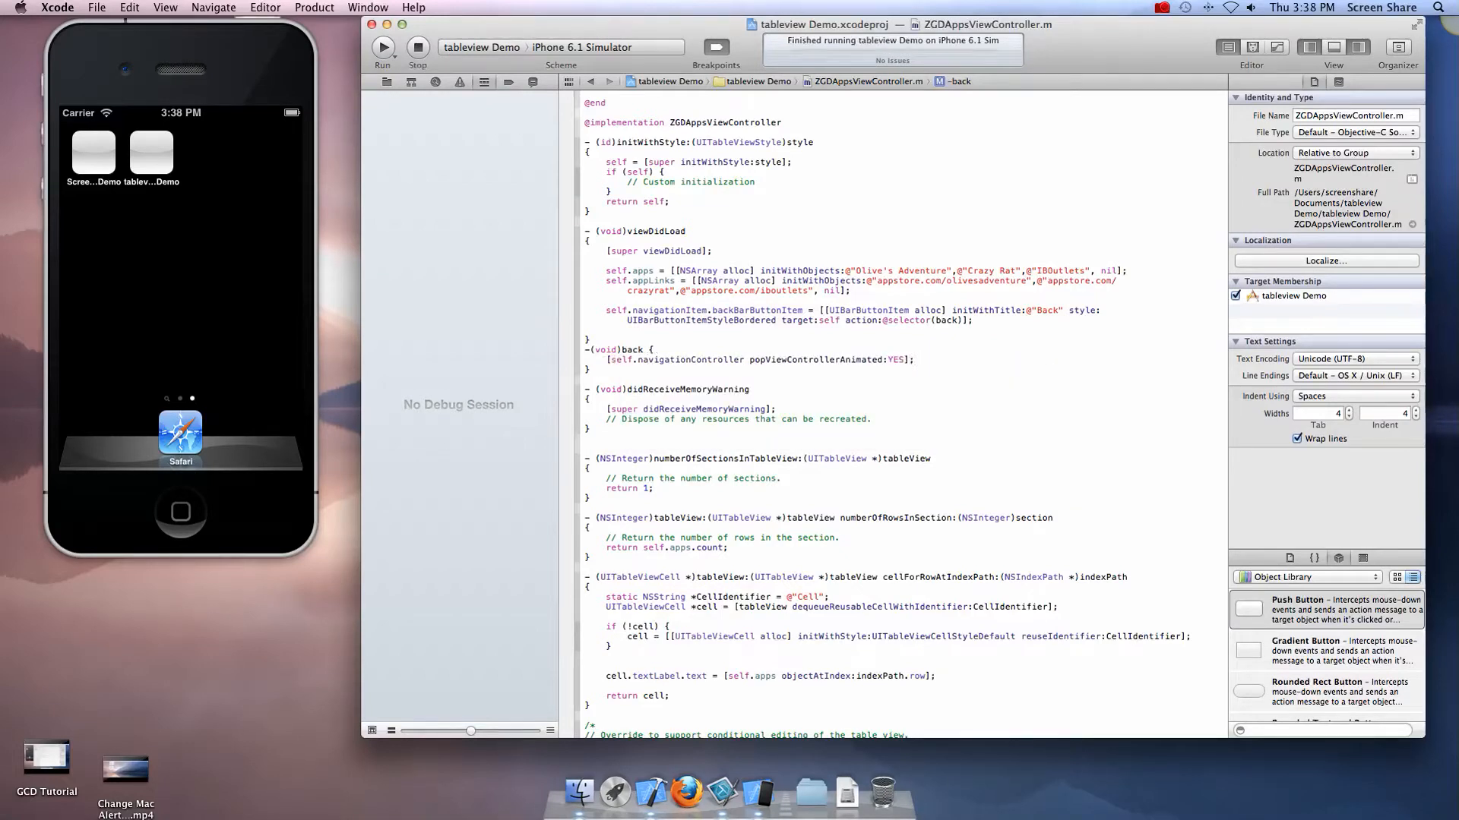
{"action": "left_click", "coordinate": [383, 47]}
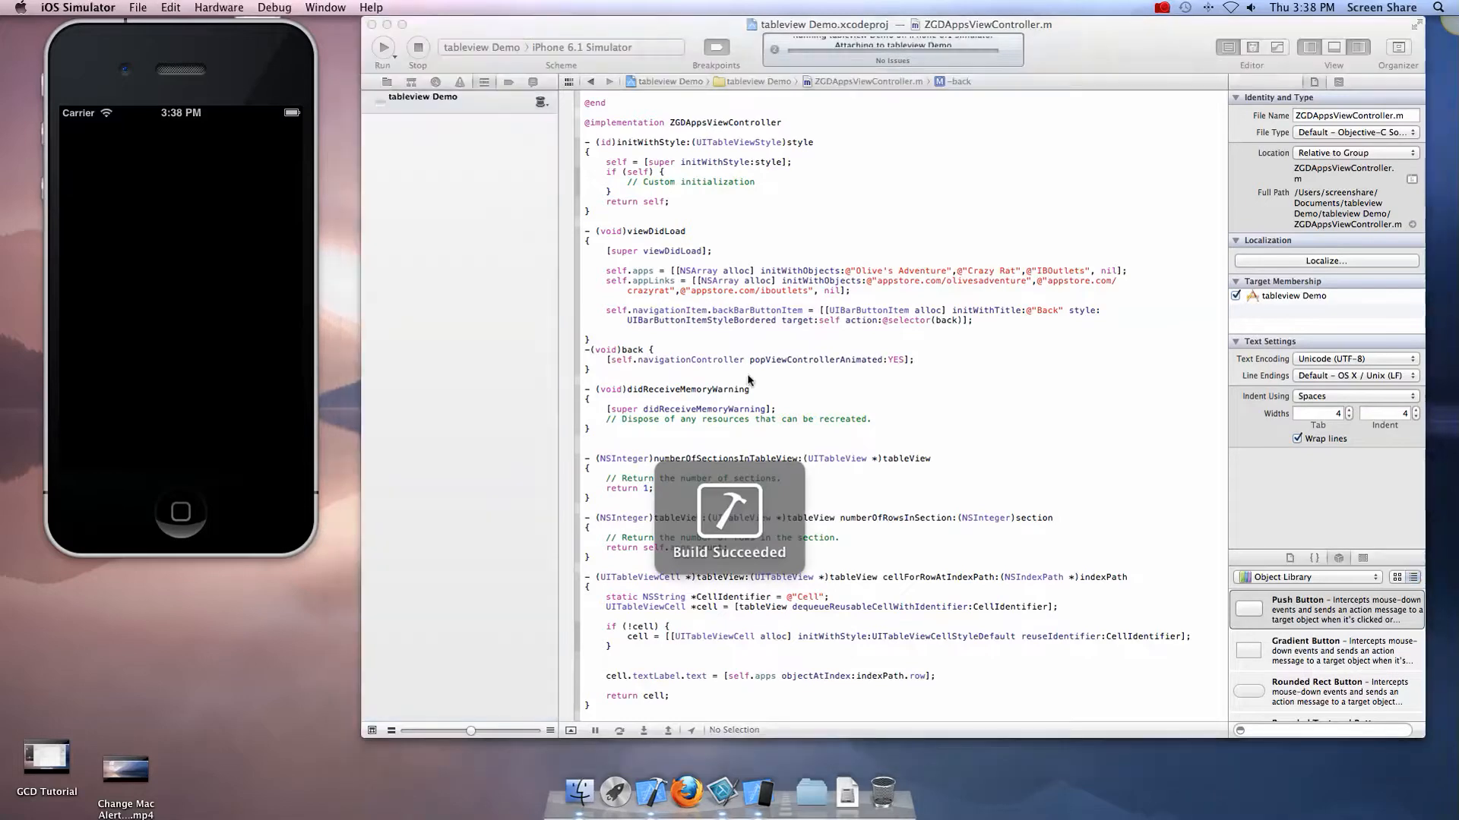
View Olive's Adventure's detail page, then select the back method in Xcode to disable it.
{"action": "left_click", "coordinate": [382, 47]}
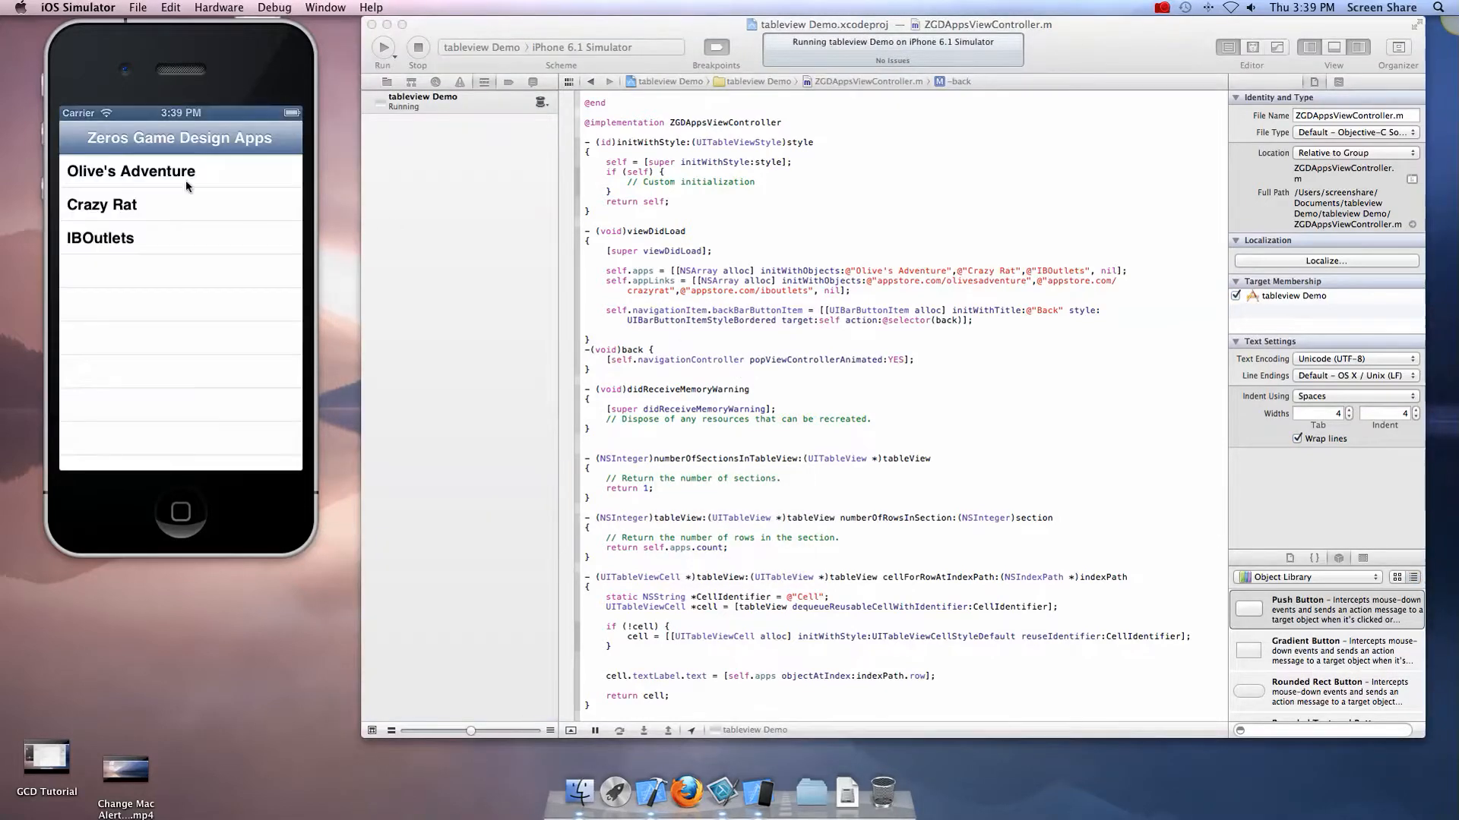
{"action": "left_click", "coordinate": [130, 171]}
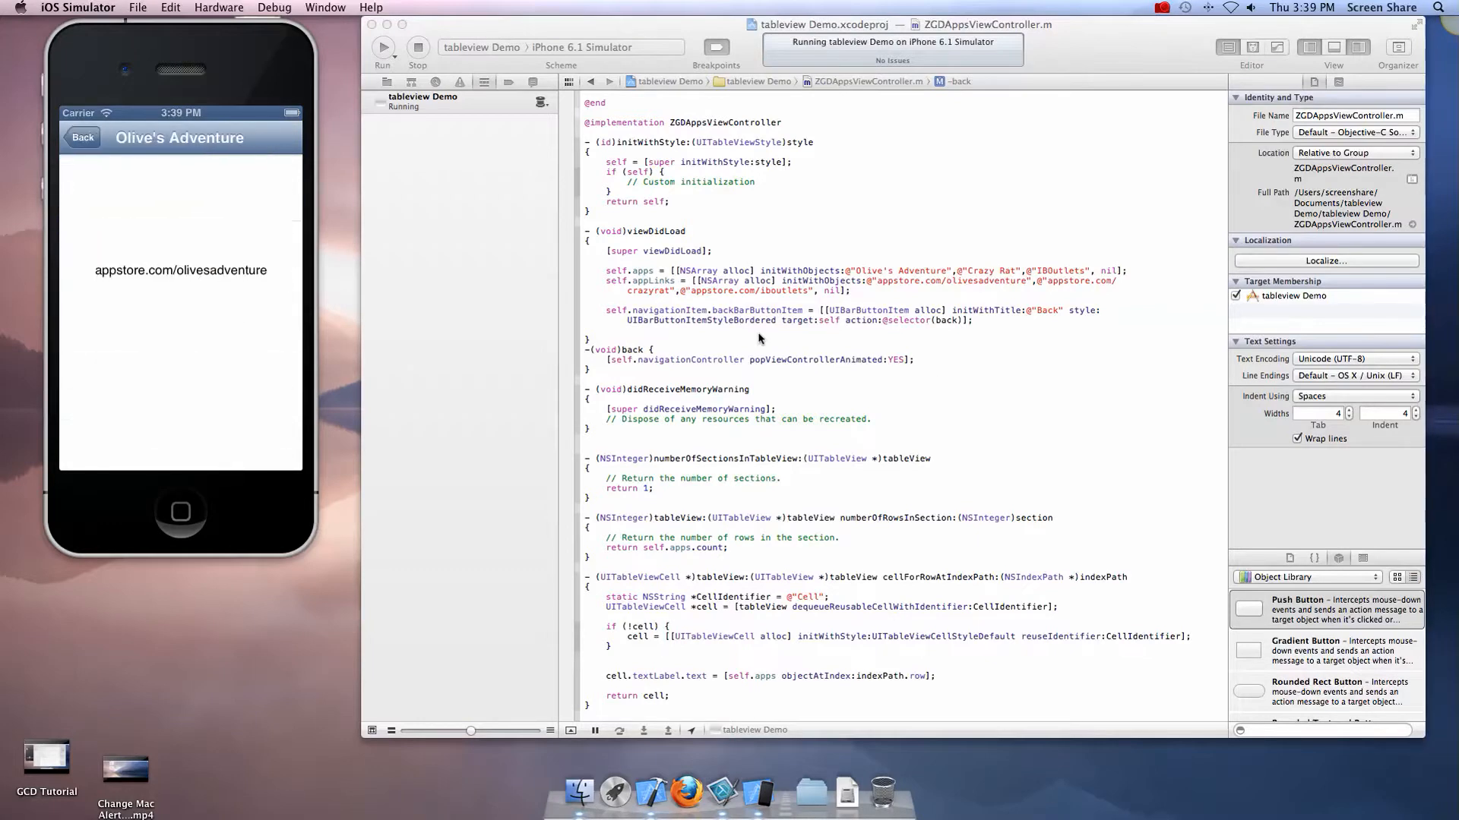
{"action": "left_click", "coordinate": [687, 320]}
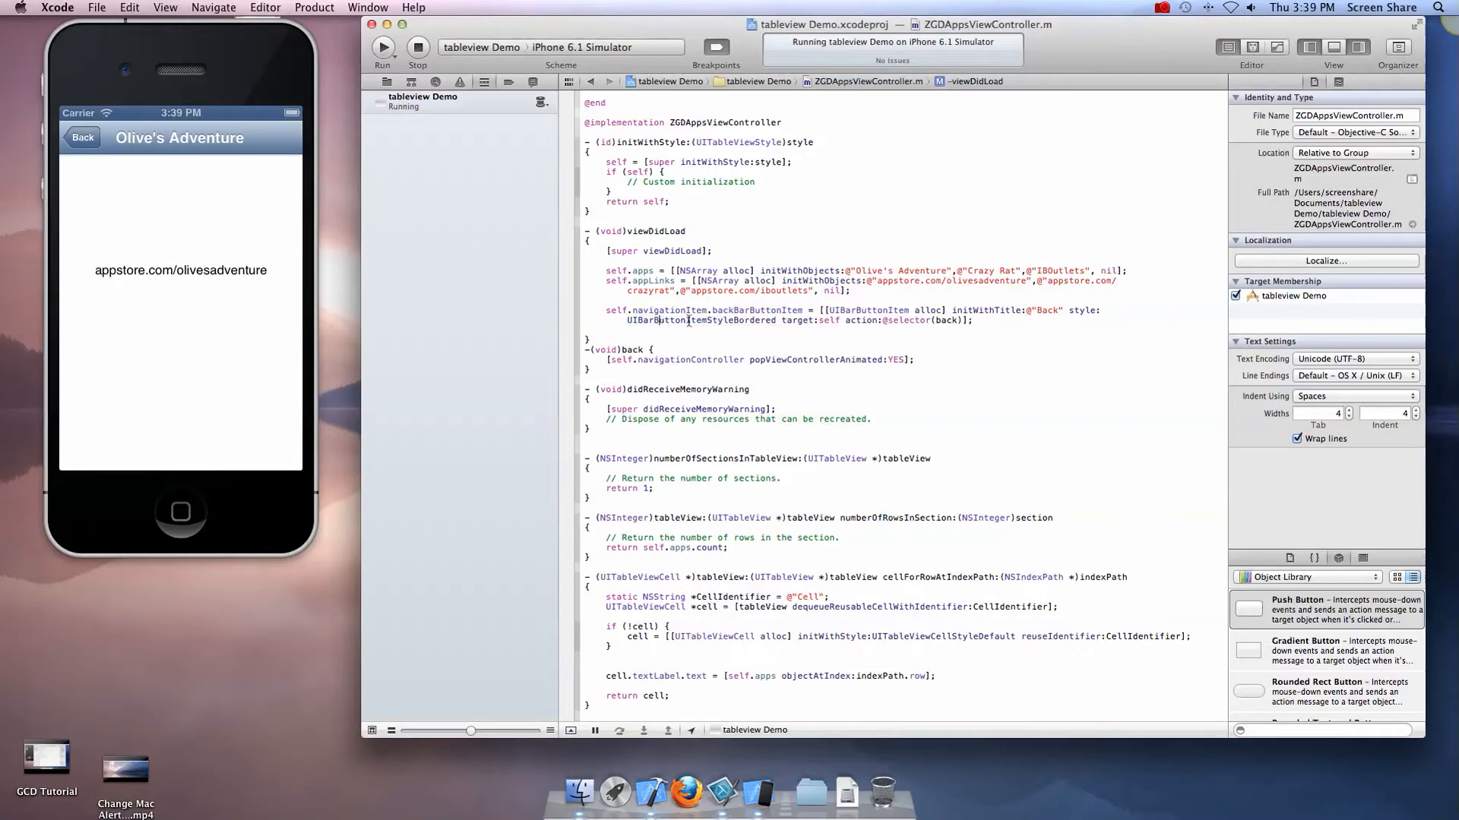
{"action": "double_click", "coordinate": [706, 310]}
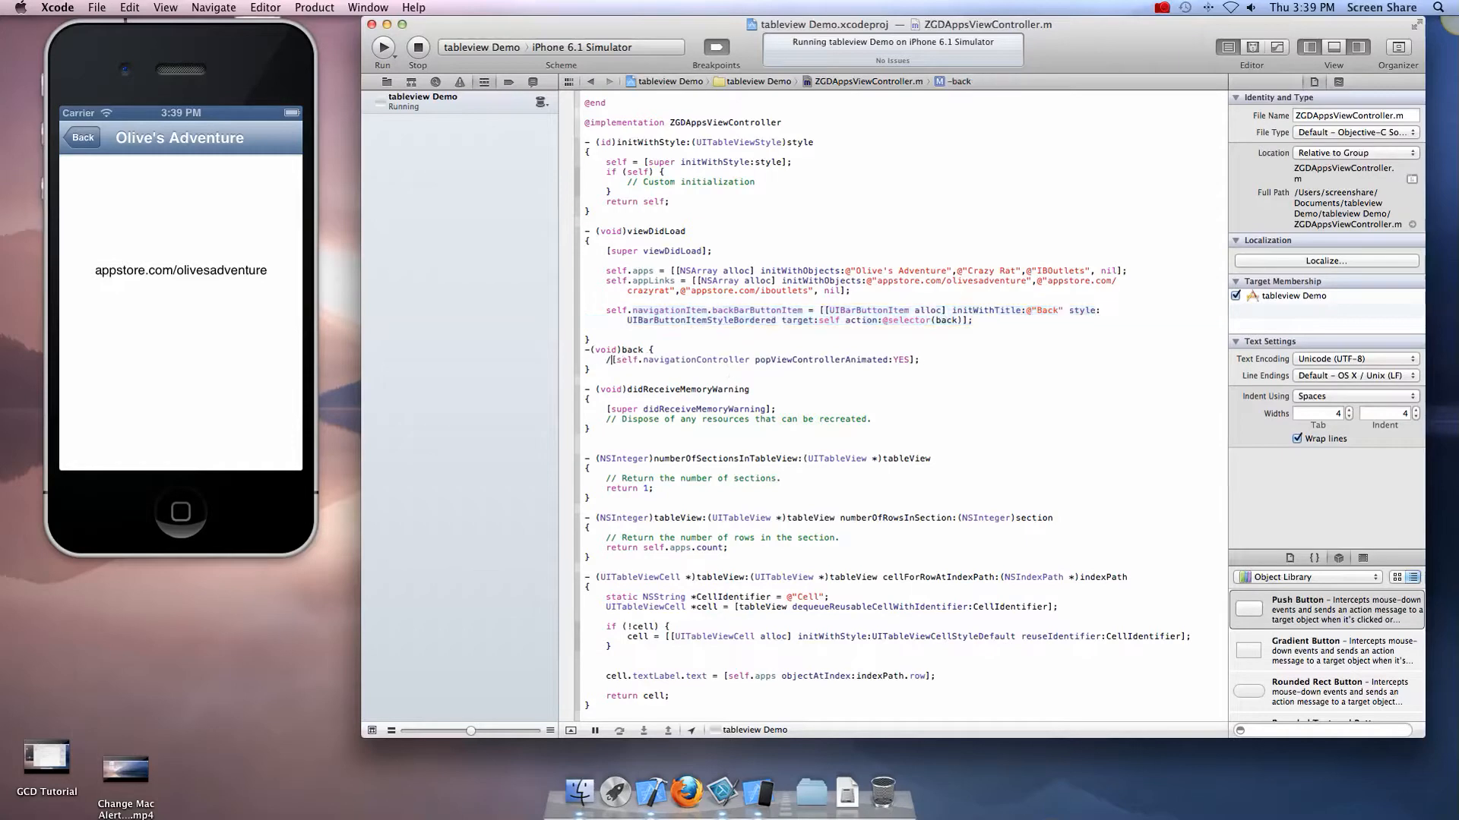
{"action": "left_click", "coordinate": [417, 47]}
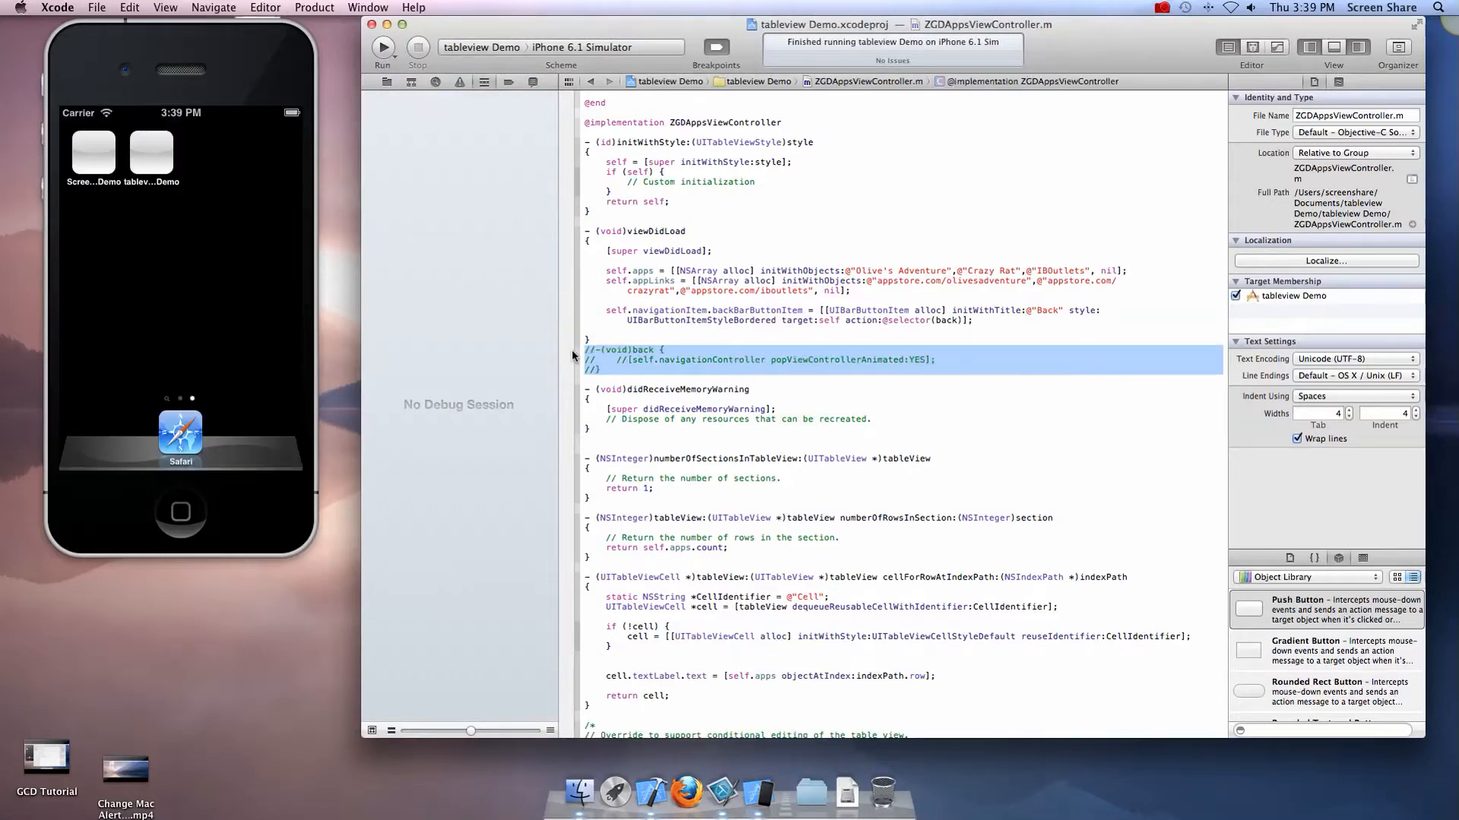
Set the button action to nil, relaunch, and confirm Back returns from a detail page.
{"action": "left_click", "coordinate": [382, 47]}
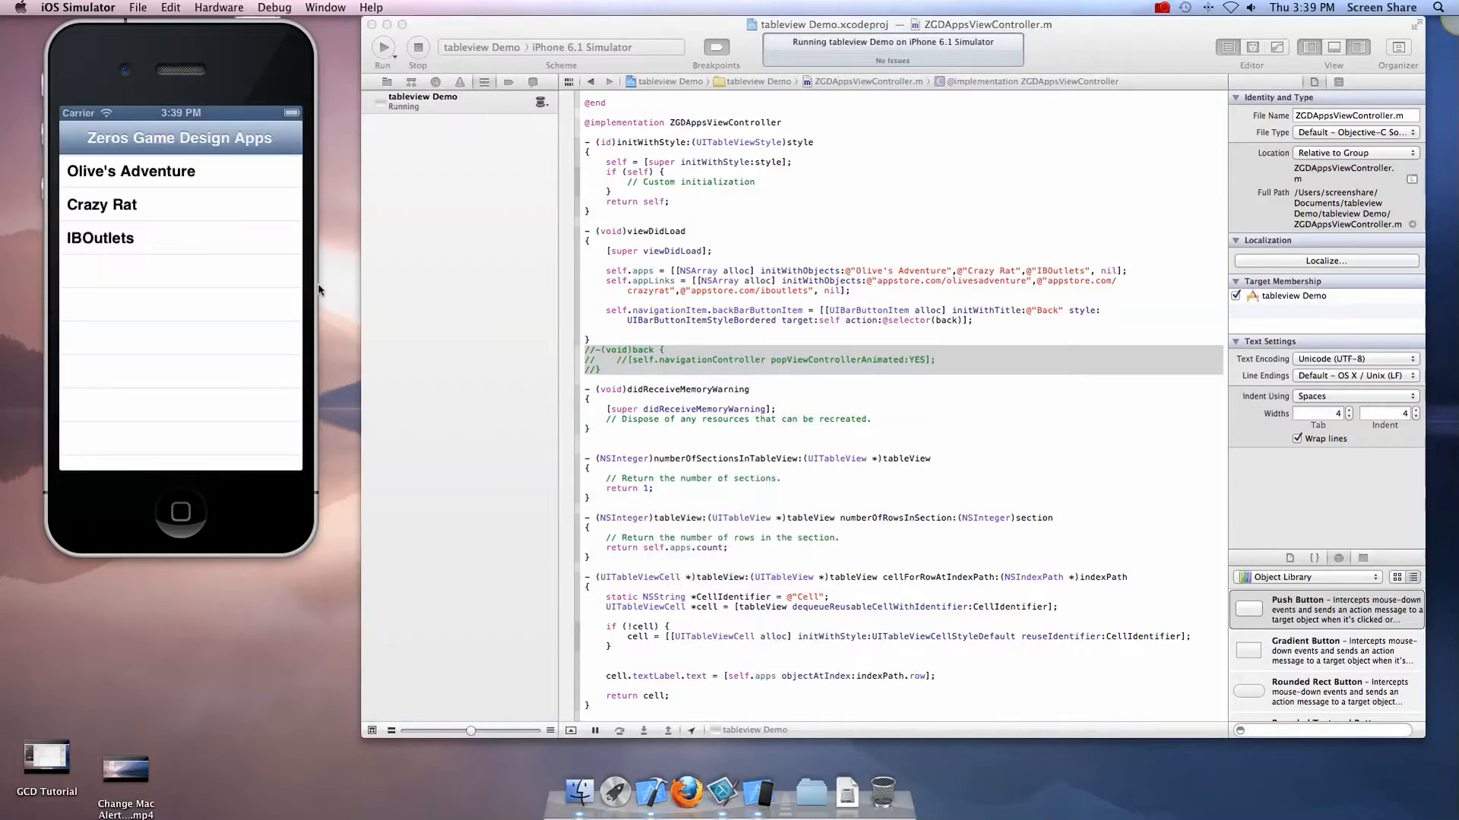
{"action": "mouse_move", "coordinate": [142, 195]}
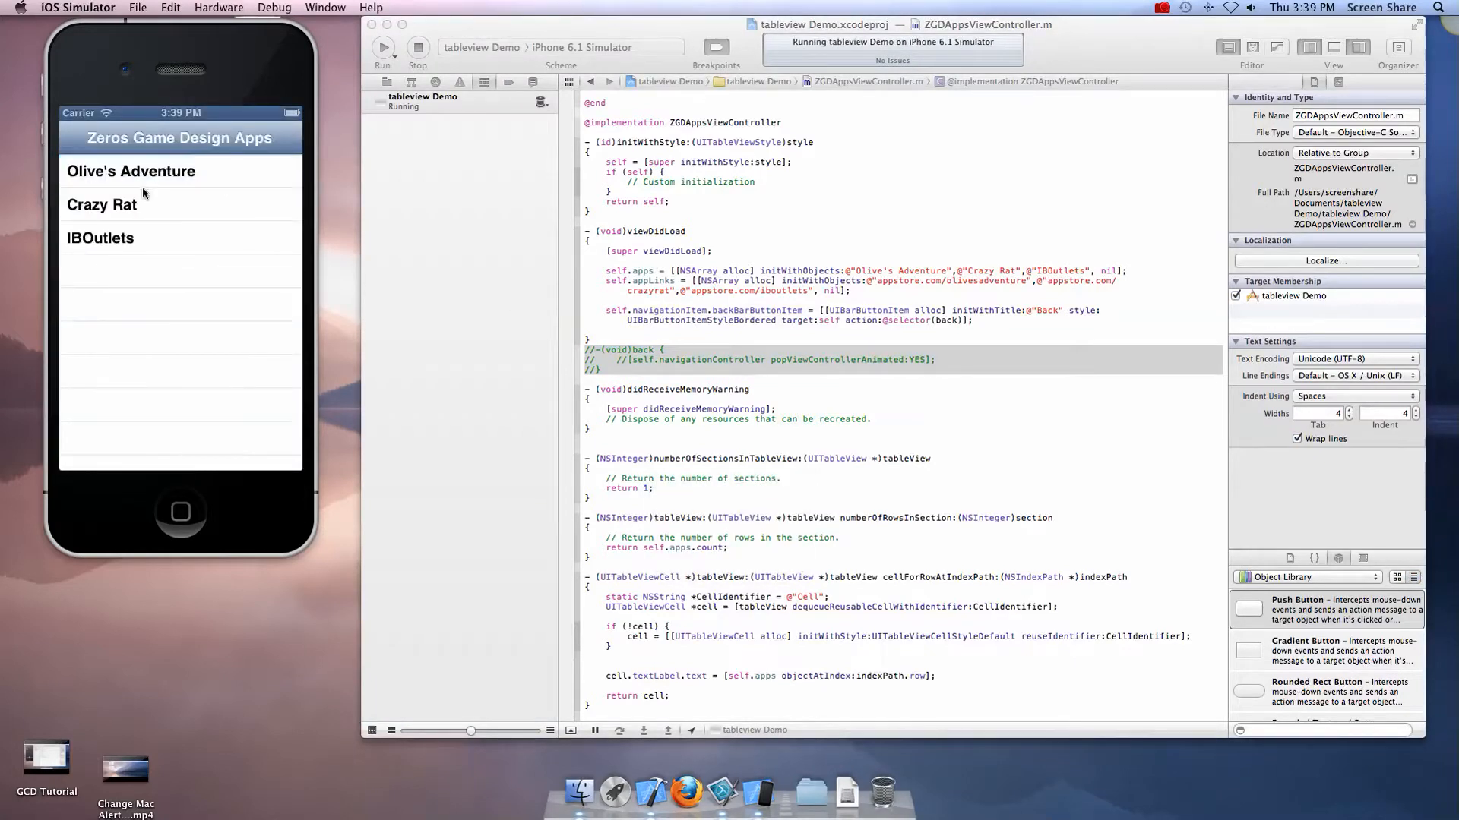
{"action": "left_click", "coordinate": [102, 204]}
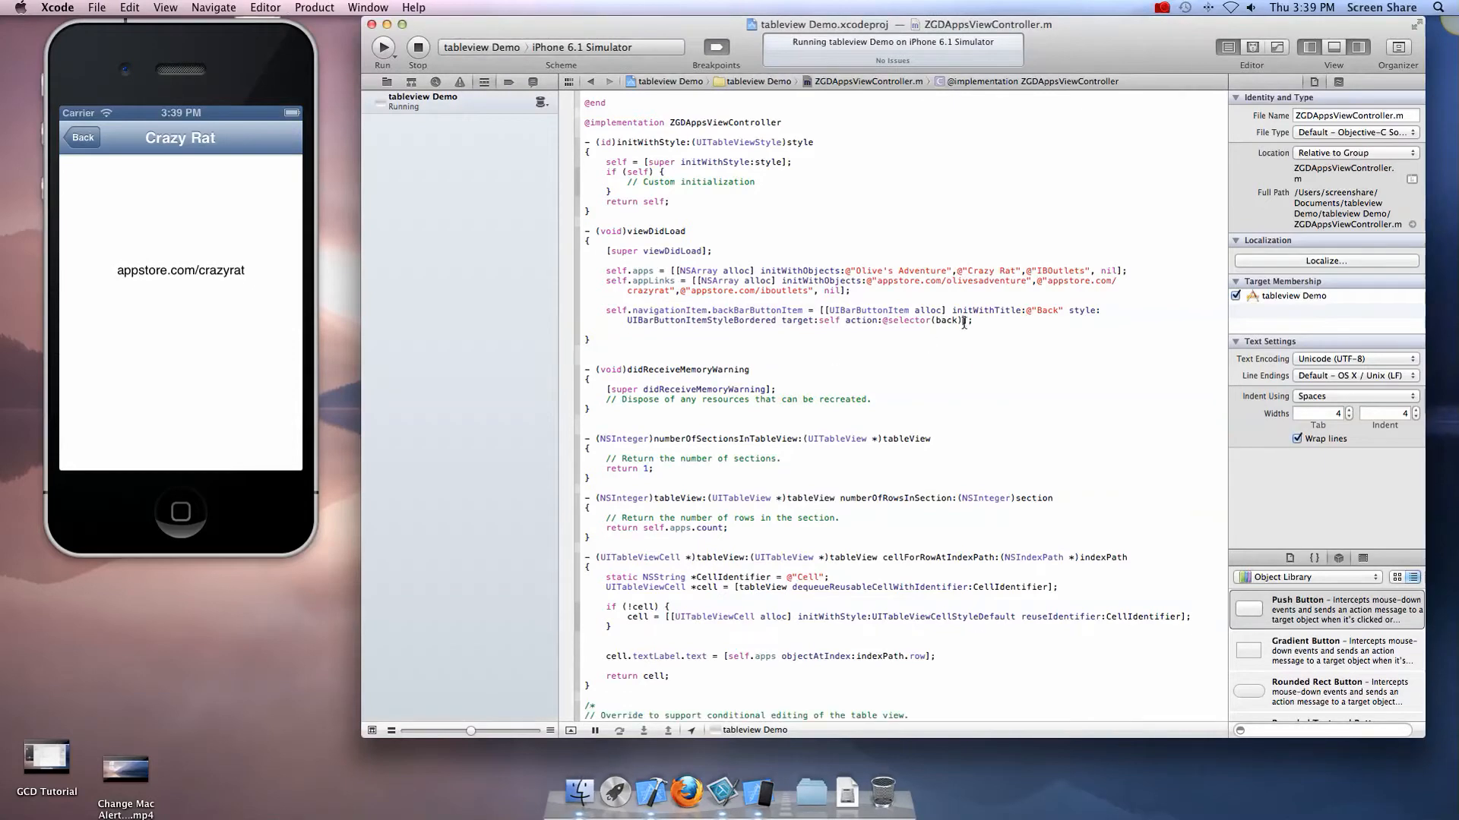
{"action": "type", "text": "nil"}
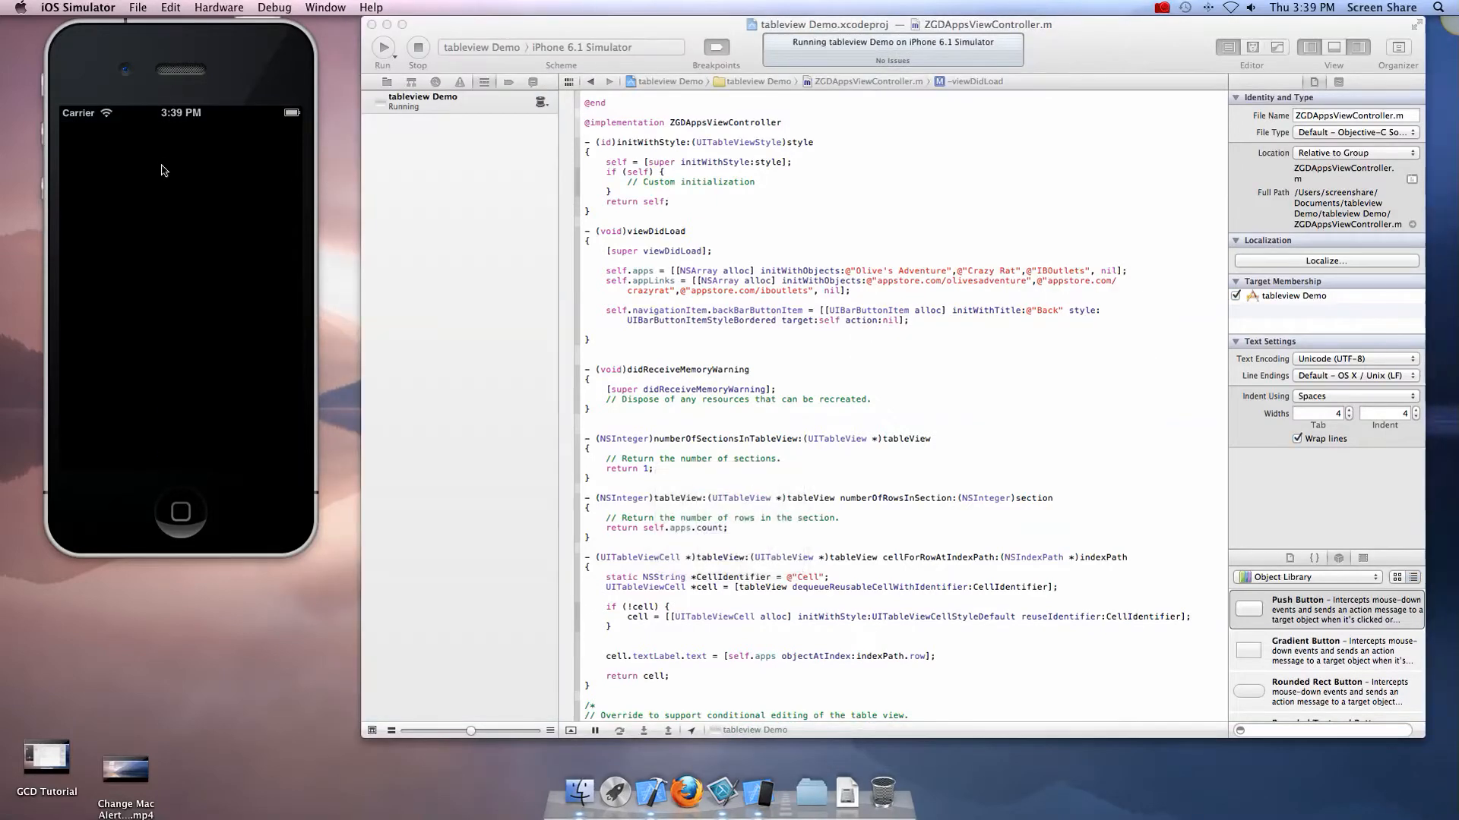
{"action": "left_click", "coordinate": [164, 170]}
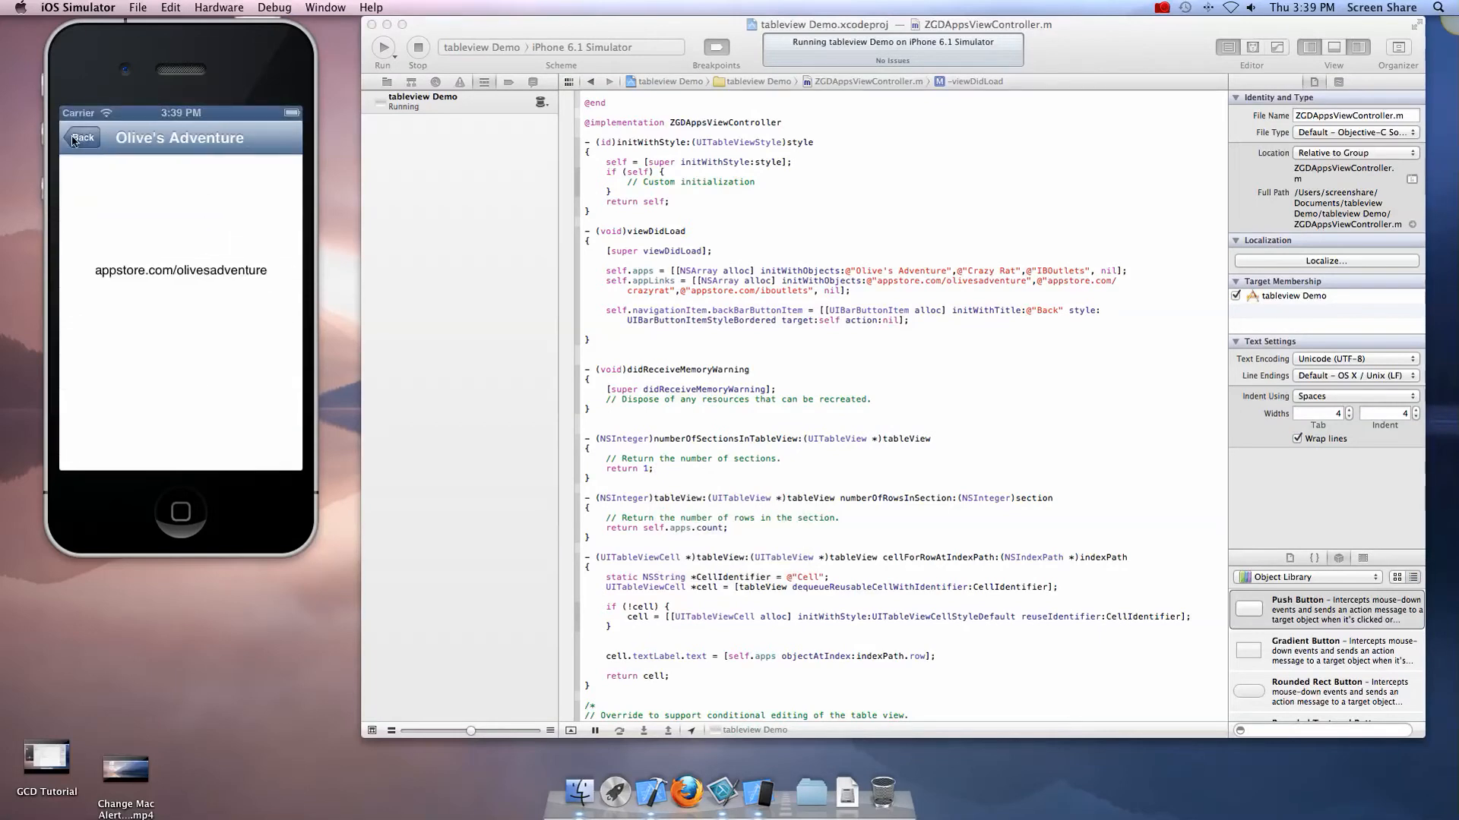
{"action": "left_click", "coordinate": [81, 138]}
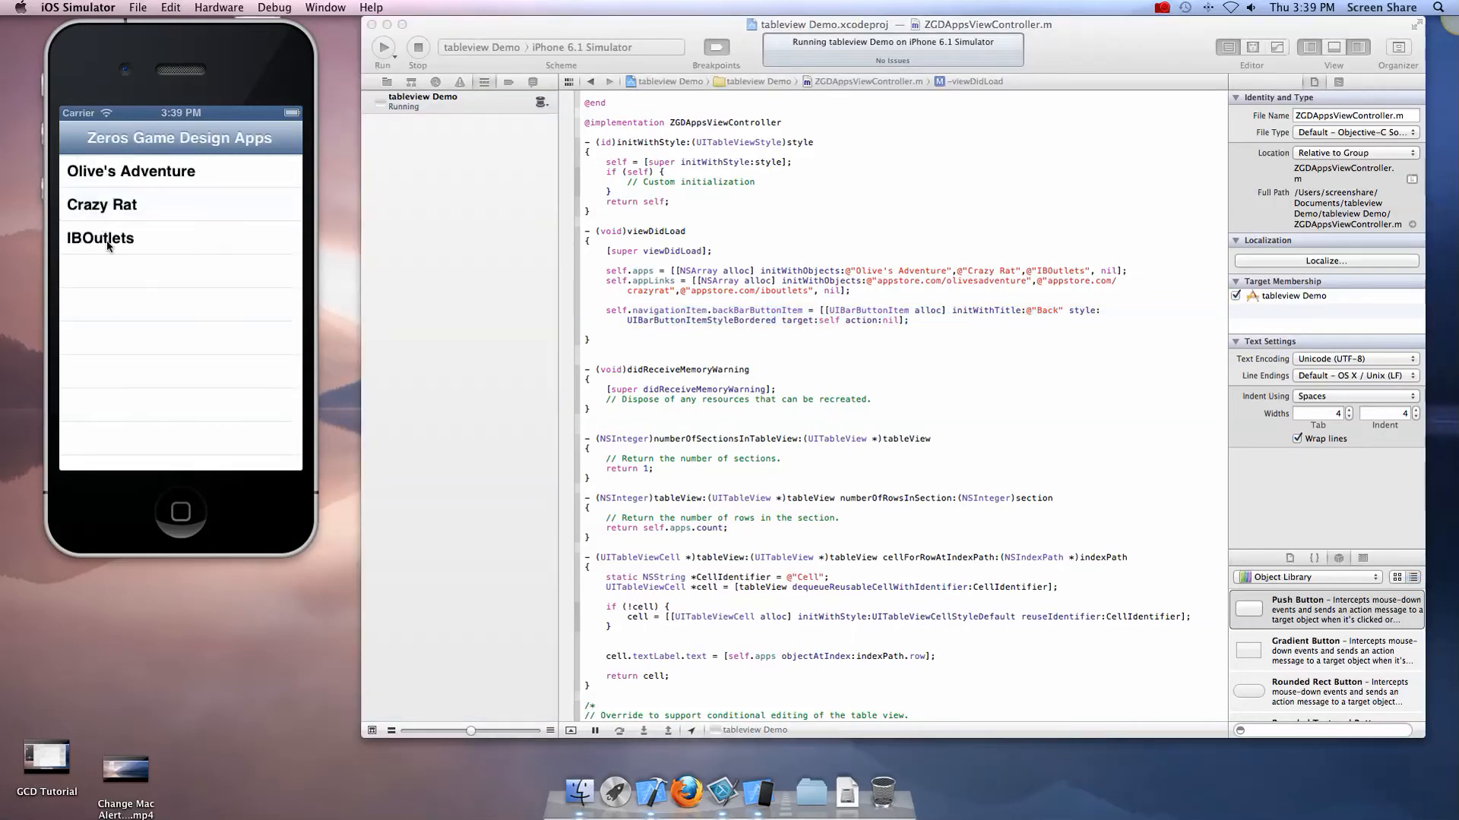
{"action": "left_click", "coordinate": [130, 171]}
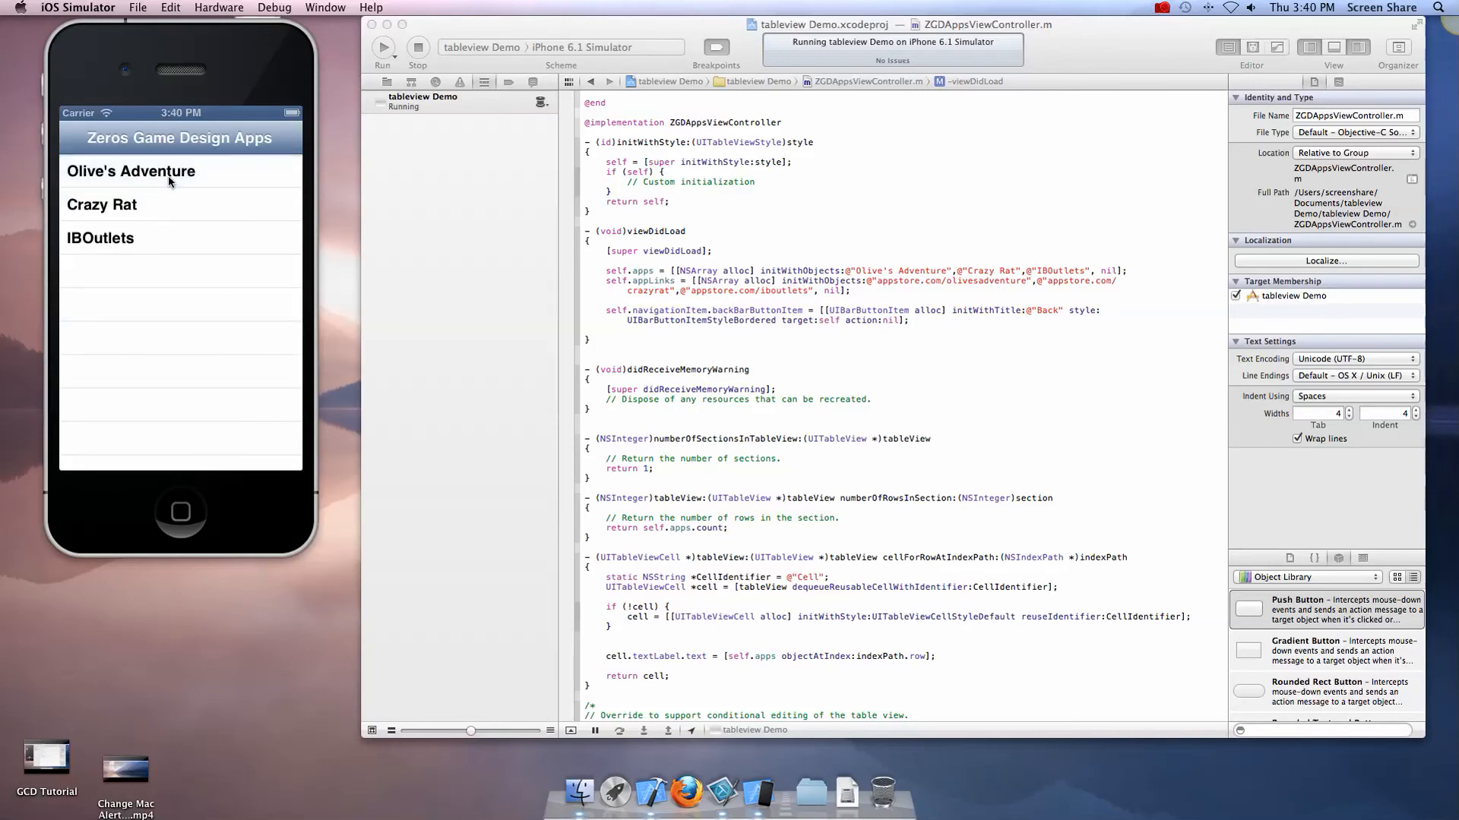
{"action": "mouse_move", "coordinate": [196, 206]}
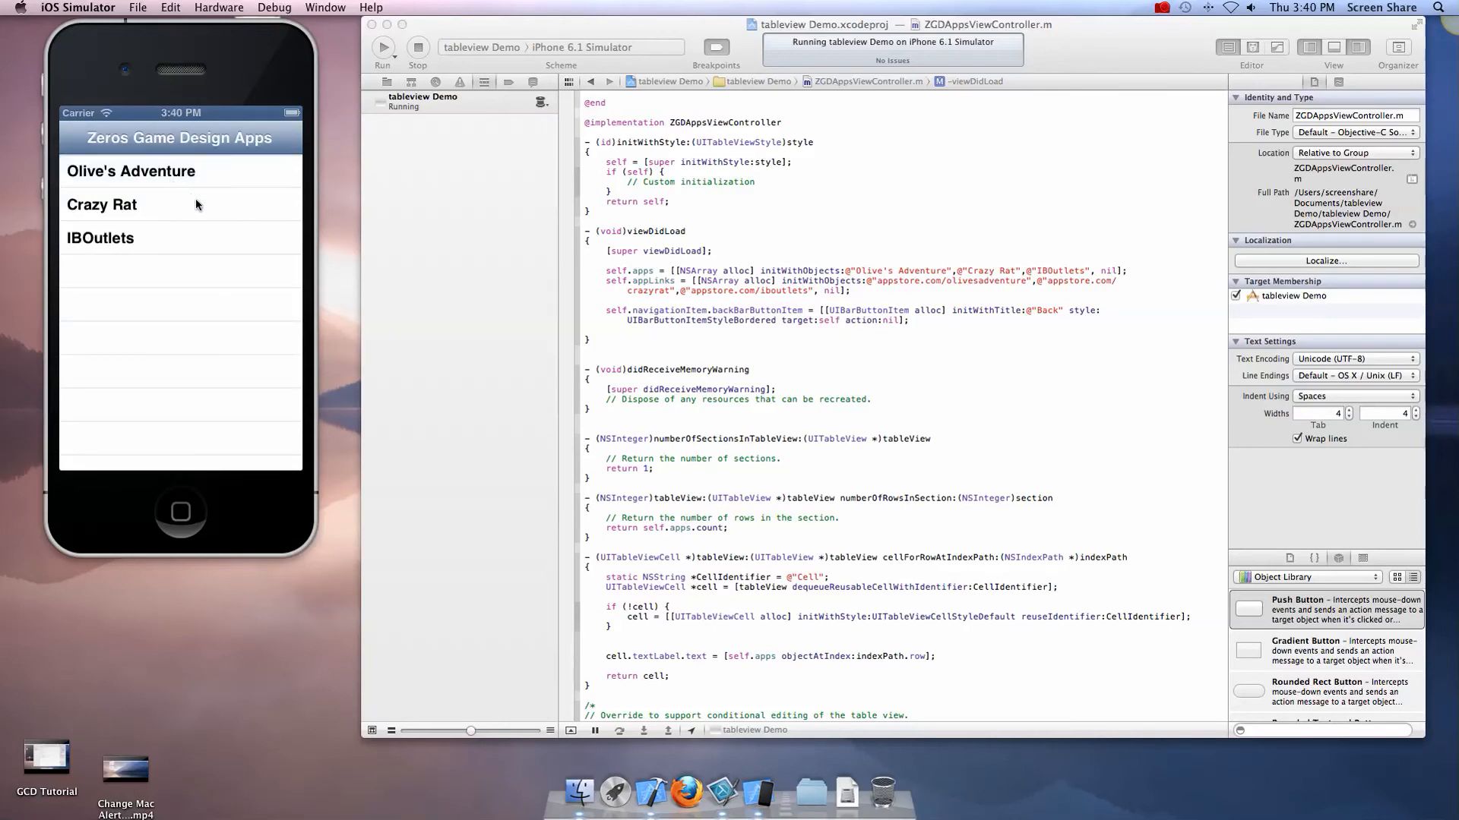